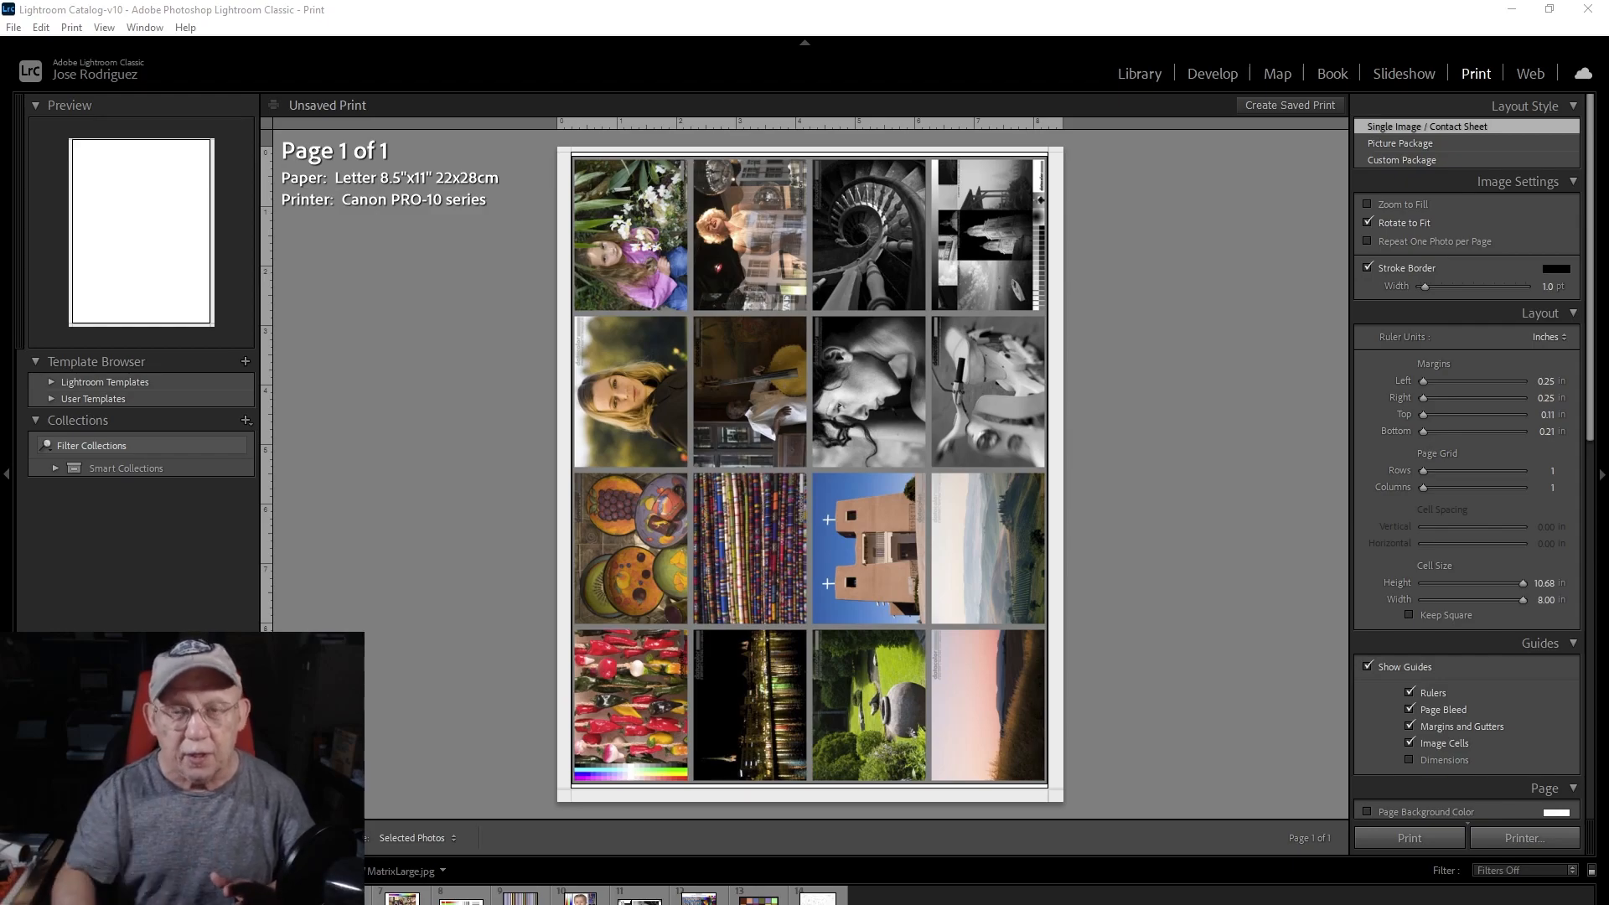
{"action": "mouse_move", "coordinate": [832, 747]}
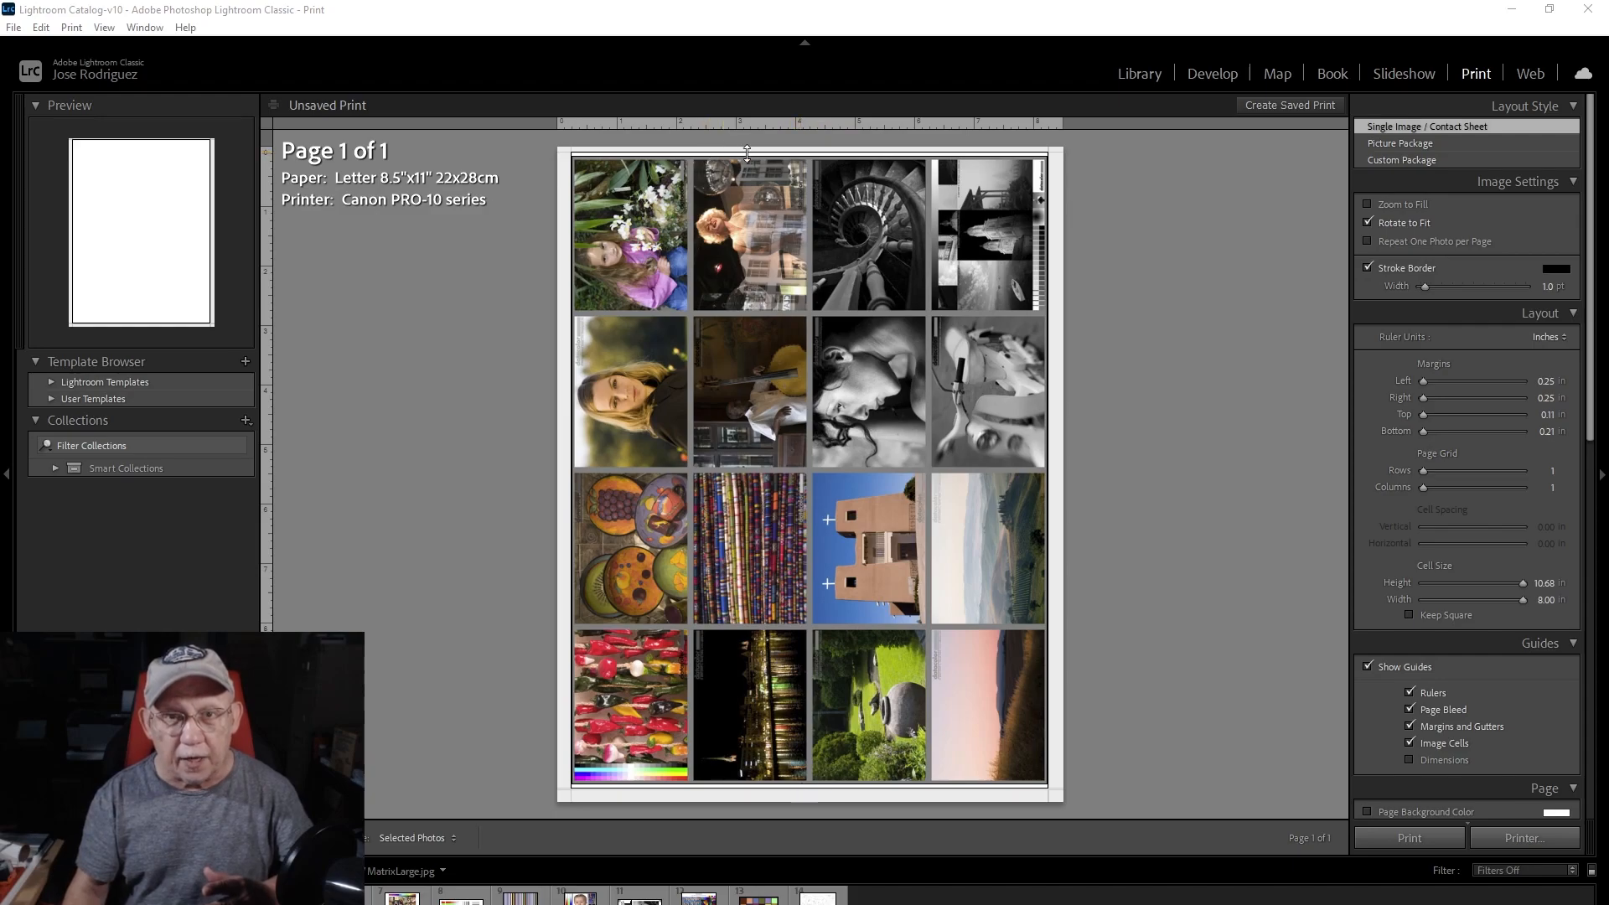
{"action": "mouse_move", "coordinate": [884, 154]}
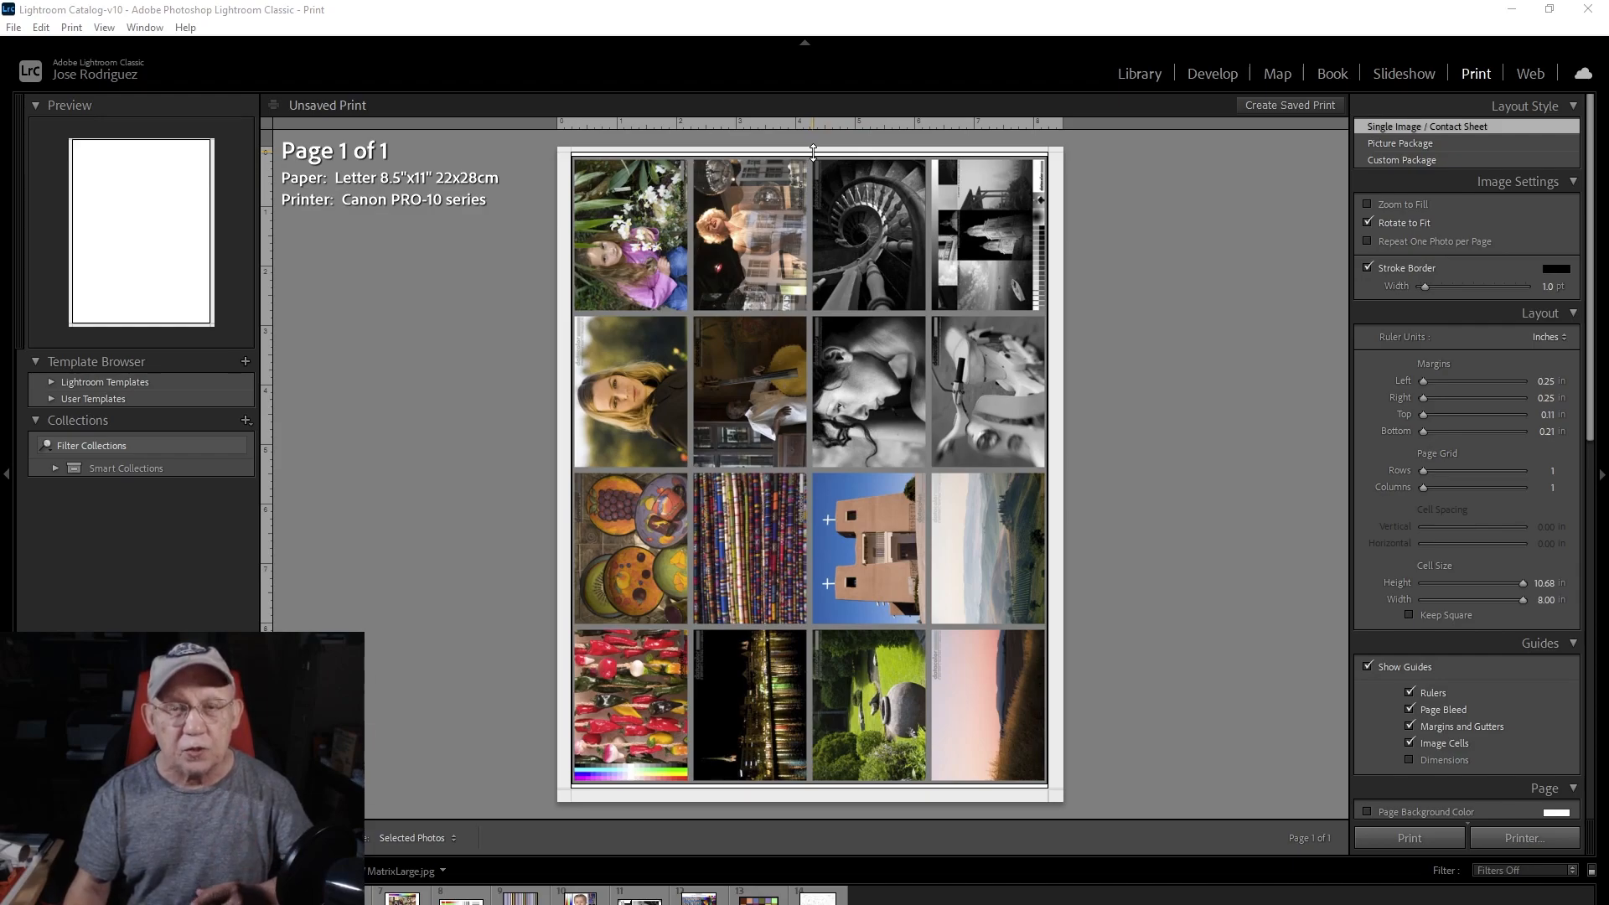
{"action": "mouse_move", "coordinate": [800, 759]}
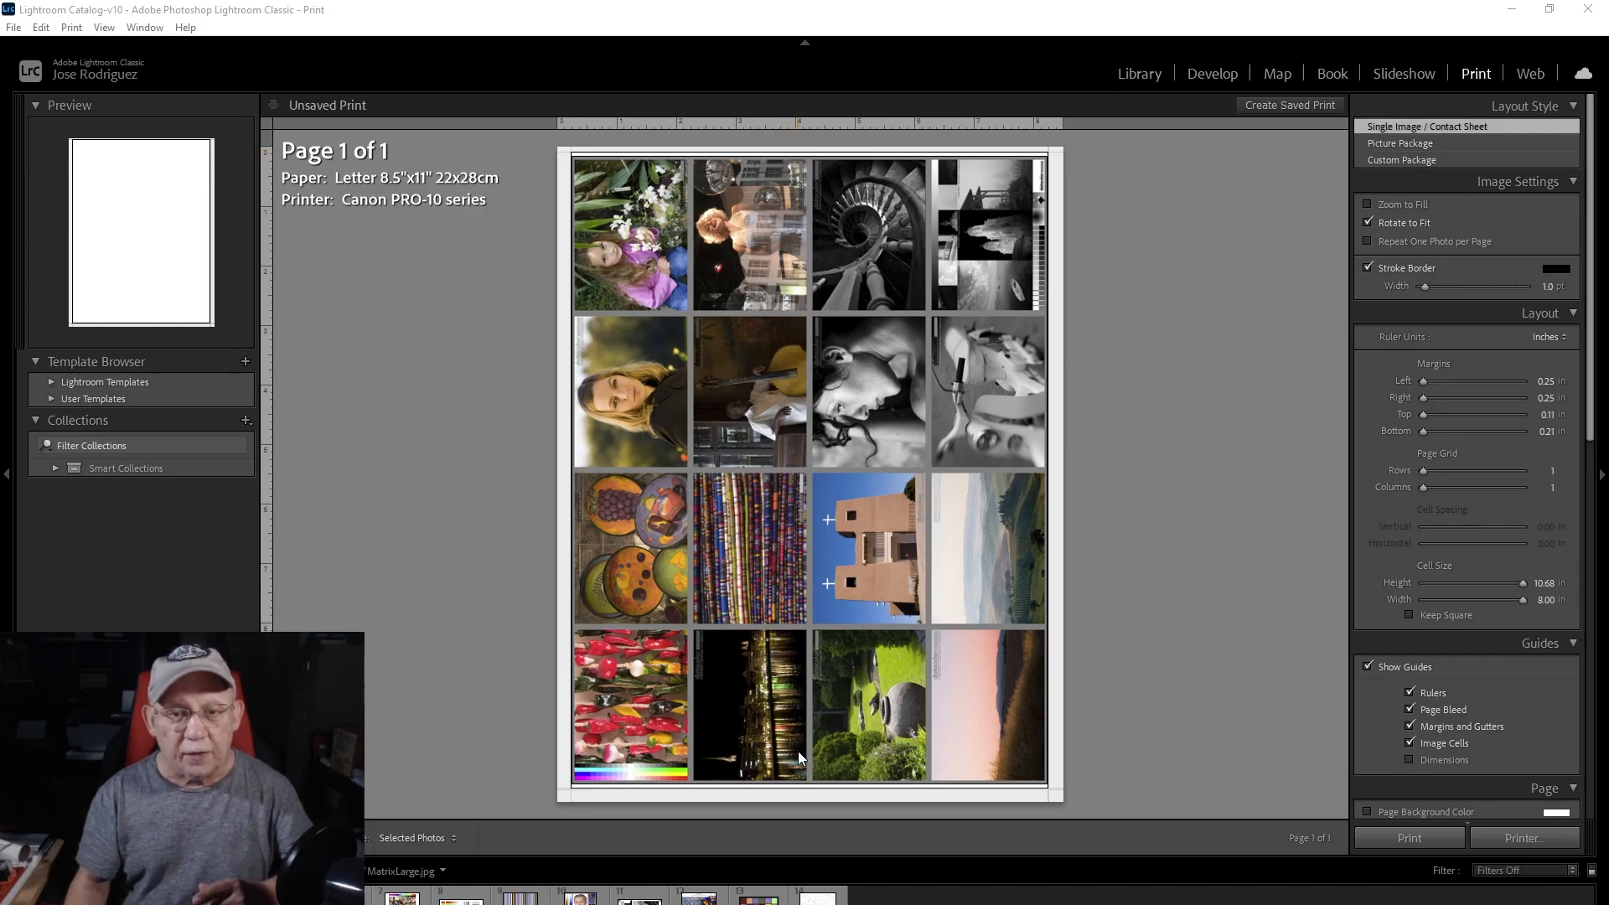
{"action": "mouse_move", "coordinate": [801, 801]}
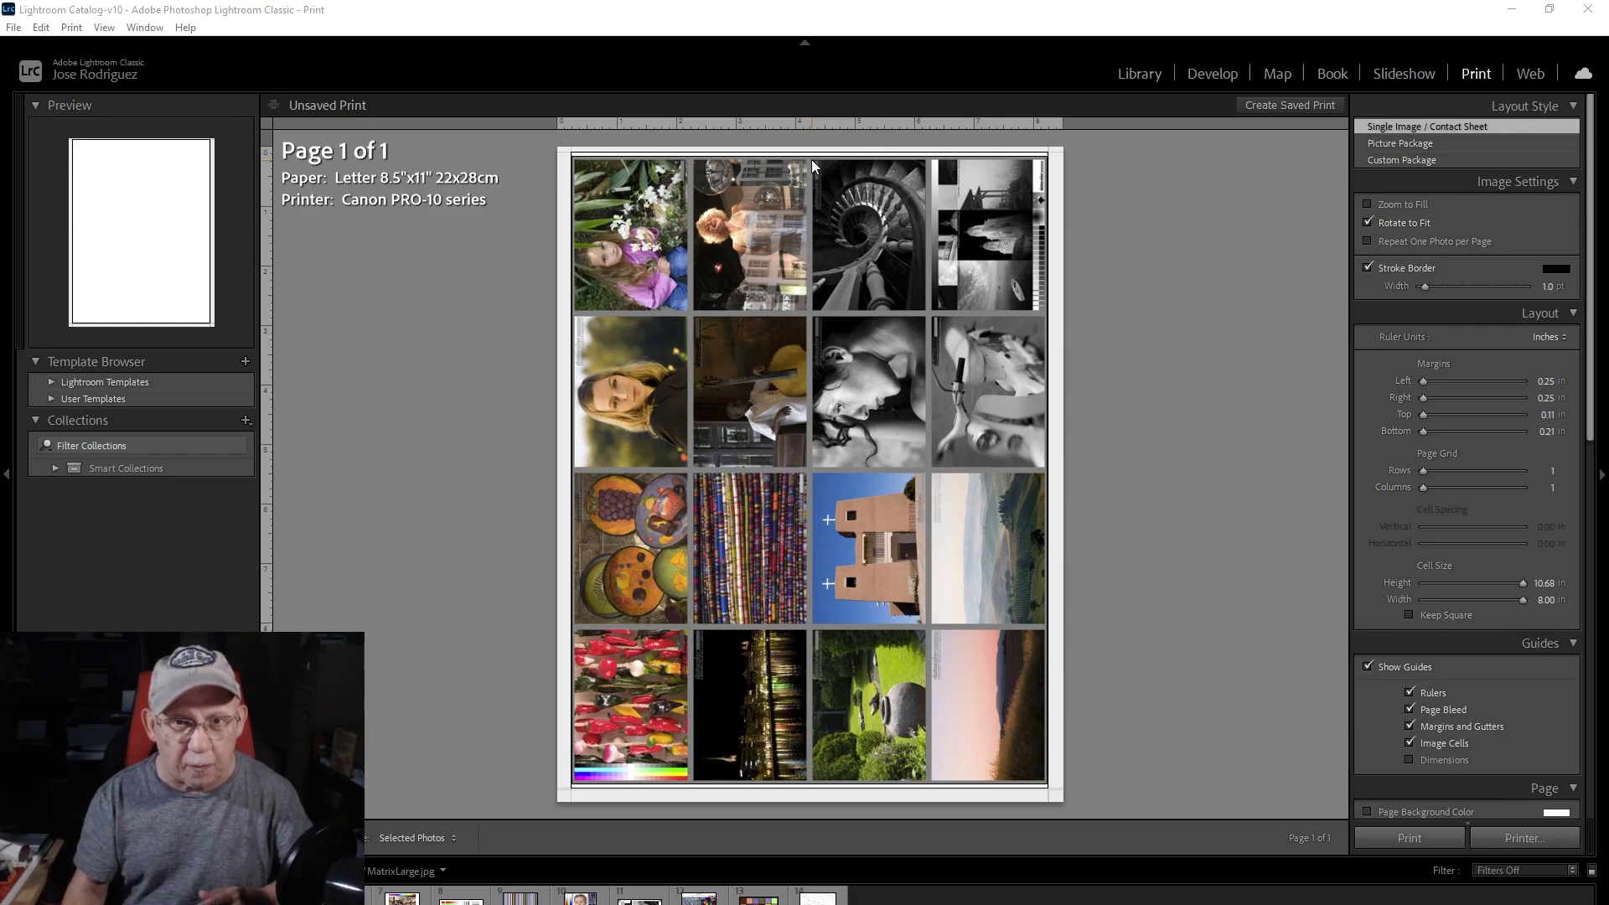
{"action": "mouse_move", "coordinate": [826, 761]}
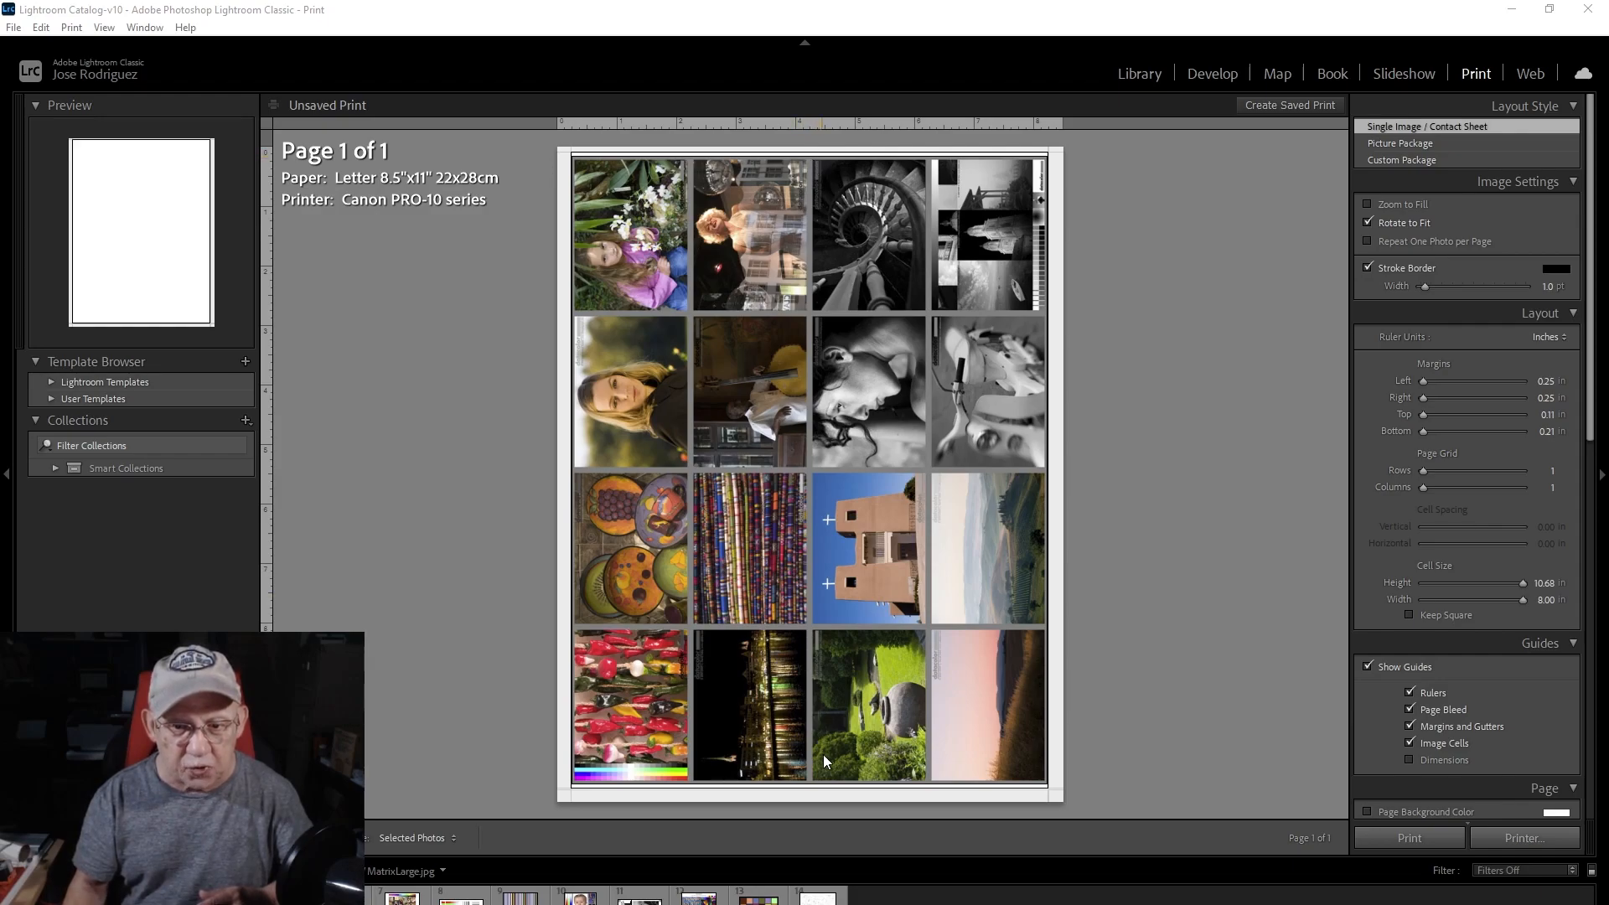
{"action": "mouse_move", "coordinate": [1049, 795]}
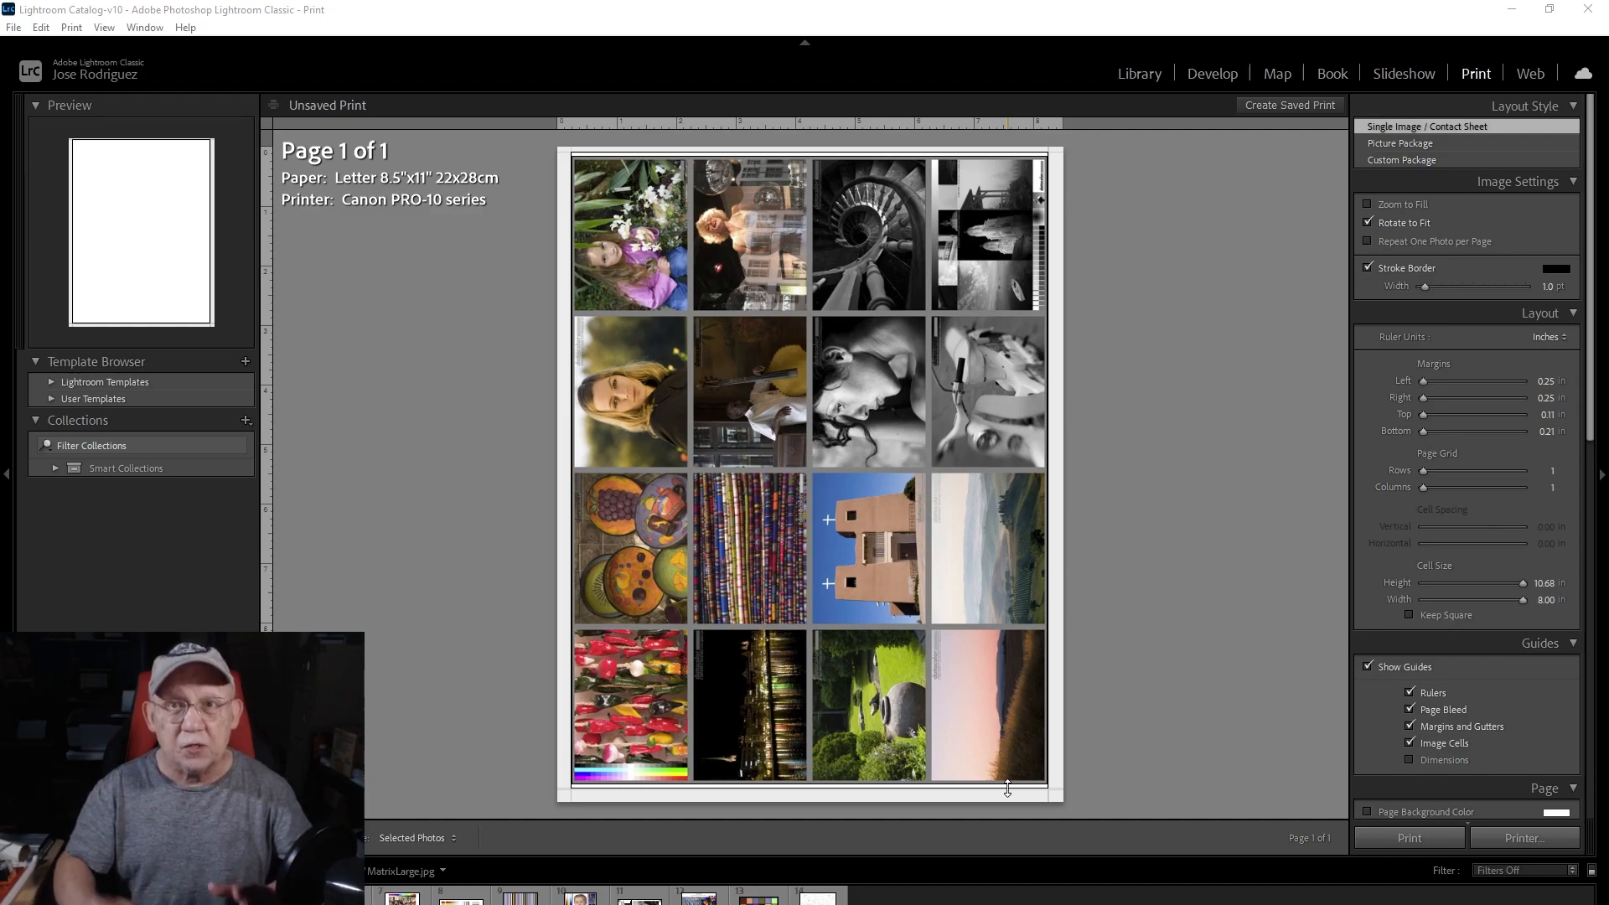
{"action": "mouse_move", "coordinate": [871, 168]}
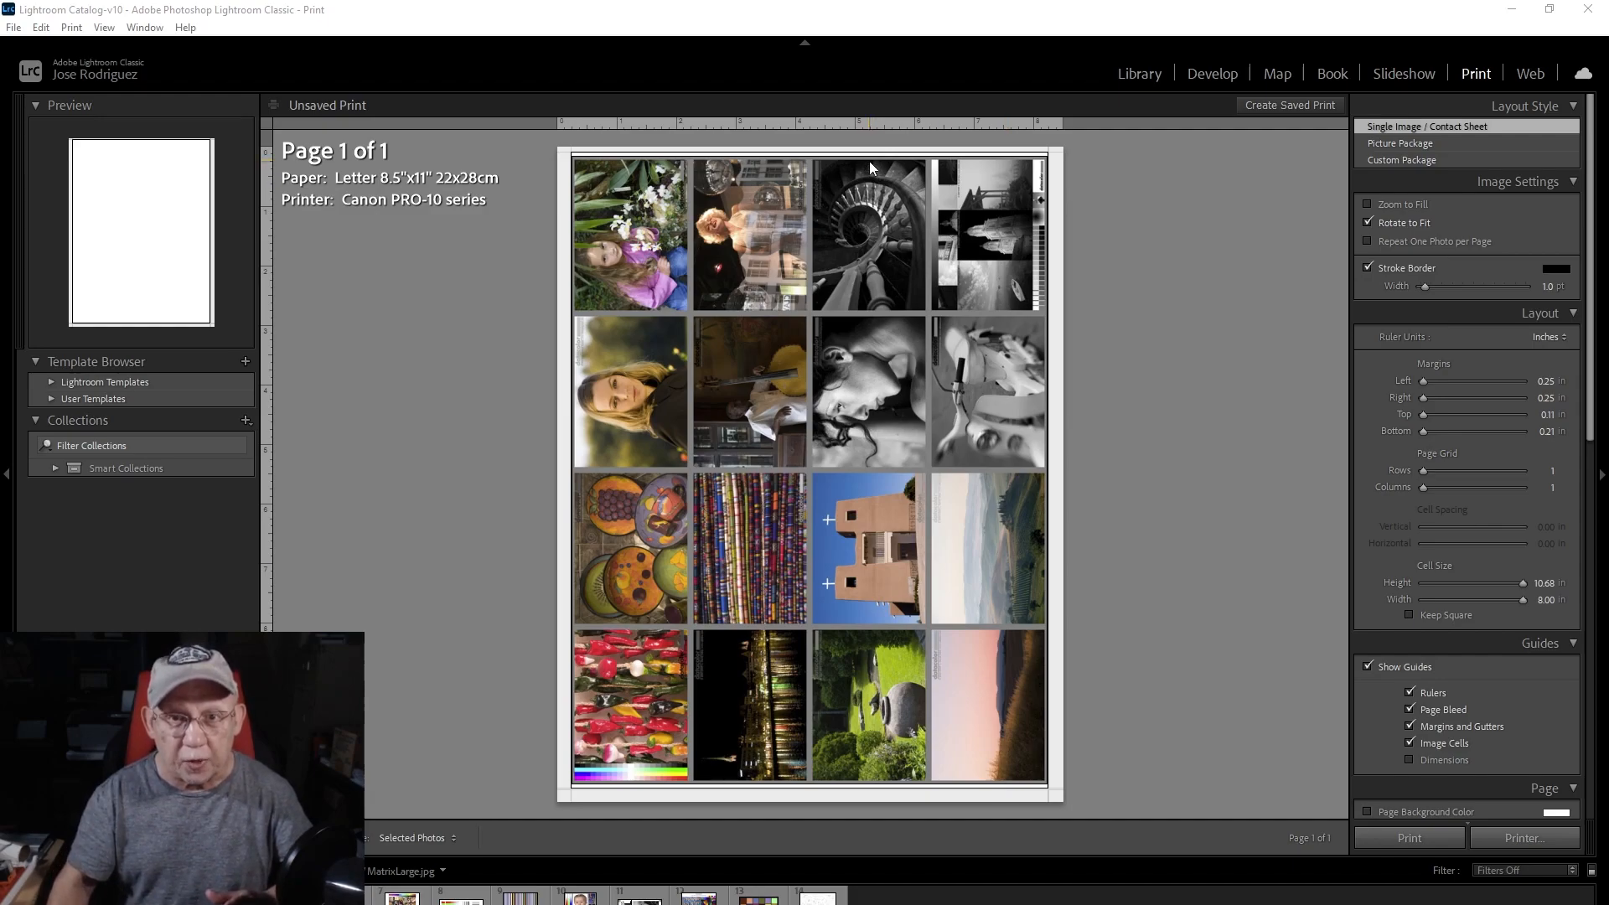
{"action": "mouse_move", "coordinate": [1077, 161]}
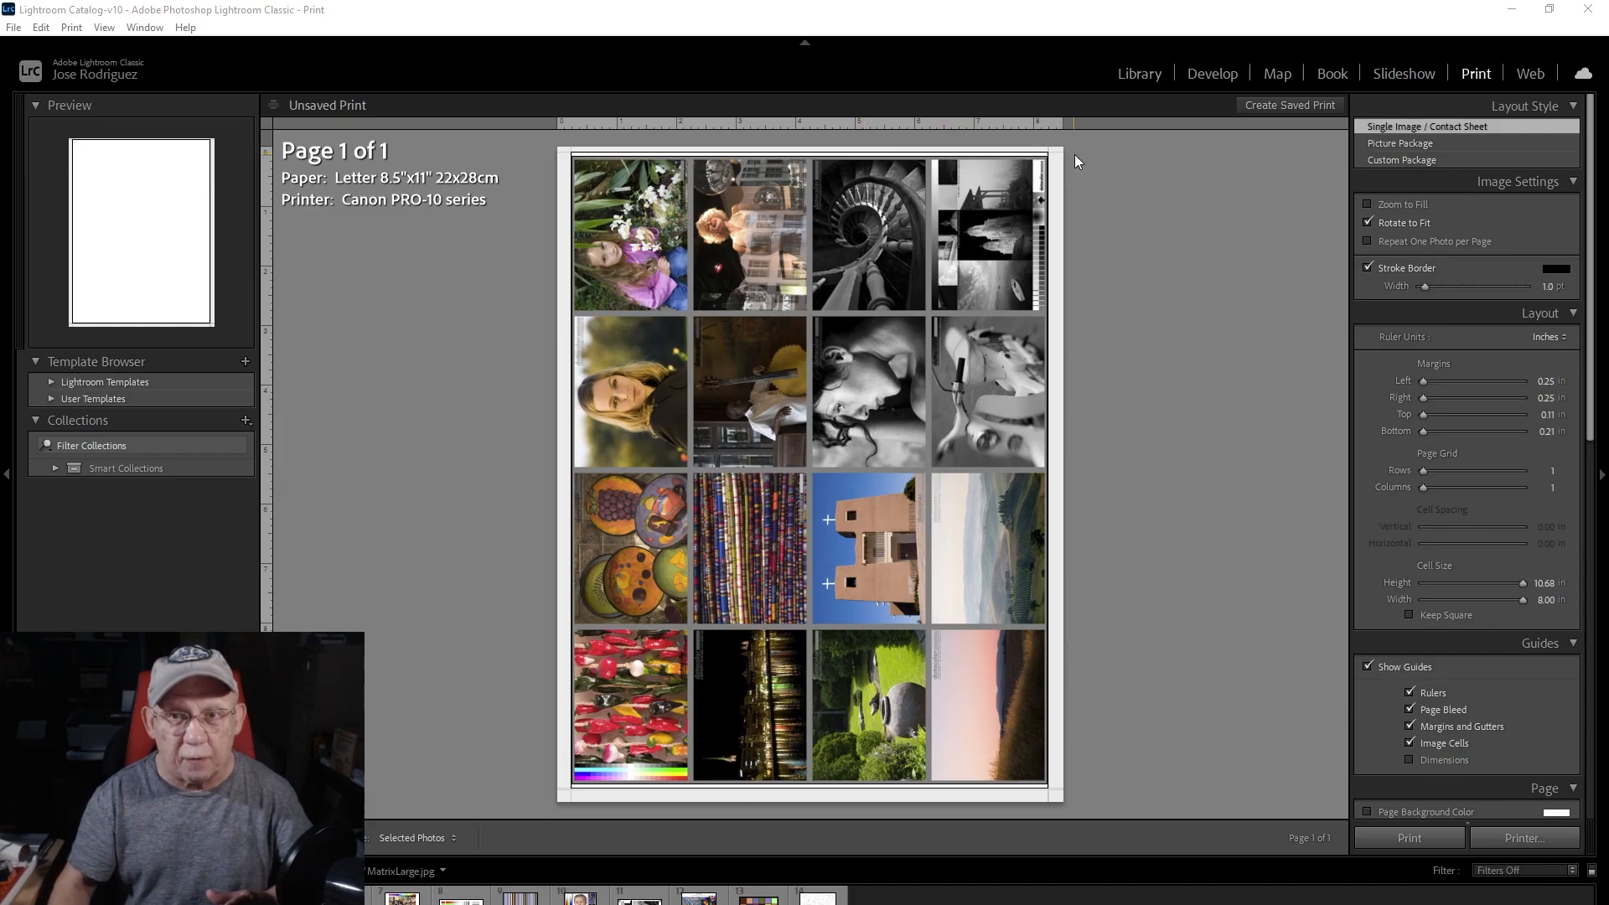
{"action": "mouse_move", "coordinate": [1074, 231]}
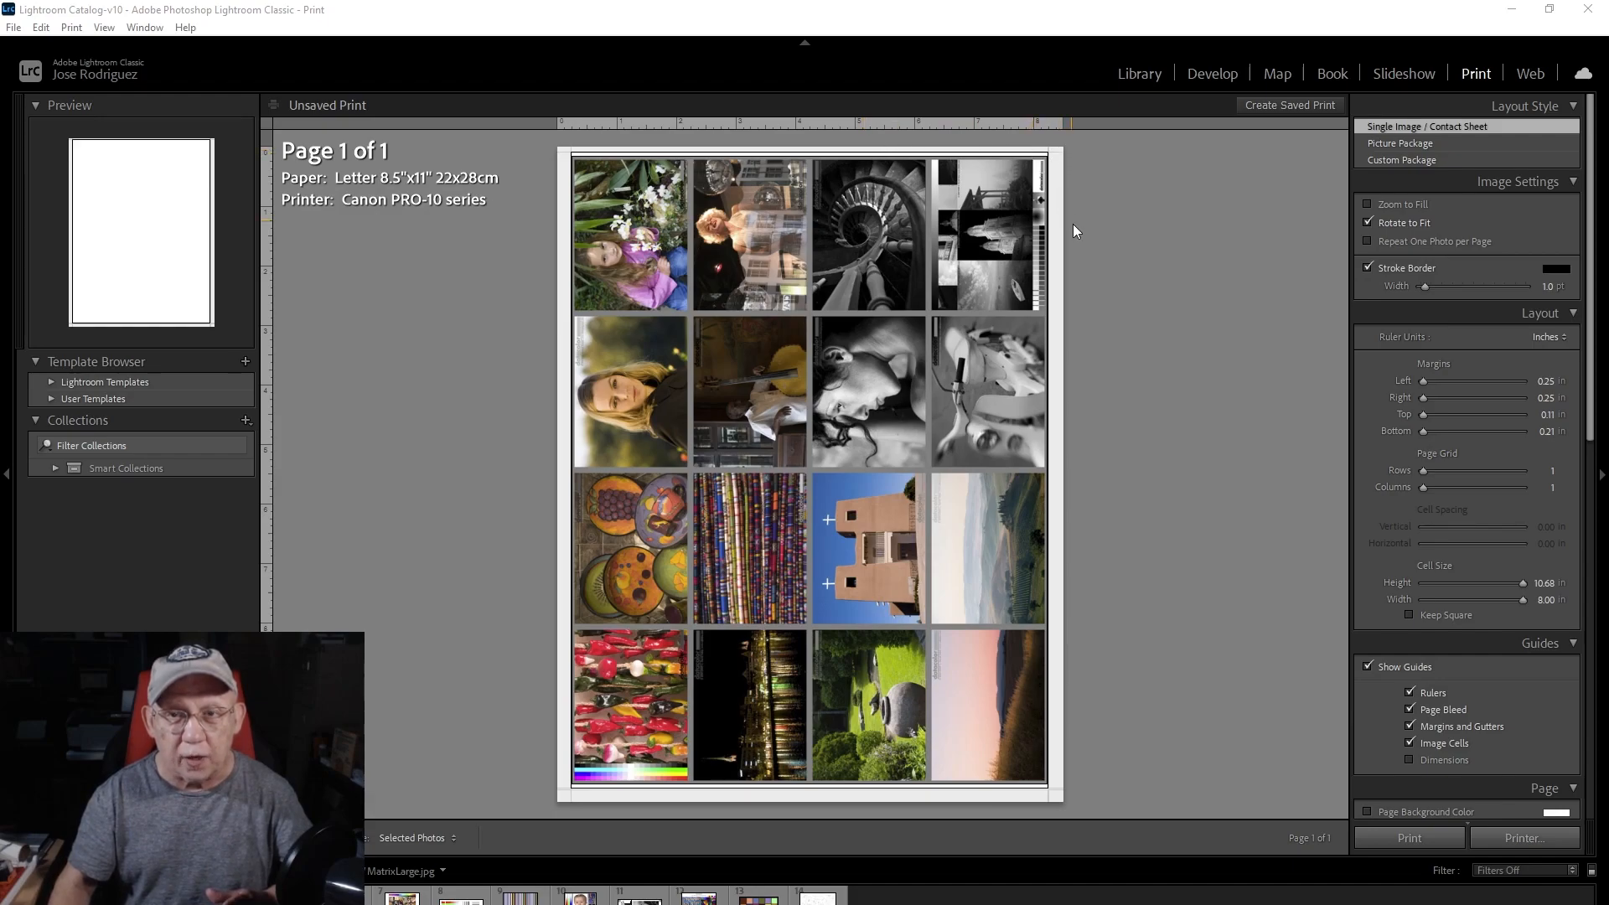
{"action": "mouse_move", "coordinate": [1059, 264]}
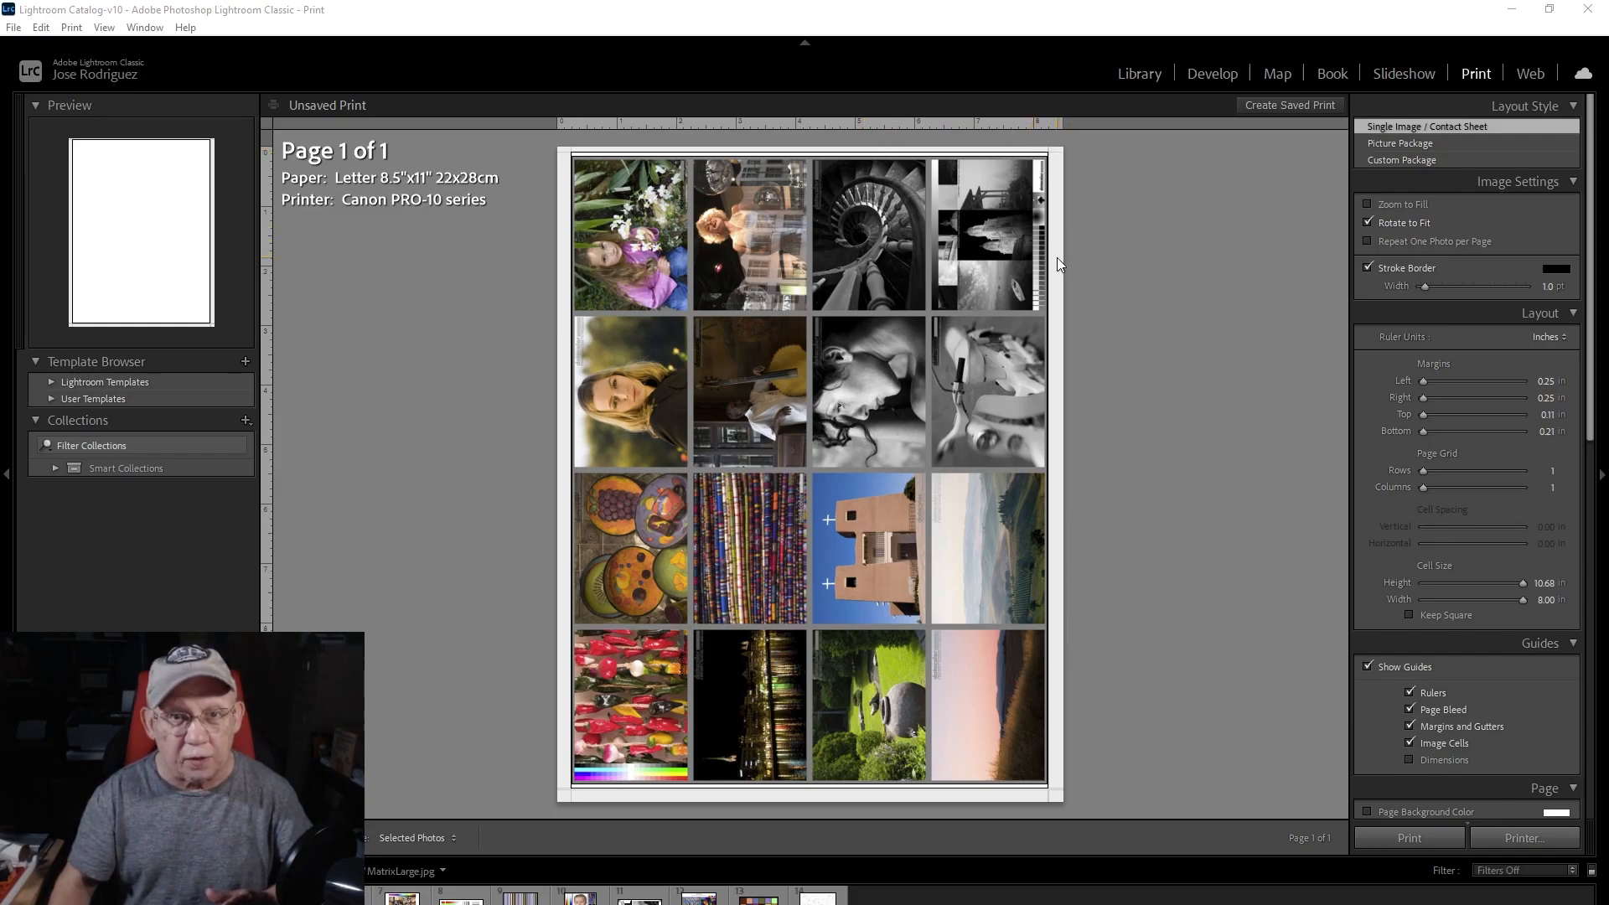
{"action": "mouse_move", "coordinate": [562, 287]}
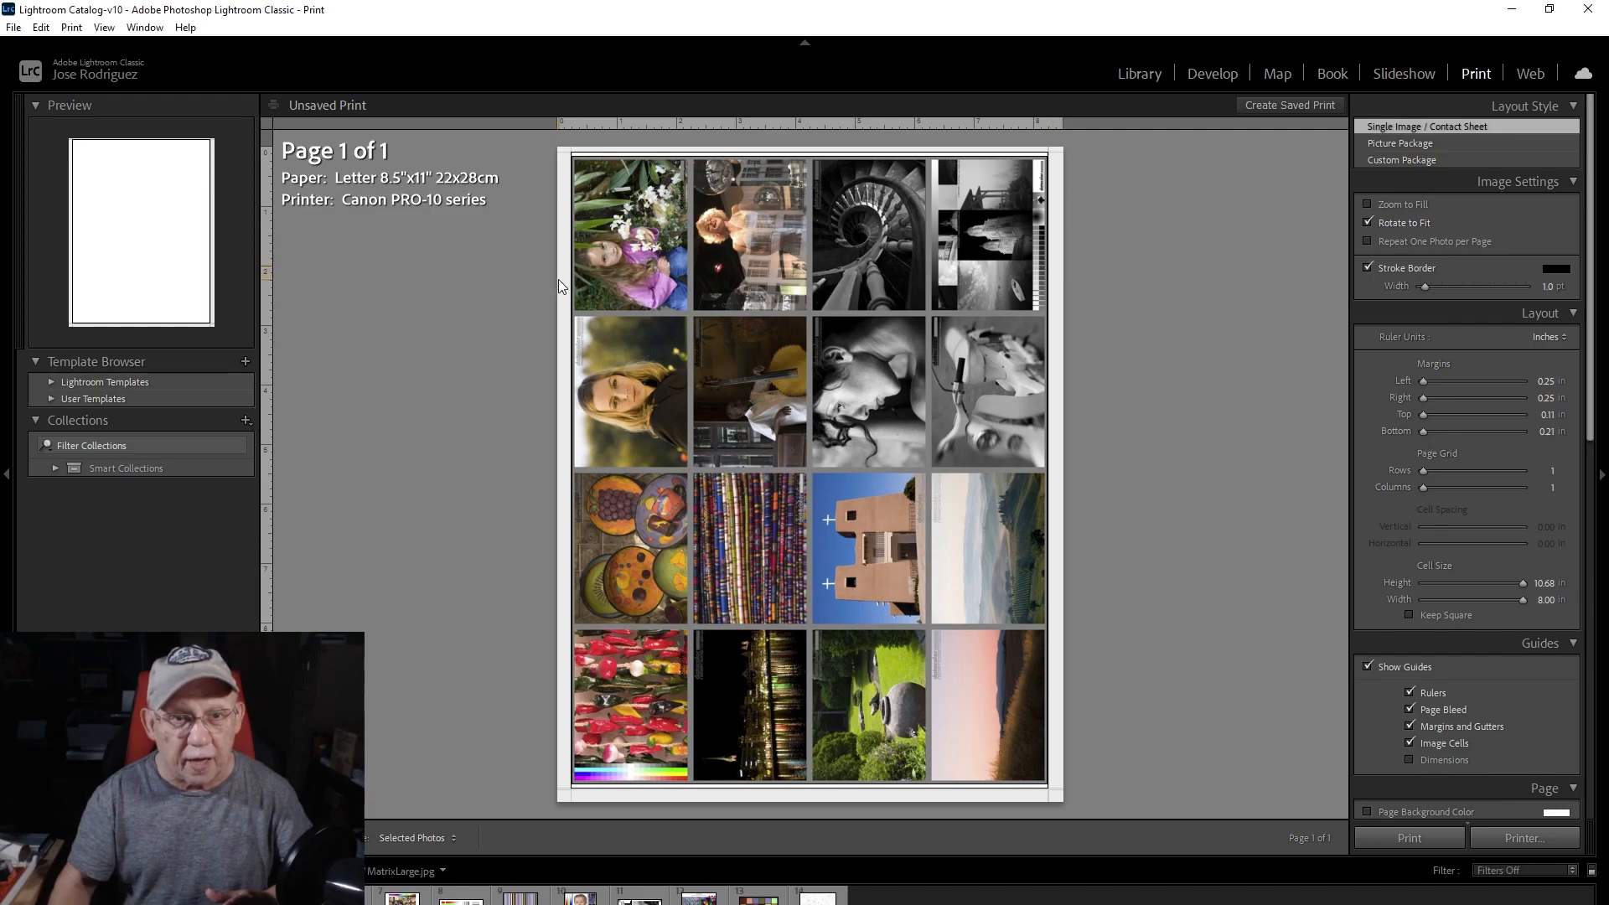
{"action": "mouse_move", "coordinate": [604, 312]}
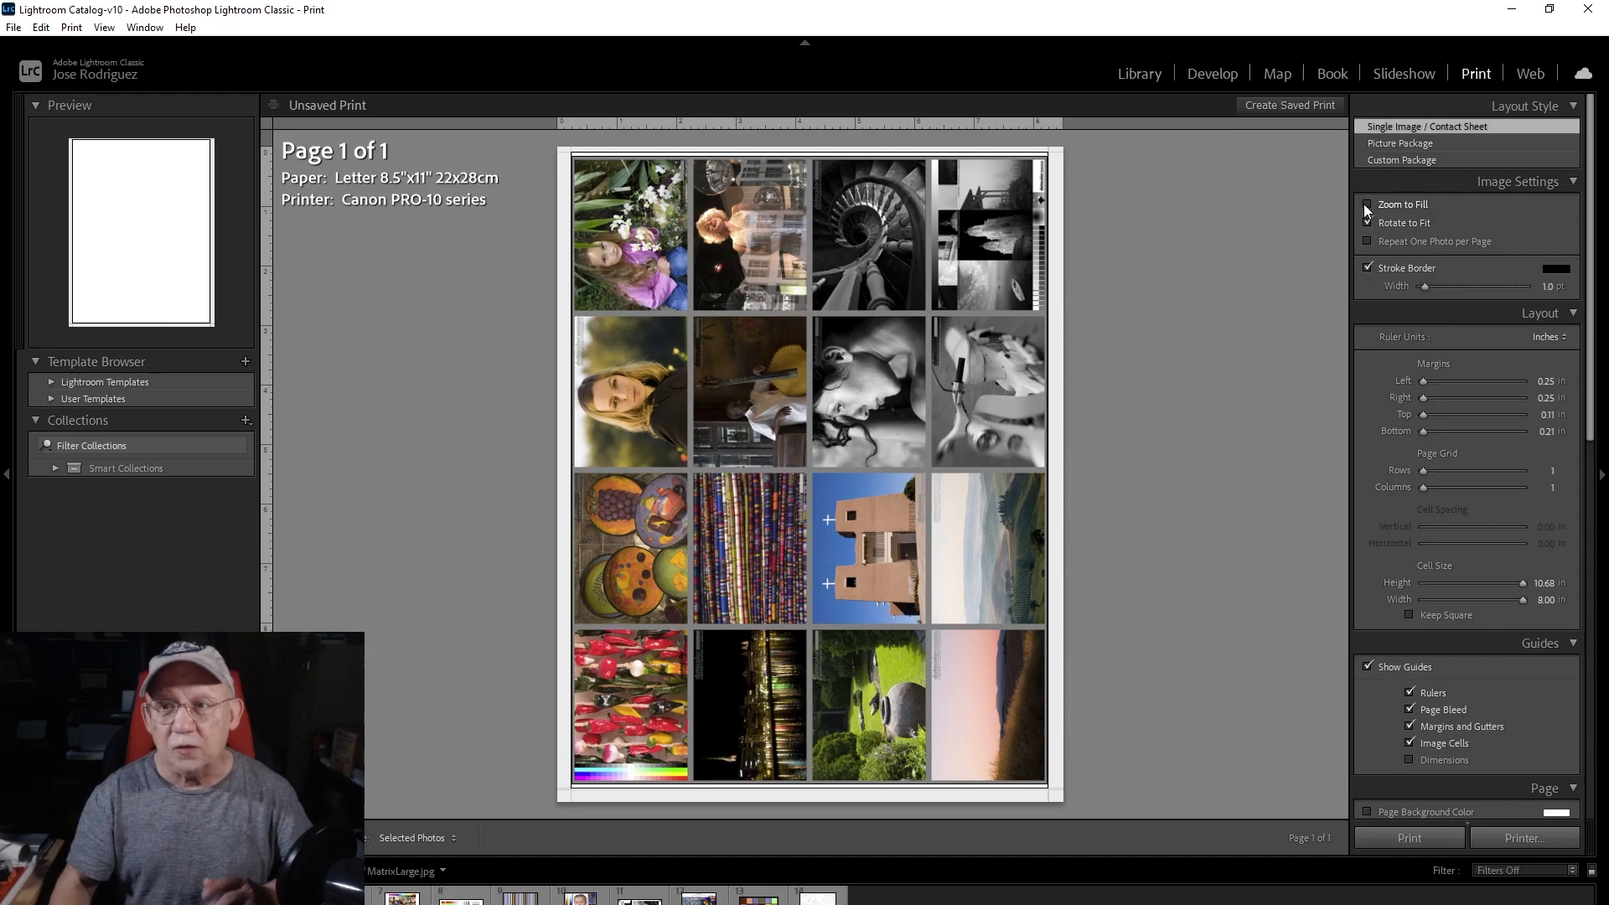
- Toggle Zoom to Fill on and off, leaving it off so the sixteen photos show uncropped
{"action": "left_click", "coordinate": [1368, 223]}
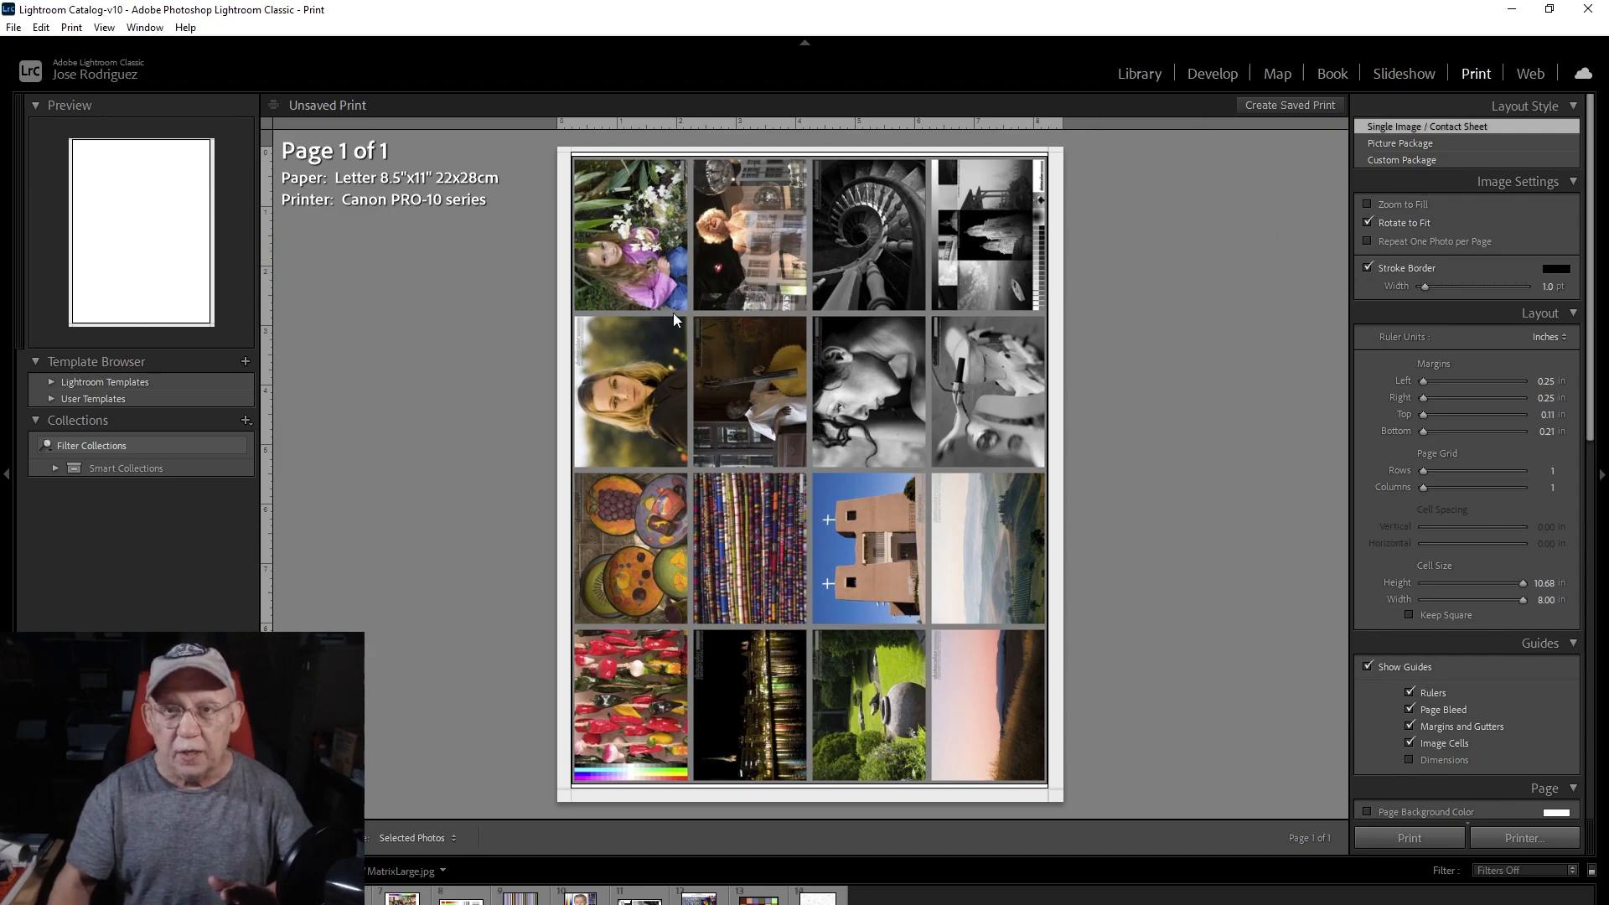
{"action": "mouse_move", "coordinate": [1106, 181]}
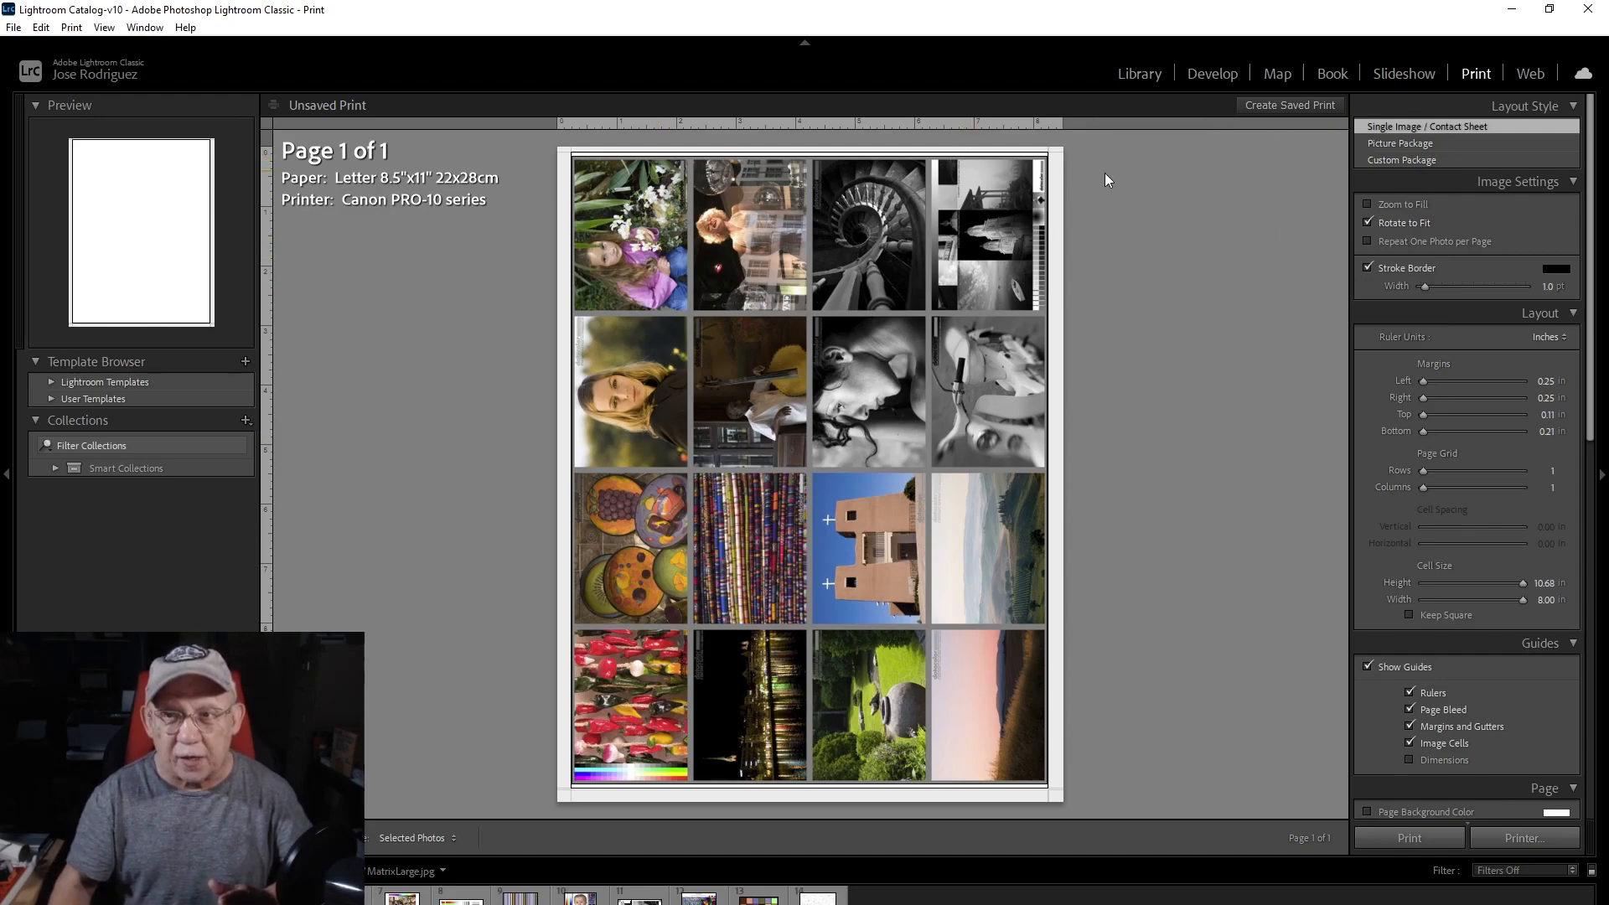
{"action": "left_click", "coordinate": [1368, 205]}
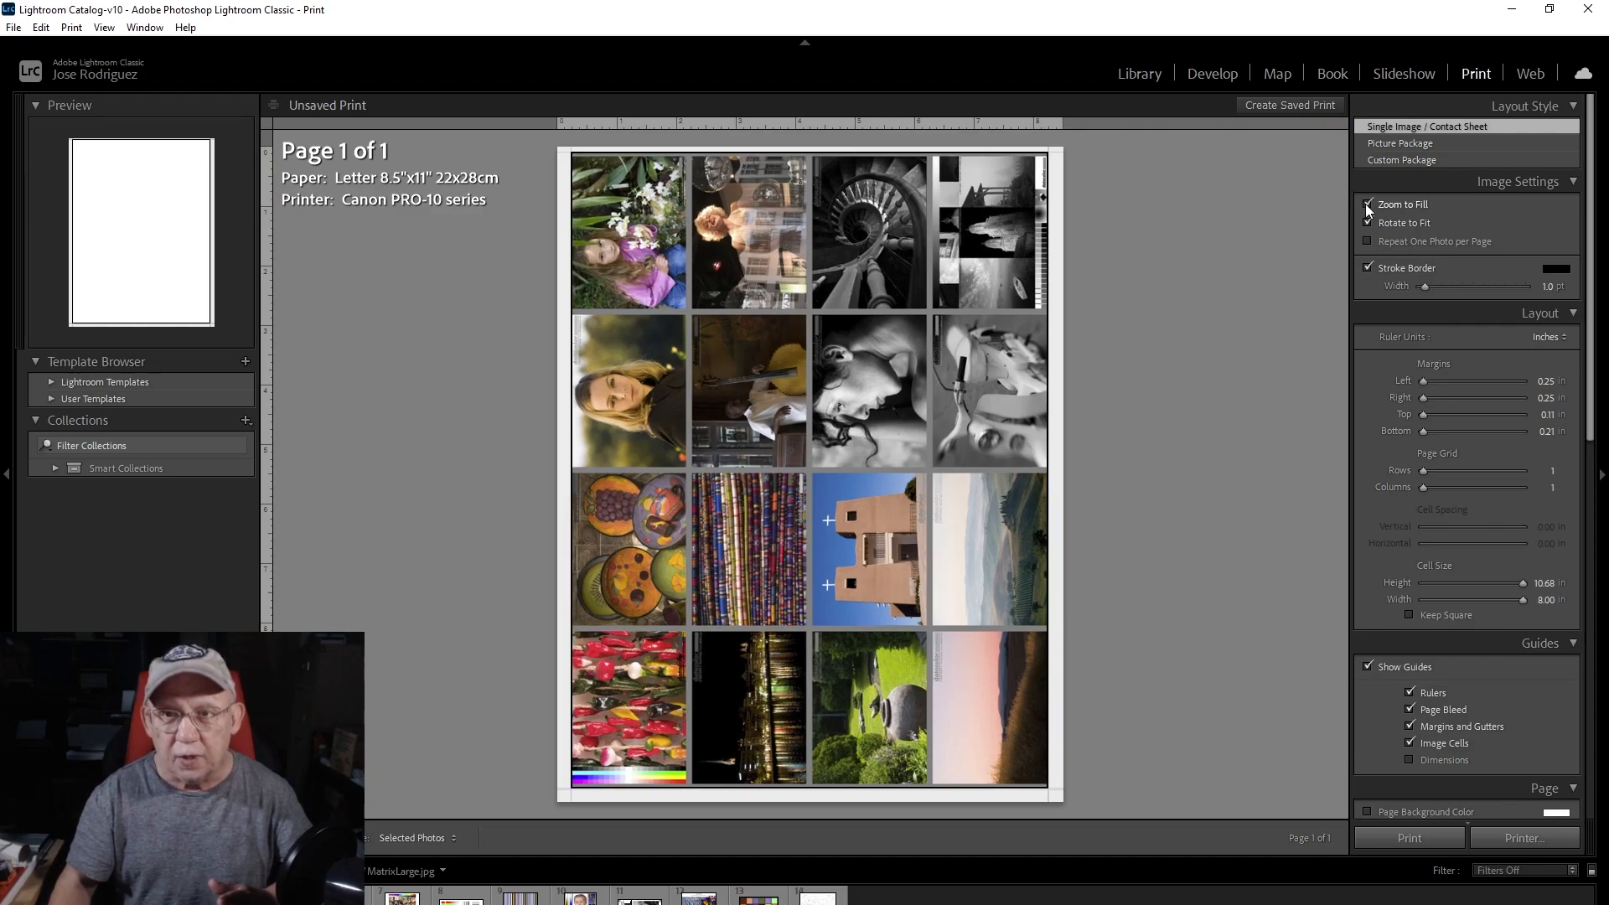
{"action": "left_click", "coordinate": [1368, 203]}
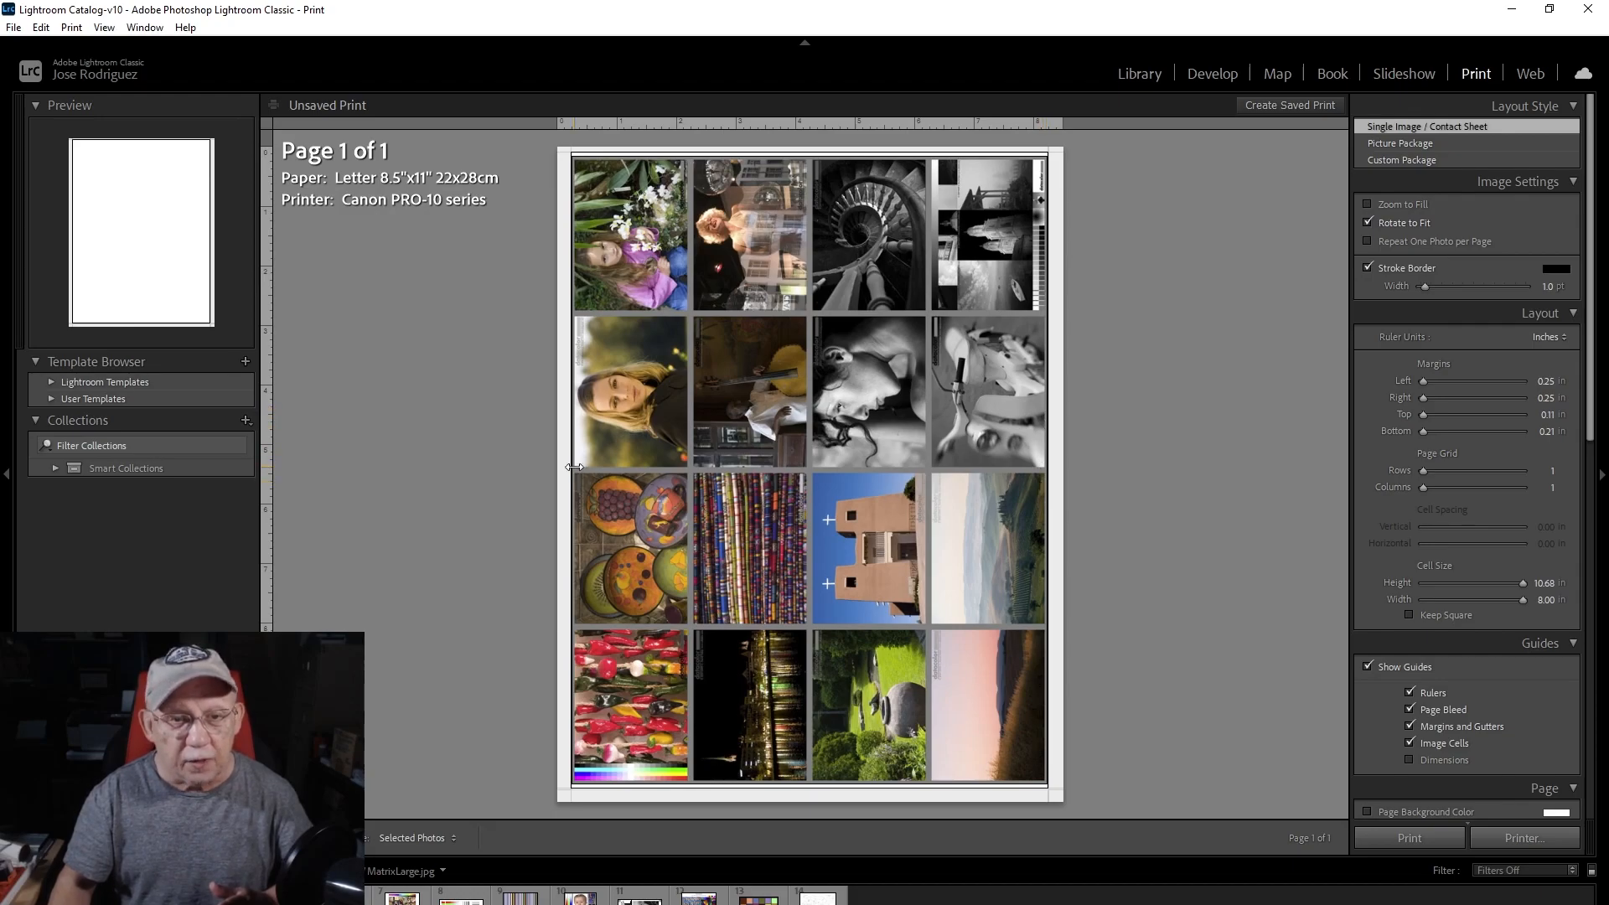
{"action": "mouse_move", "coordinate": [579, 479]}
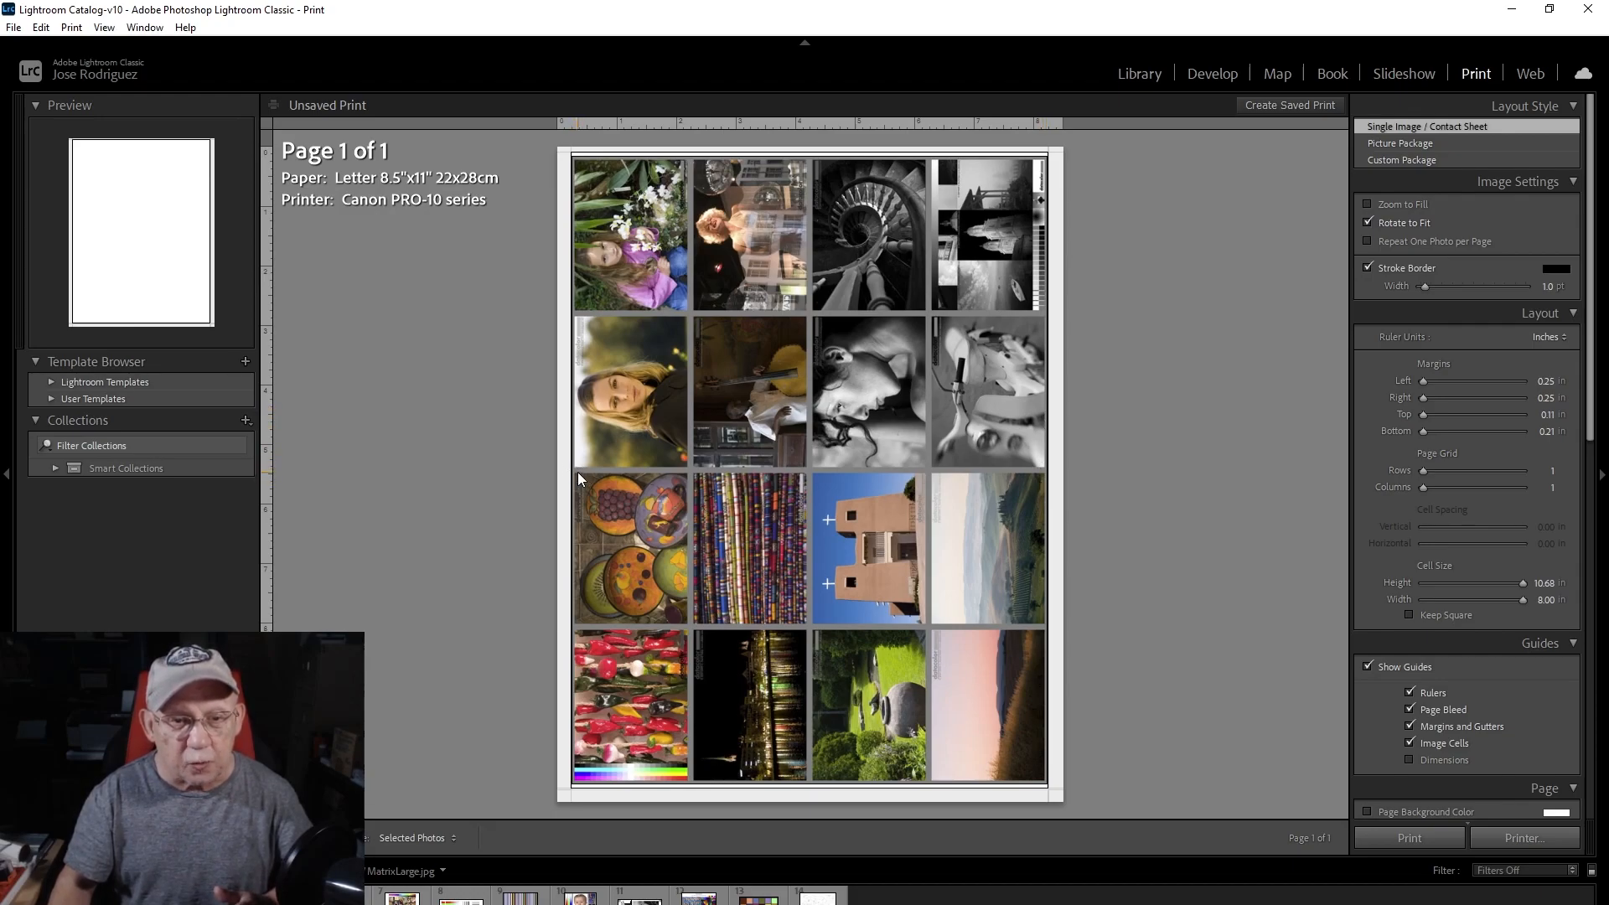
{"action": "mouse_move", "coordinate": [631, 325]}
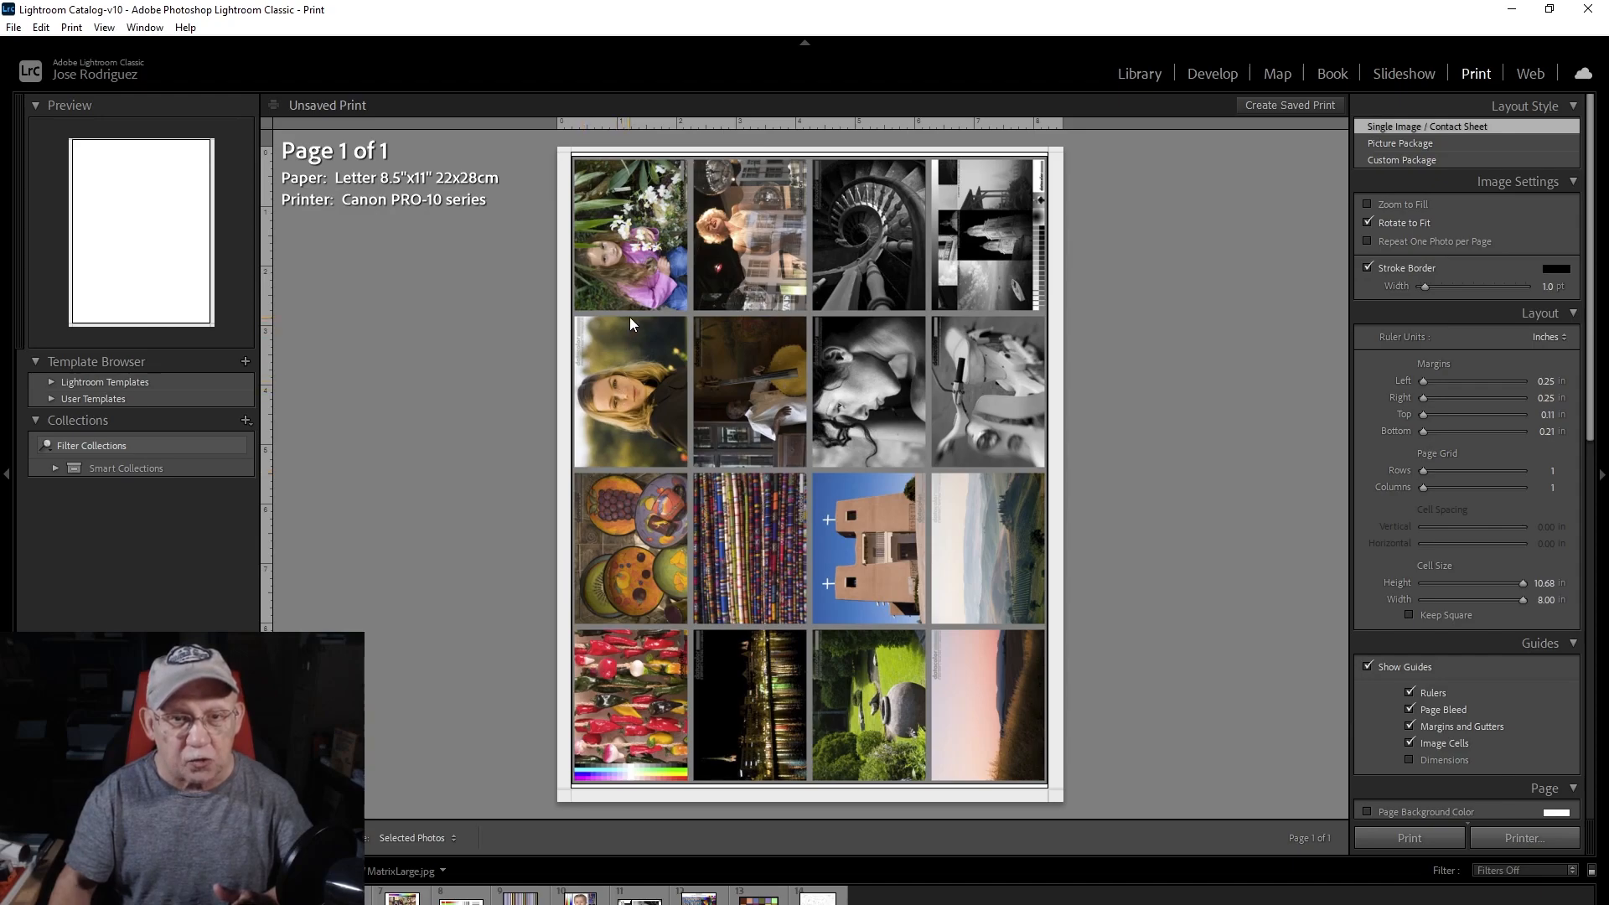
{"action": "mouse_move", "coordinate": [723, 263]}
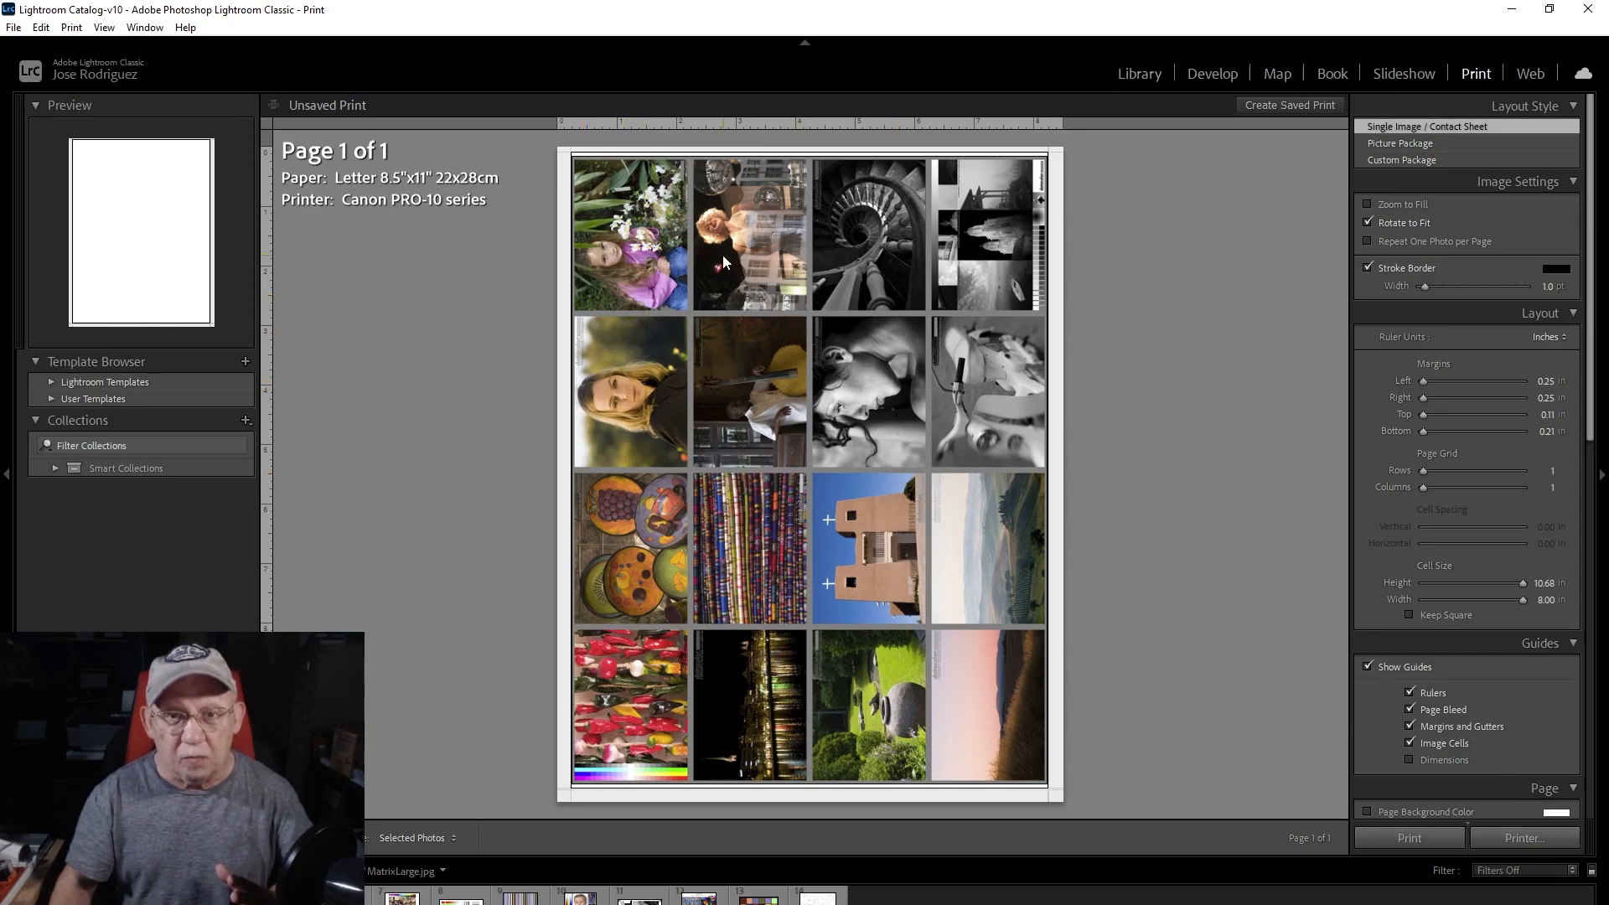
{"action": "mouse_move", "coordinate": [575, 395]}
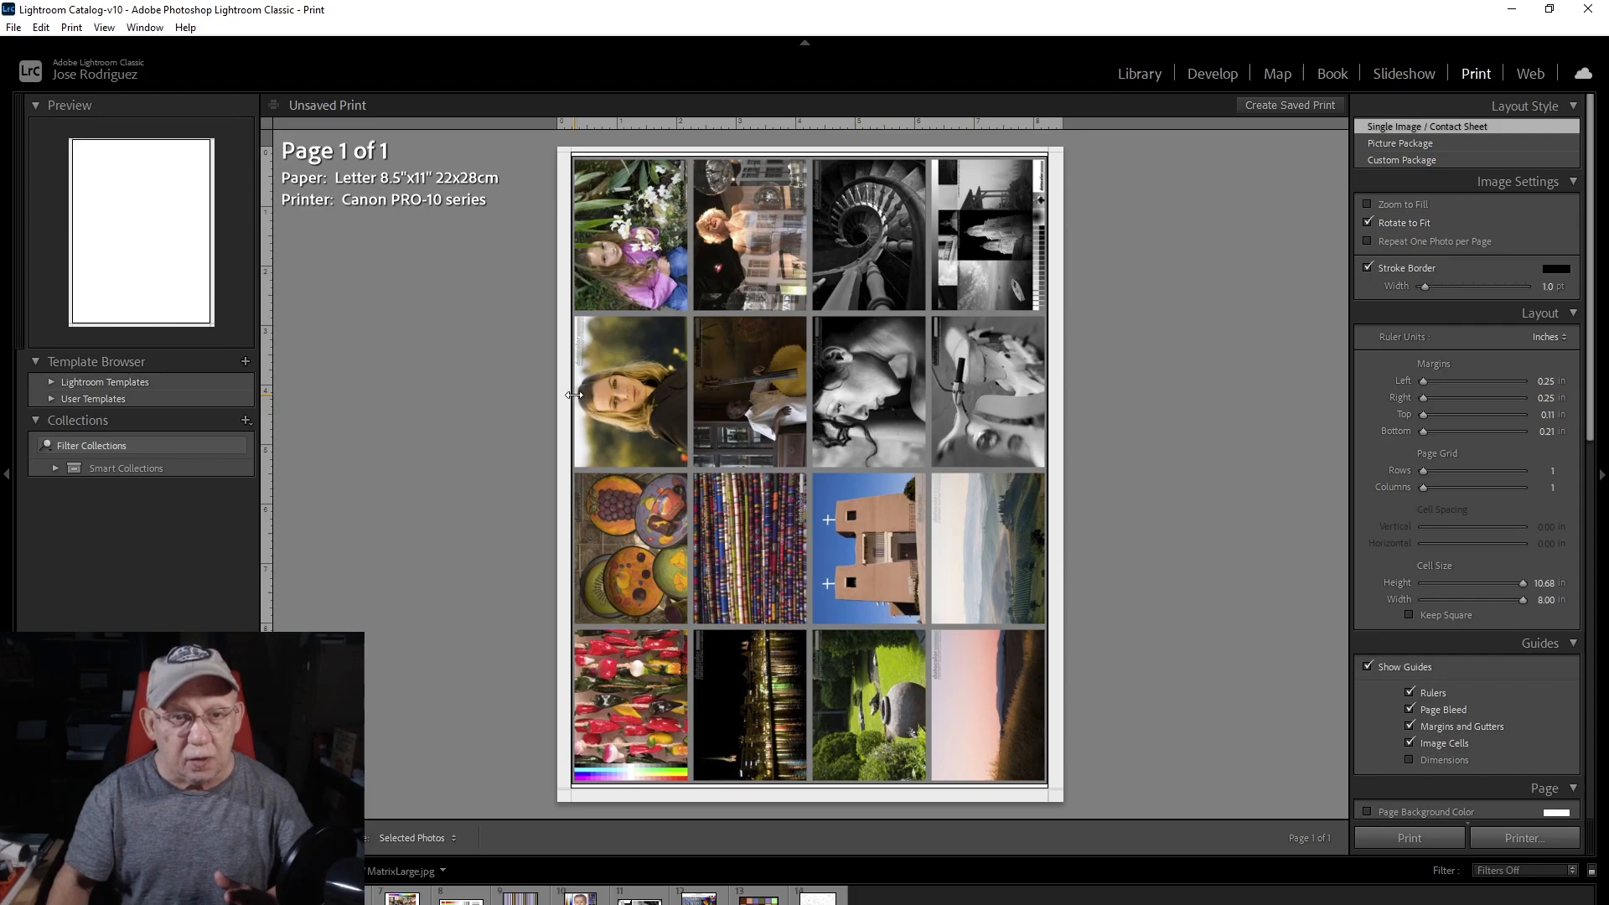
{"action": "mouse_move", "coordinate": [577, 400]}
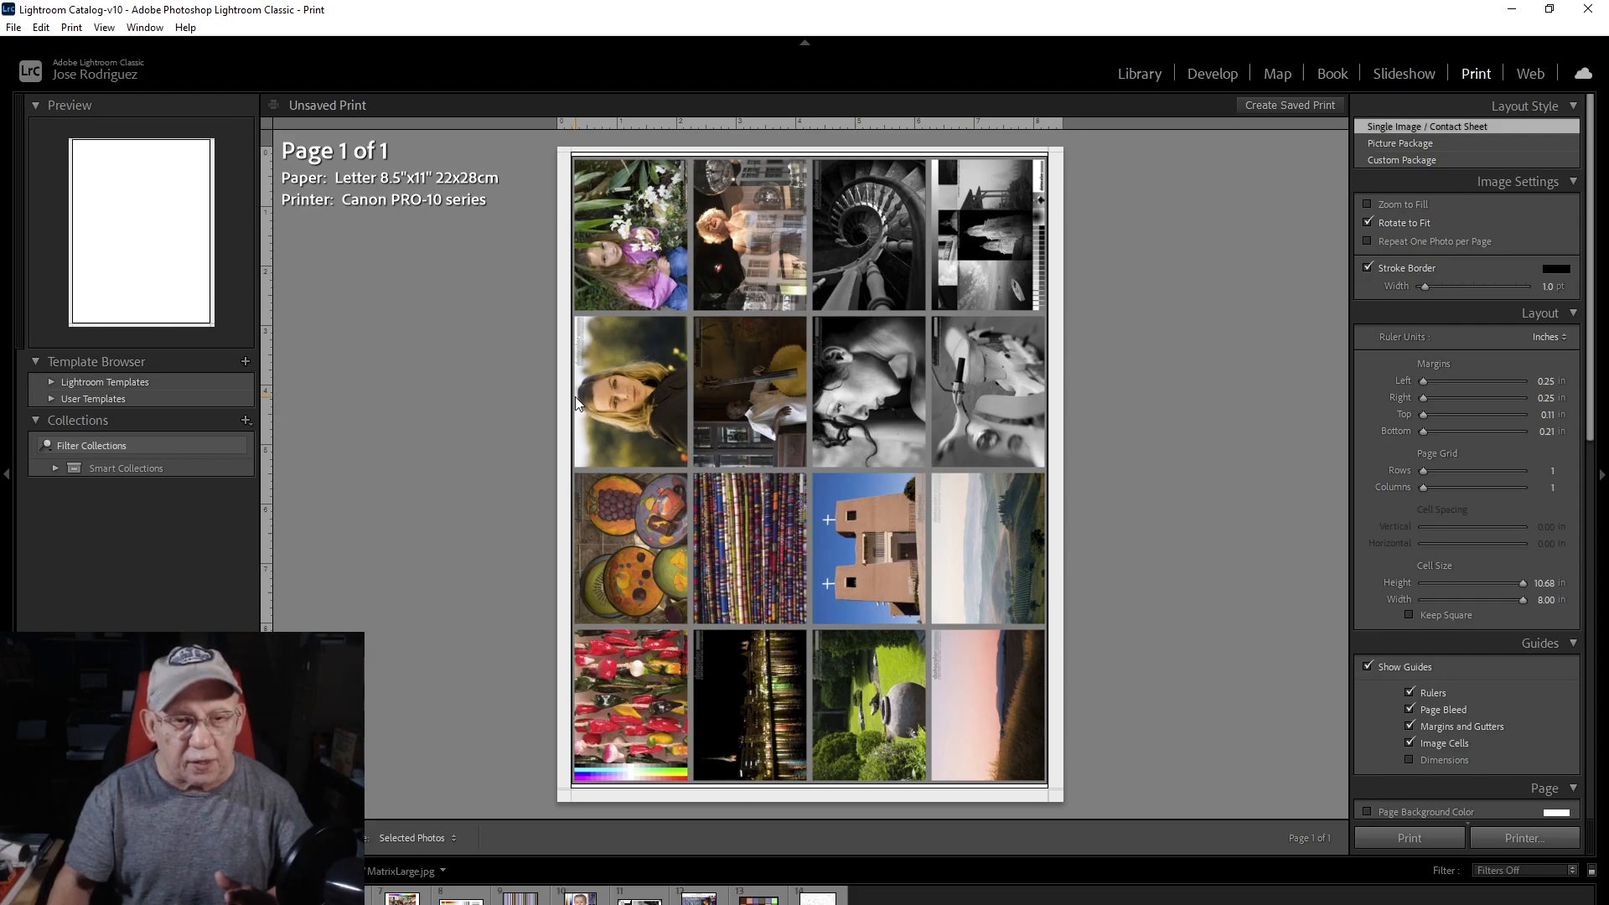
{"action": "mouse_move", "coordinate": [1042, 417]}
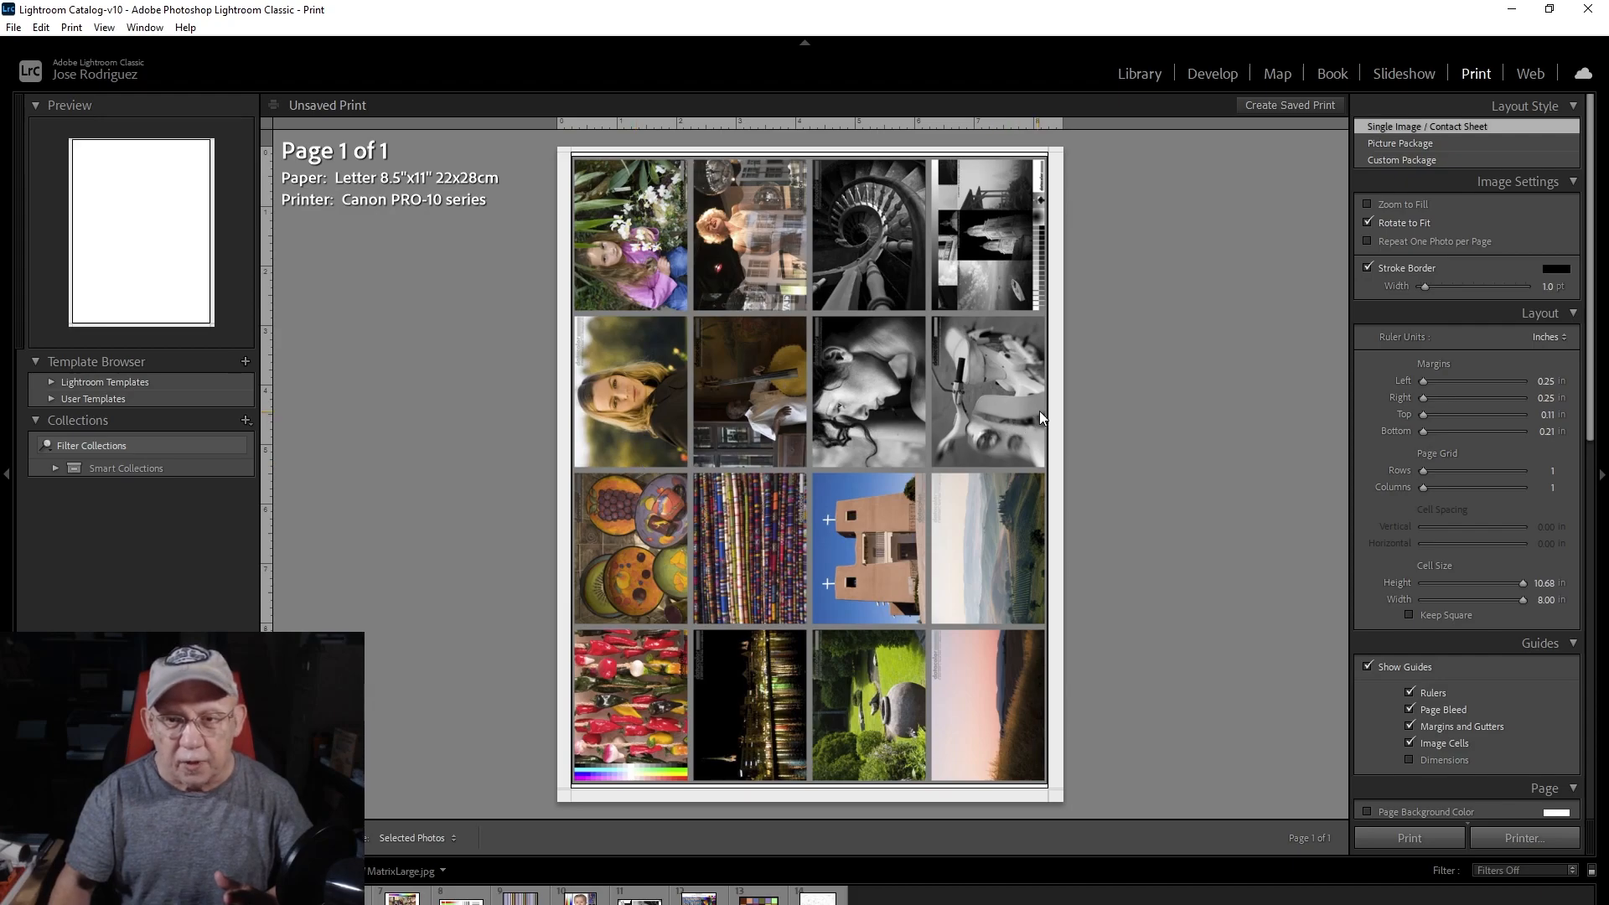
{"action": "left_click", "coordinate": [1368, 203]}
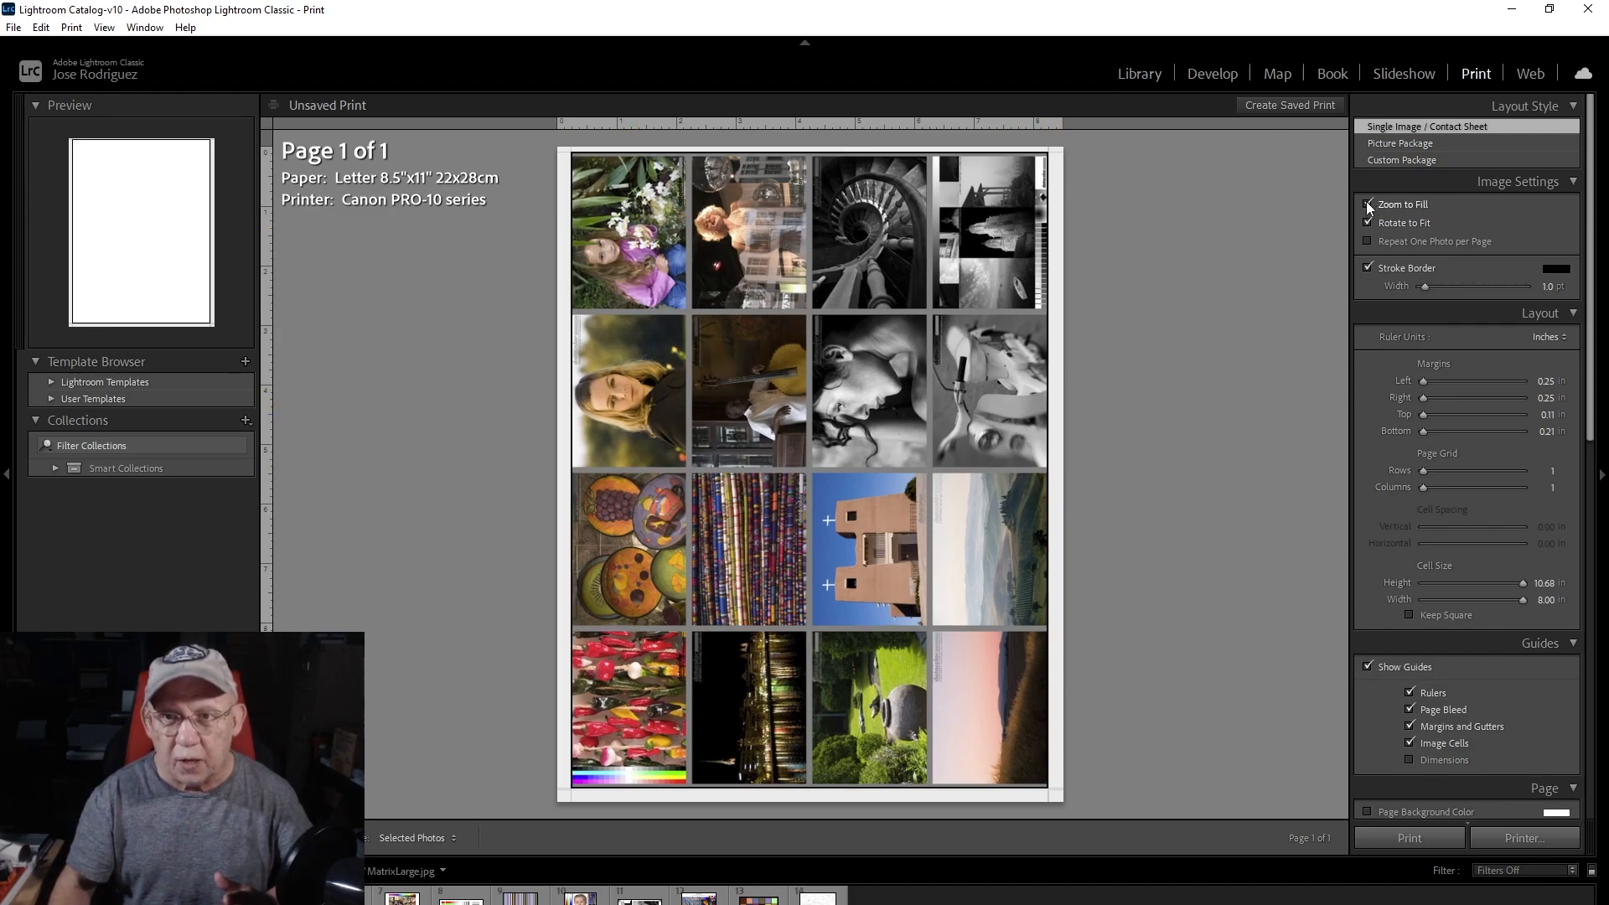
{"action": "left_click", "coordinate": [1368, 202]}
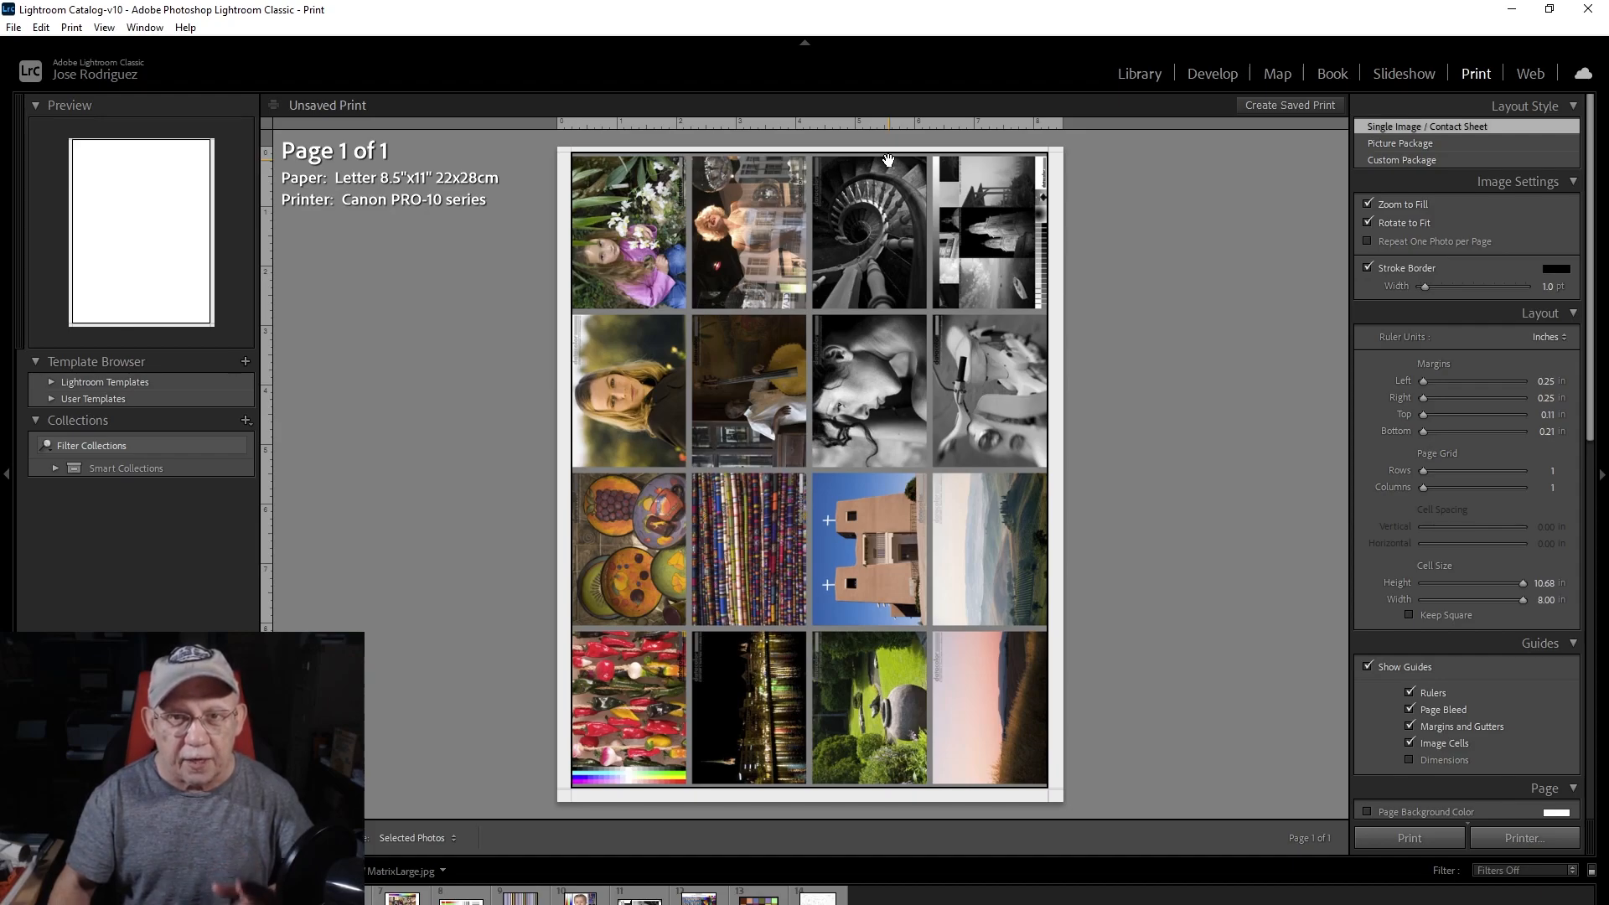
{"action": "mouse_move", "coordinate": [788, 782]}
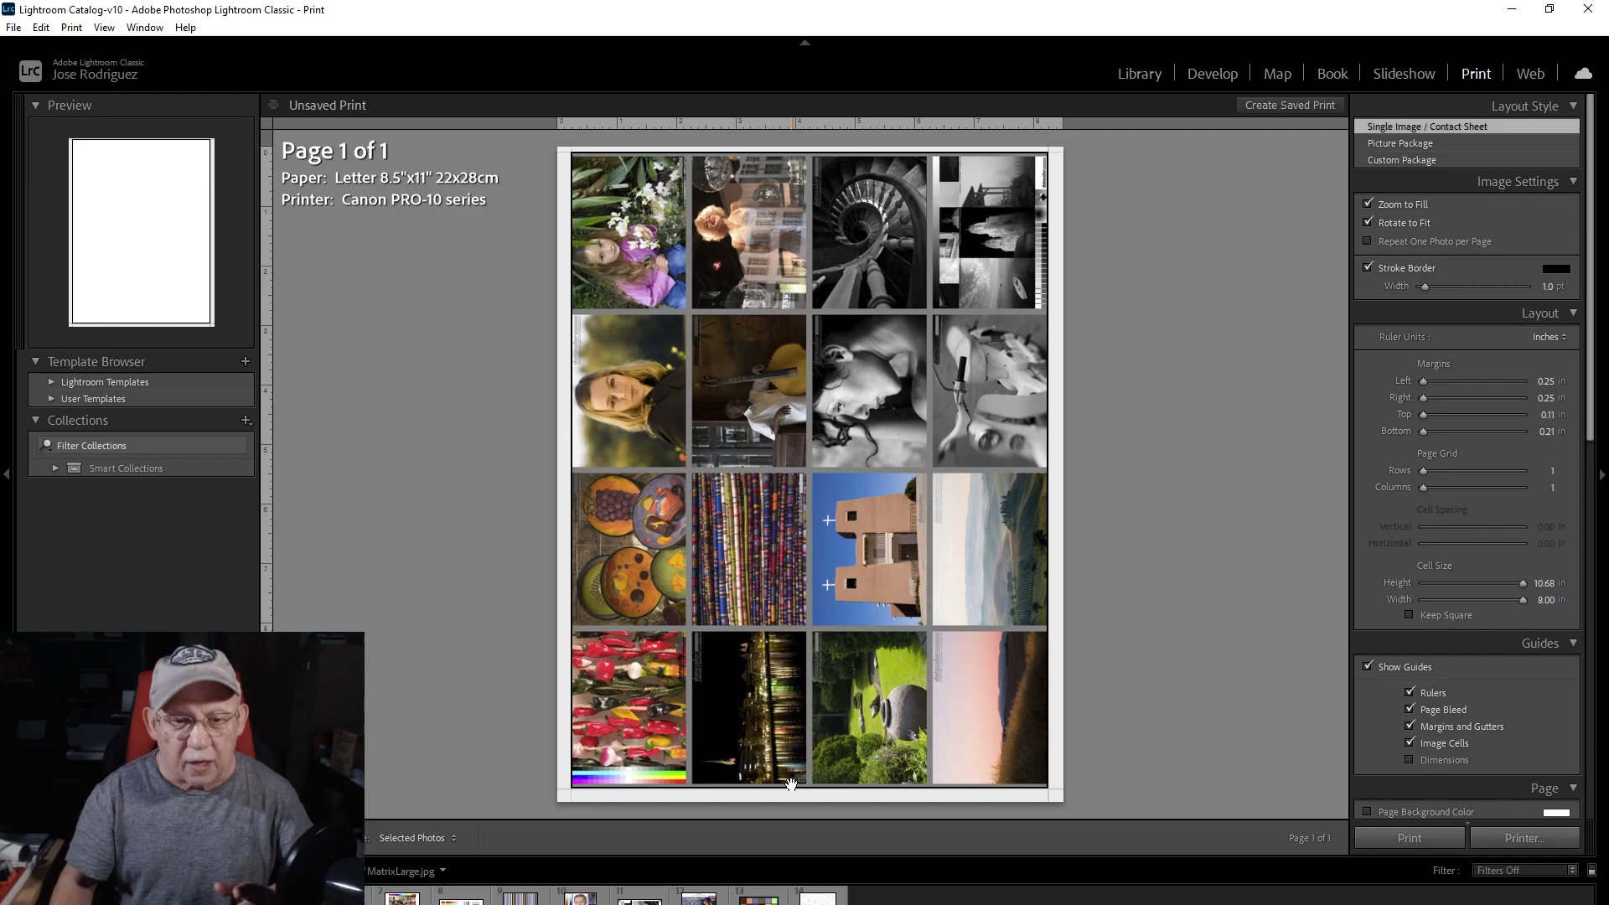
{"action": "mouse_move", "coordinate": [813, 790]}
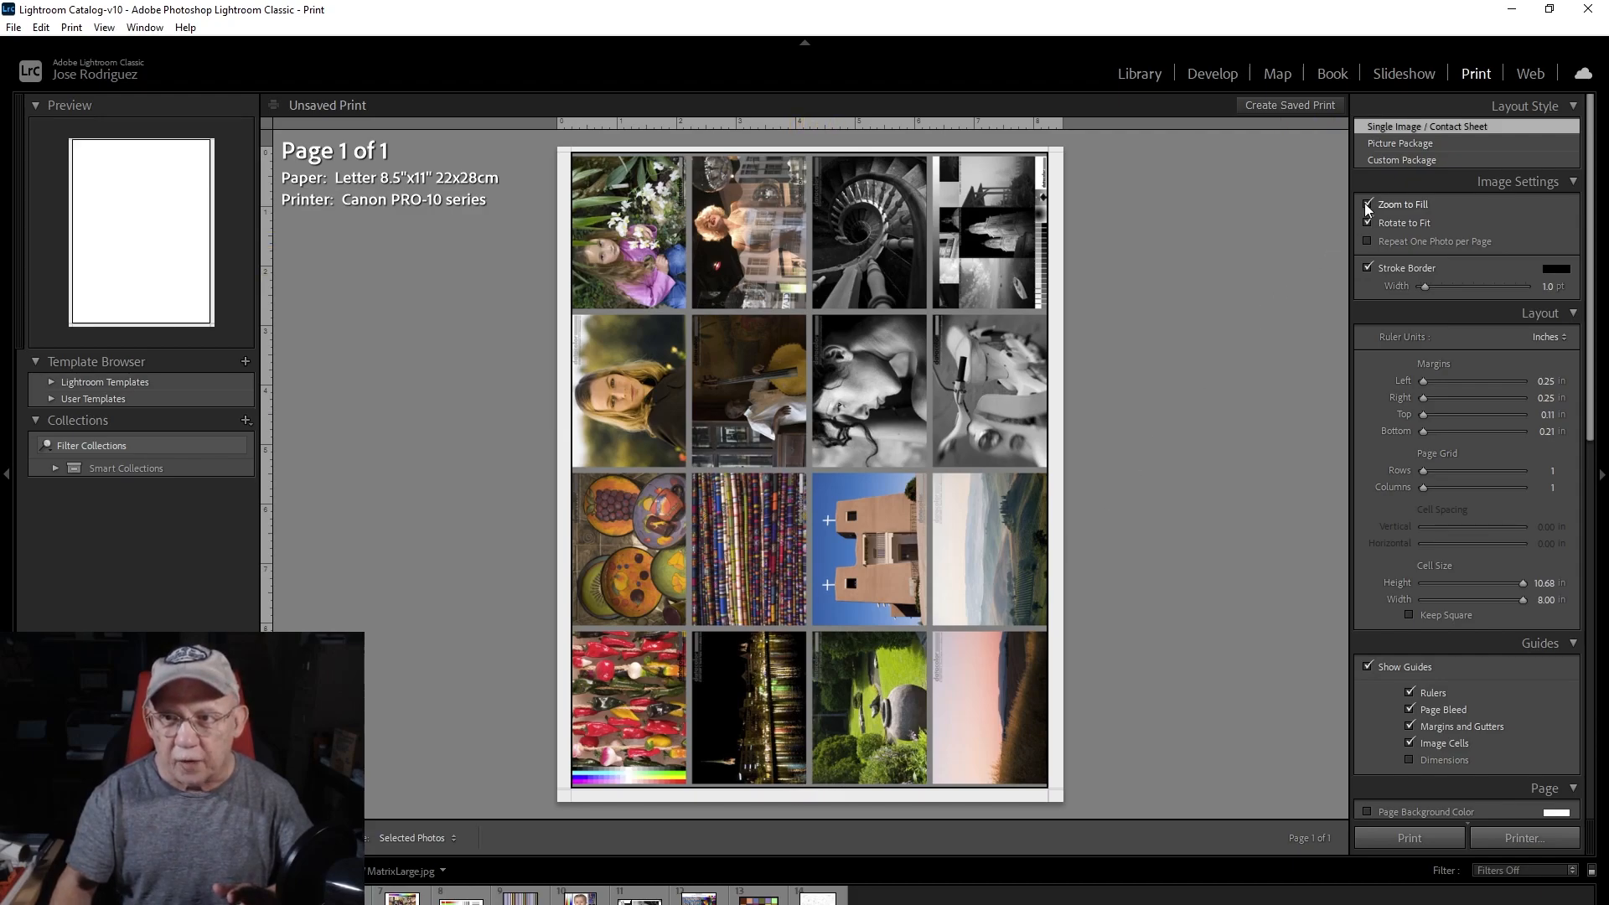
{"action": "left_click", "coordinate": [1368, 204]}
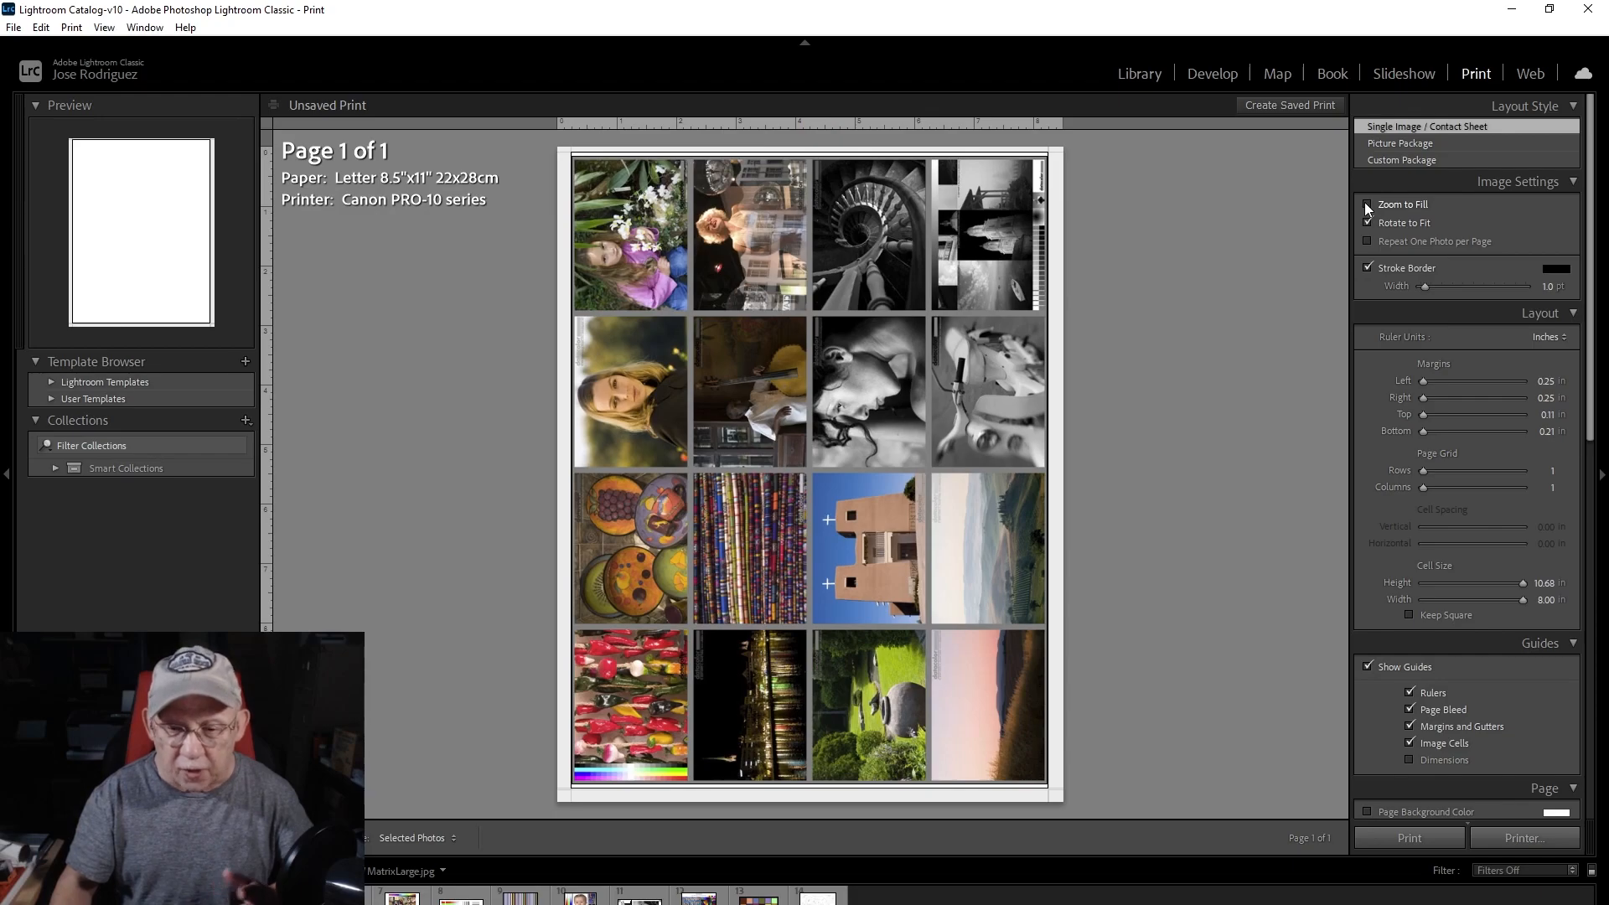
{"action": "left_click", "coordinate": [1369, 205]}
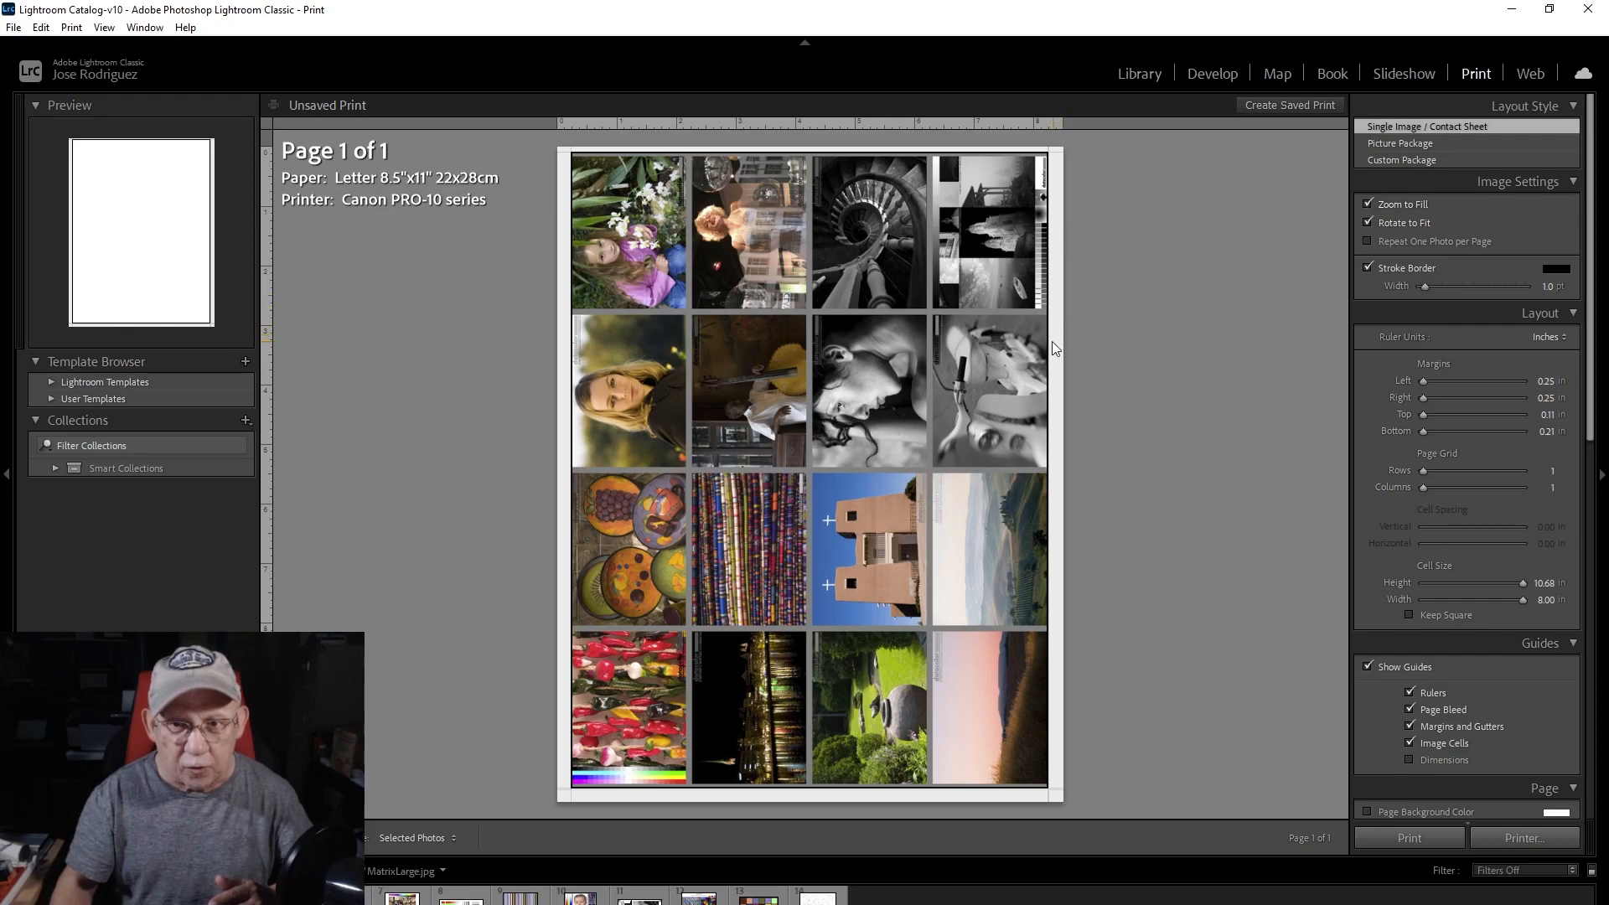
{"action": "mouse_move", "coordinate": [700, 357]}
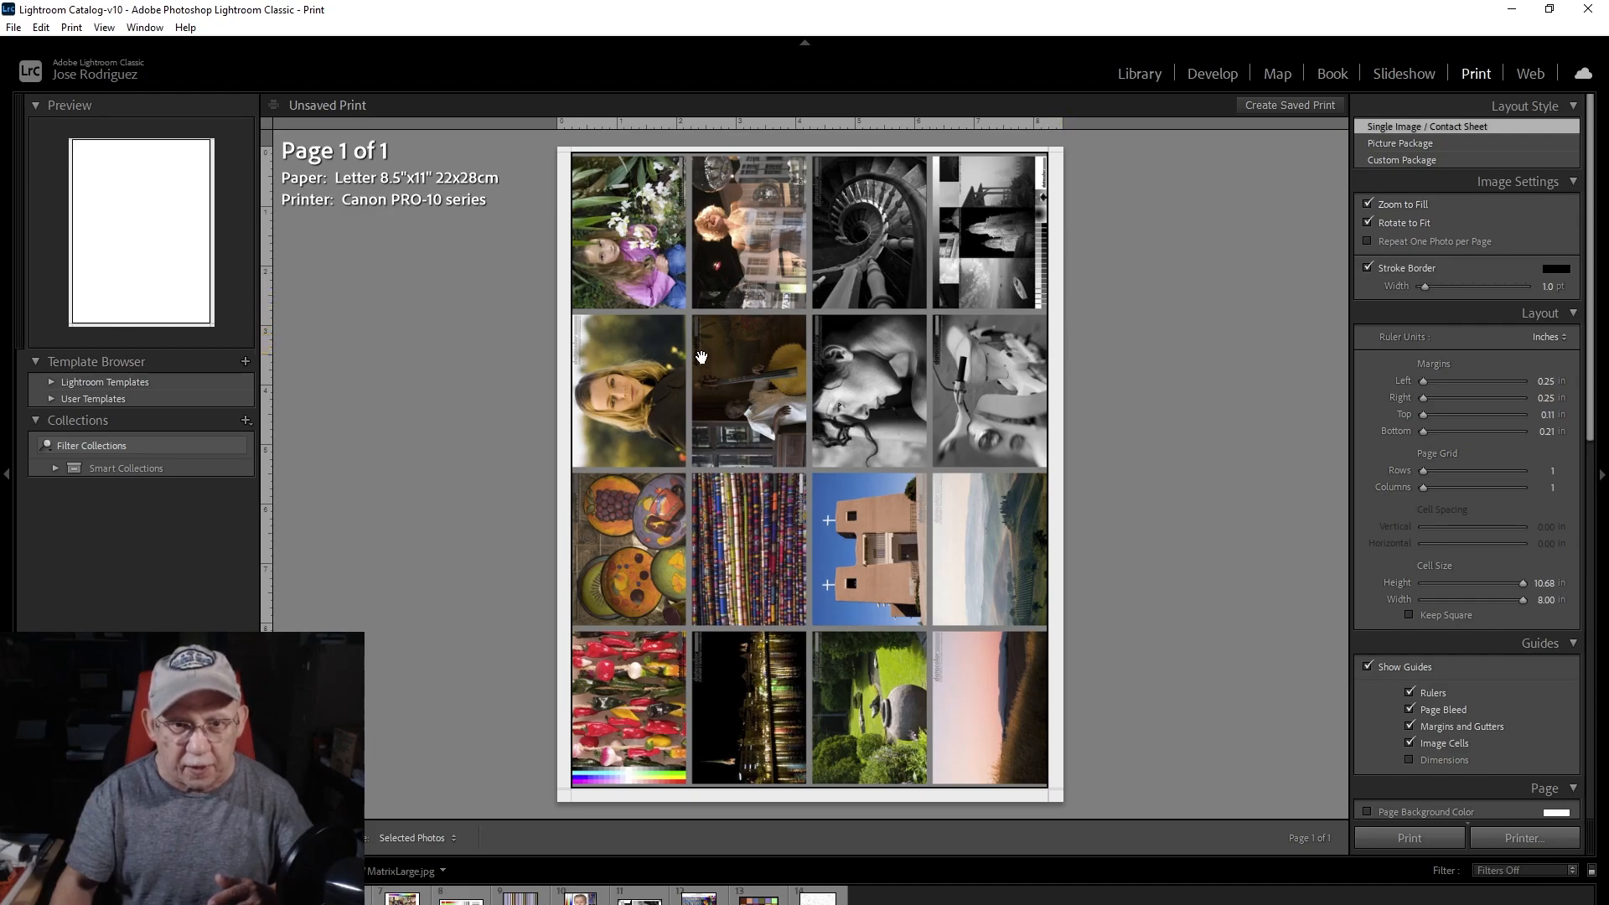
{"action": "mouse_move", "coordinate": [575, 393]}
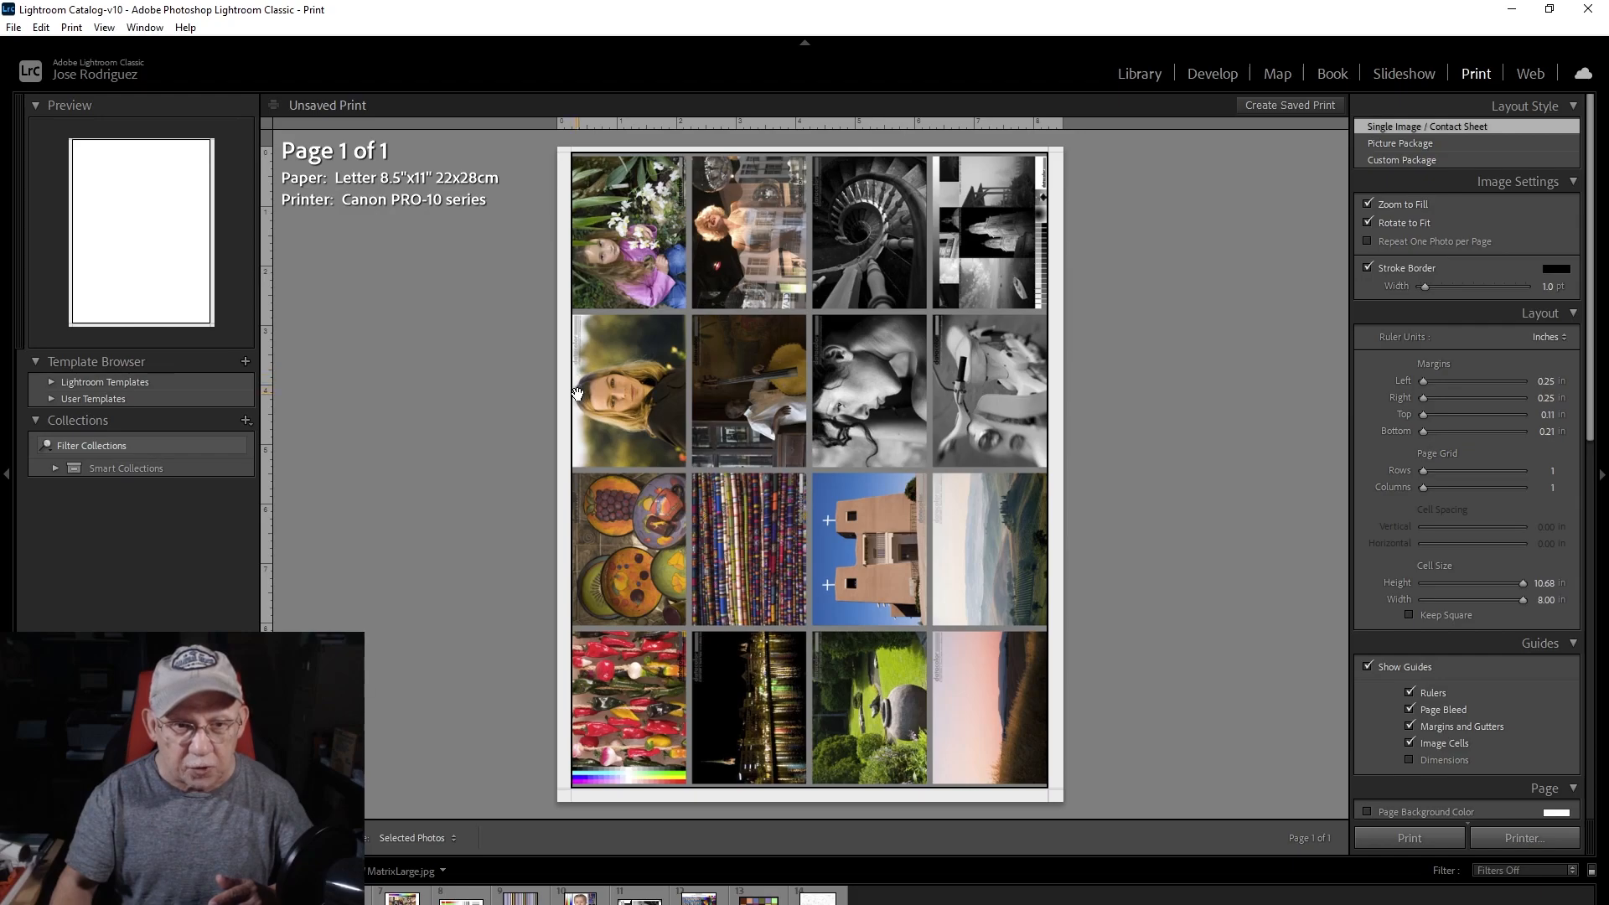
{"action": "mouse_move", "coordinate": [1051, 397]}
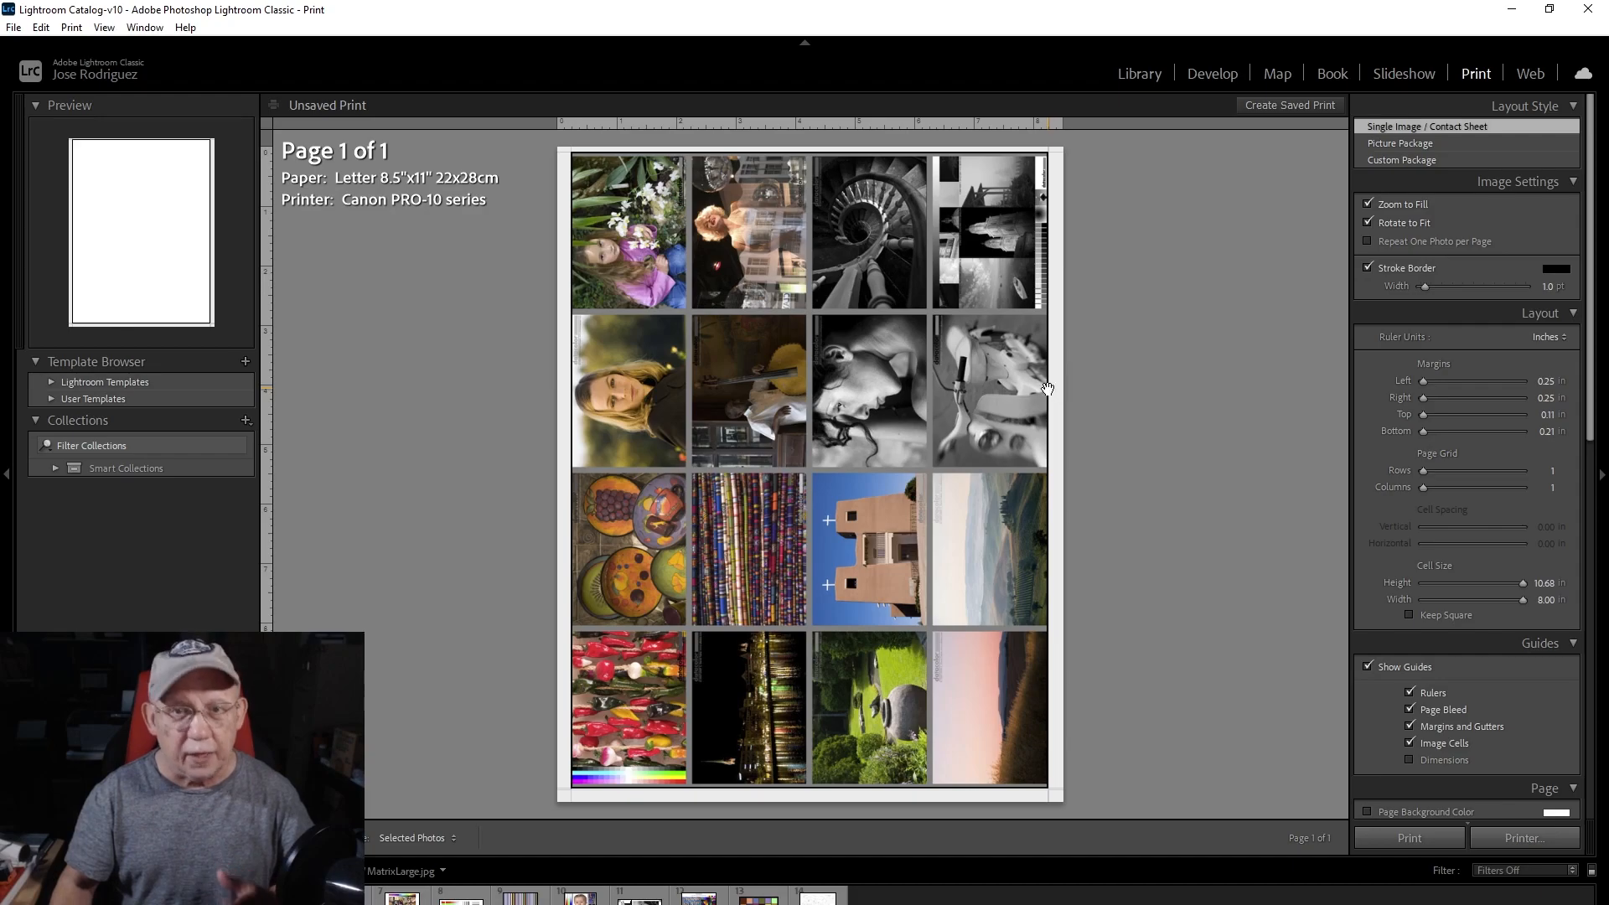
{"action": "mouse_move", "coordinate": [919, 383]}
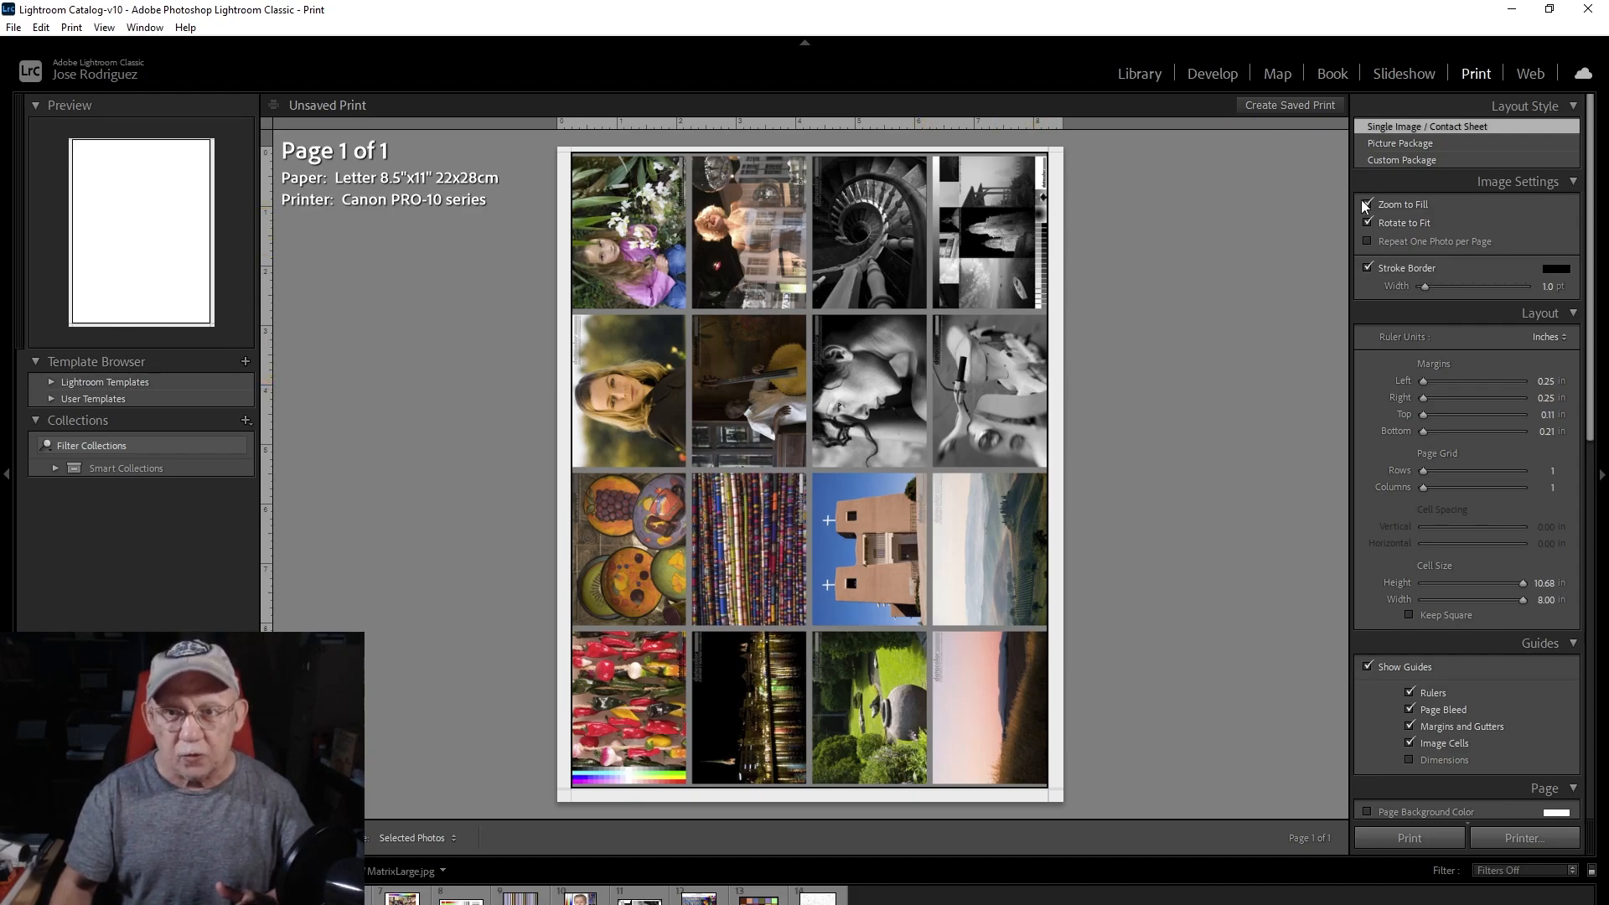
{"action": "left_click", "coordinate": [1368, 204]}
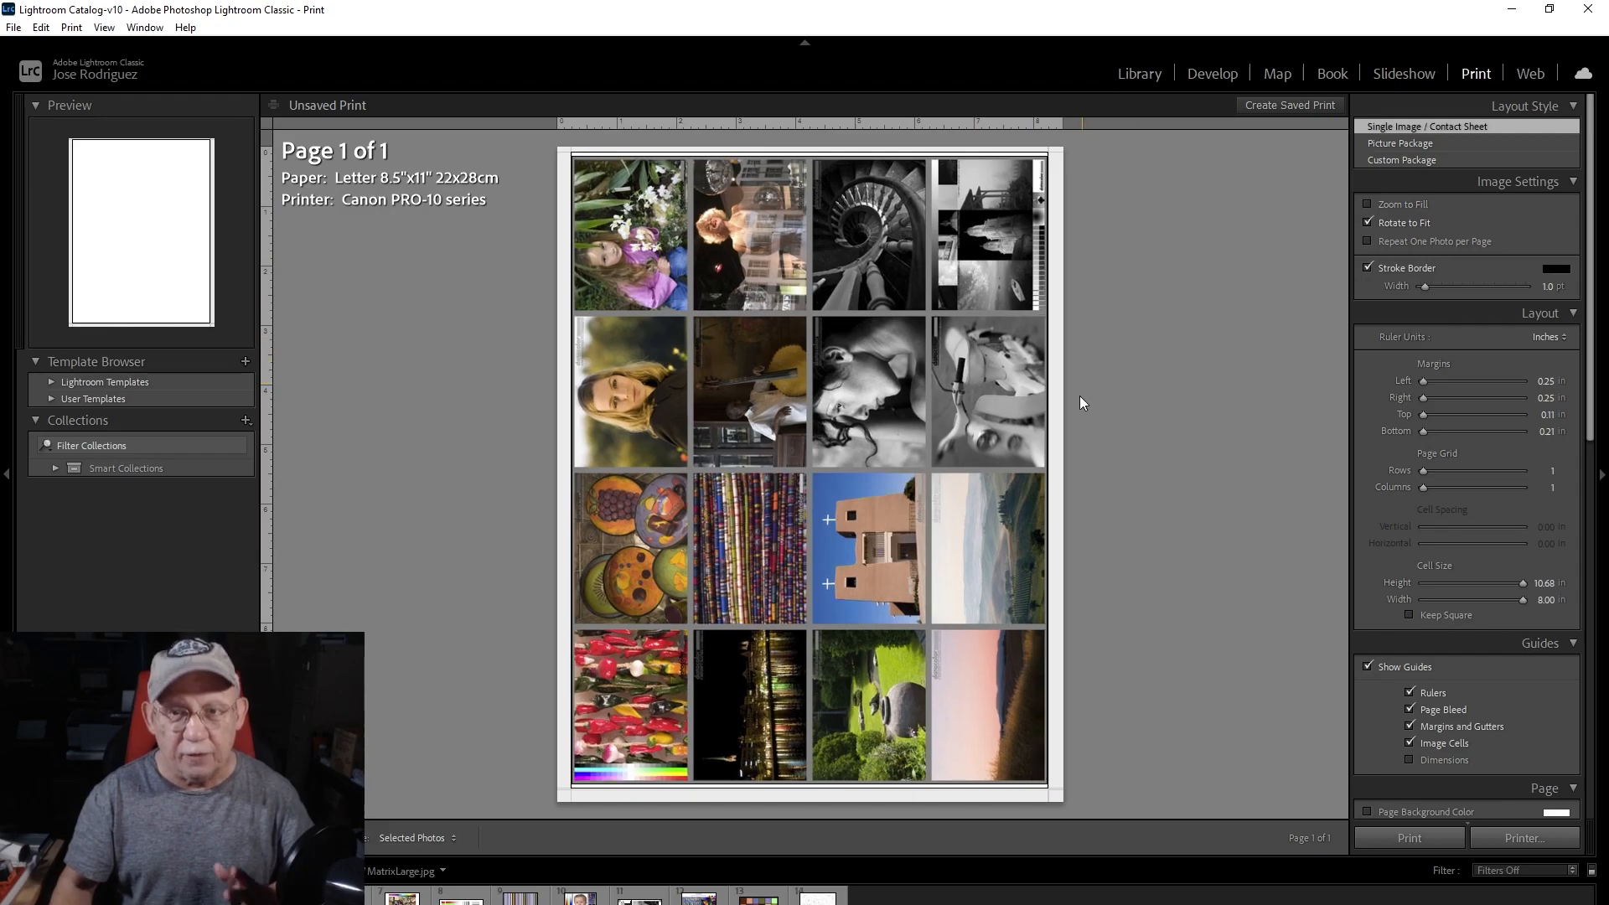
{"action": "mouse_move", "coordinate": [1100, 406]}
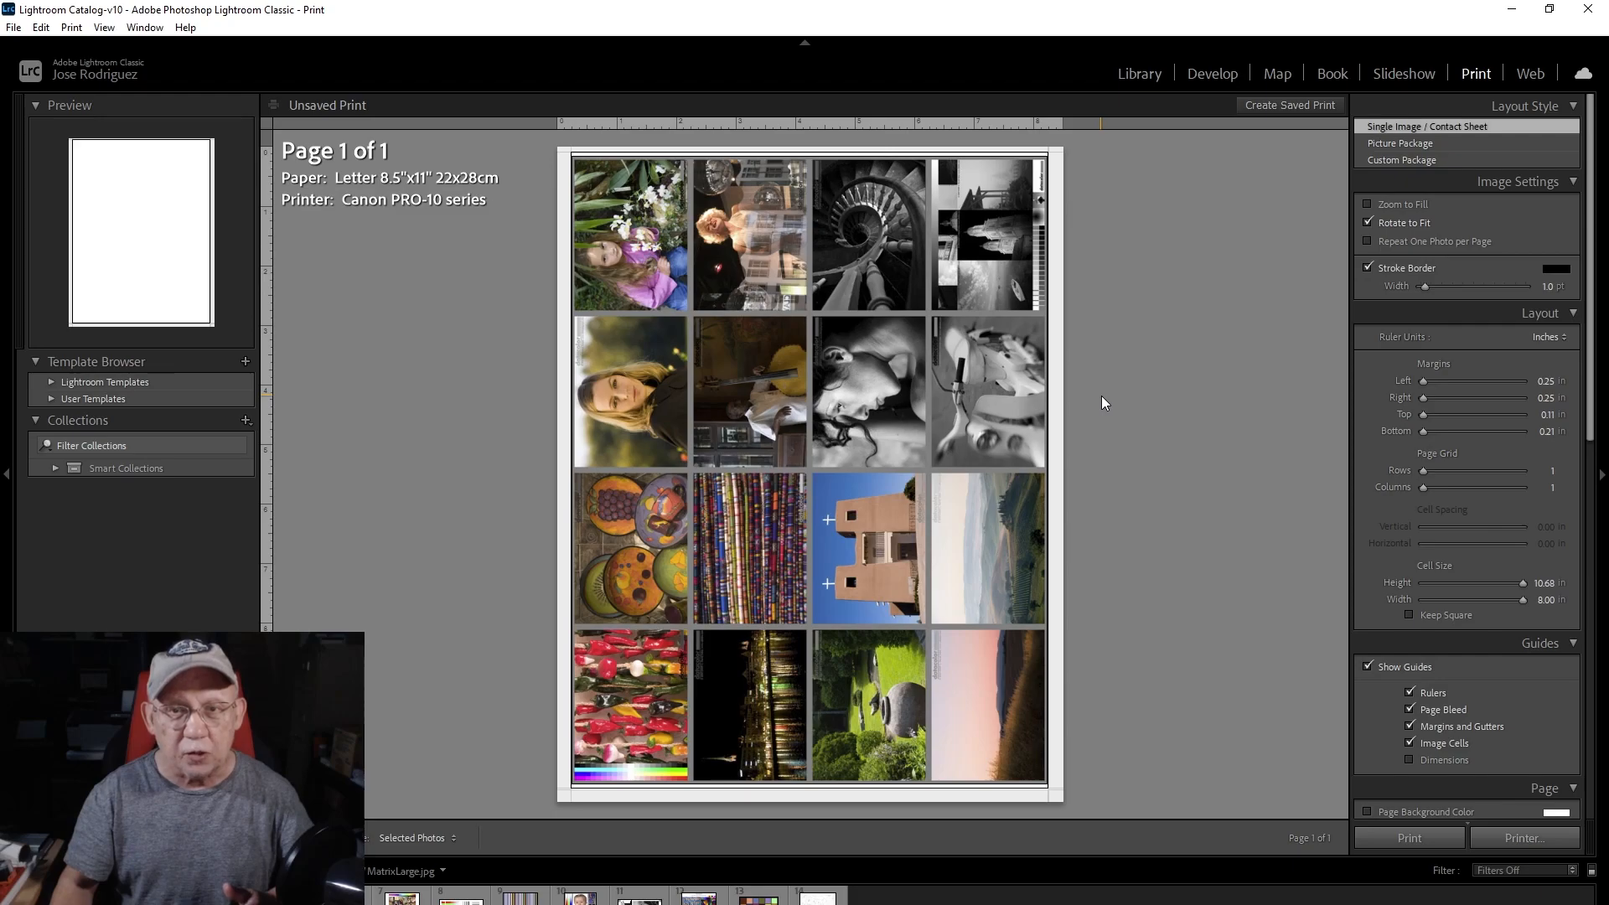
{"action": "mouse_move", "coordinate": [1117, 399]}
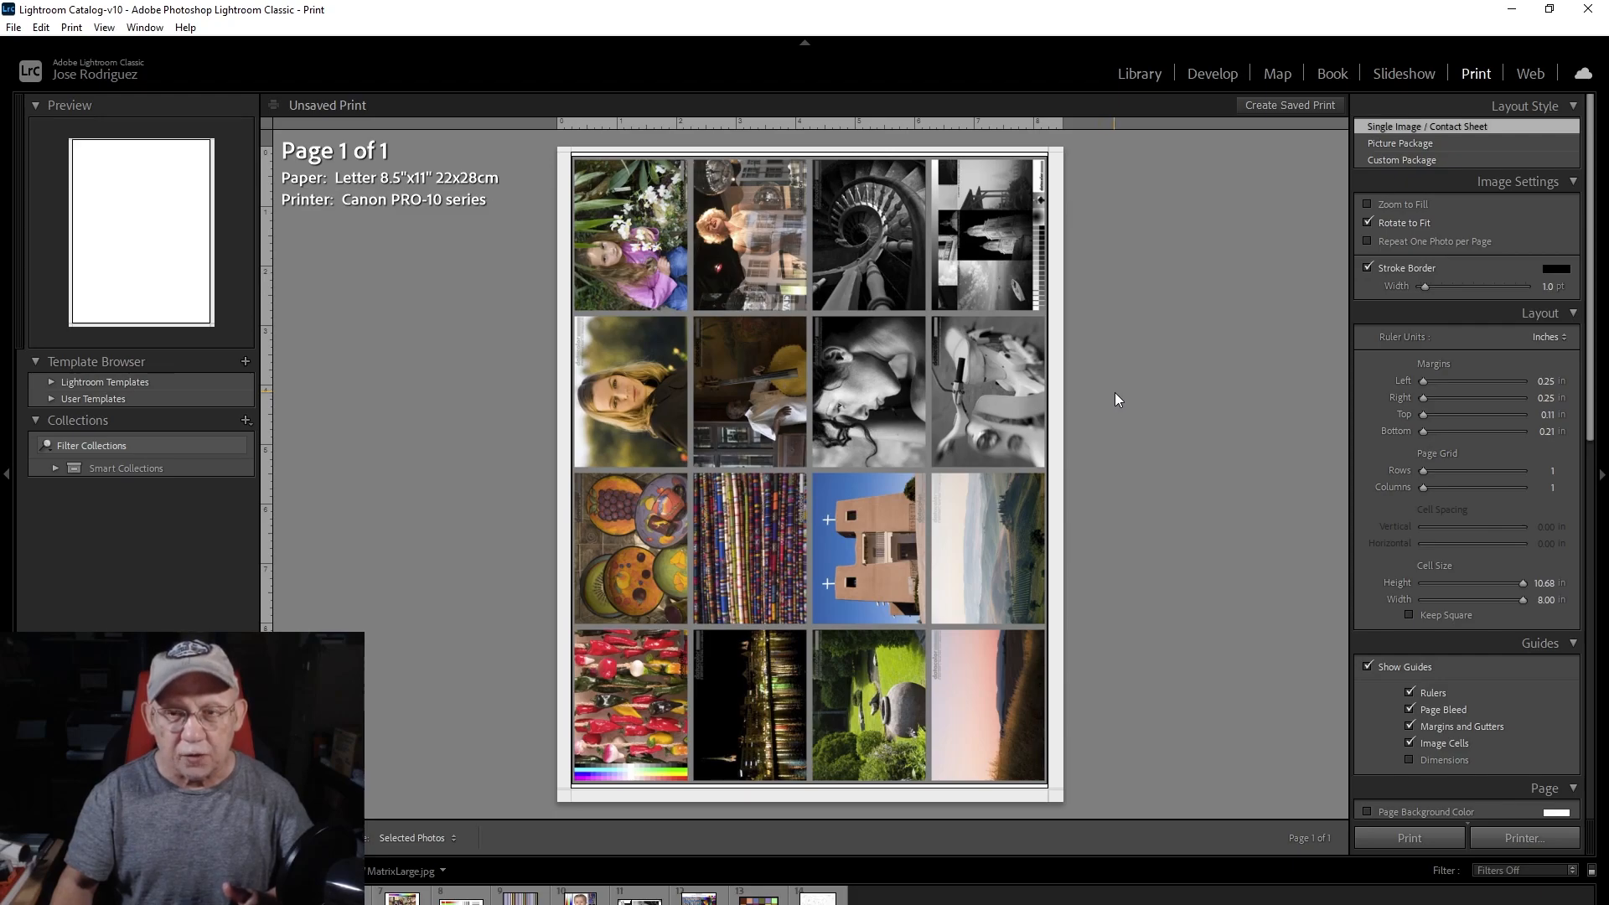
{"action": "mouse_move", "coordinate": [812, 636]}
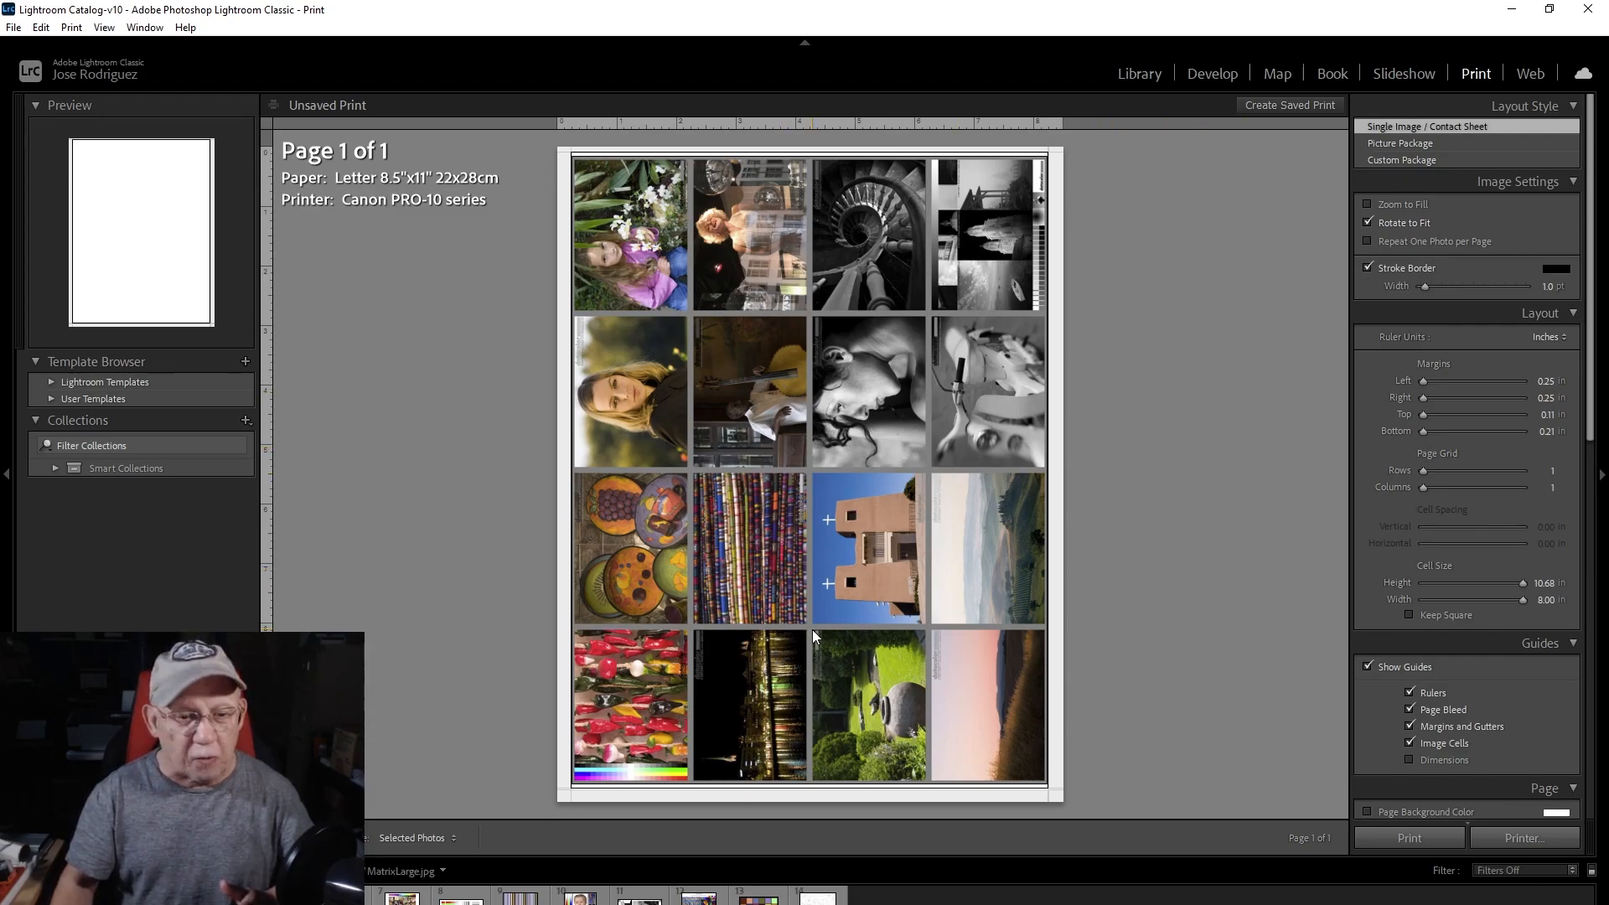
{"action": "mouse_move", "coordinate": [819, 452]}
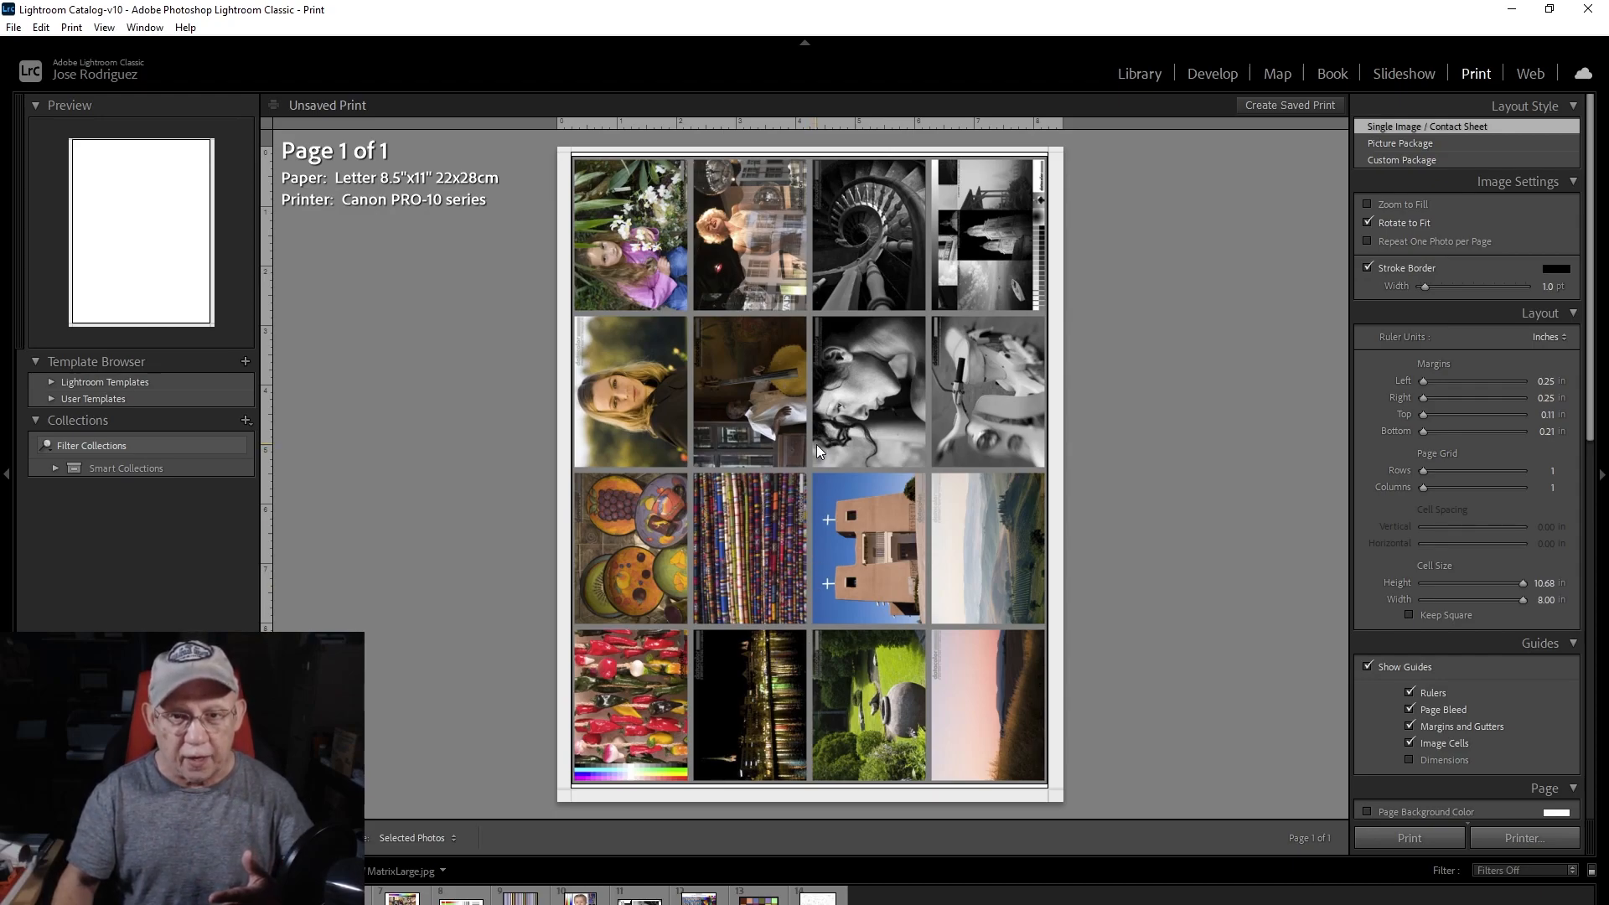
{"action": "mouse_move", "coordinate": [828, 439]}
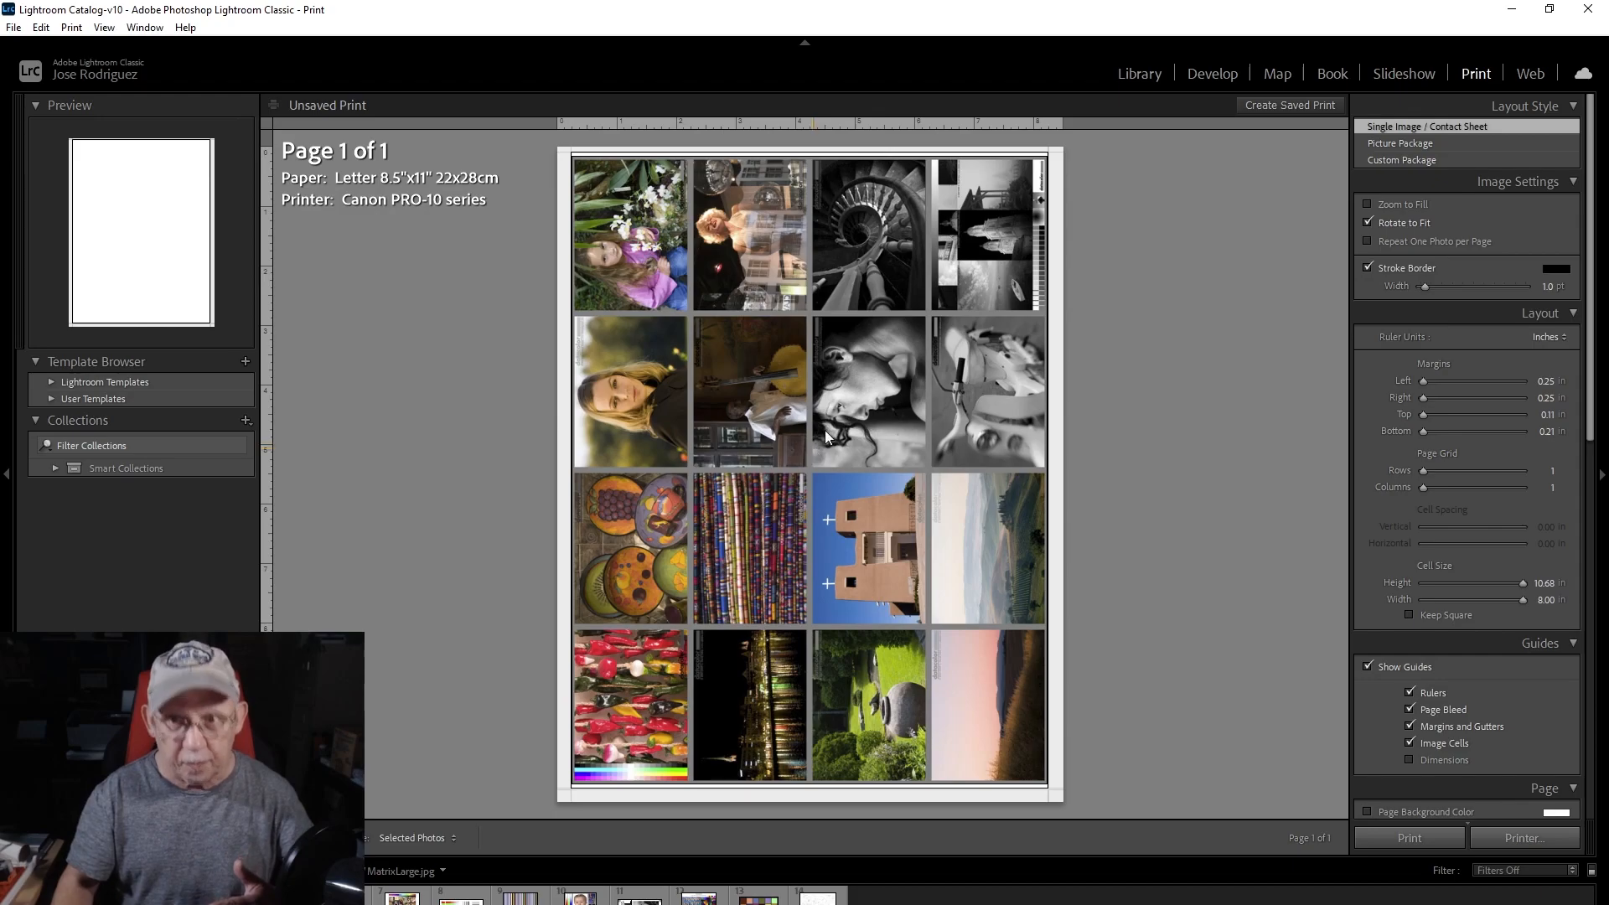
- Pick the white dog photo and return to the Print module with it
{"action": "left_click", "coordinate": [1211, 73]}
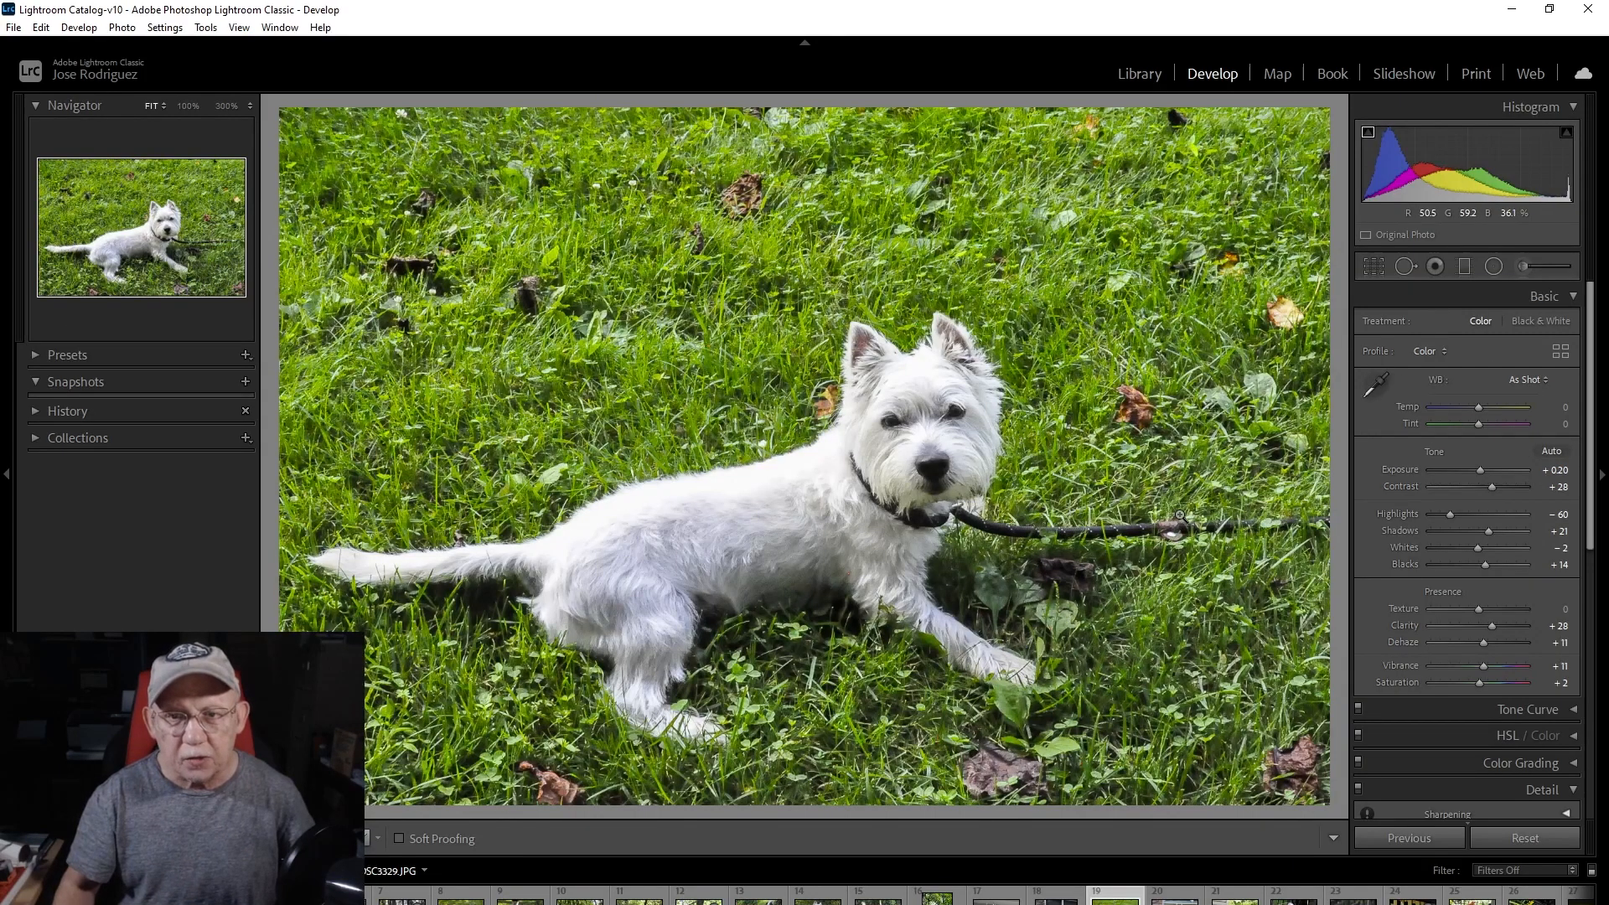
{"action": "mouse_move", "coordinate": [1179, 504]}
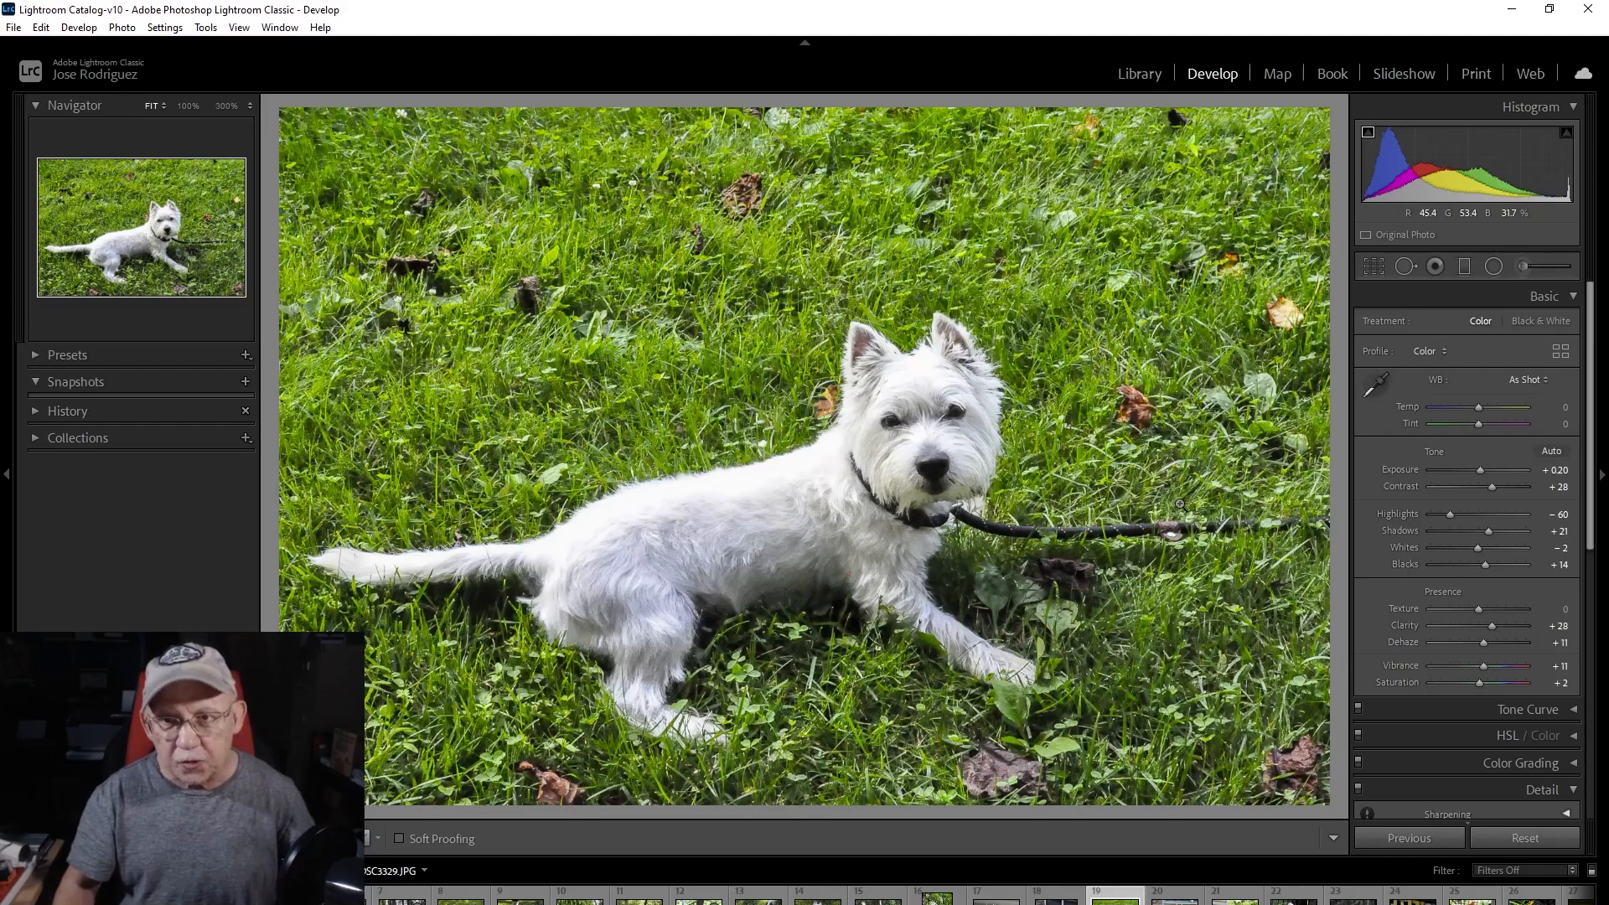
{"action": "mouse_move", "coordinate": [1160, 454]}
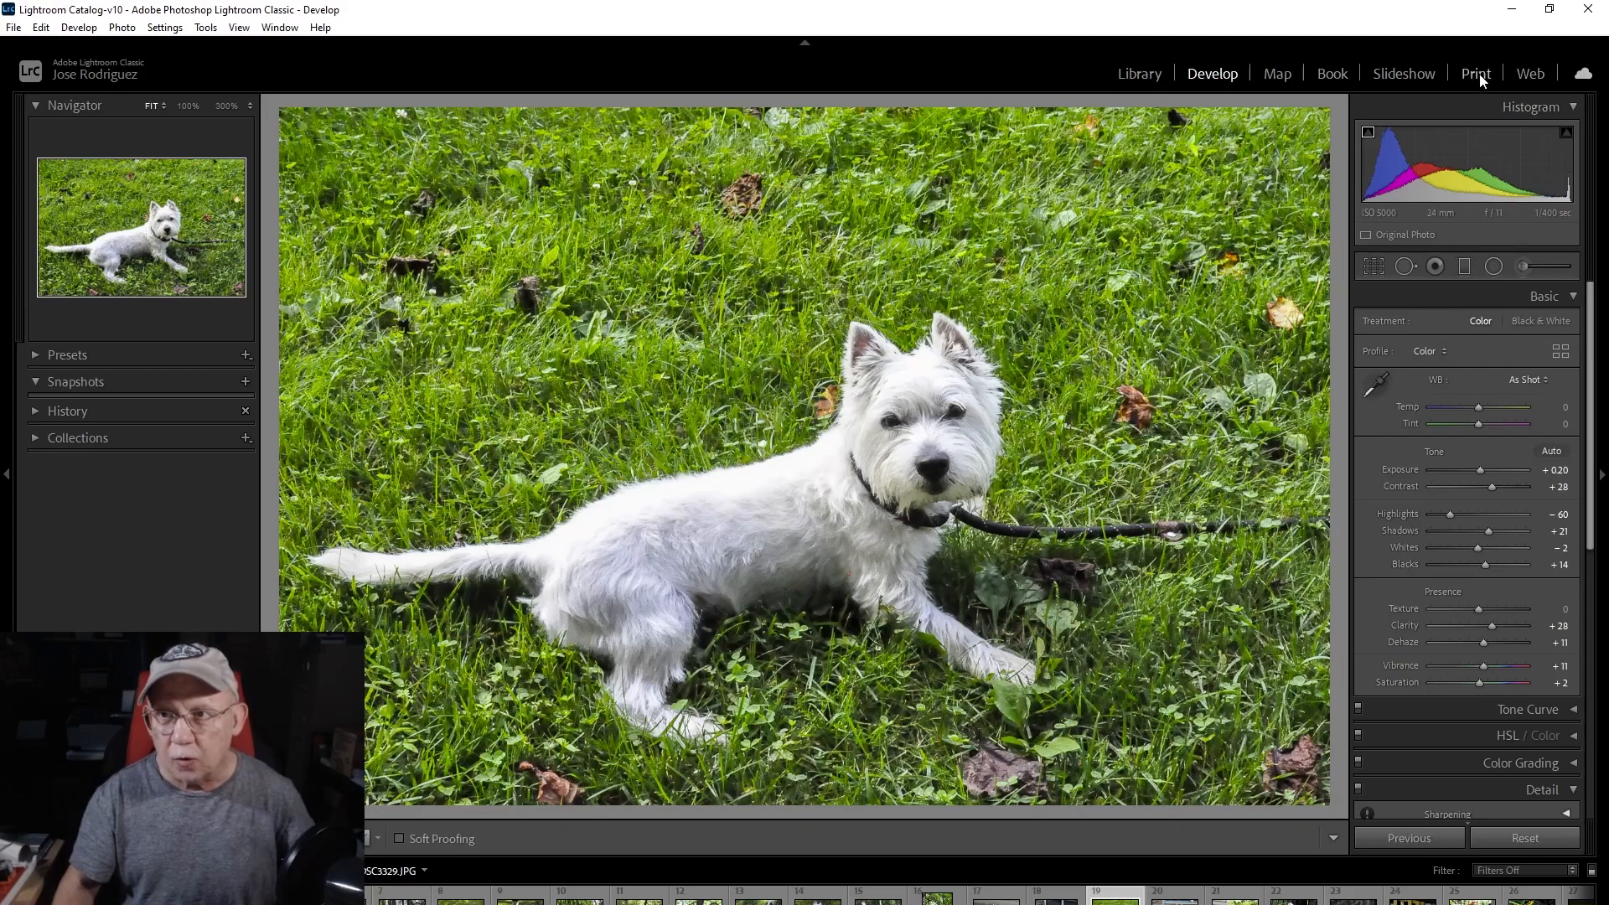
{"action": "left_click", "coordinate": [1476, 73]}
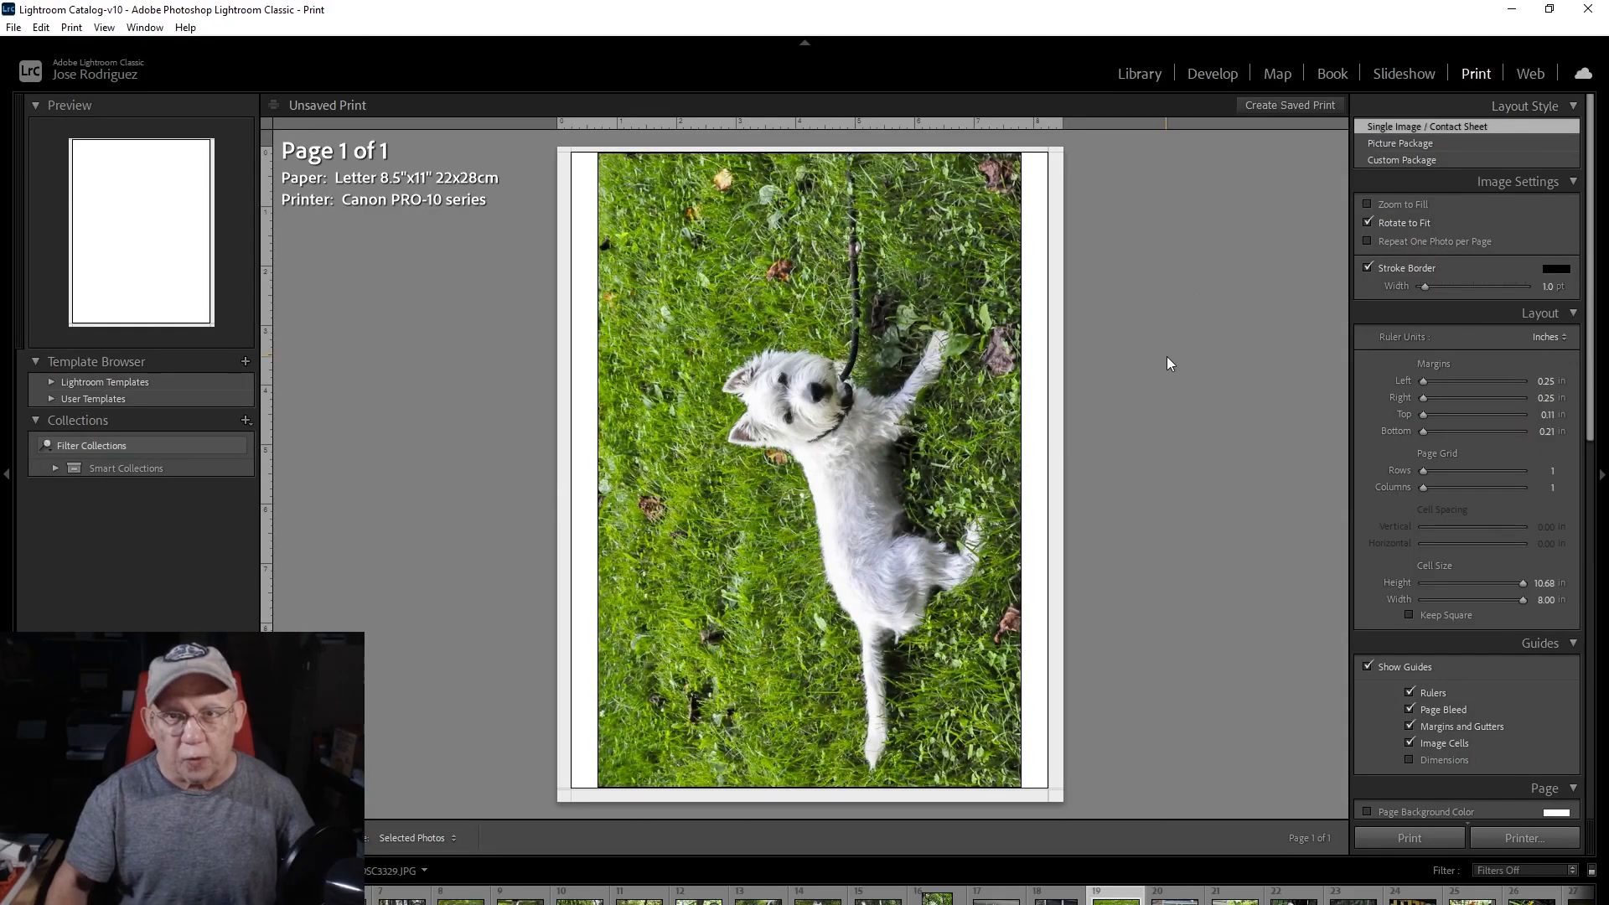
{"action": "mouse_move", "coordinate": [492, 234]}
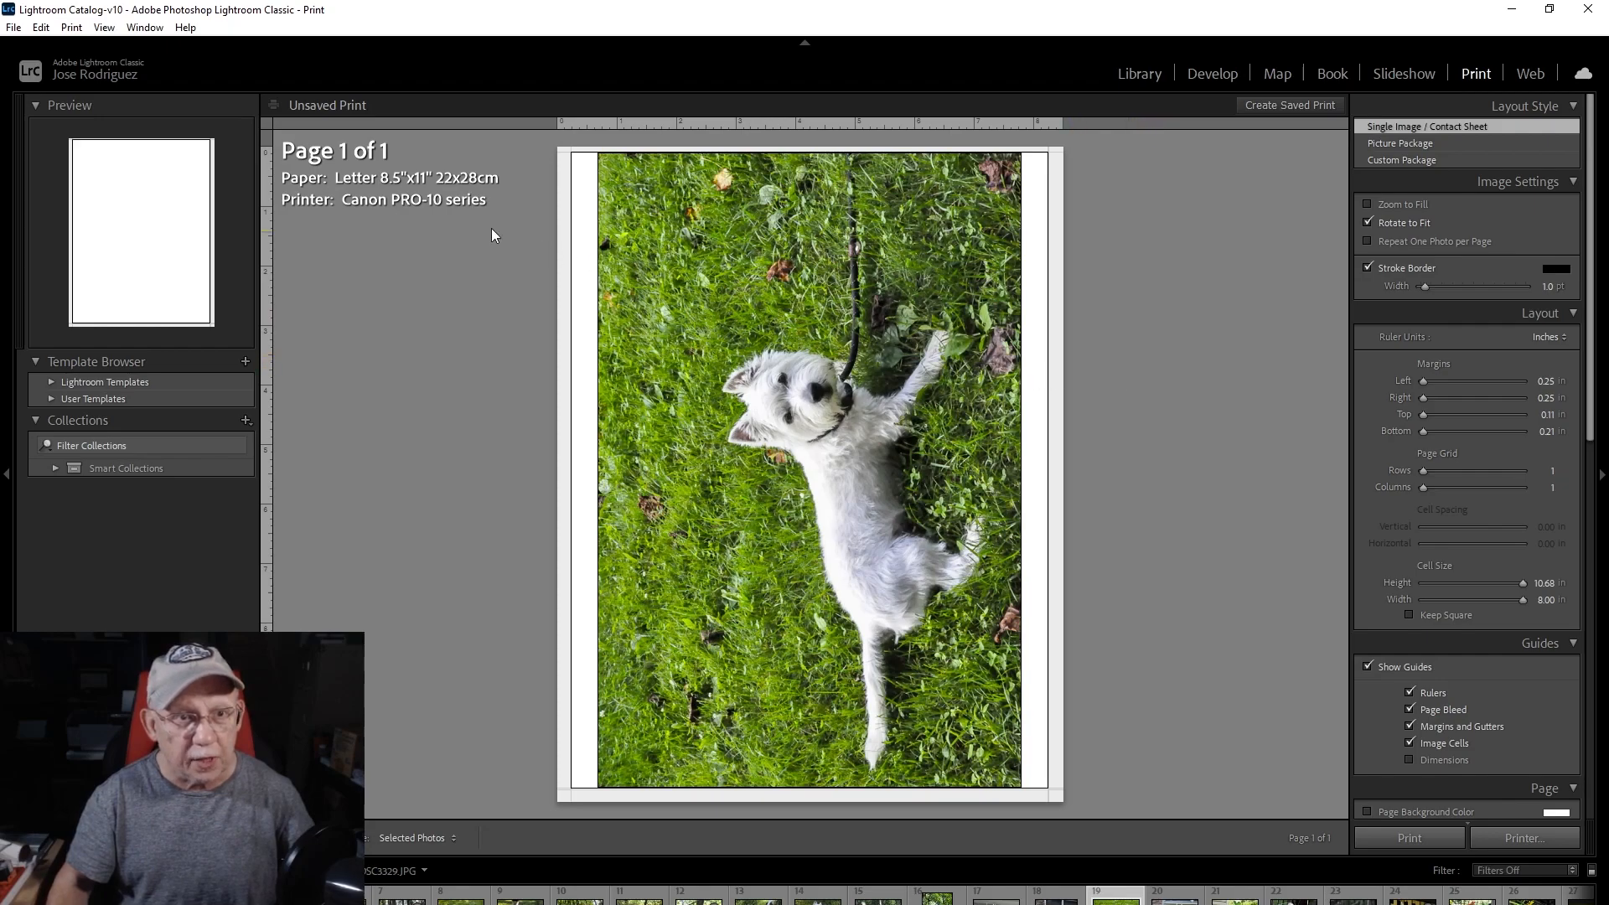
{"action": "mouse_move", "coordinate": [939, 300]}
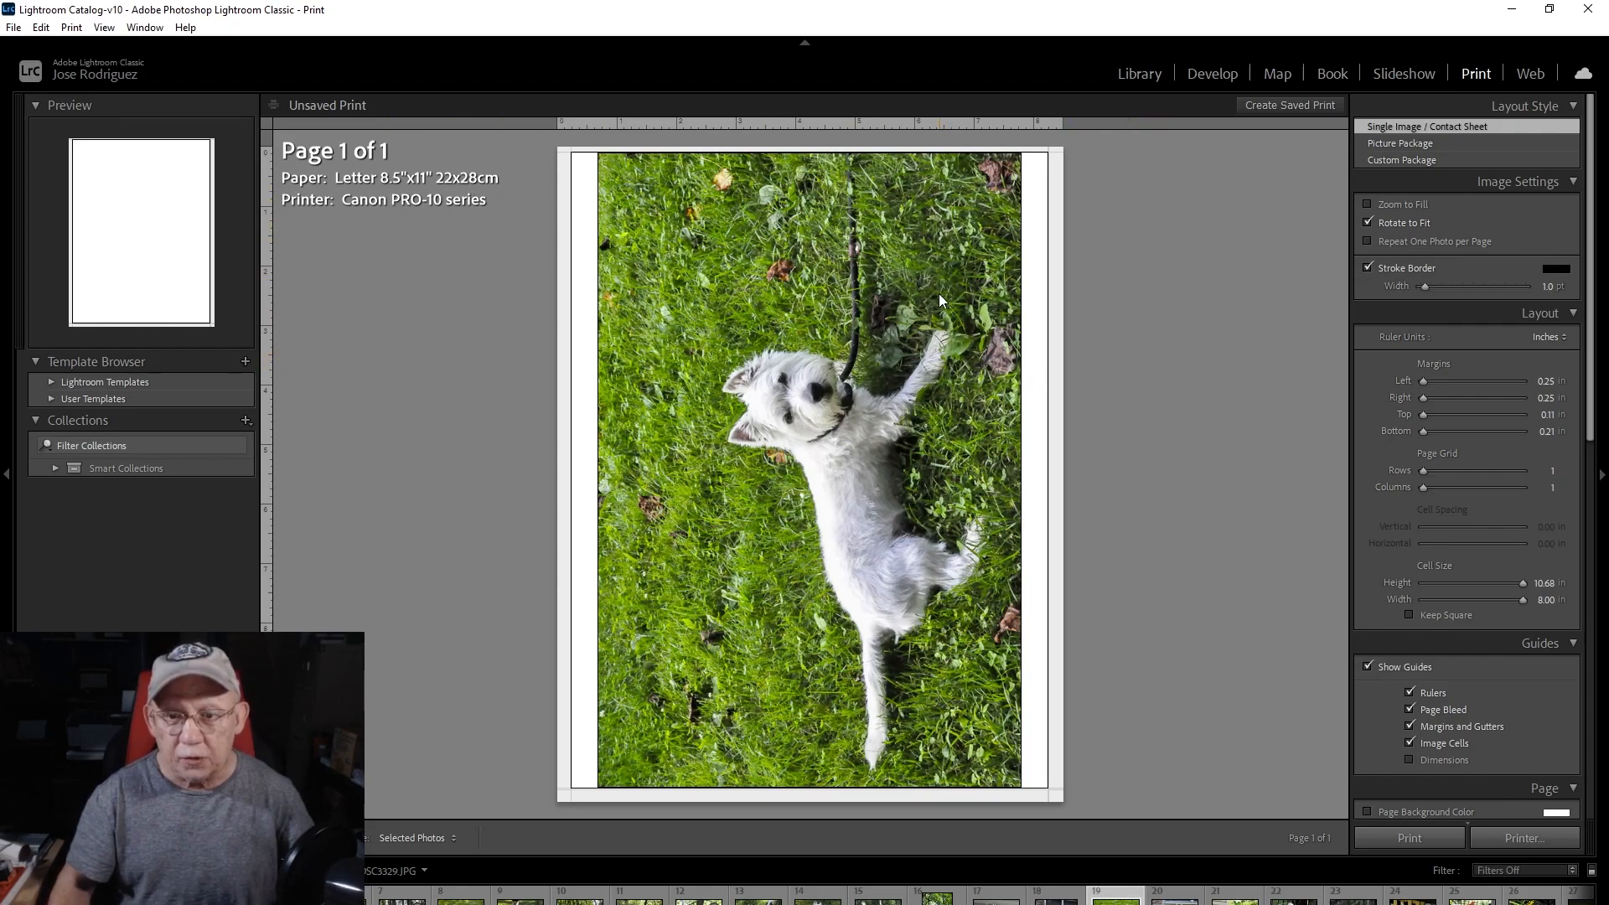
{"action": "mouse_move", "coordinate": [936, 326]}
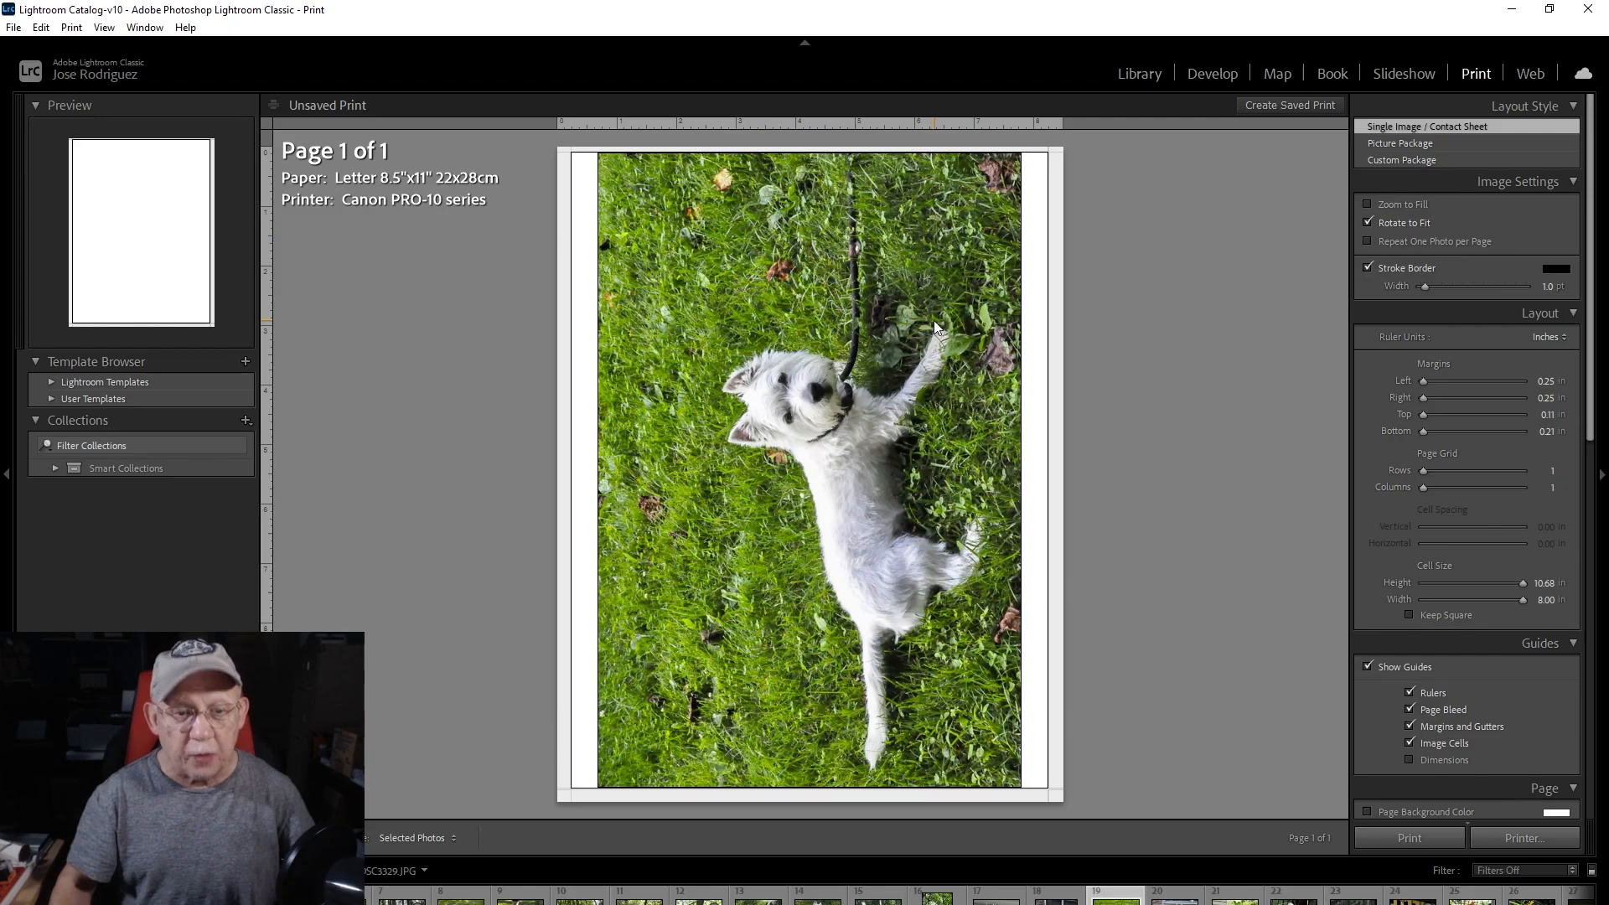
{"action": "mouse_move", "coordinate": [985, 156]}
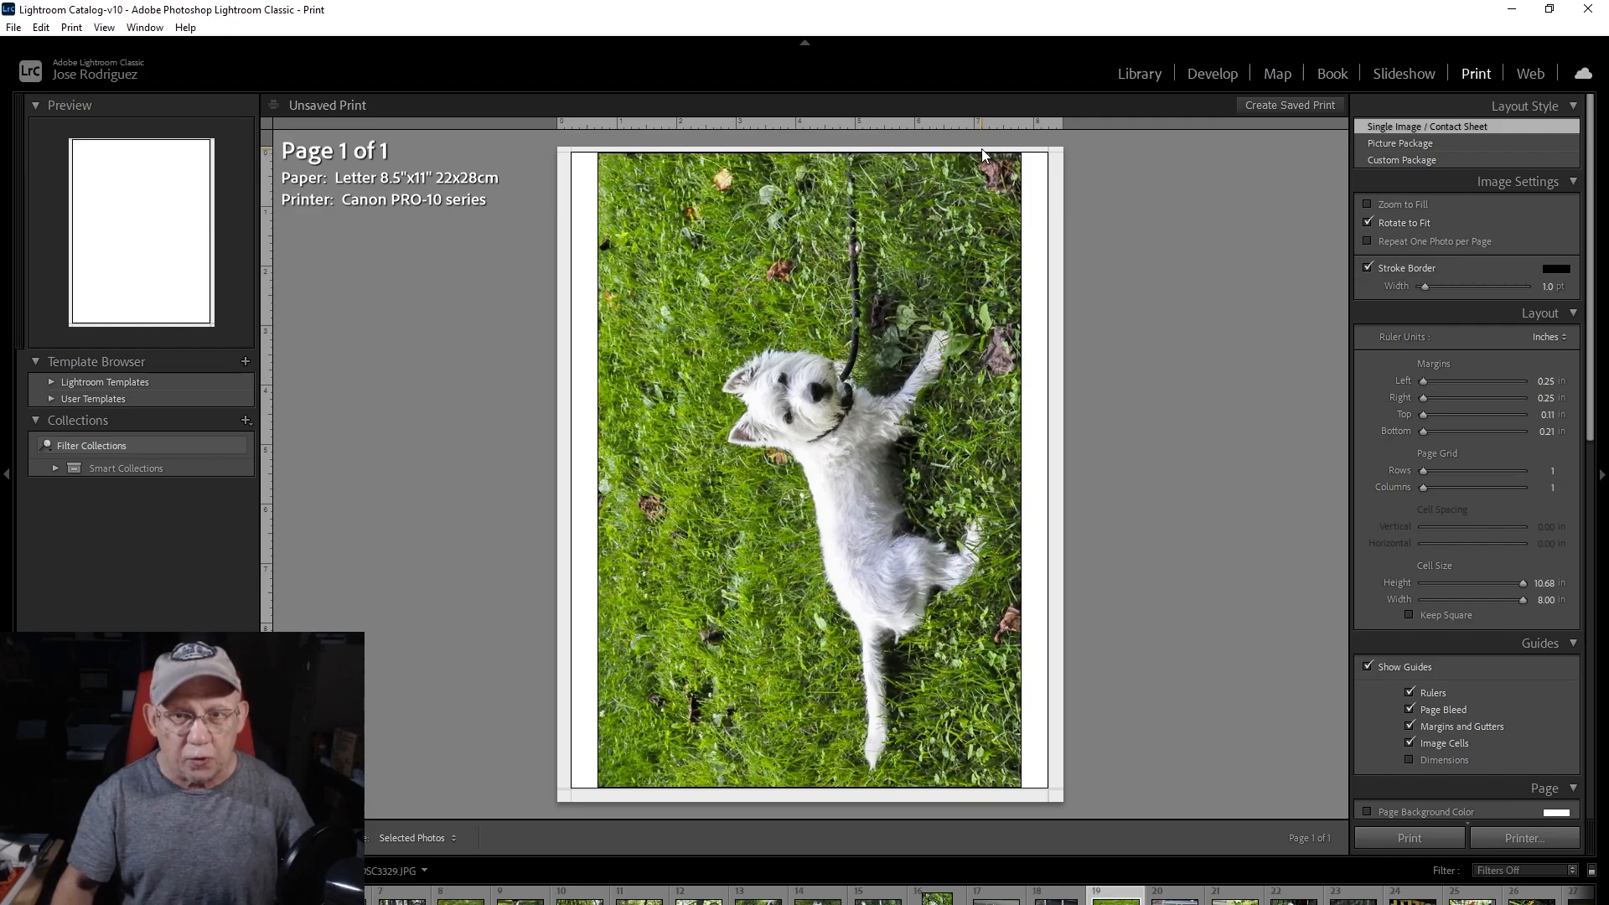
{"action": "mouse_move", "coordinate": [988, 164]}
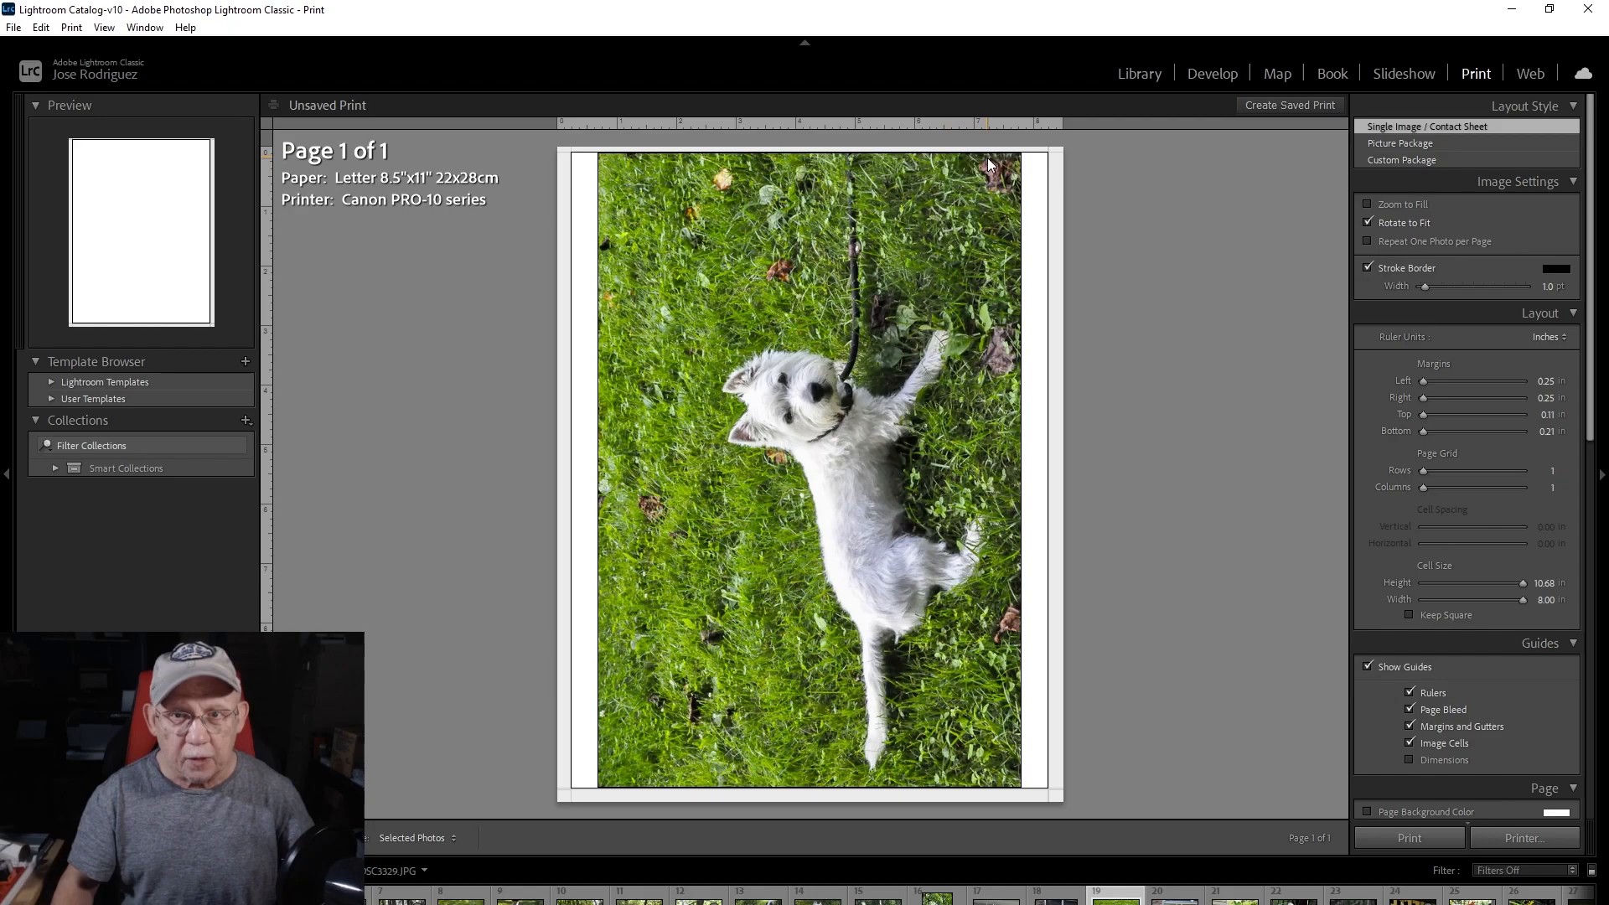
{"action": "mouse_move", "coordinate": [907, 788]}
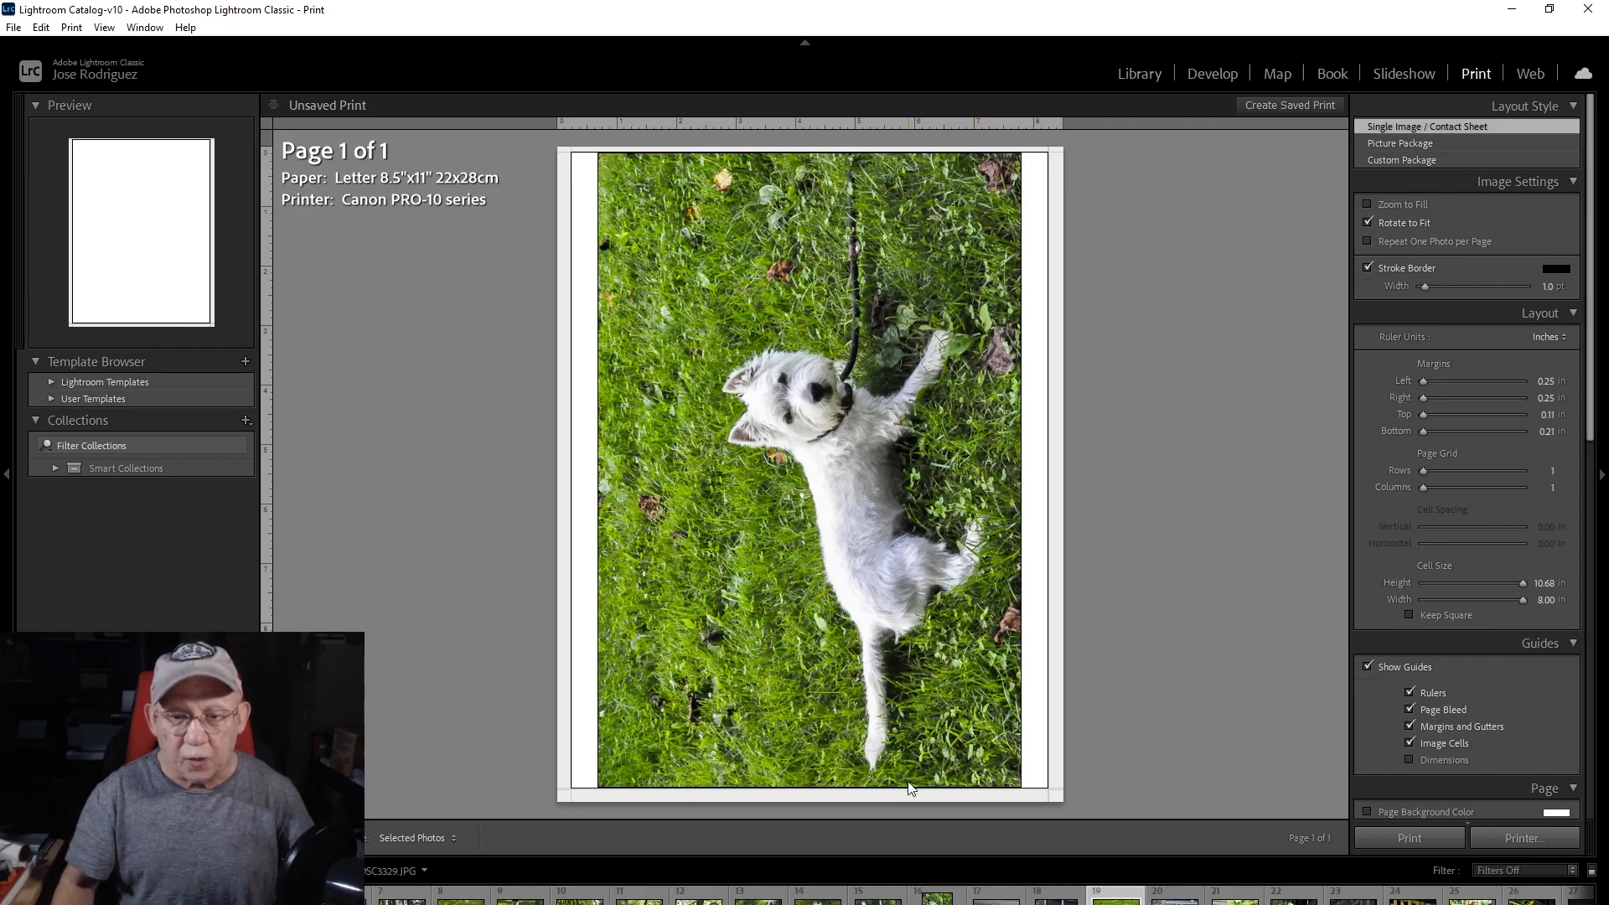
{"action": "mouse_move", "coordinate": [906, 803]}
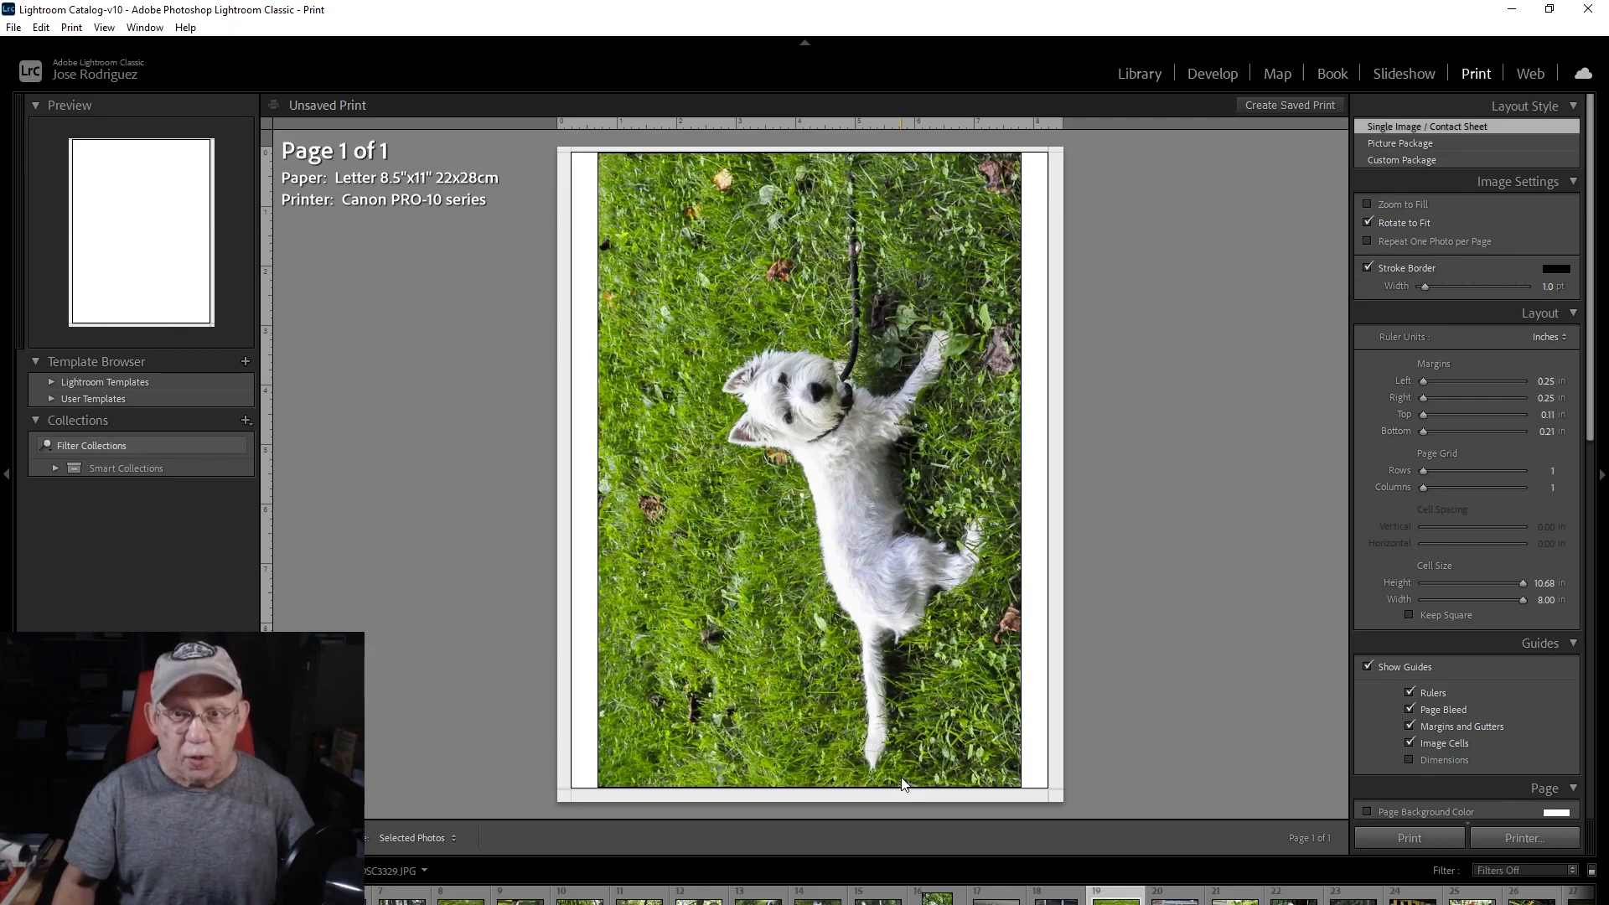
{"action": "mouse_move", "coordinate": [900, 777]}
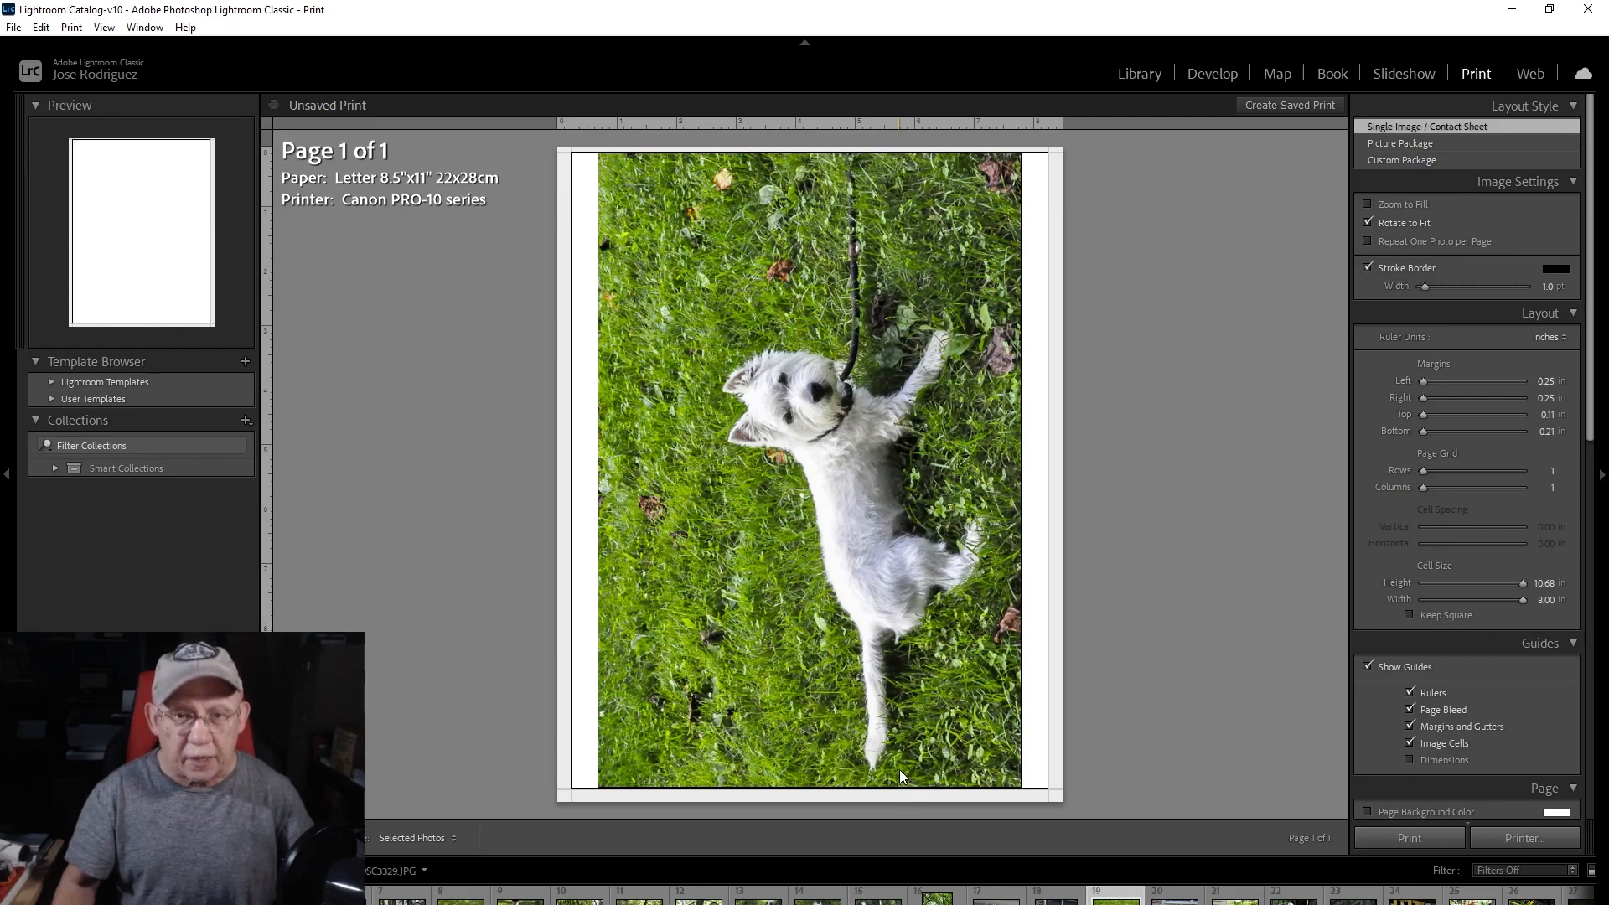
{"action": "mouse_move", "coordinate": [888, 790]}
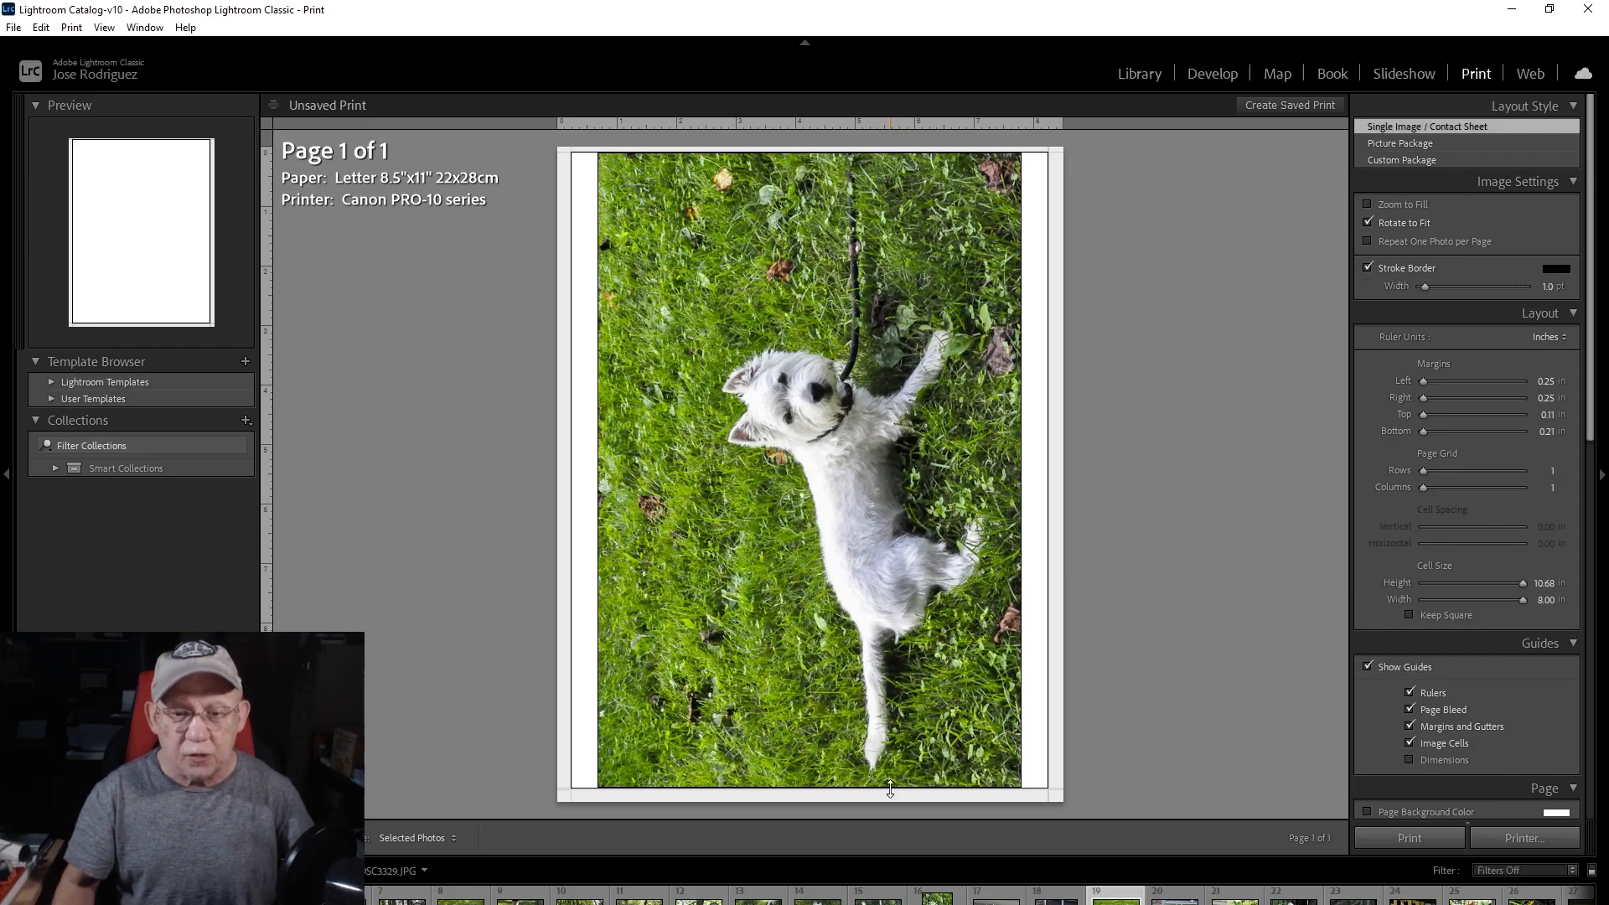
{"action": "mouse_move", "coordinate": [795, 300]}
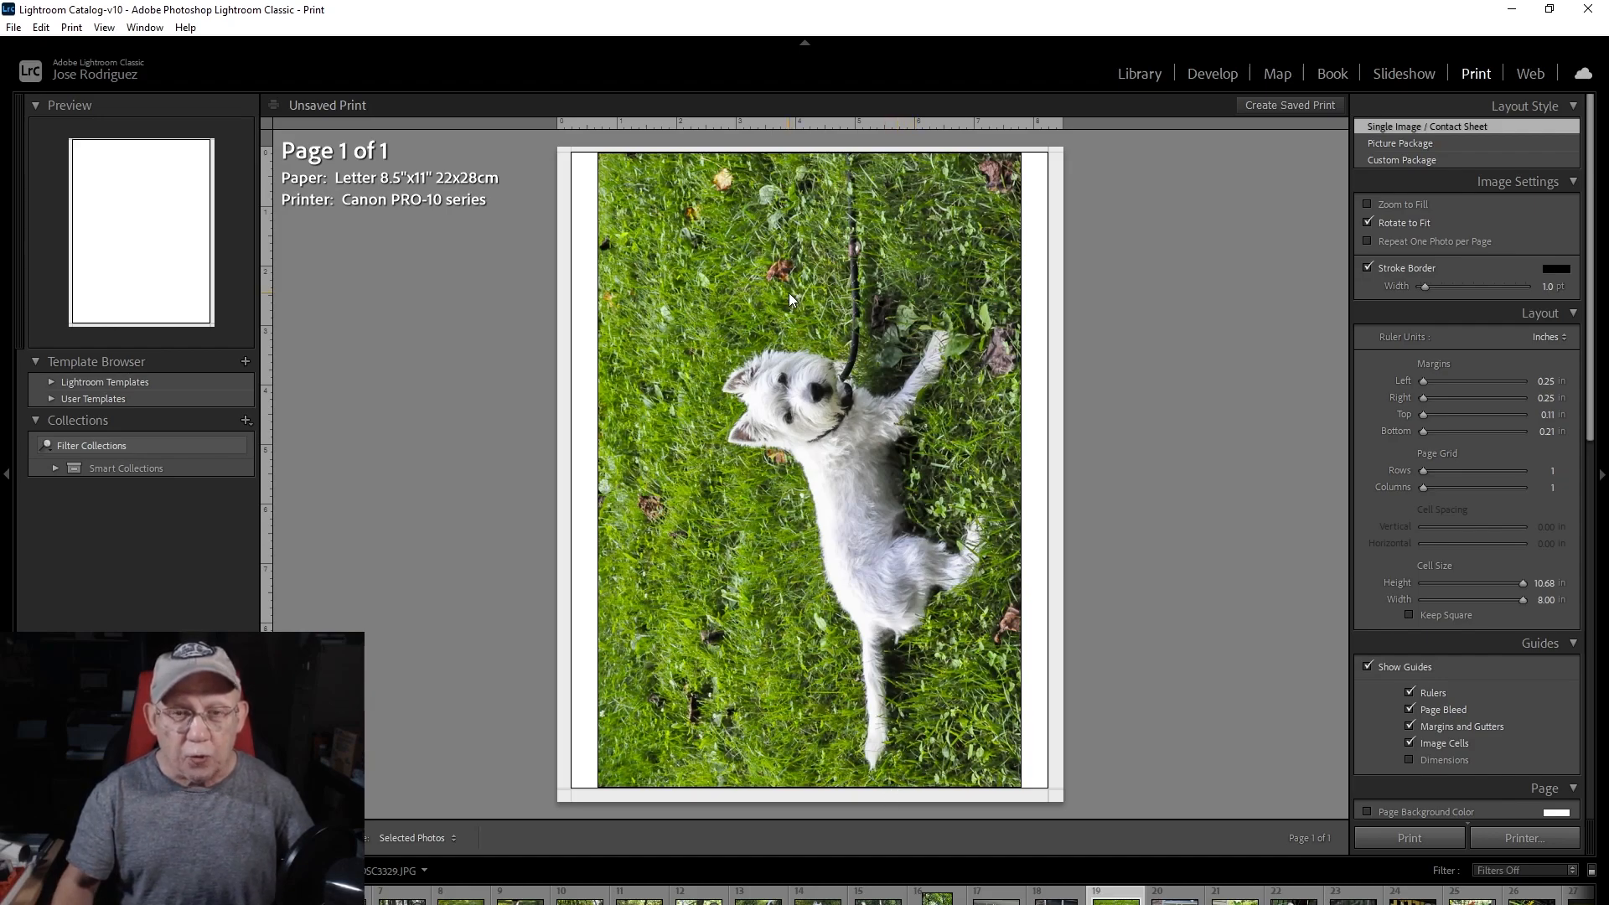
{"action": "mouse_move", "coordinate": [796, 294]}
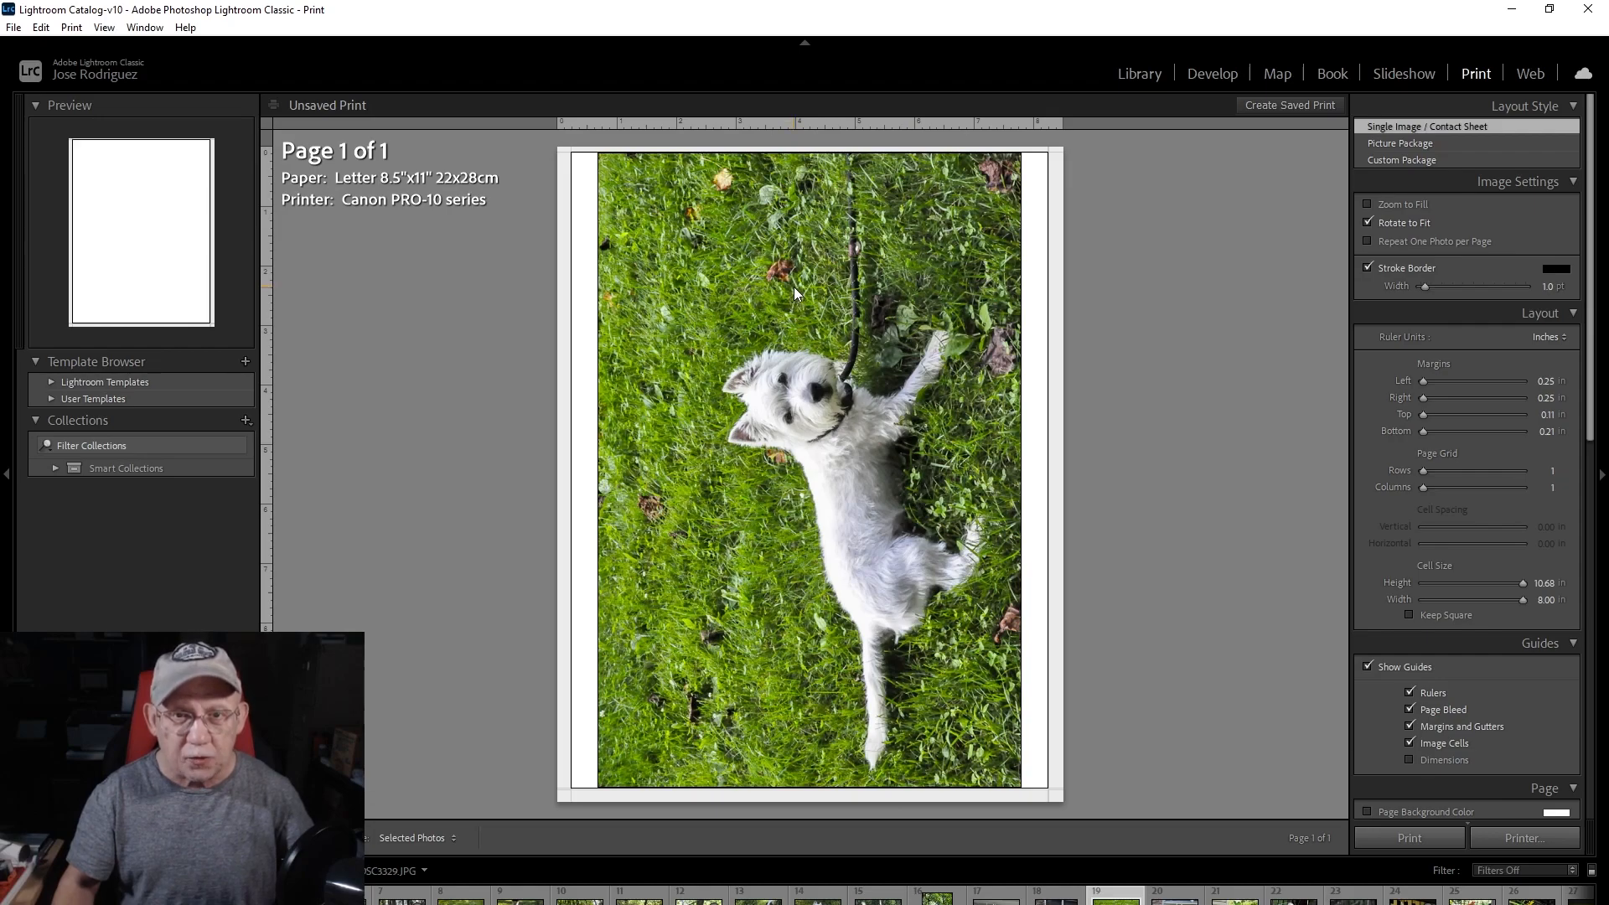
{"action": "mouse_move", "coordinate": [815, 190]}
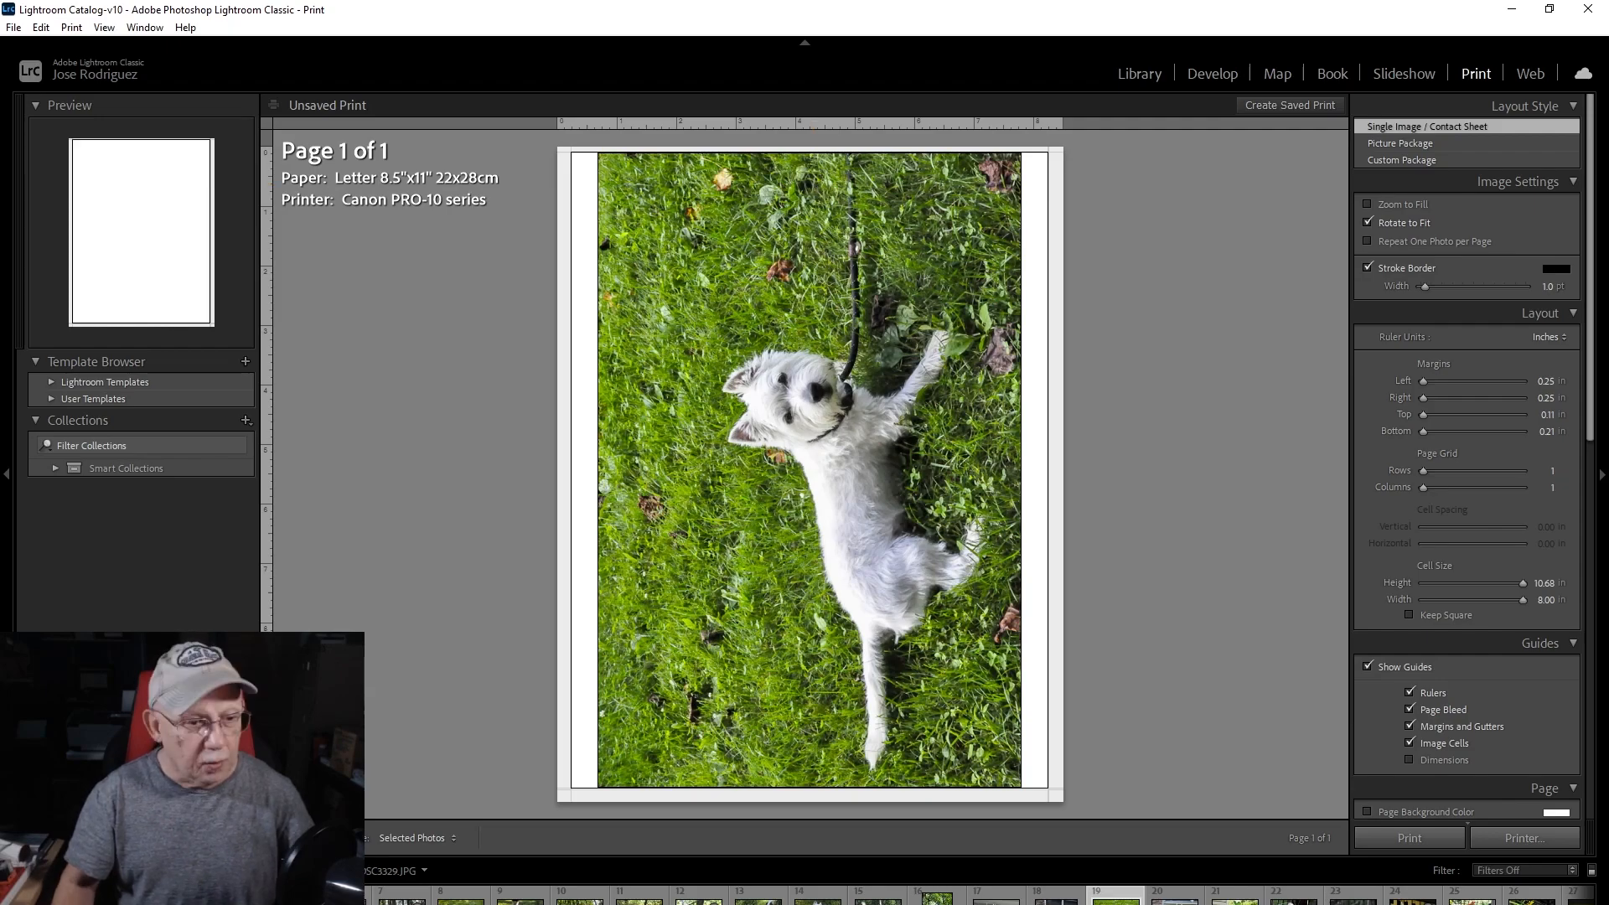
- Enable Borderless Printing in the Canon PRO-10 properties and confirm both setup dialogs
{"action": "left_click", "coordinate": [1521, 837]}
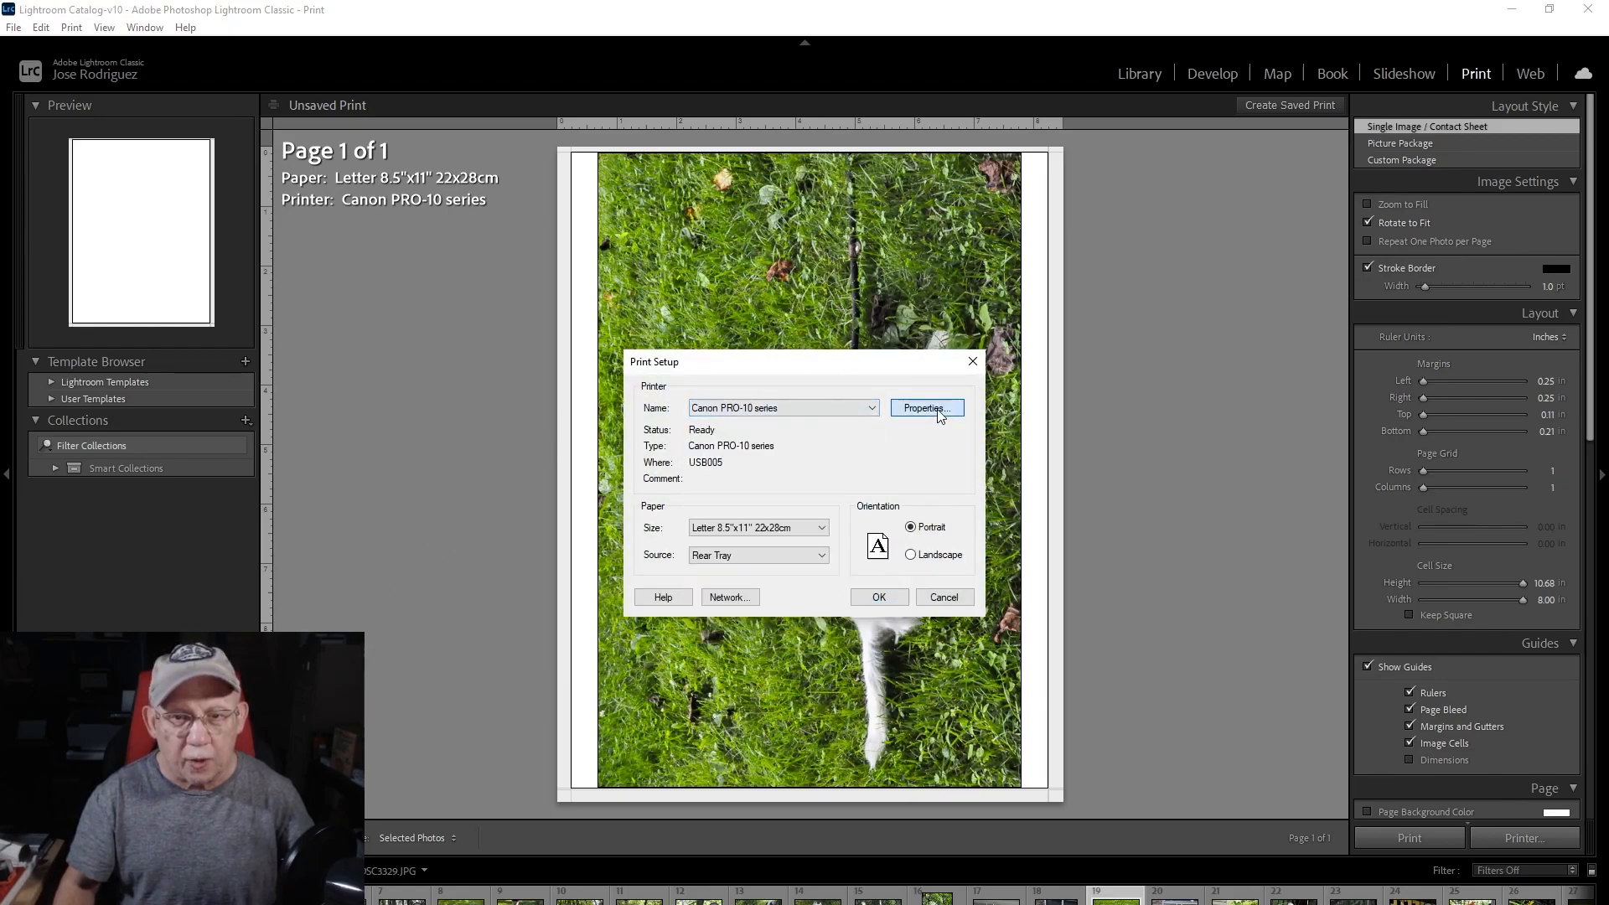
{"action": "left_click", "coordinate": [924, 408]}
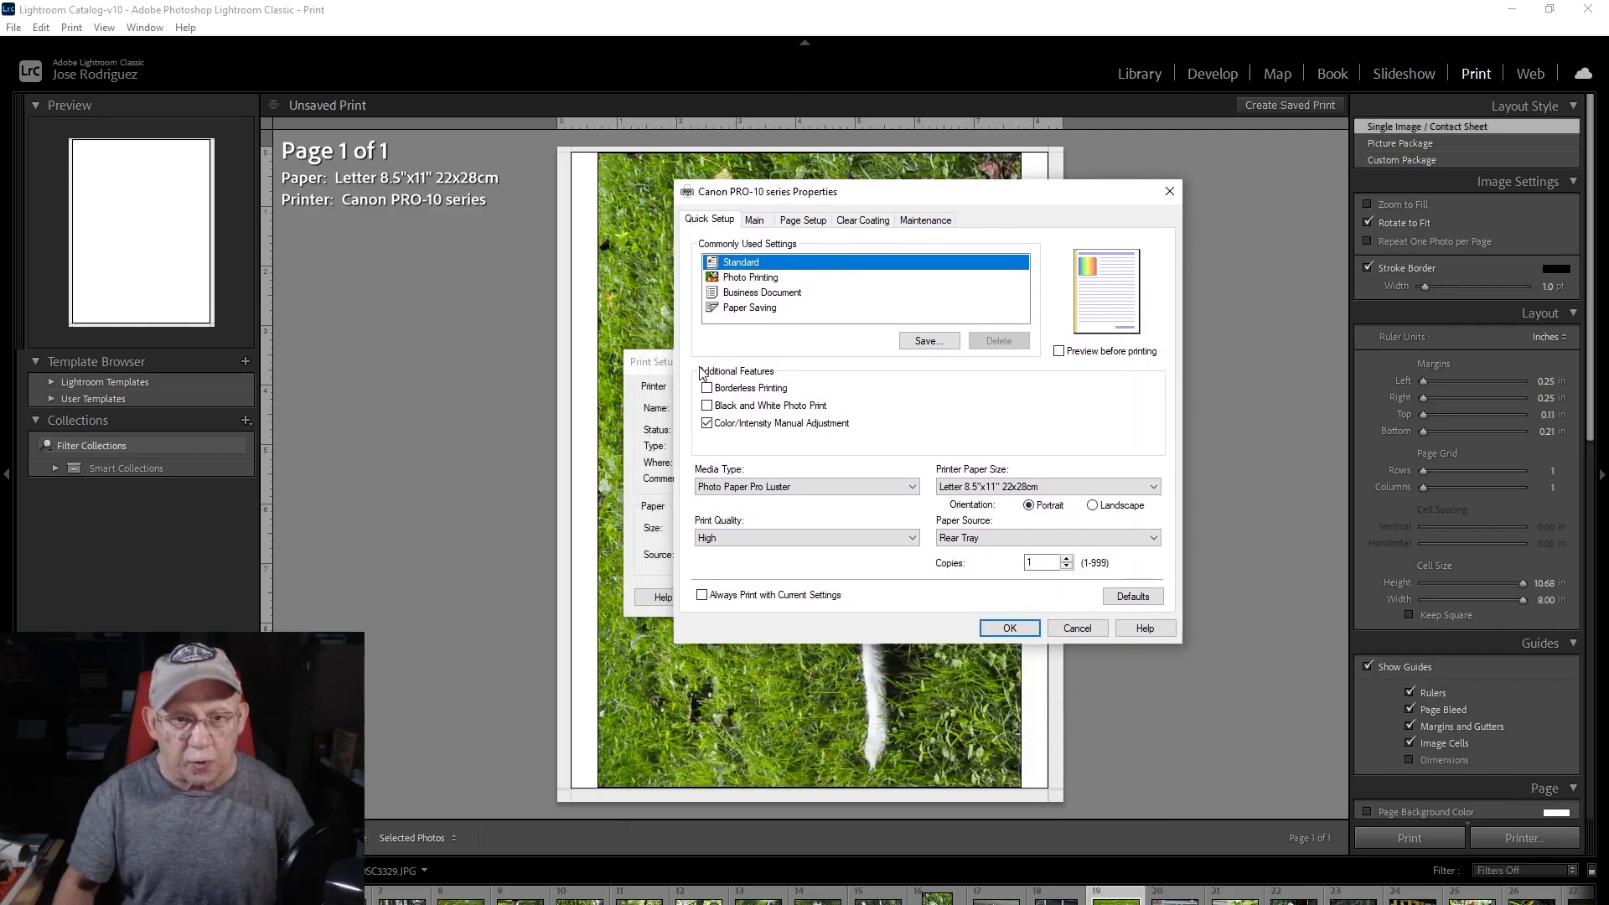
{"action": "left_click", "coordinate": [707, 387]}
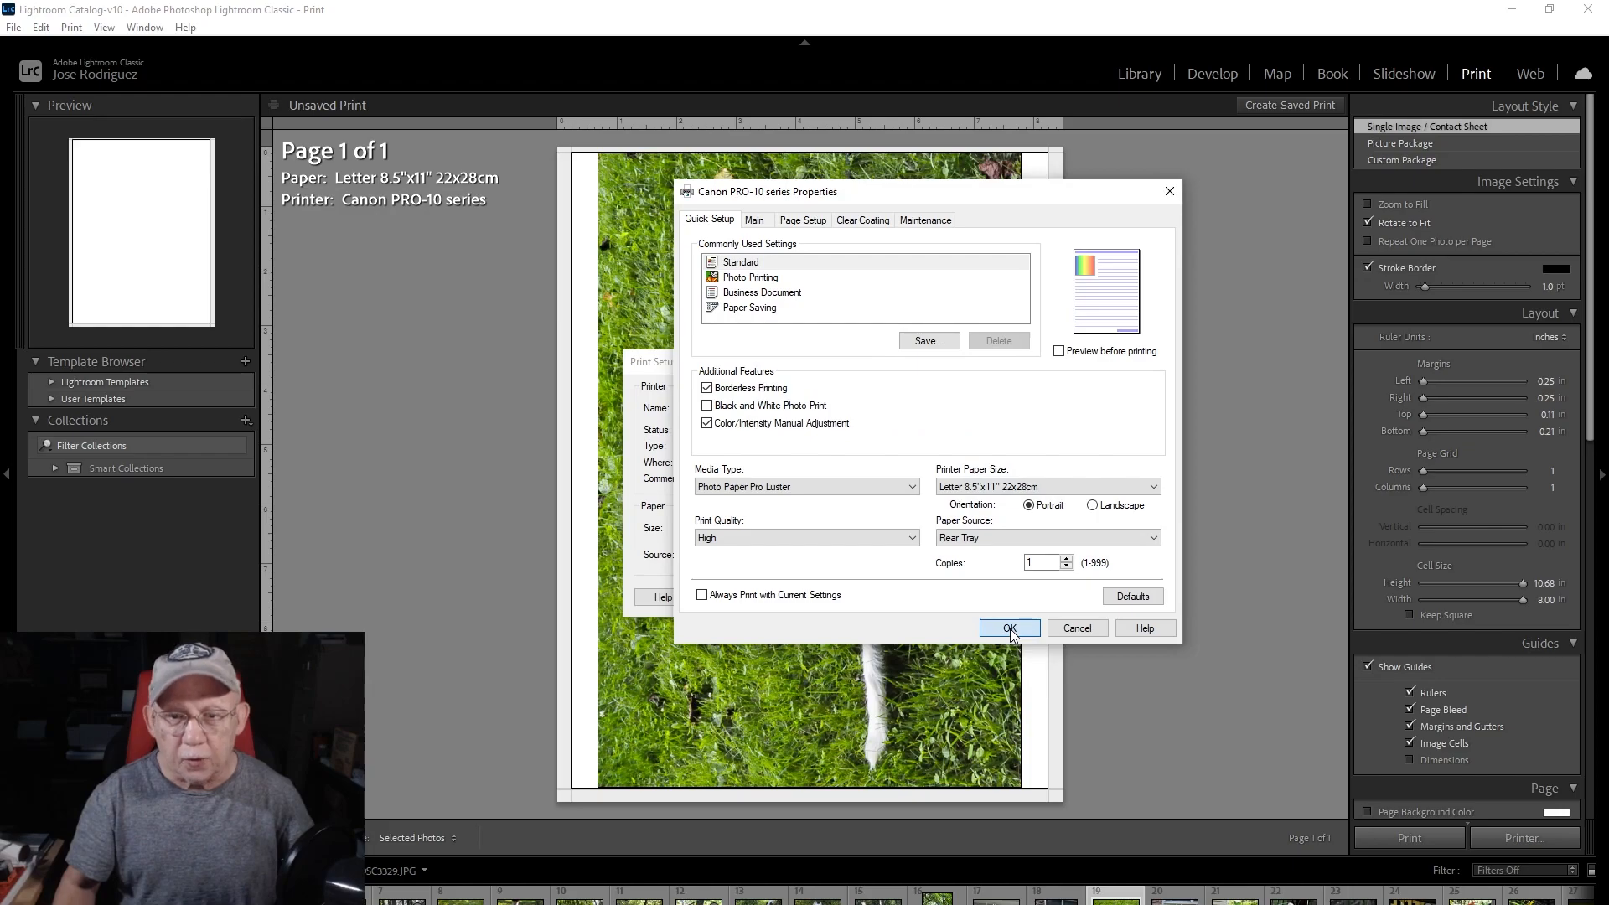
{"action": "mouse_move", "coordinate": [972, 498]}
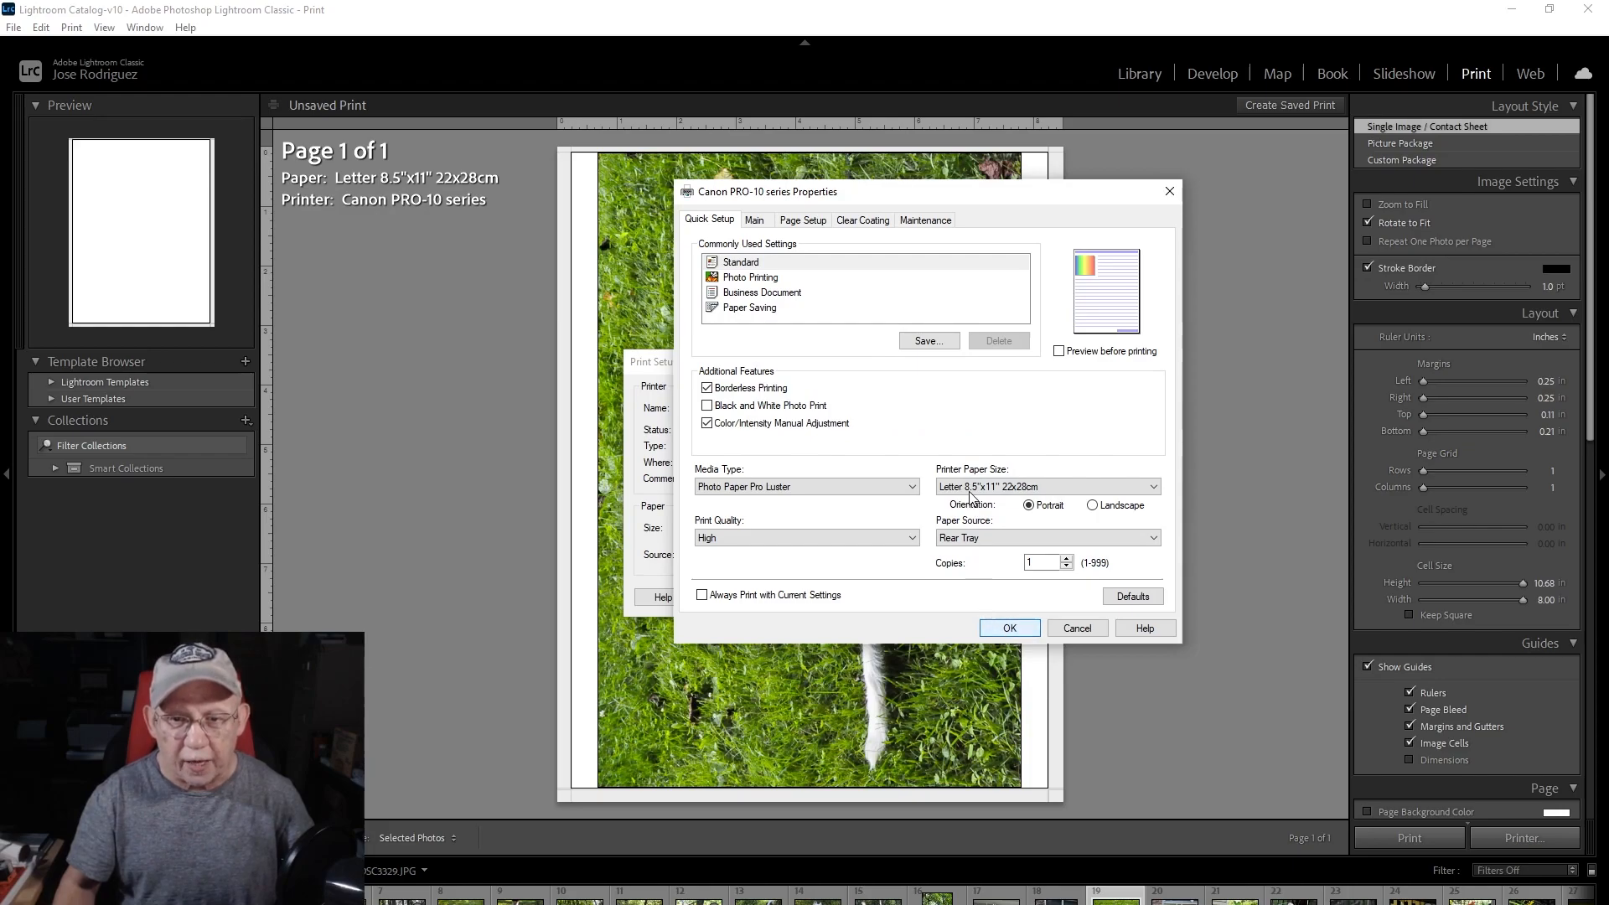
{"action": "left_click", "coordinate": [1007, 627]}
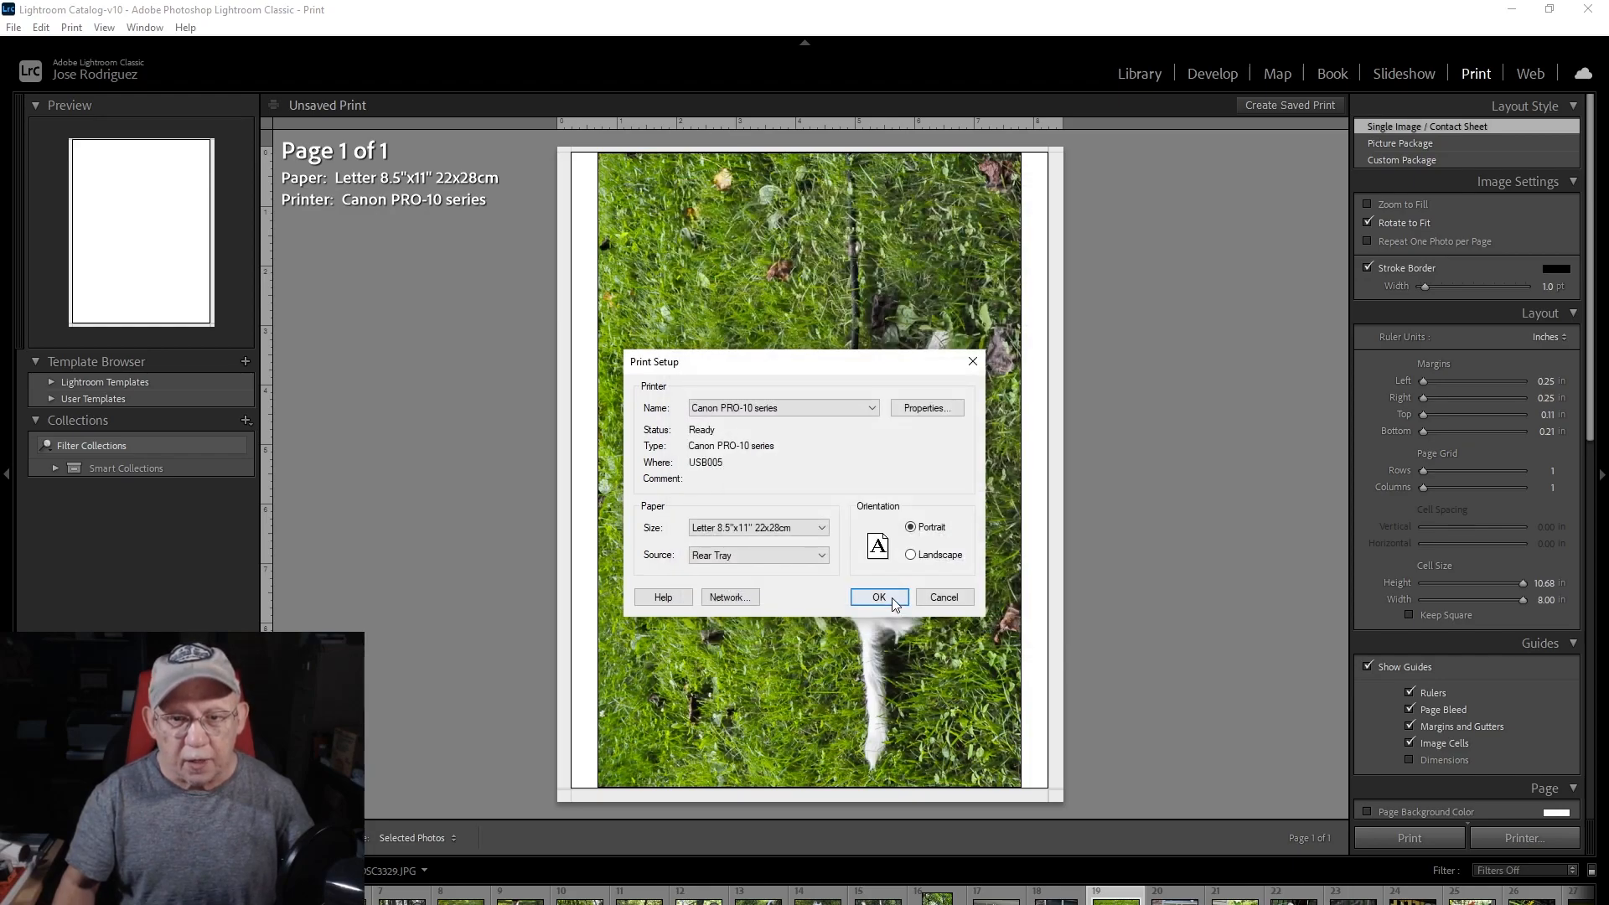
{"action": "left_click", "coordinate": [878, 597]}
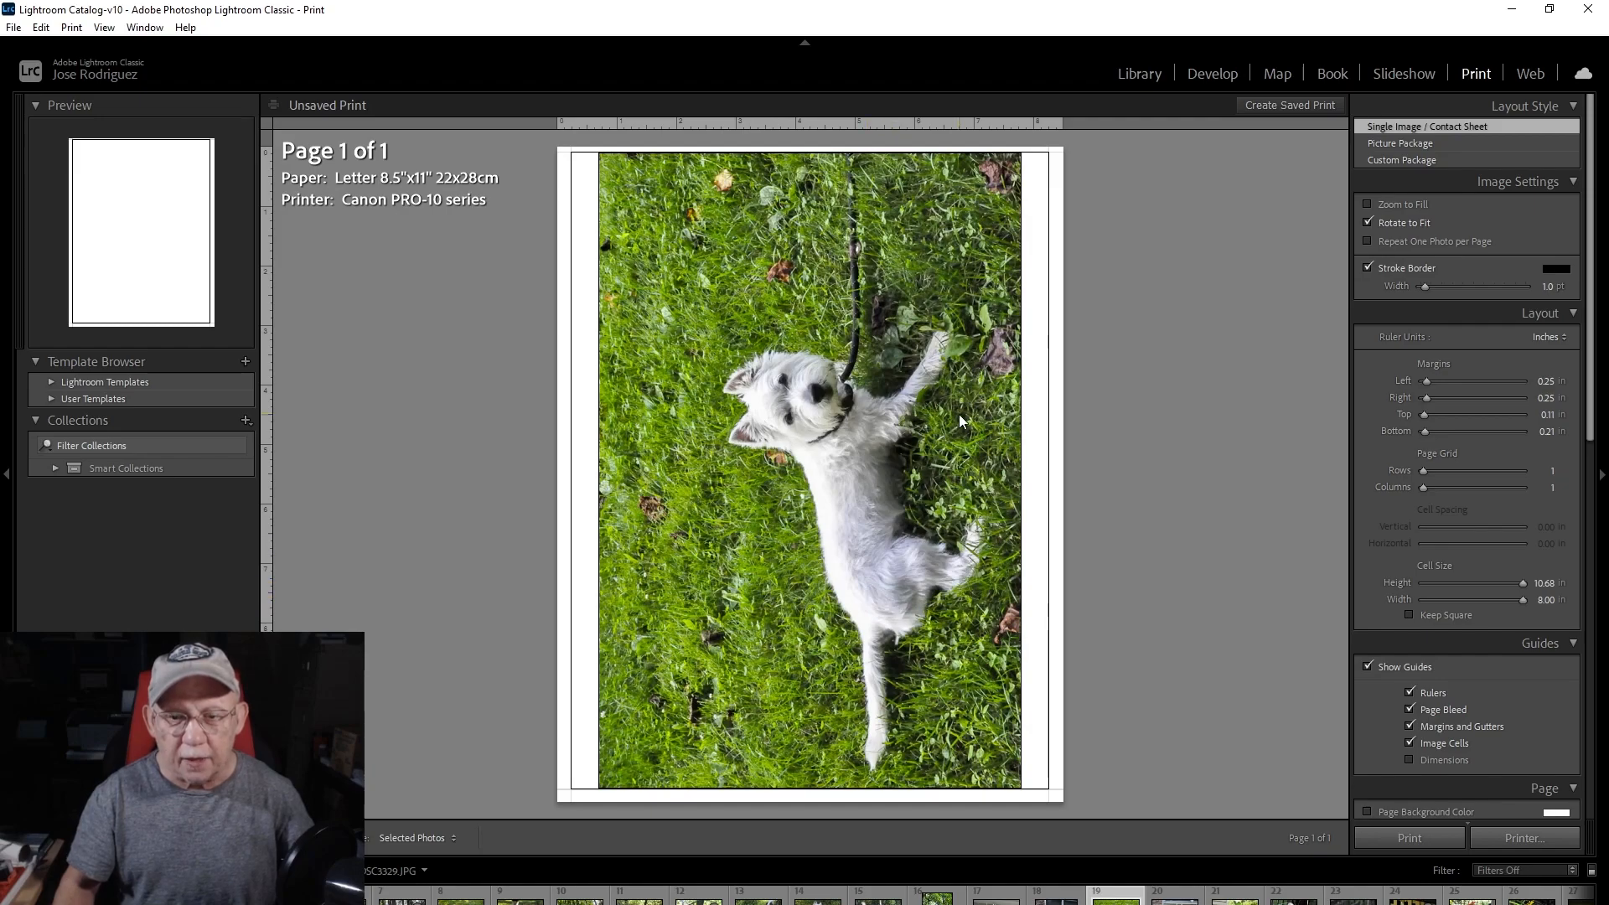
{"action": "mouse_move", "coordinate": [1280, 382]}
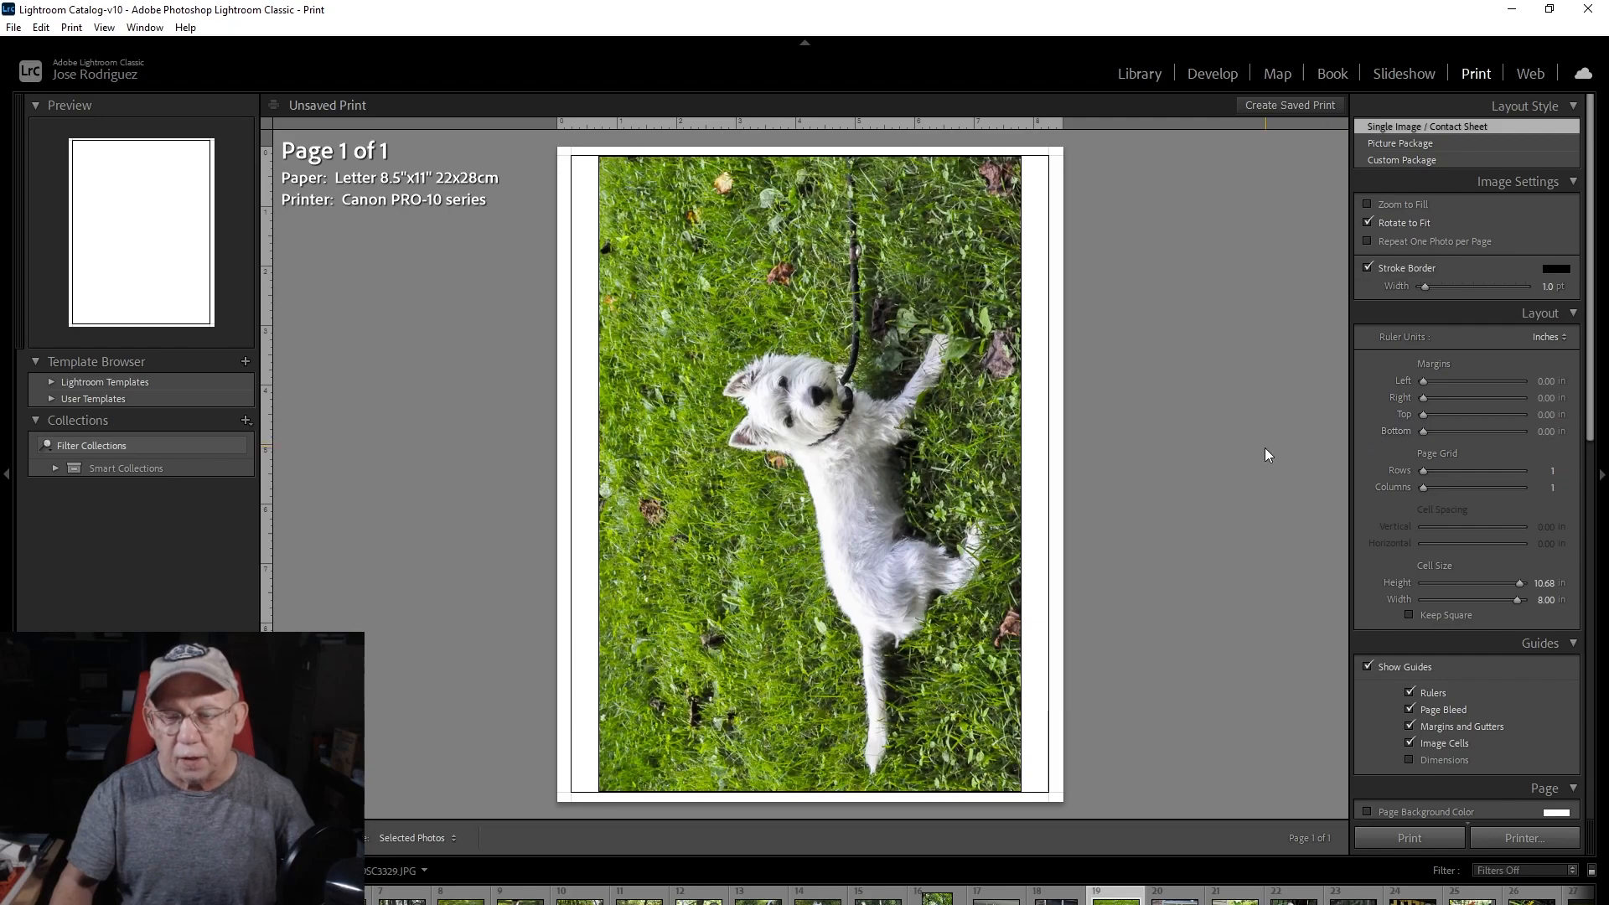
{"action": "mouse_move", "coordinate": [1416, 382]}
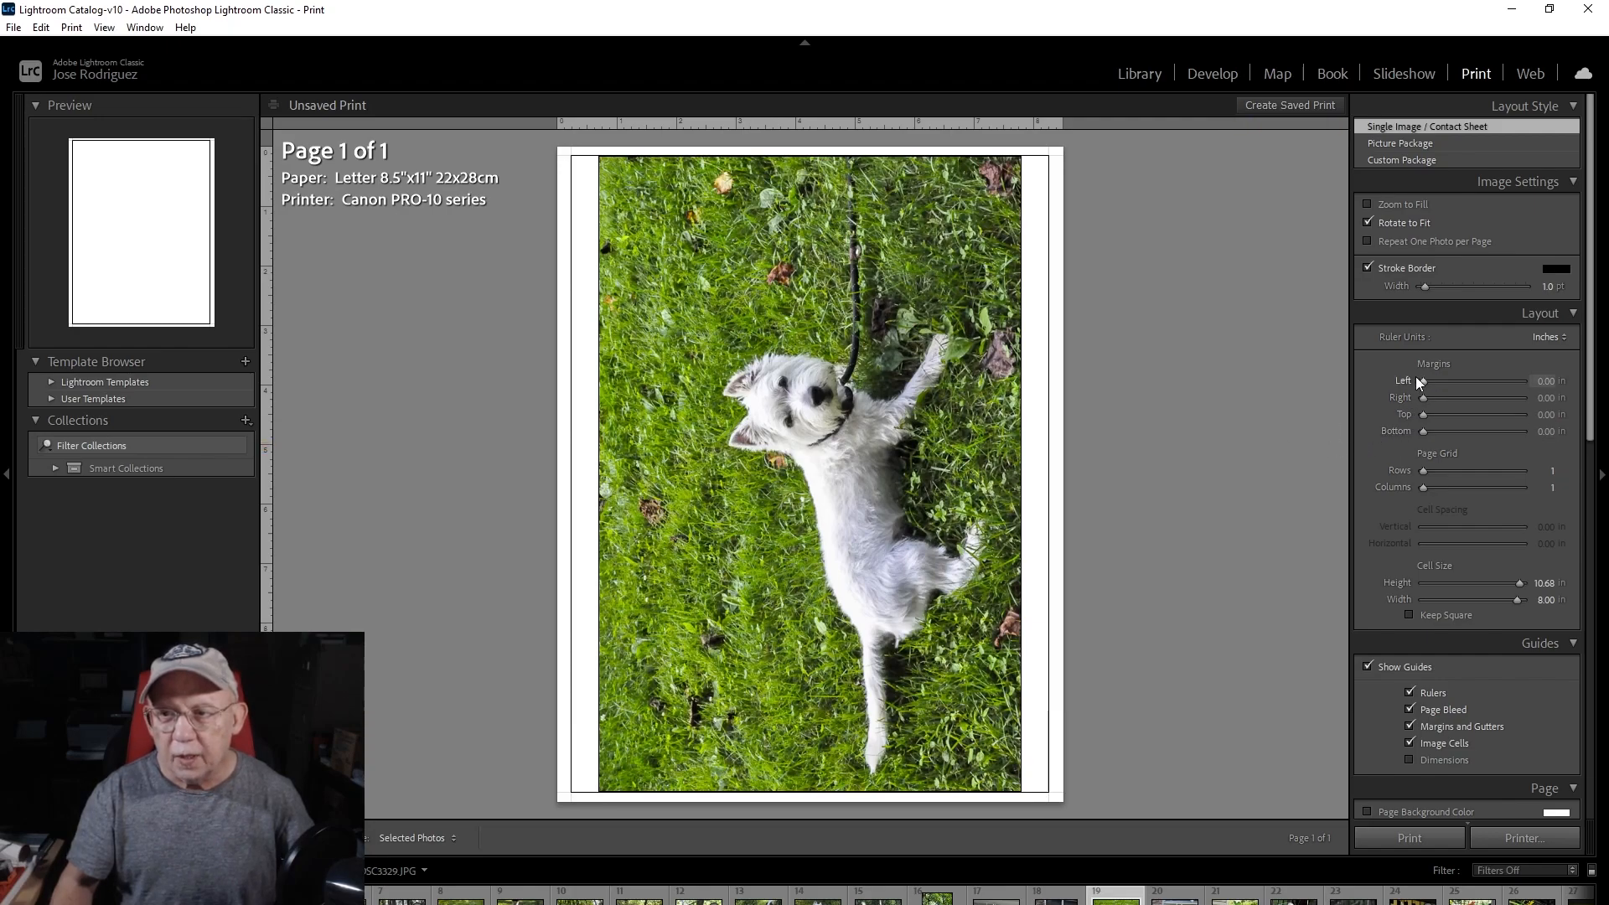
{"action": "mouse_move", "coordinate": [781, 320]}
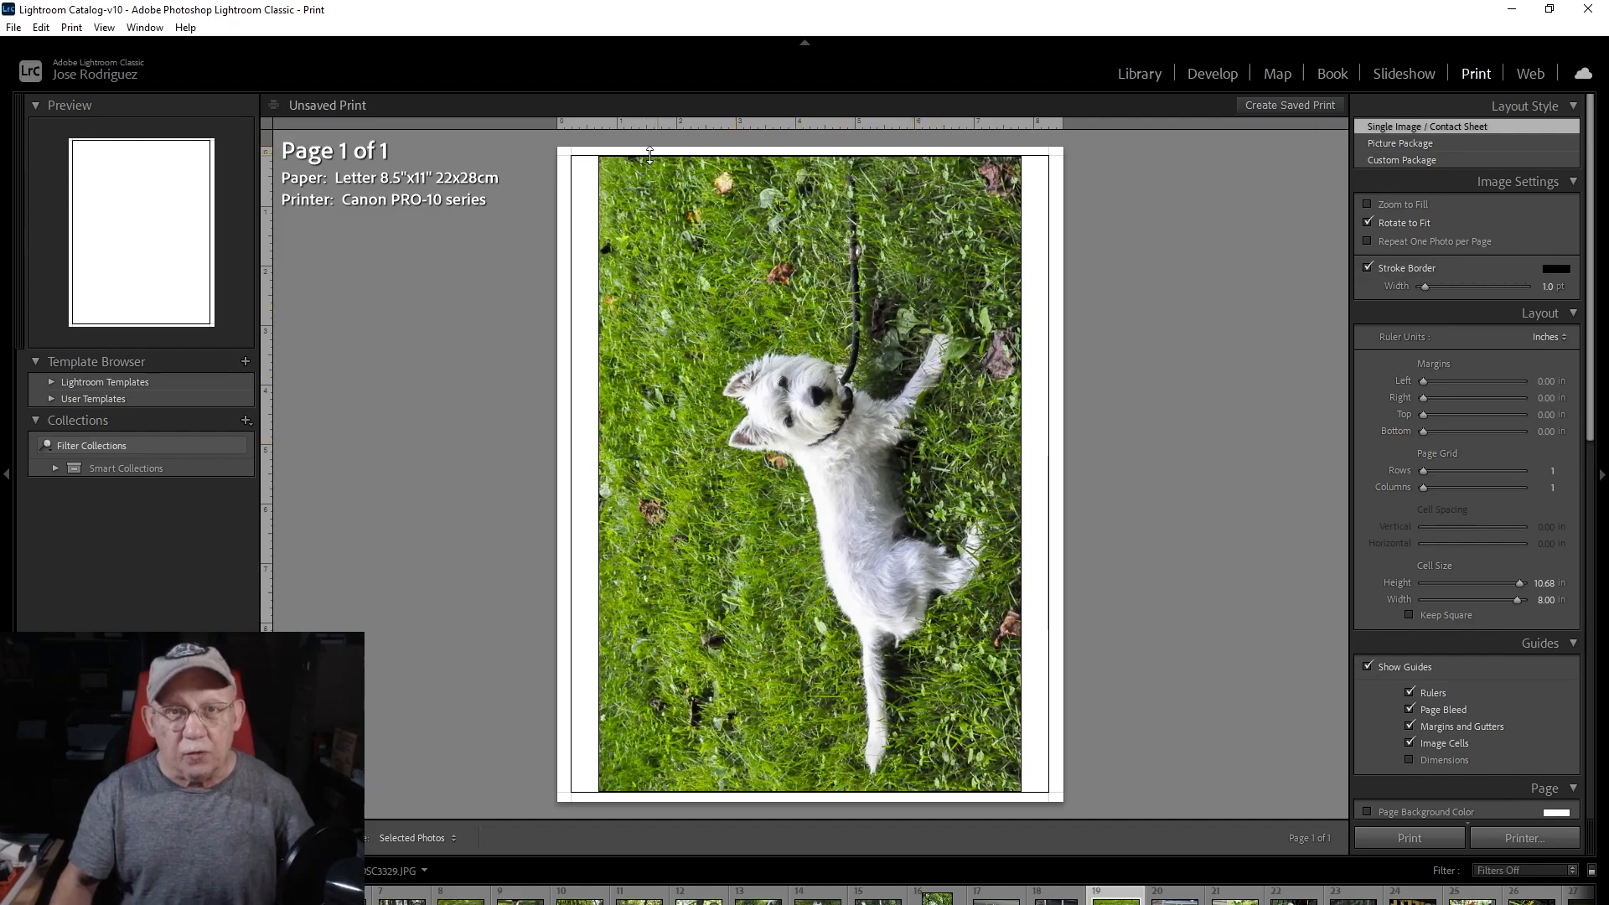
{"action": "mouse_move", "coordinate": [1030, 171]}
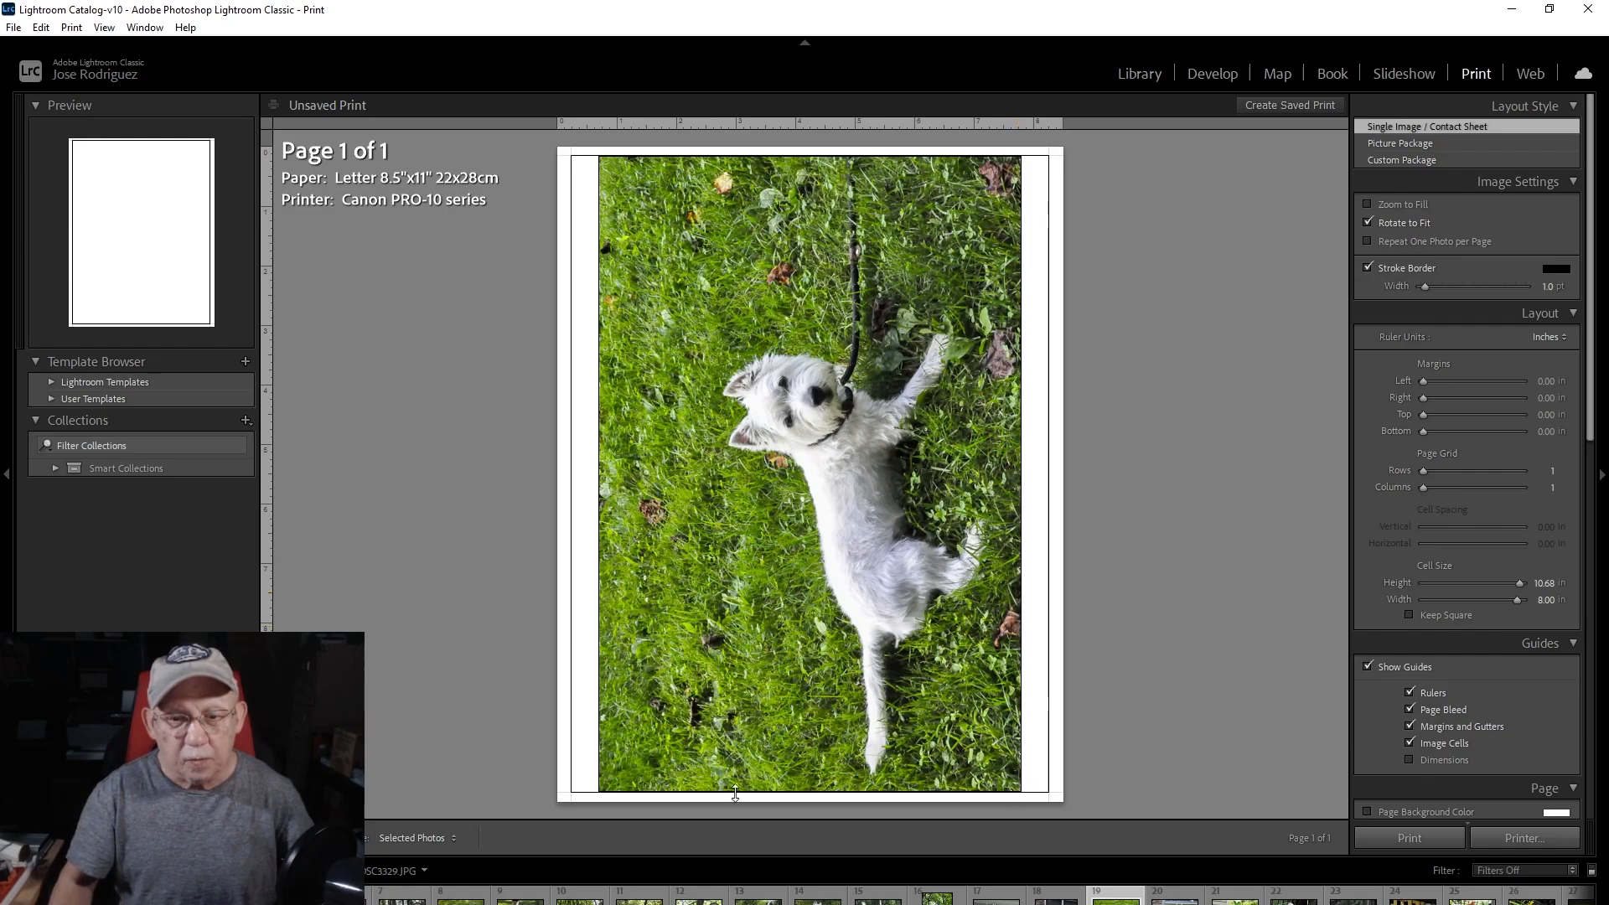
{"action": "mouse_move", "coordinate": [827, 169]}
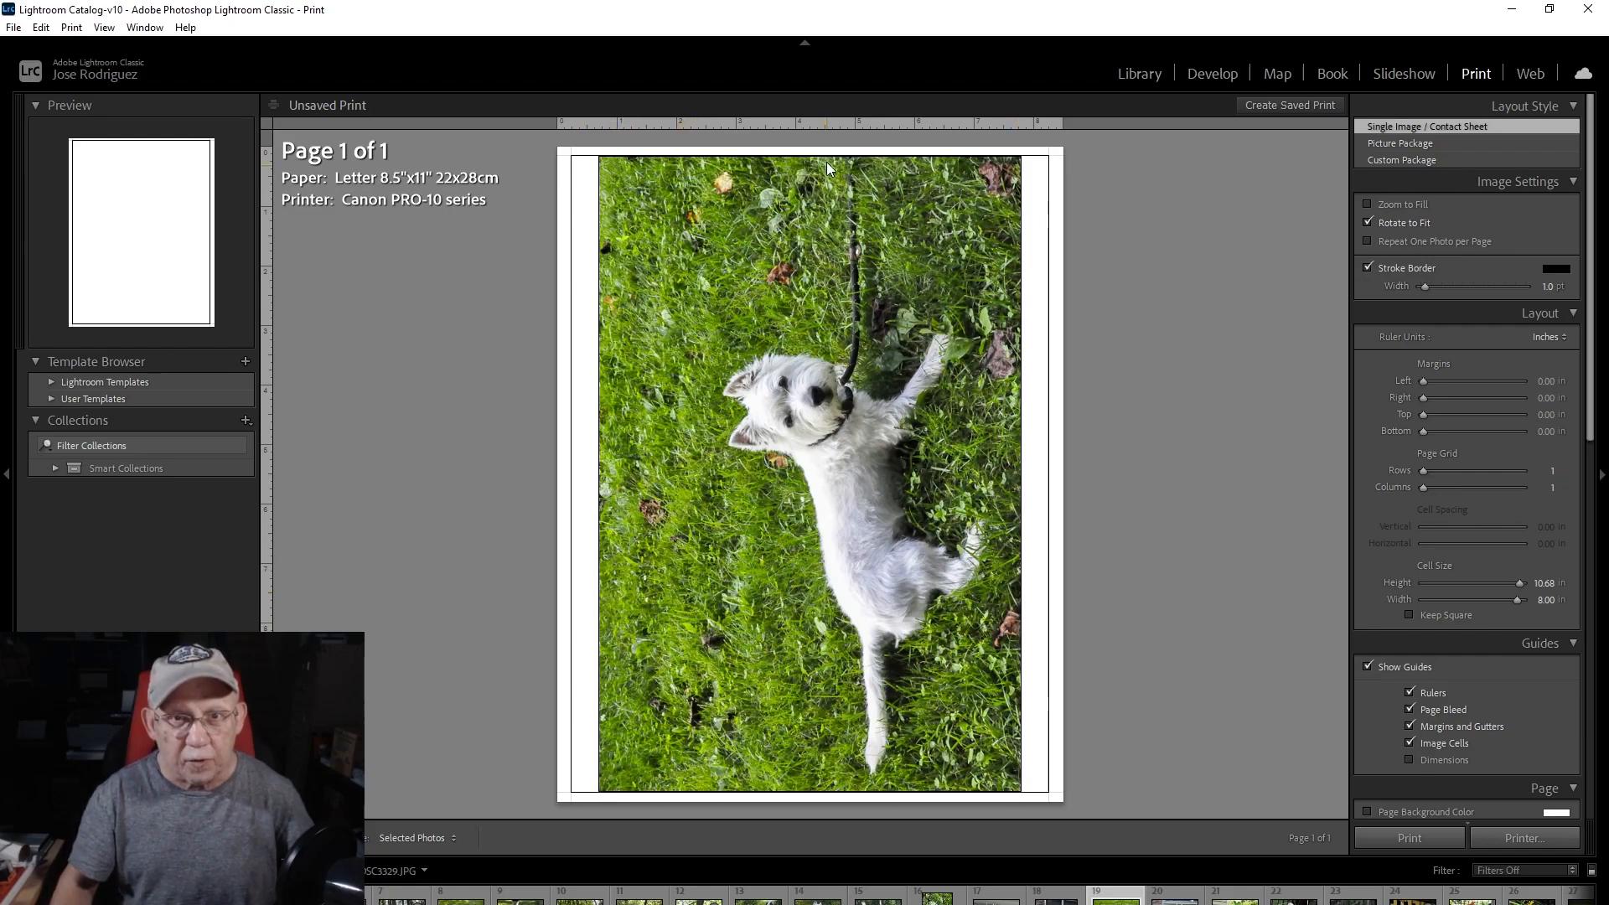
{"action": "mouse_move", "coordinate": [831, 159]}
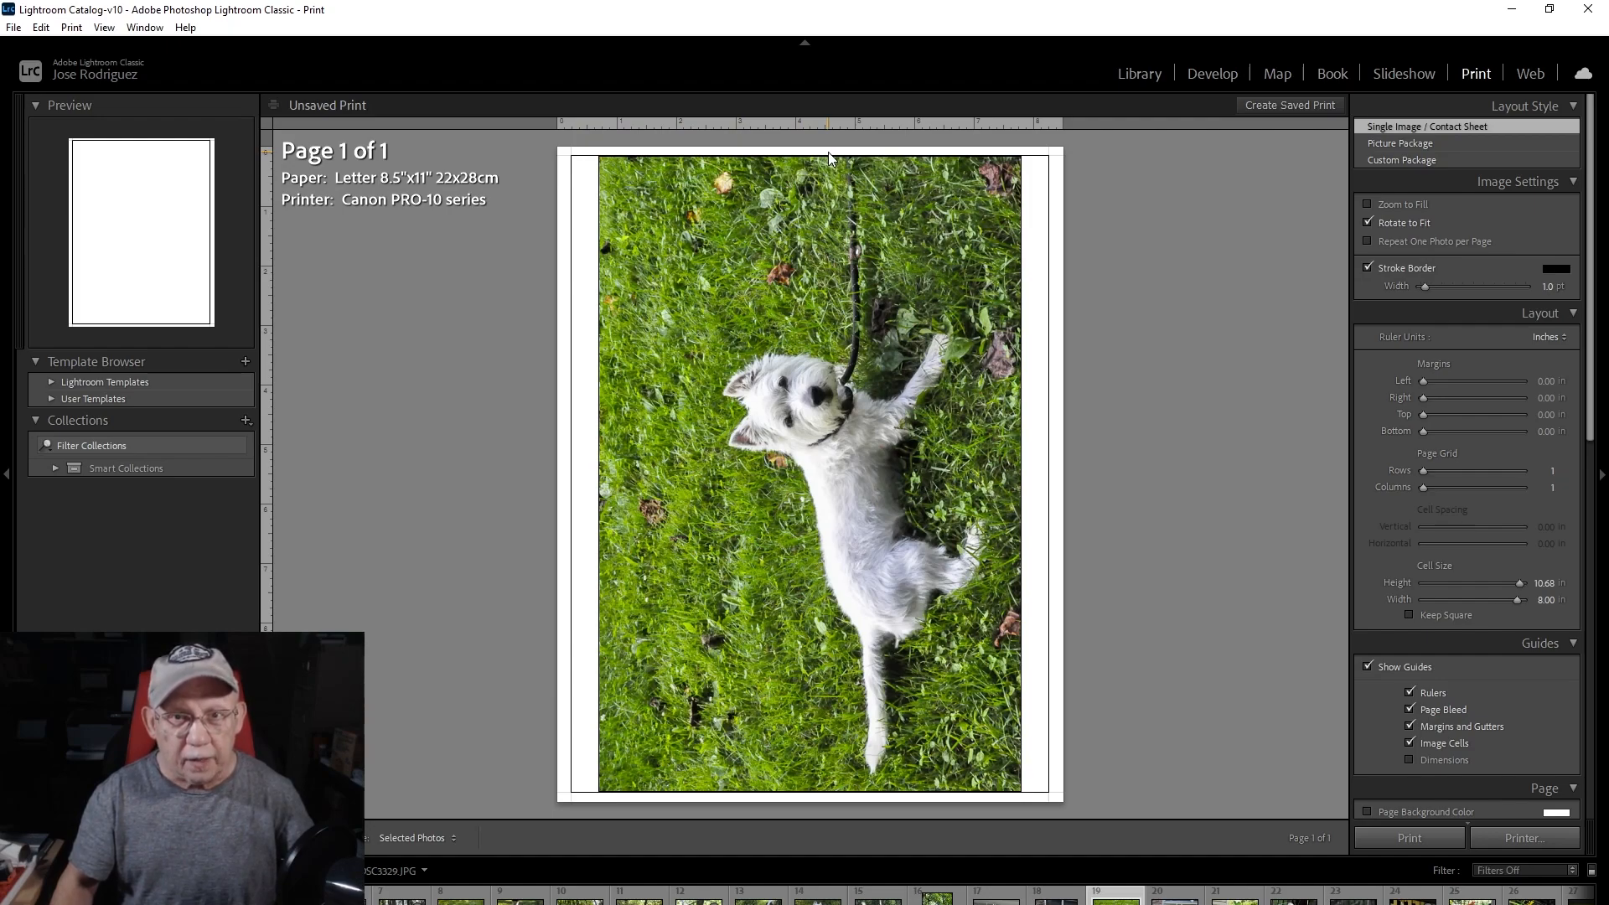
{"action": "mouse_move", "coordinate": [810, 729]}
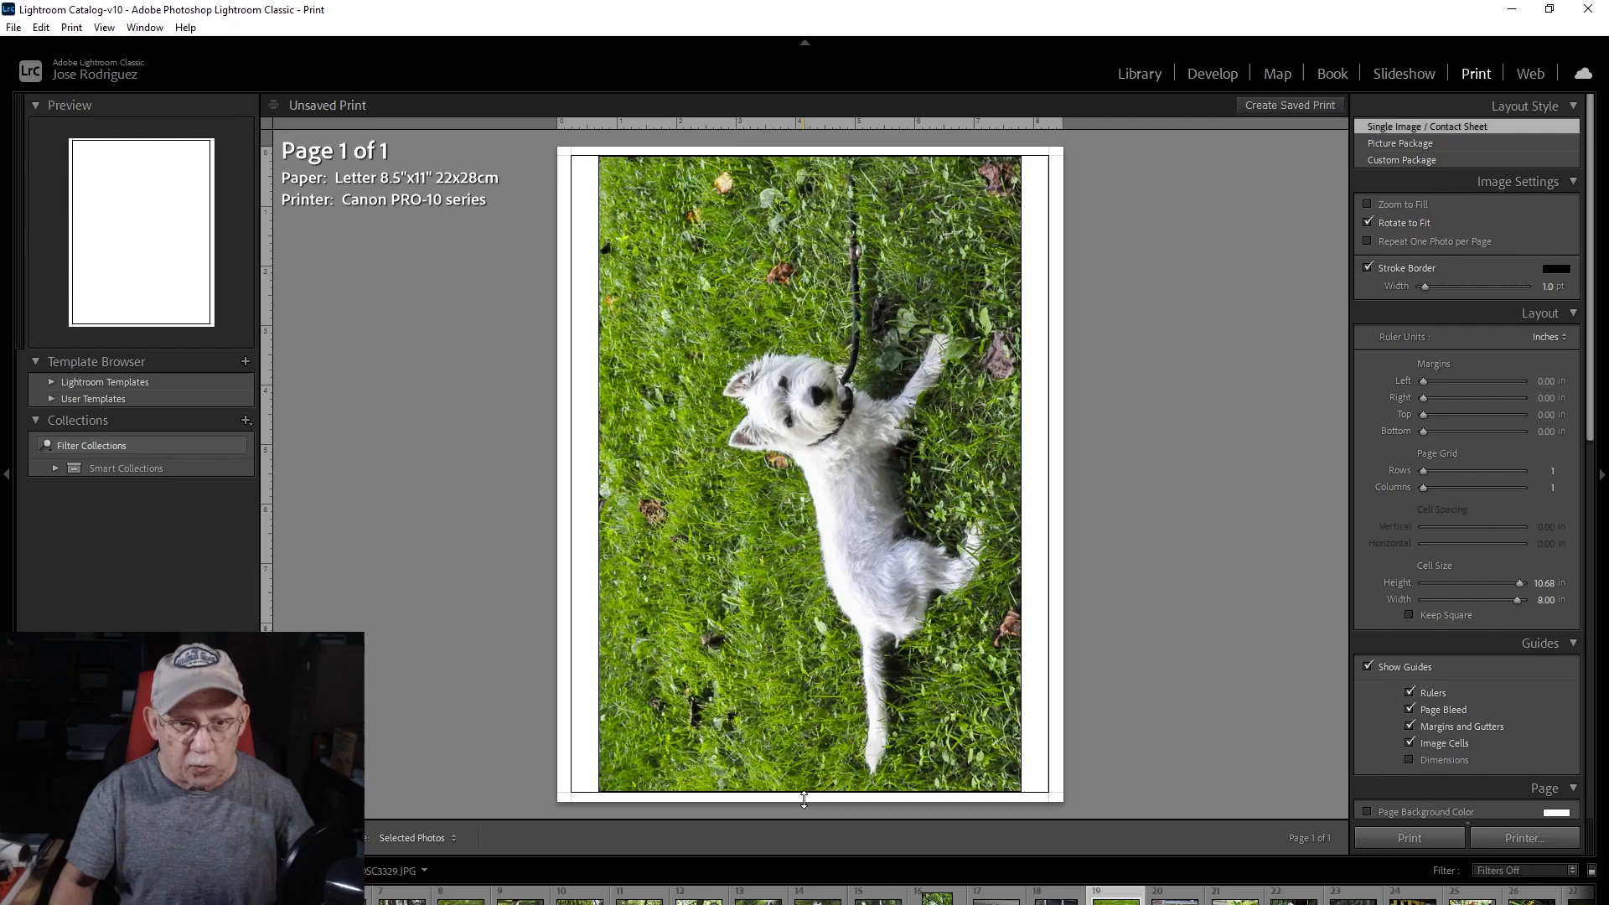
{"action": "mouse_move", "coordinate": [782, 490]}
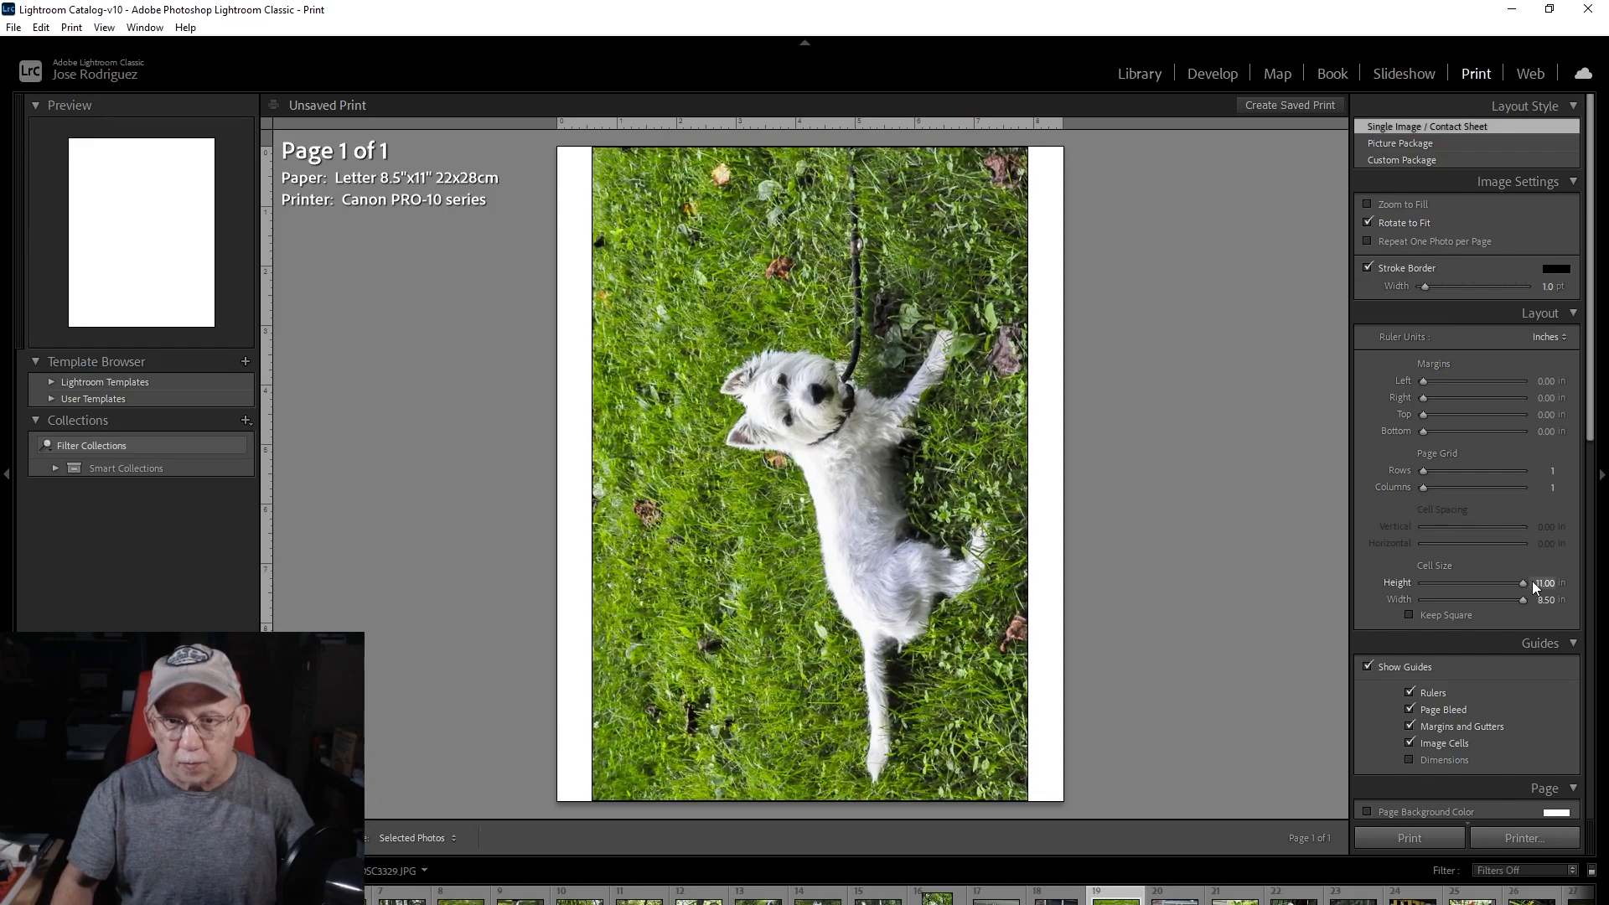
{"action": "mouse_move", "coordinate": [1078, 298]}
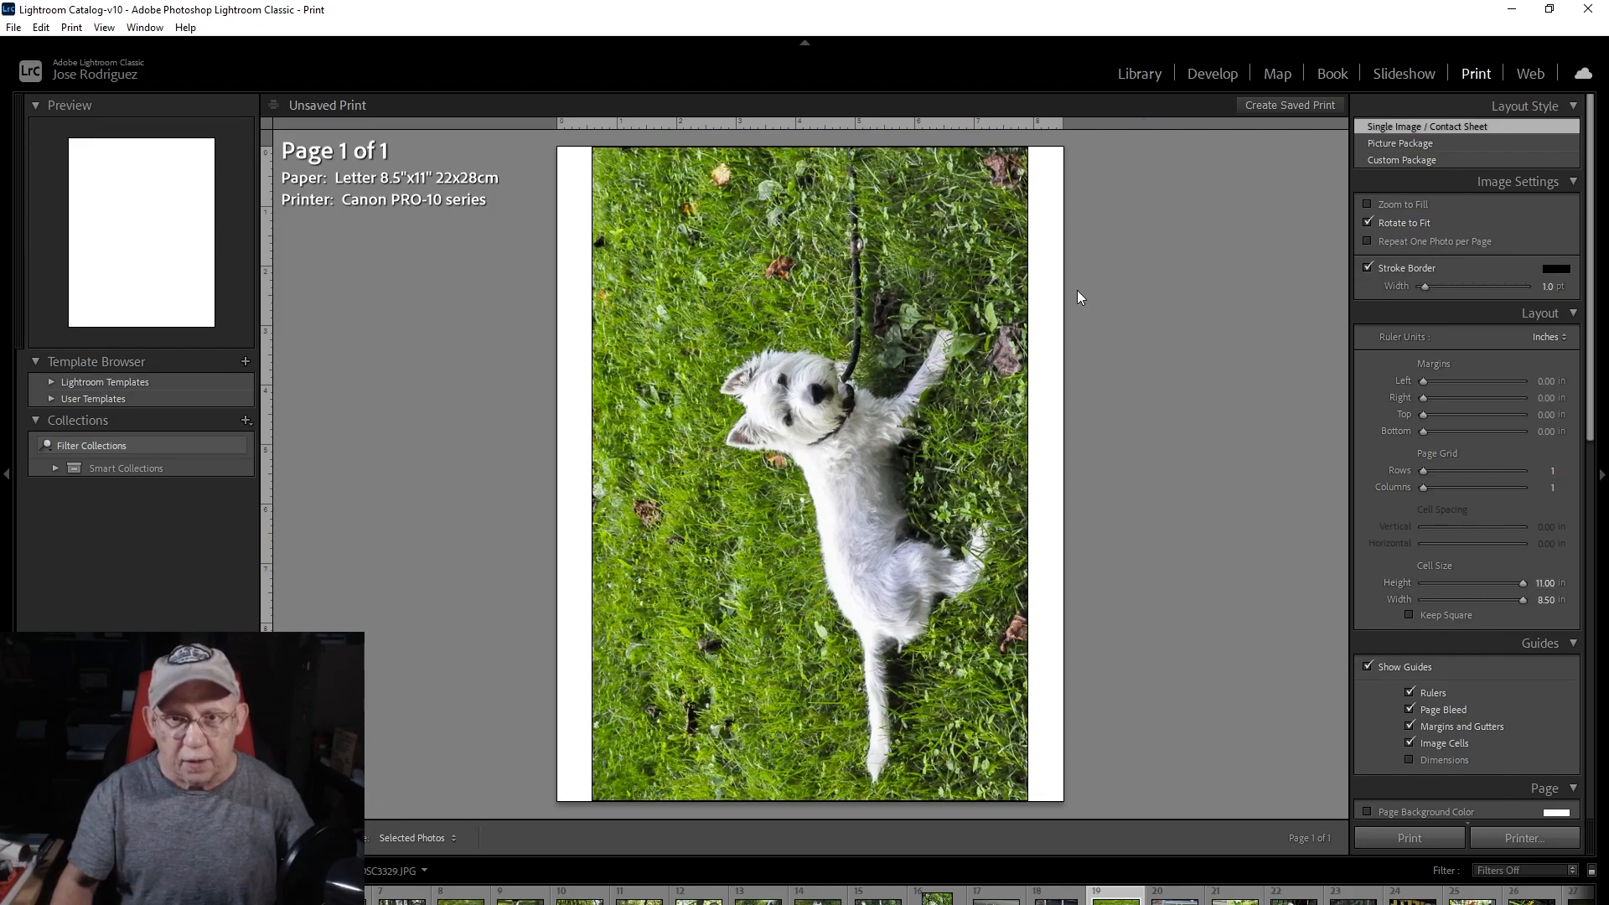
{"action": "mouse_move", "coordinate": [1298, 480]}
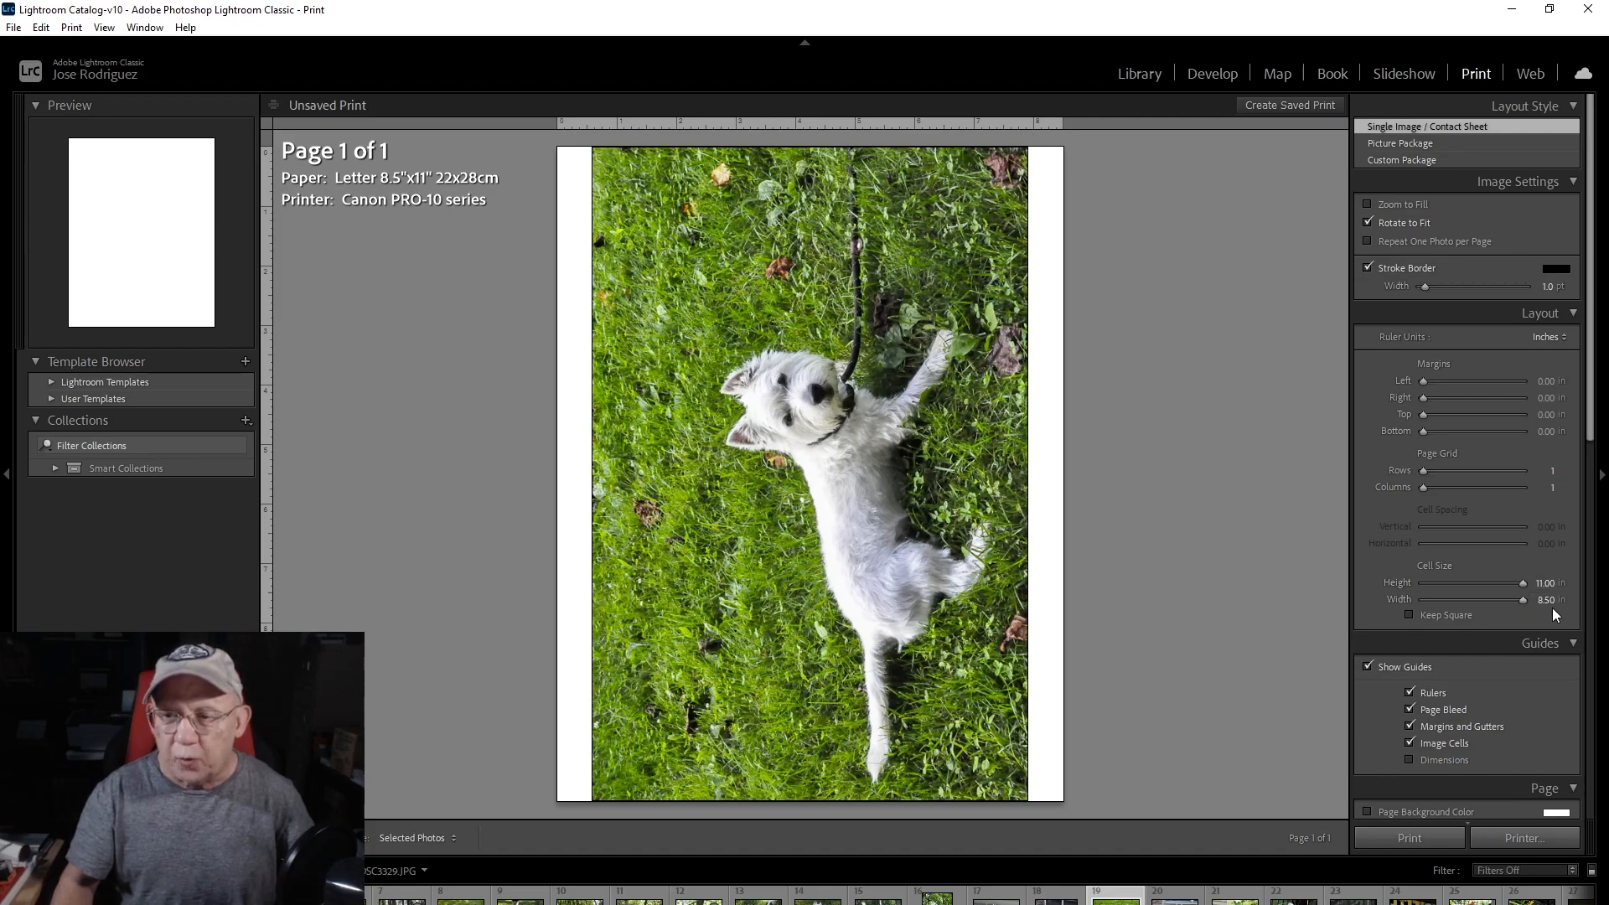
{"action": "mouse_move", "coordinate": [1050, 274]}
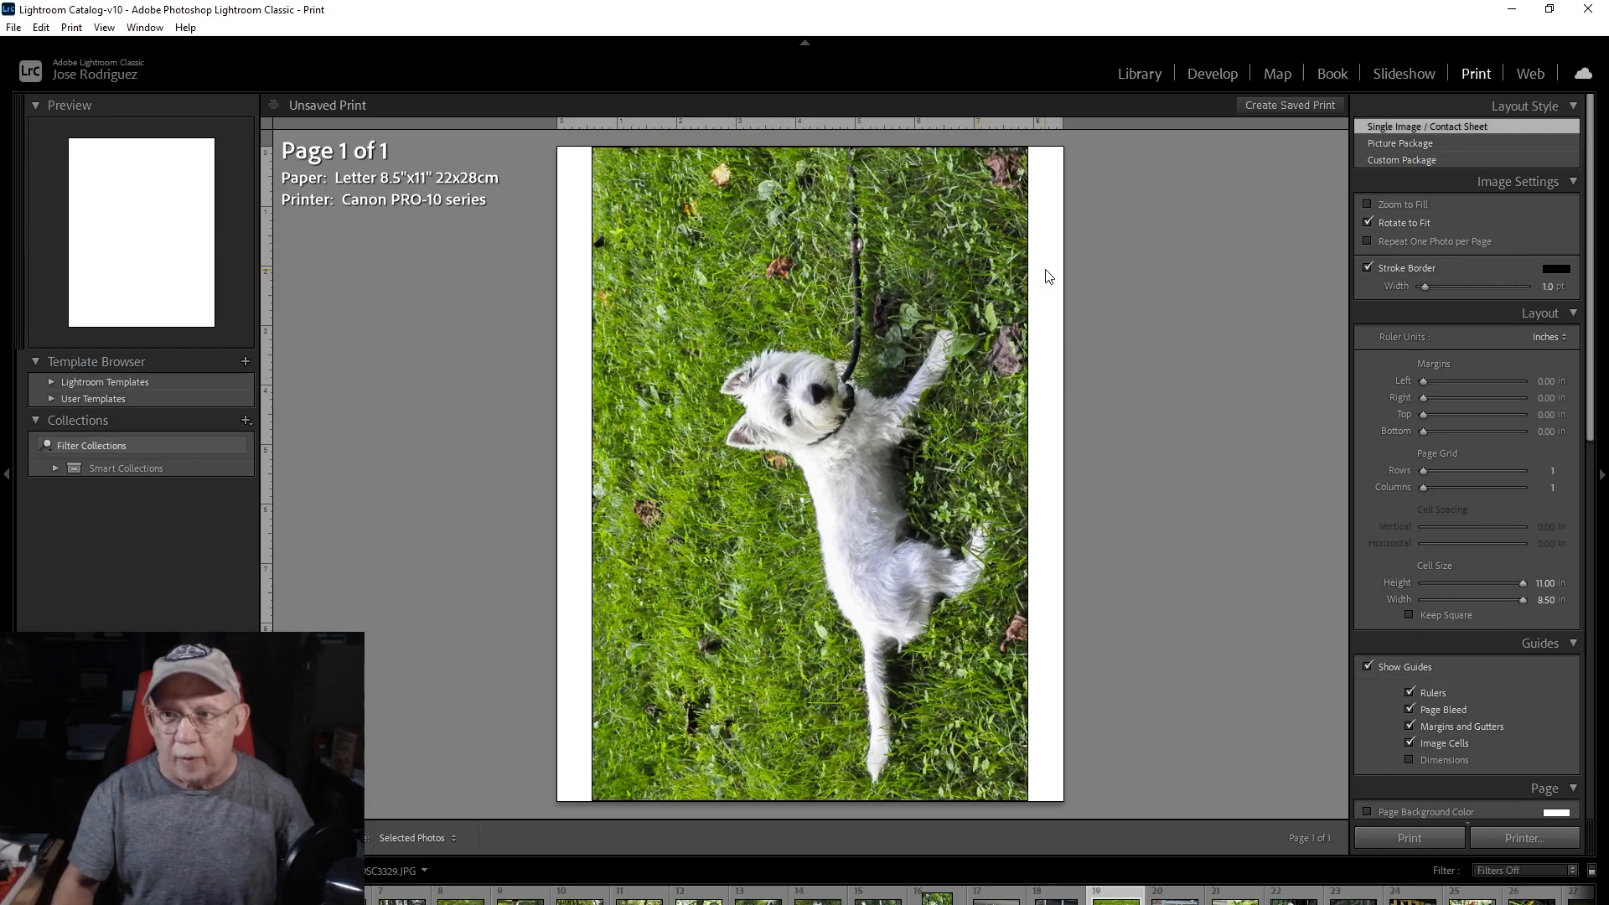
{"action": "mouse_move", "coordinate": [922, 162]}
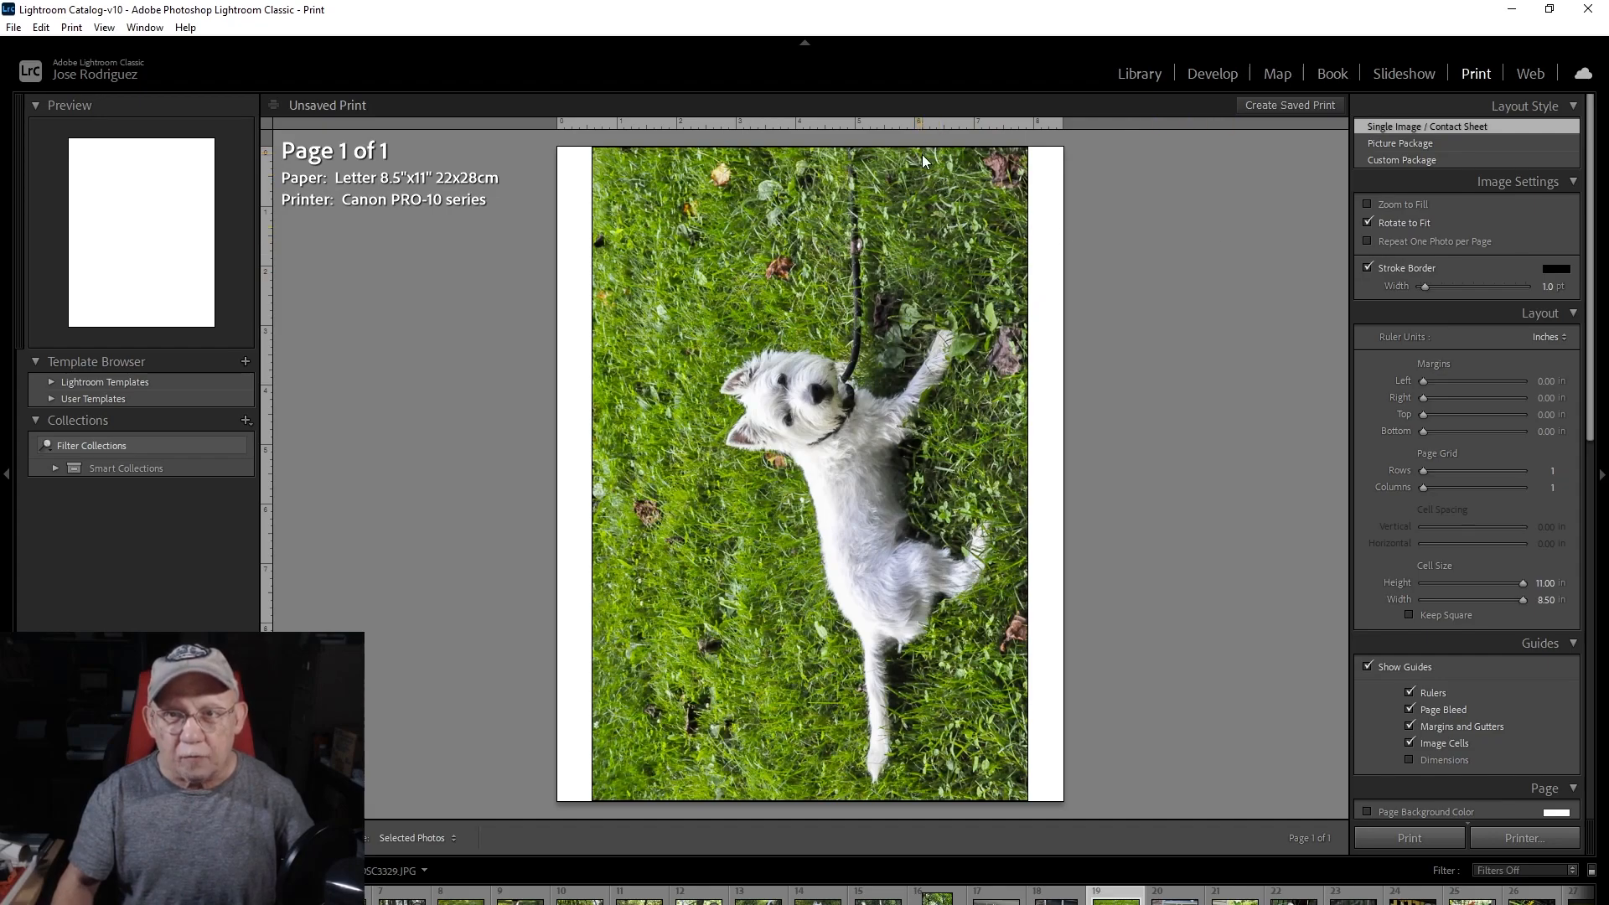
{"action": "mouse_move", "coordinate": [932, 215]}
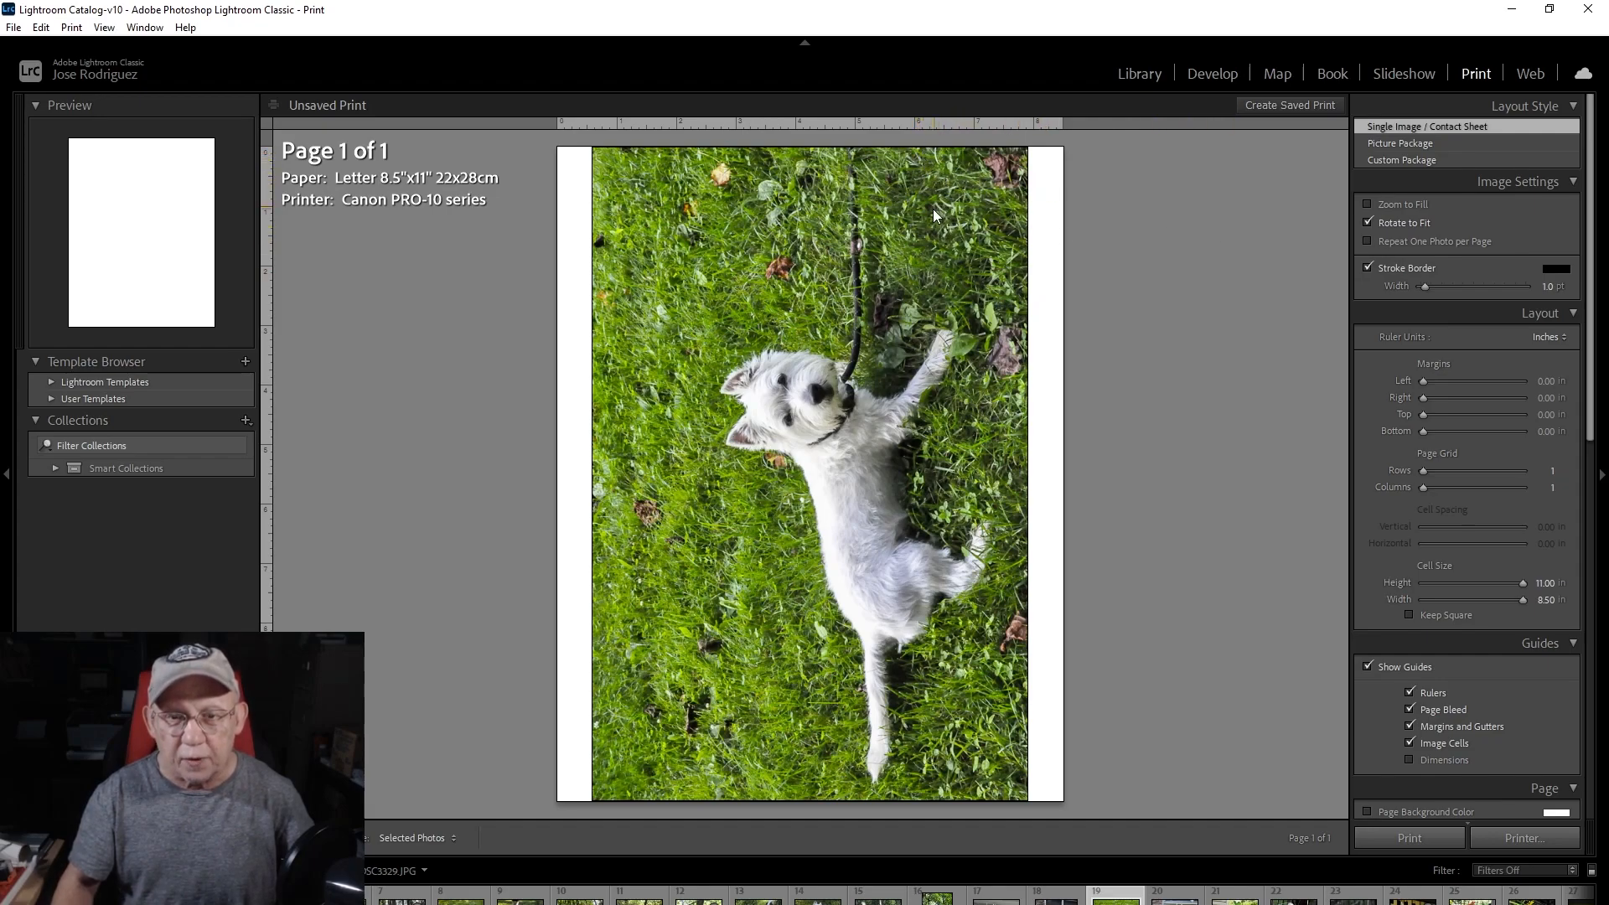
{"action": "mouse_move", "coordinate": [801, 319]}
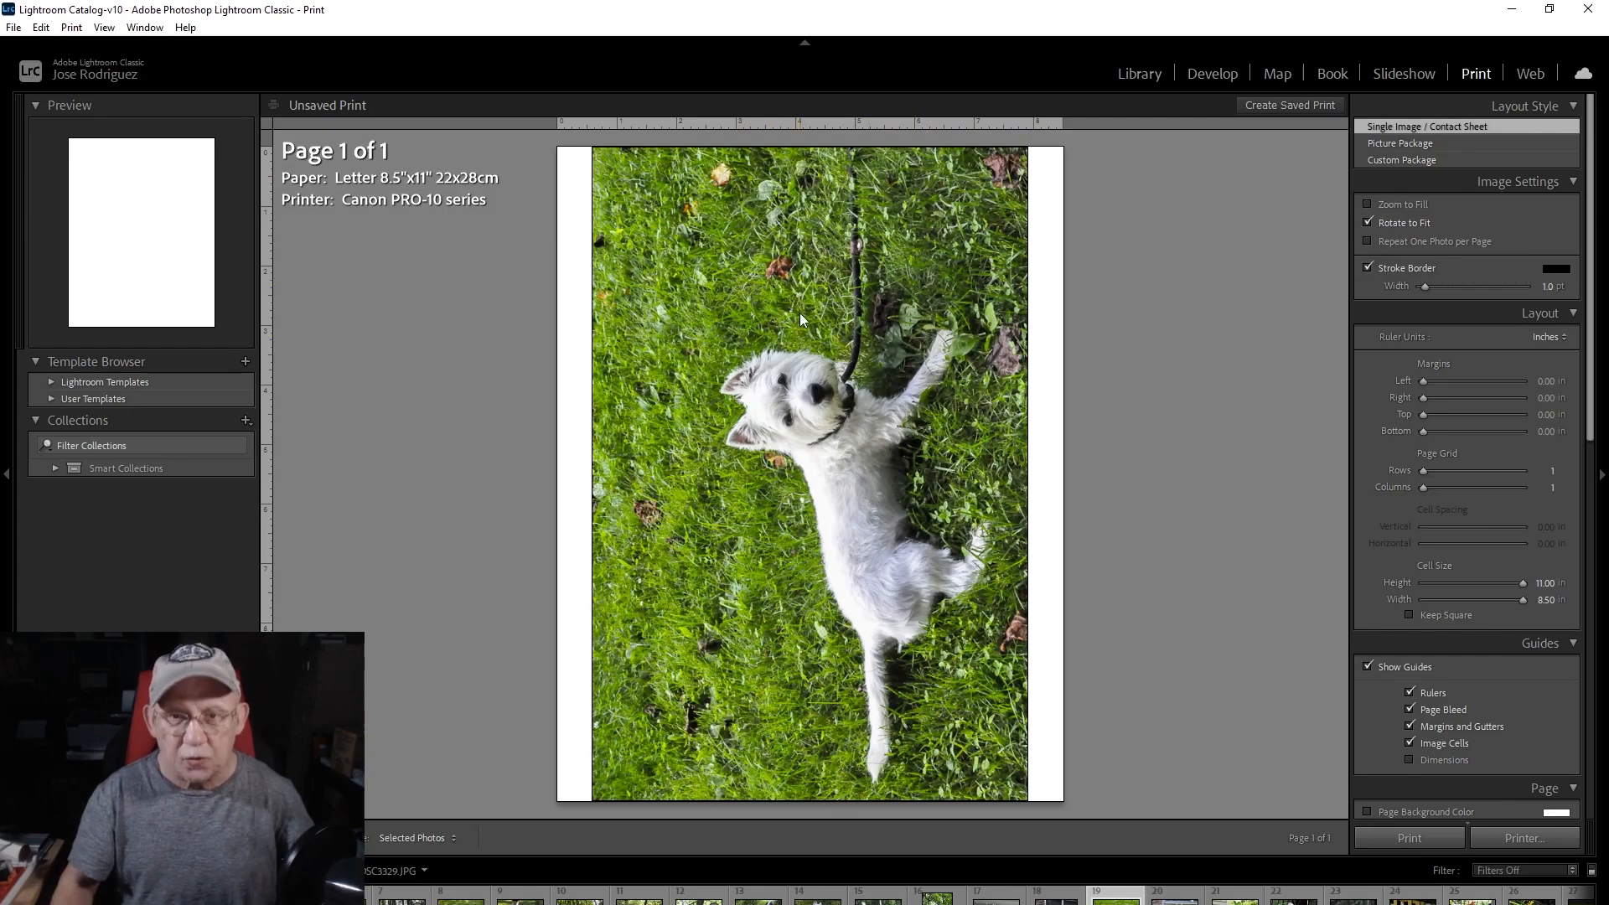
{"action": "mouse_move", "coordinate": [832, 258]}
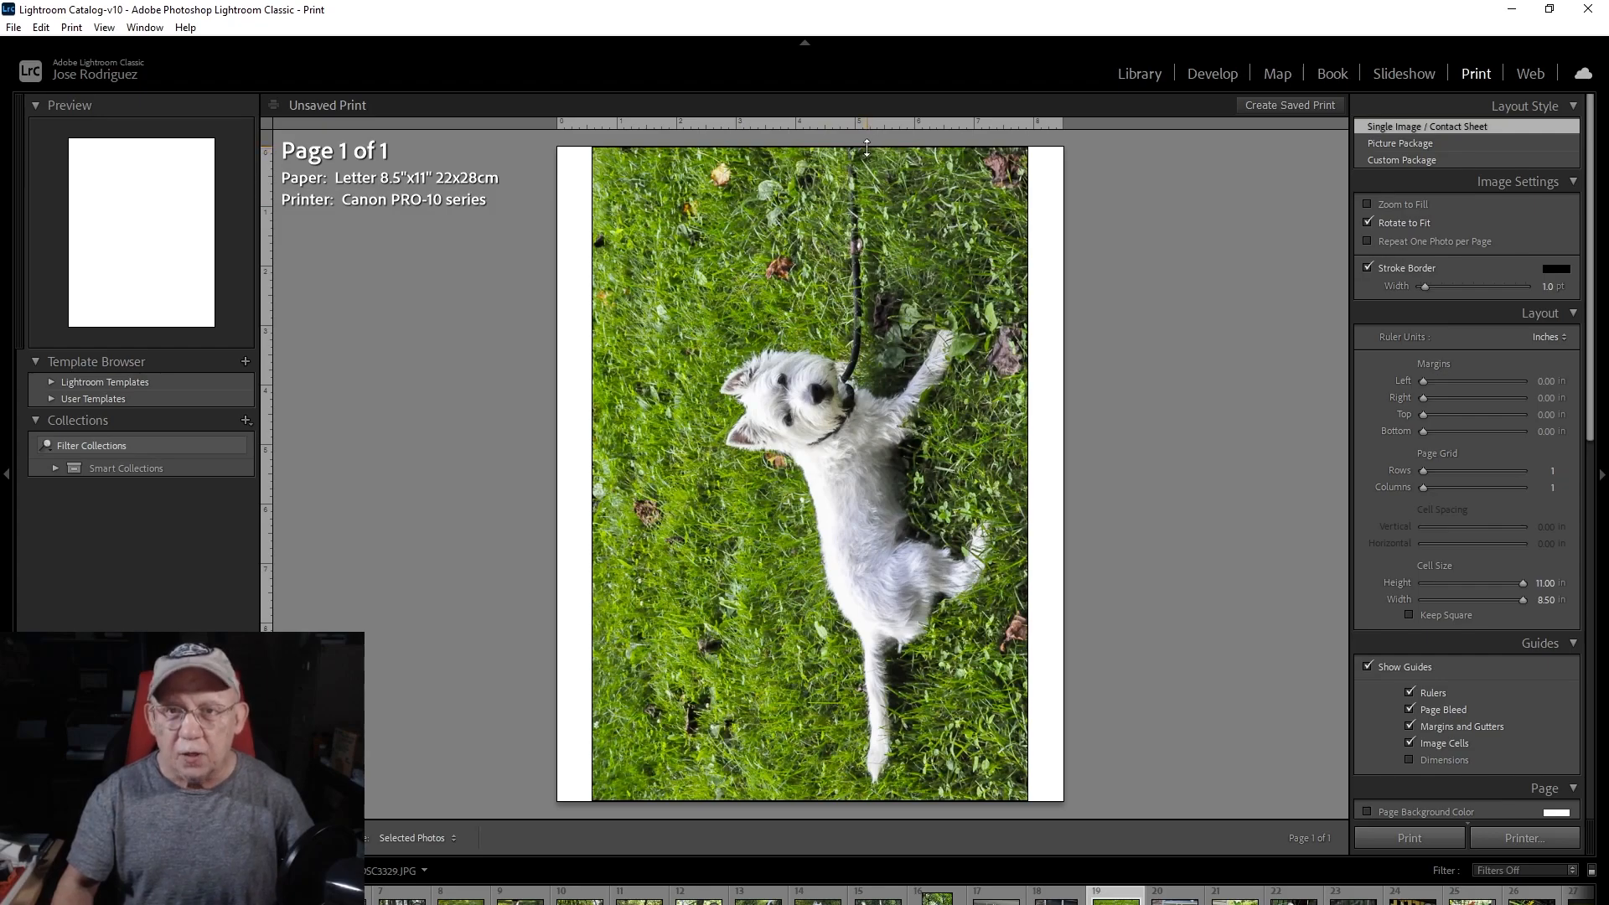
{"action": "mouse_move", "coordinate": [805, 759]}
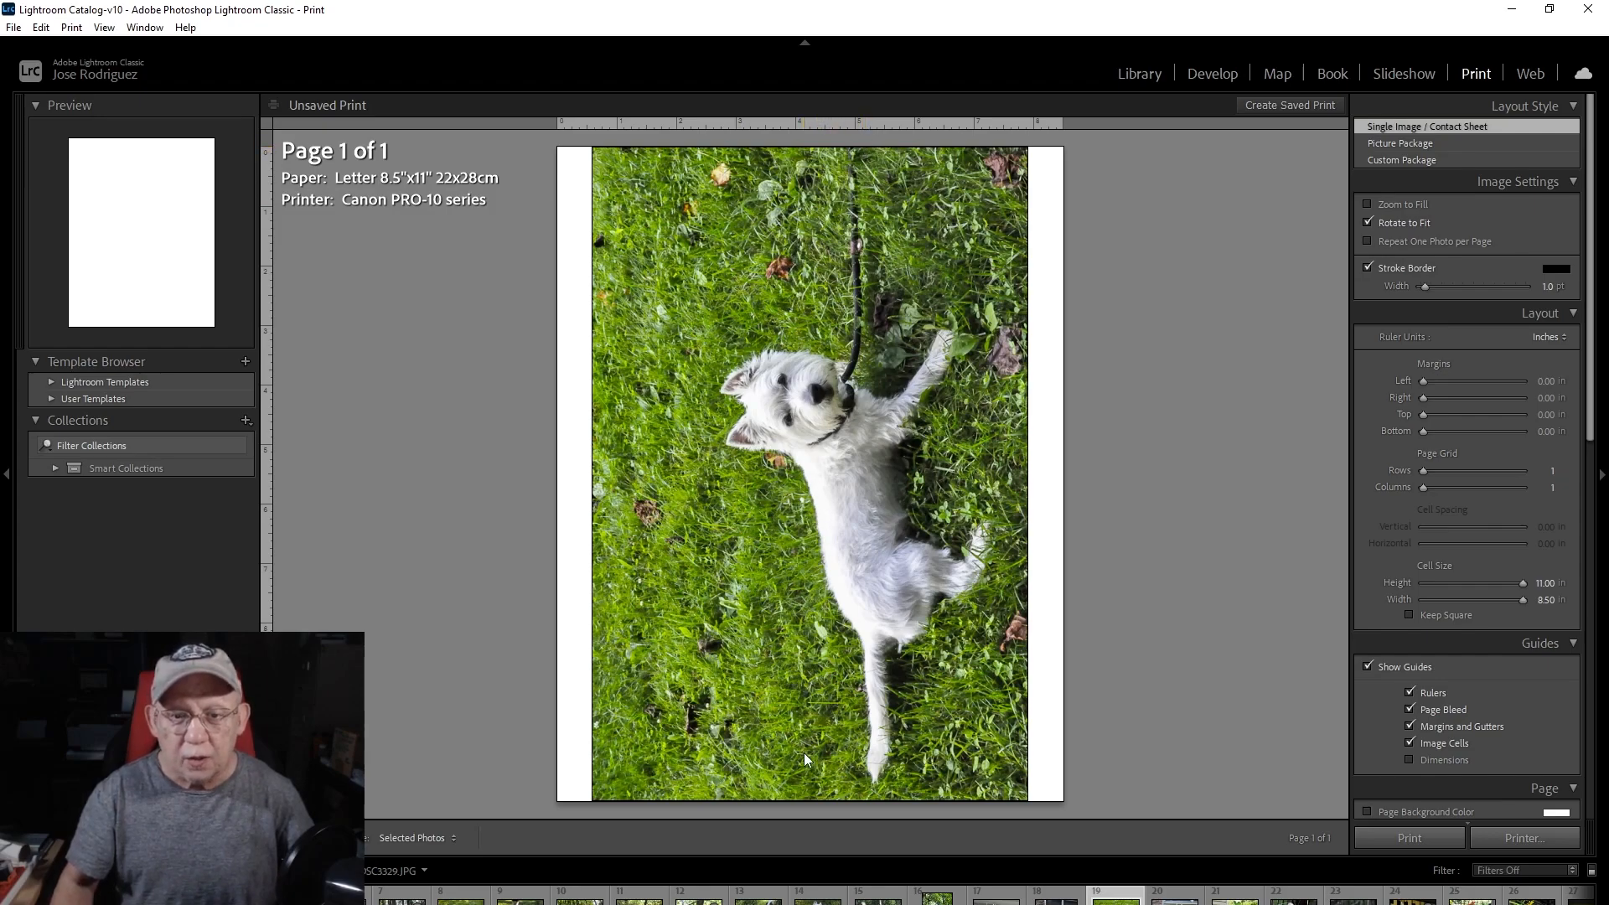
{"action": "mouse_move", "coordinate": [685, 237]}
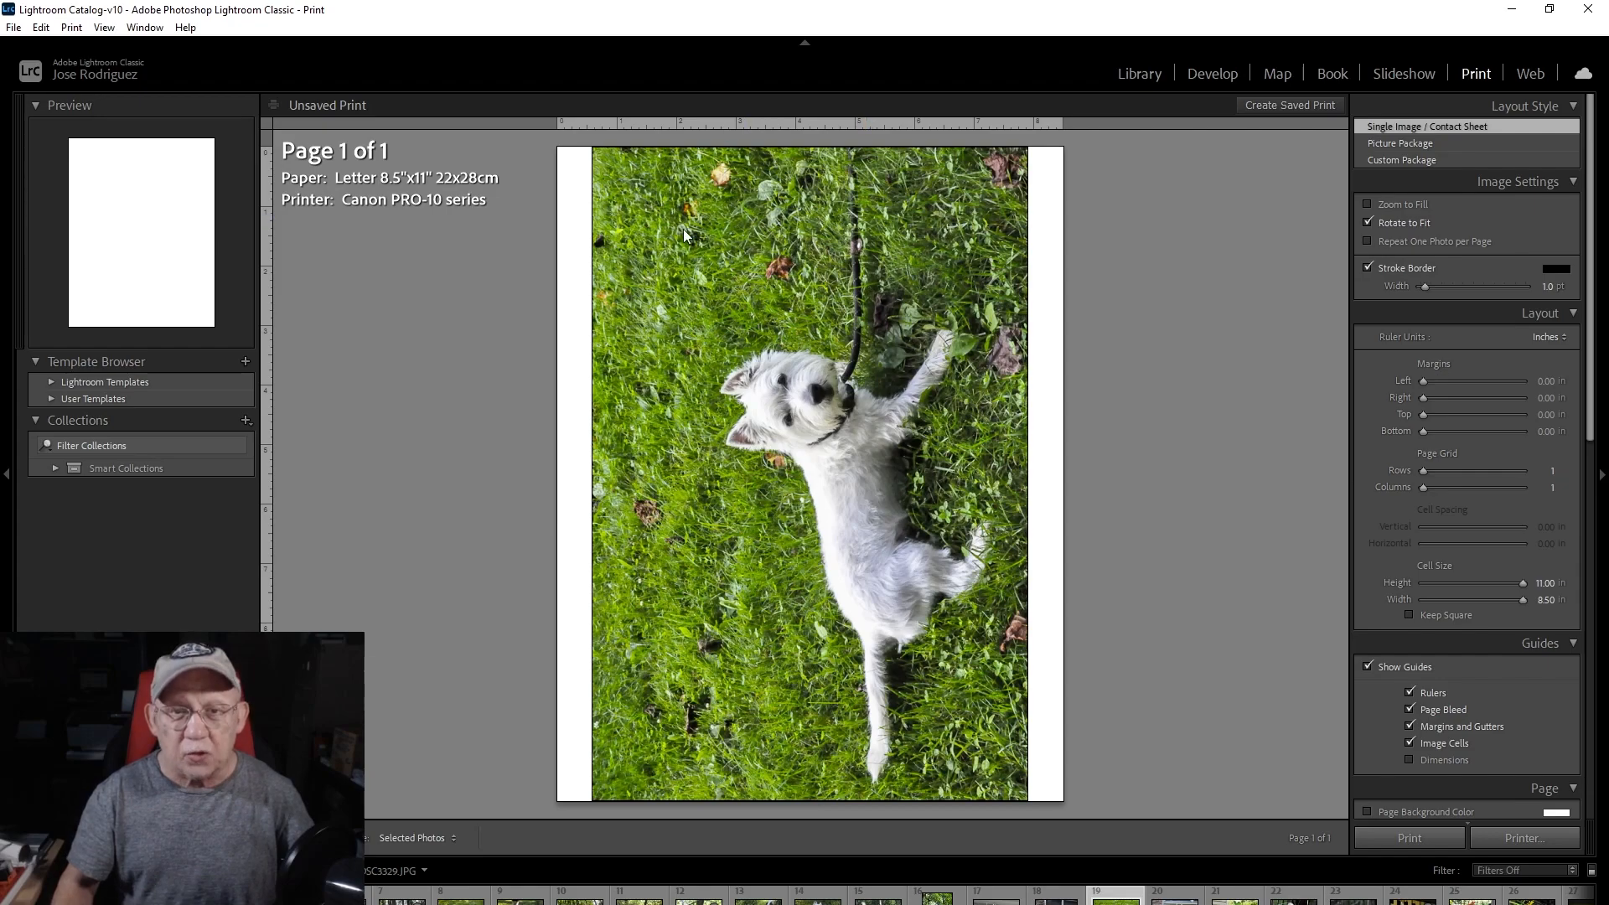
{"action": "mouse_move", "coordinate": [704, 554]}
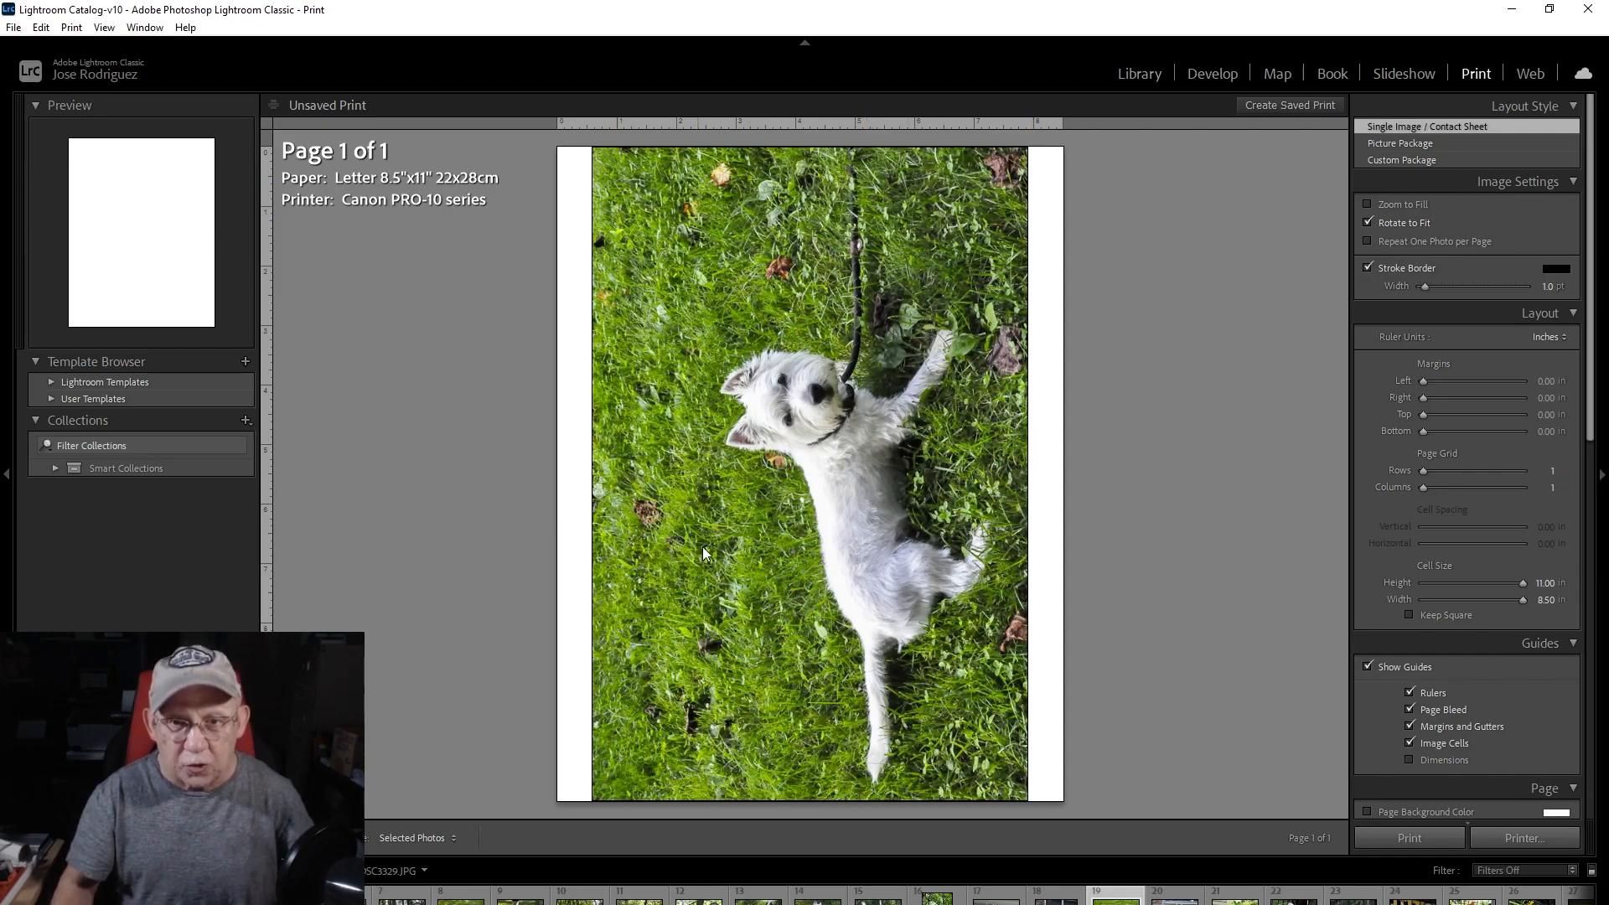
{"action": "mouse_move", "coordinate": [792, 548]}
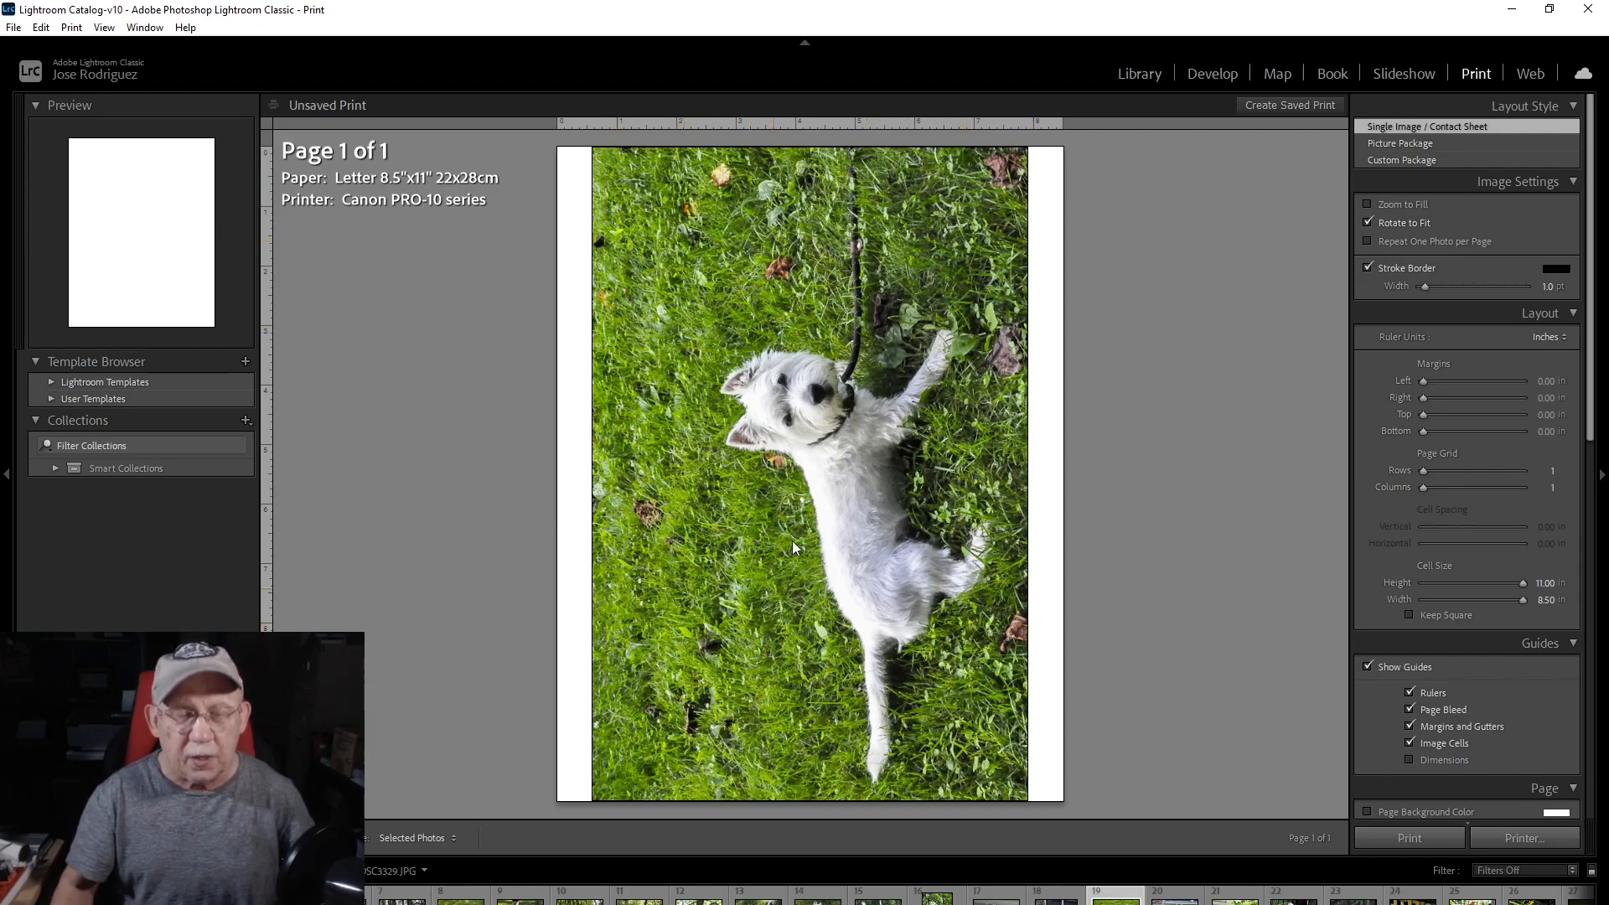
{"action": "mouse_move", "coordinate": [810, 454]}
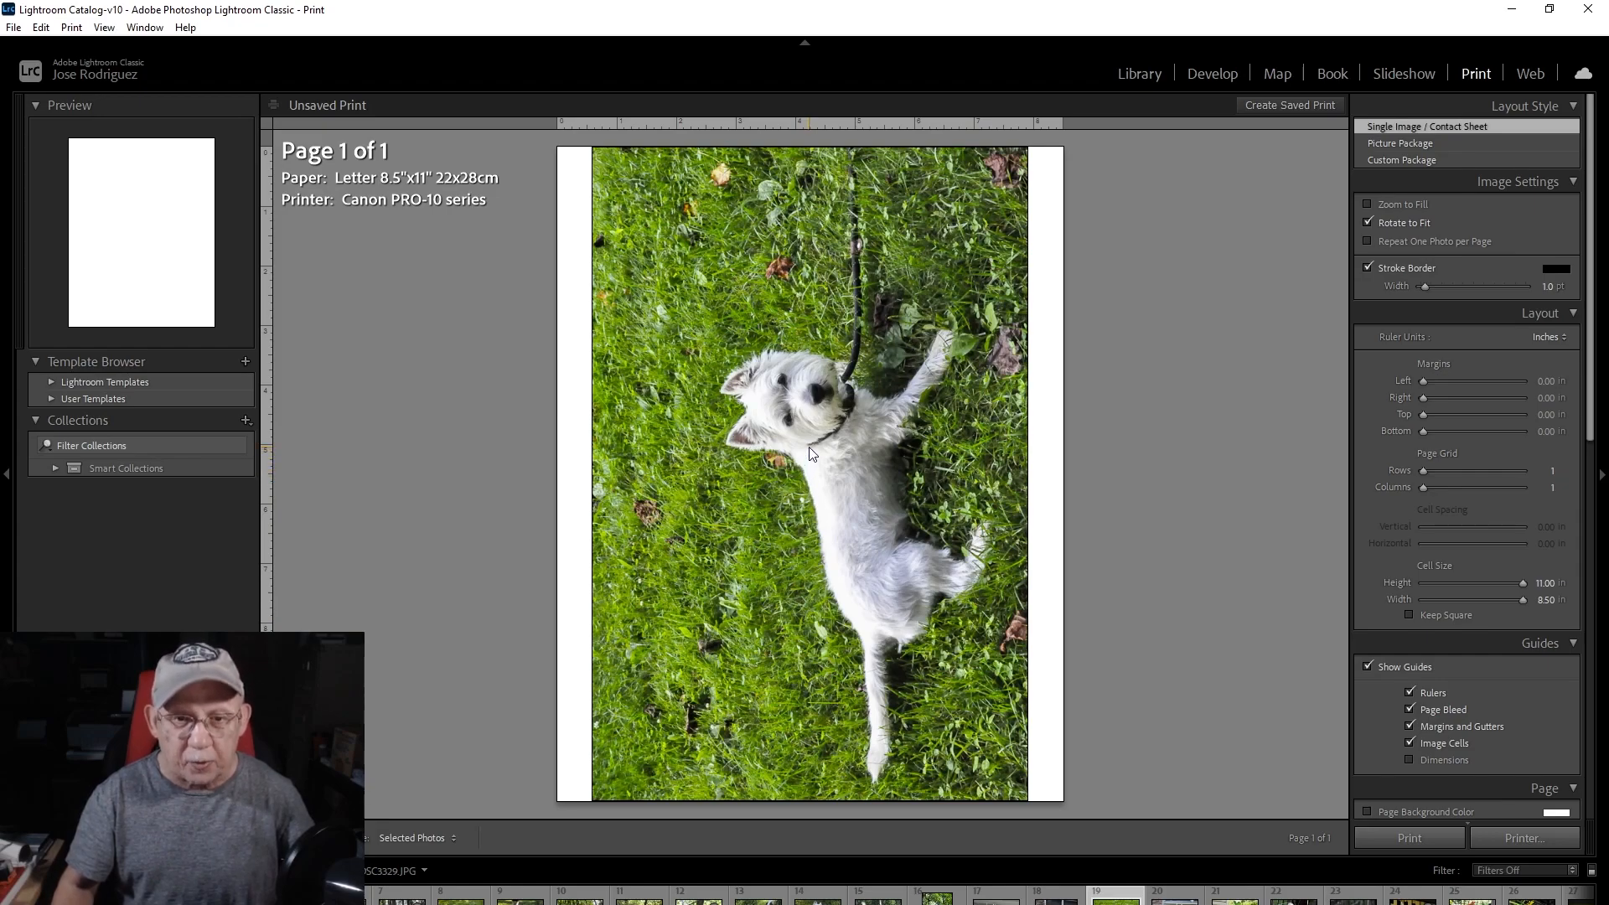
{"action": "mouse_move", "coordinate": [1046, 451]}
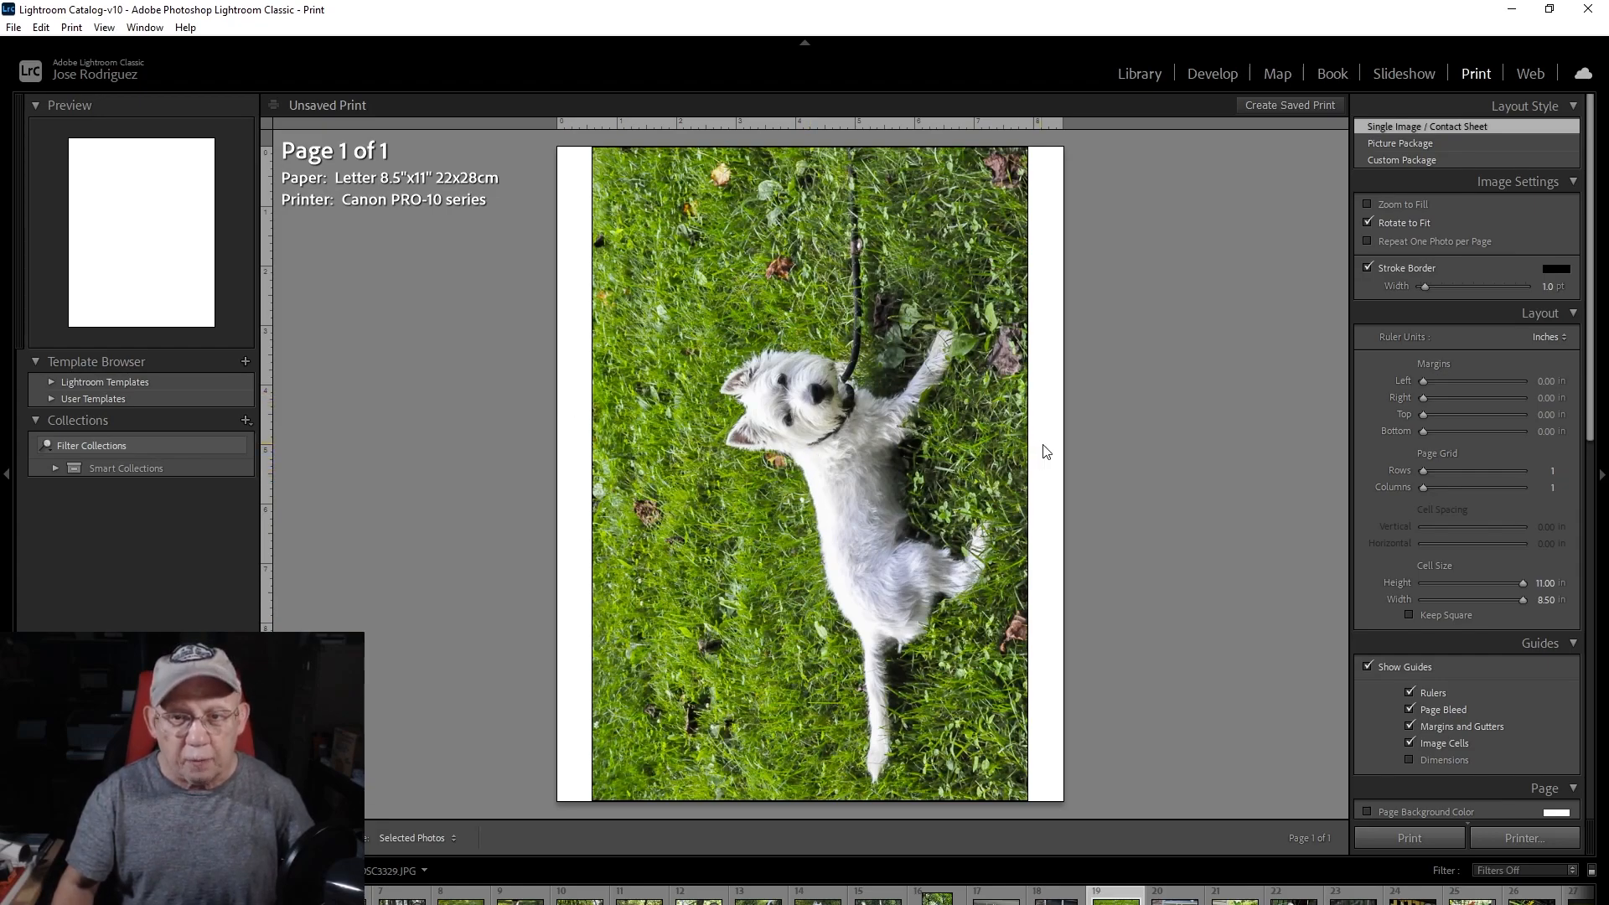
{"action": "mouse_move", "coordinate": [1050, 452]}
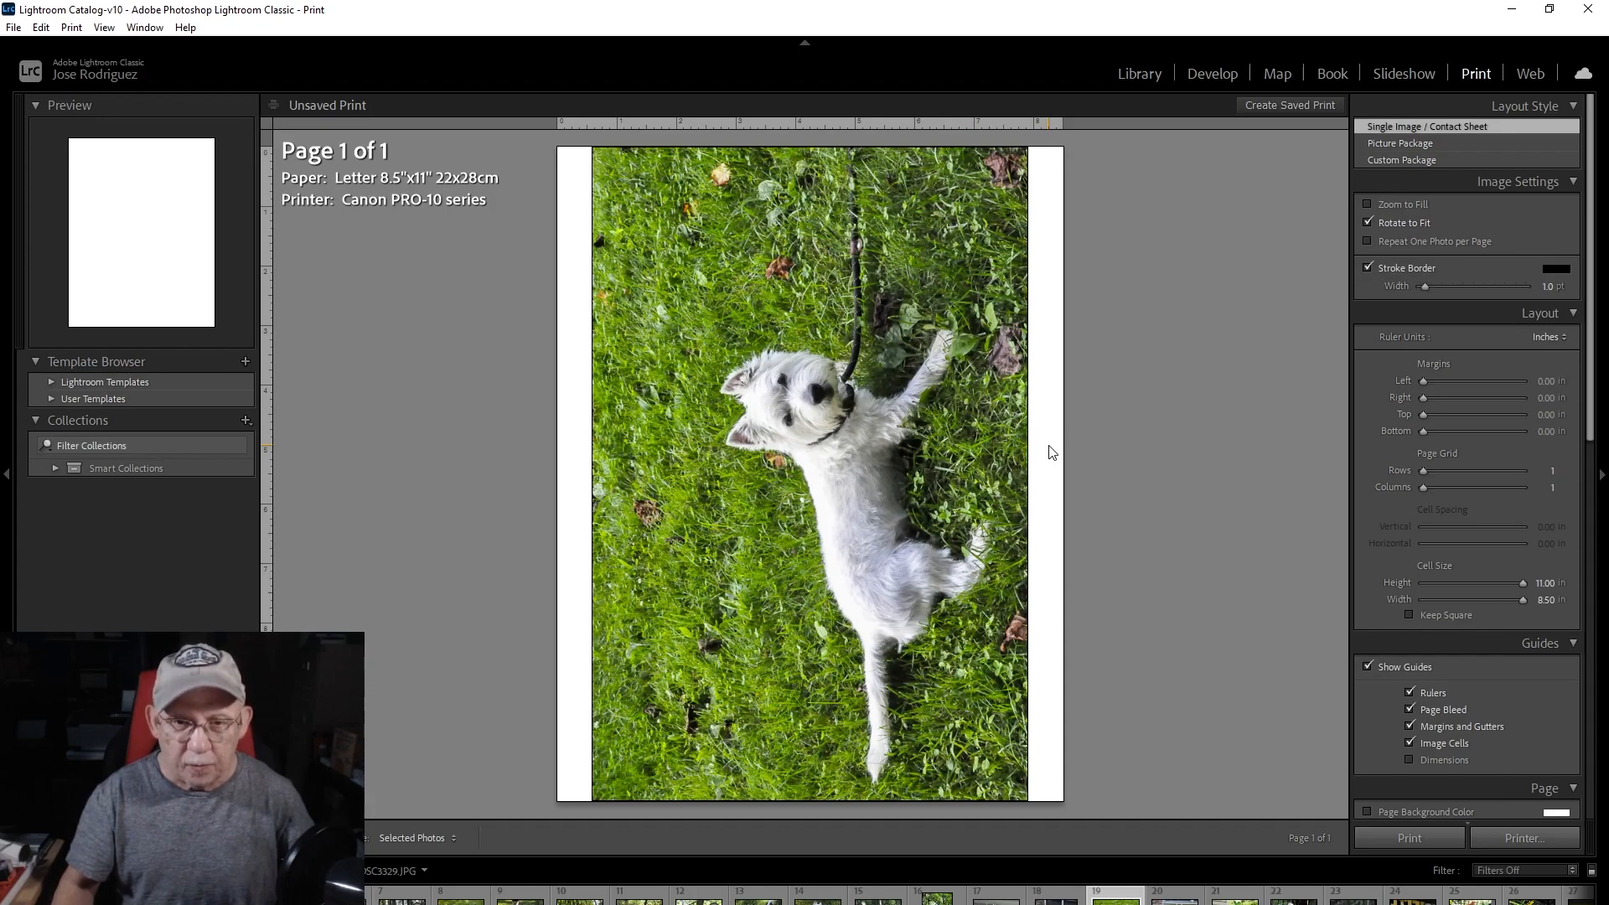
{"action": "mouse_move", "coordinate": [832, 401]}
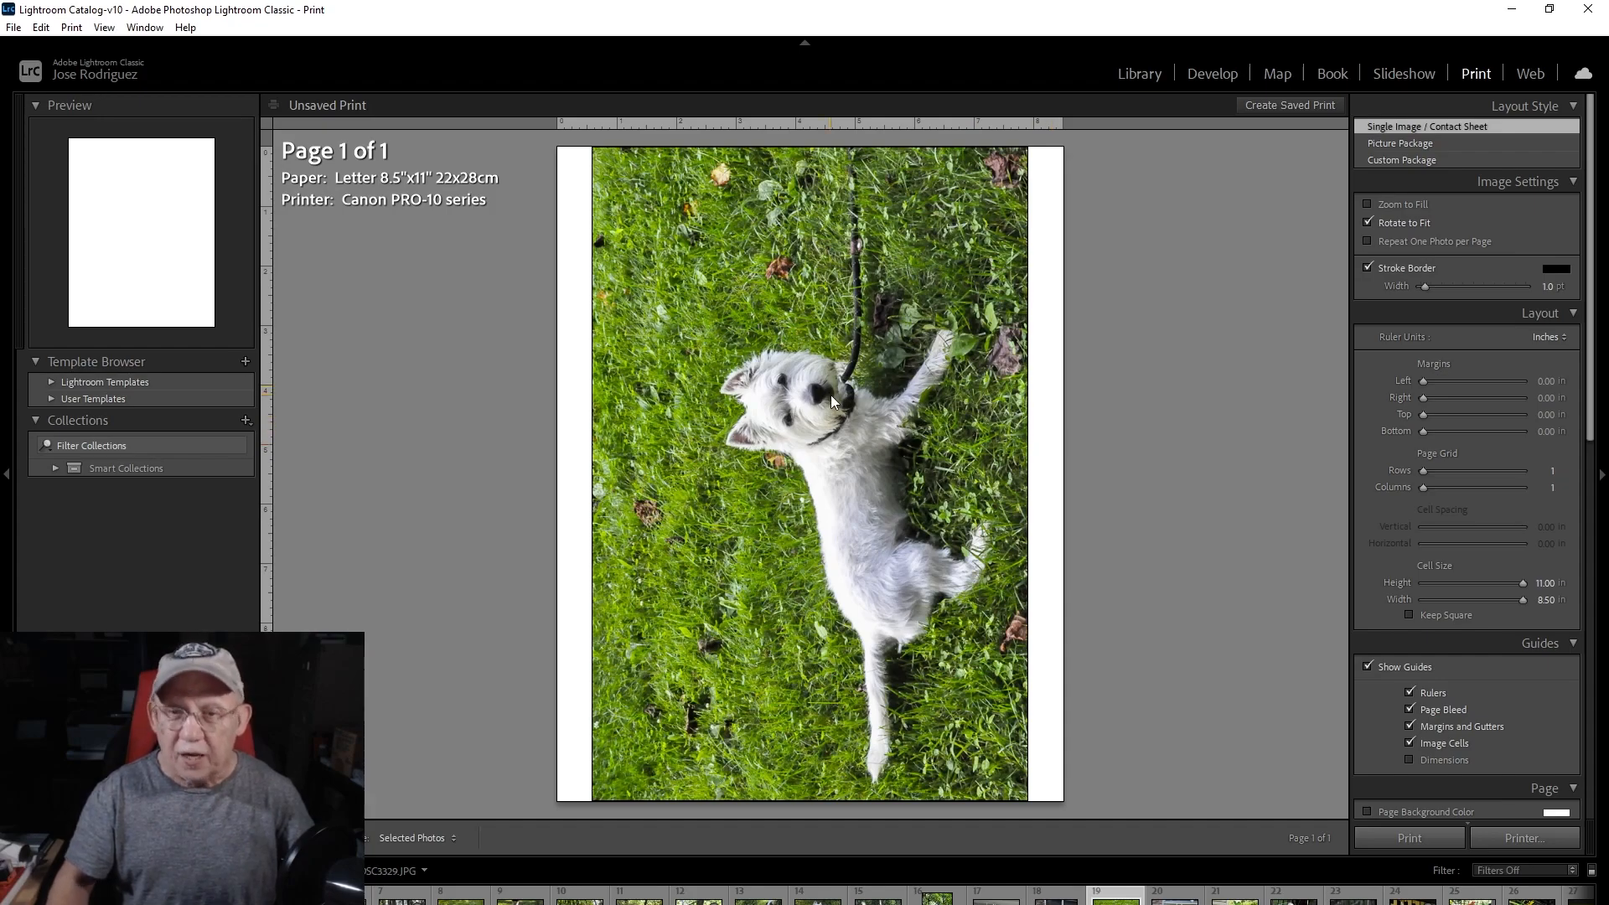
{"action": "mouse_move", "coordinate": [819, 392]}
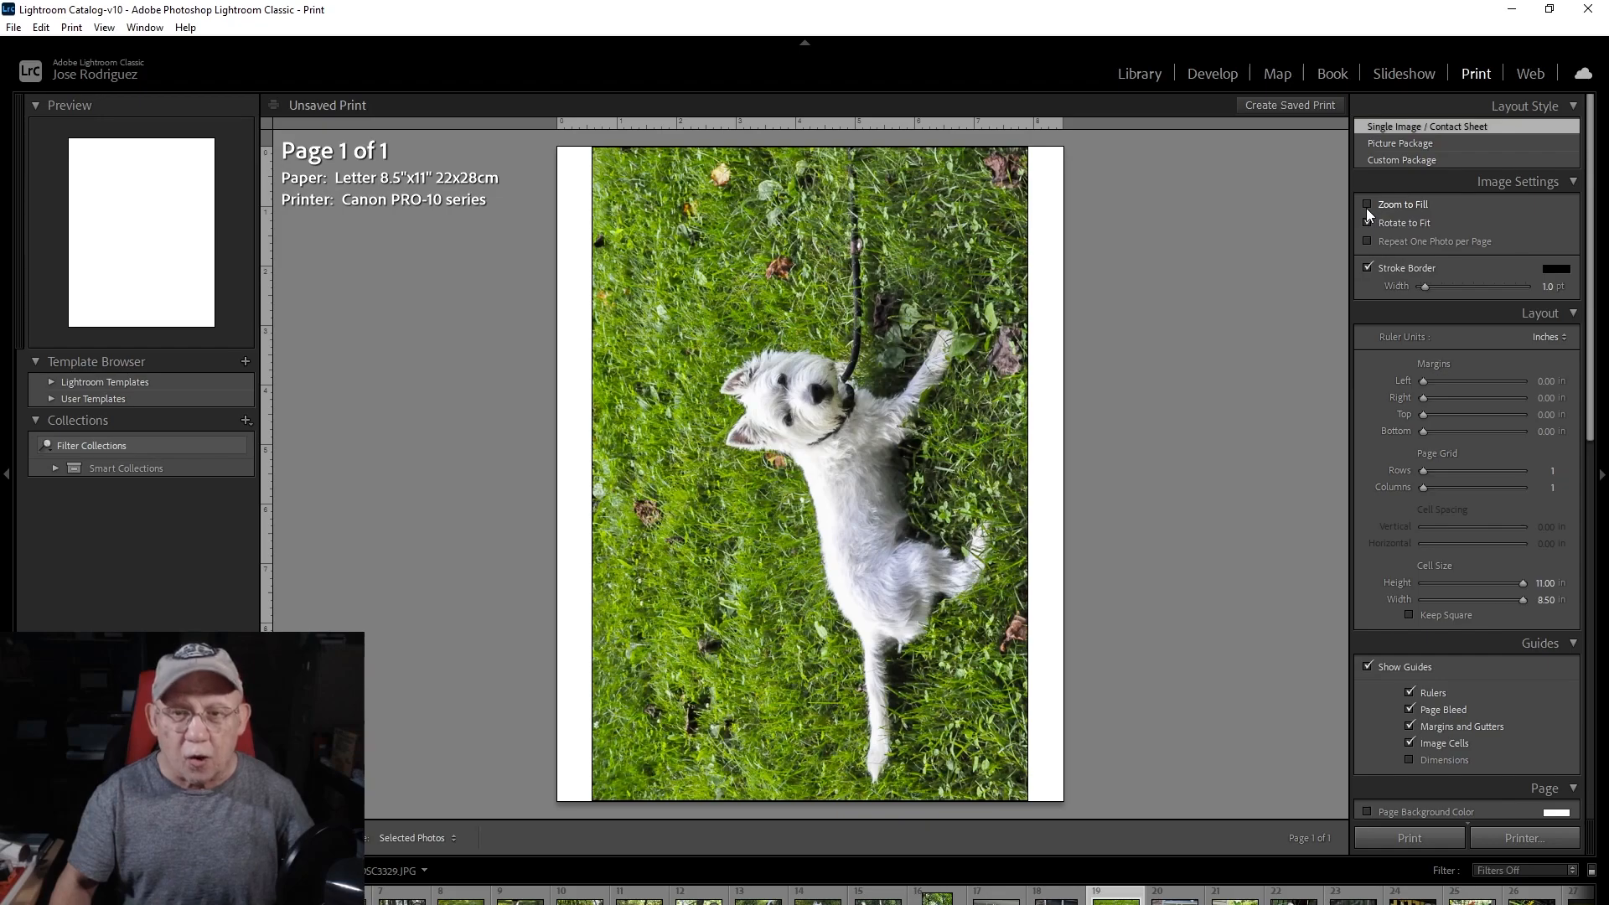
{"action": "left_click", "coordinate": [1368, 203]}
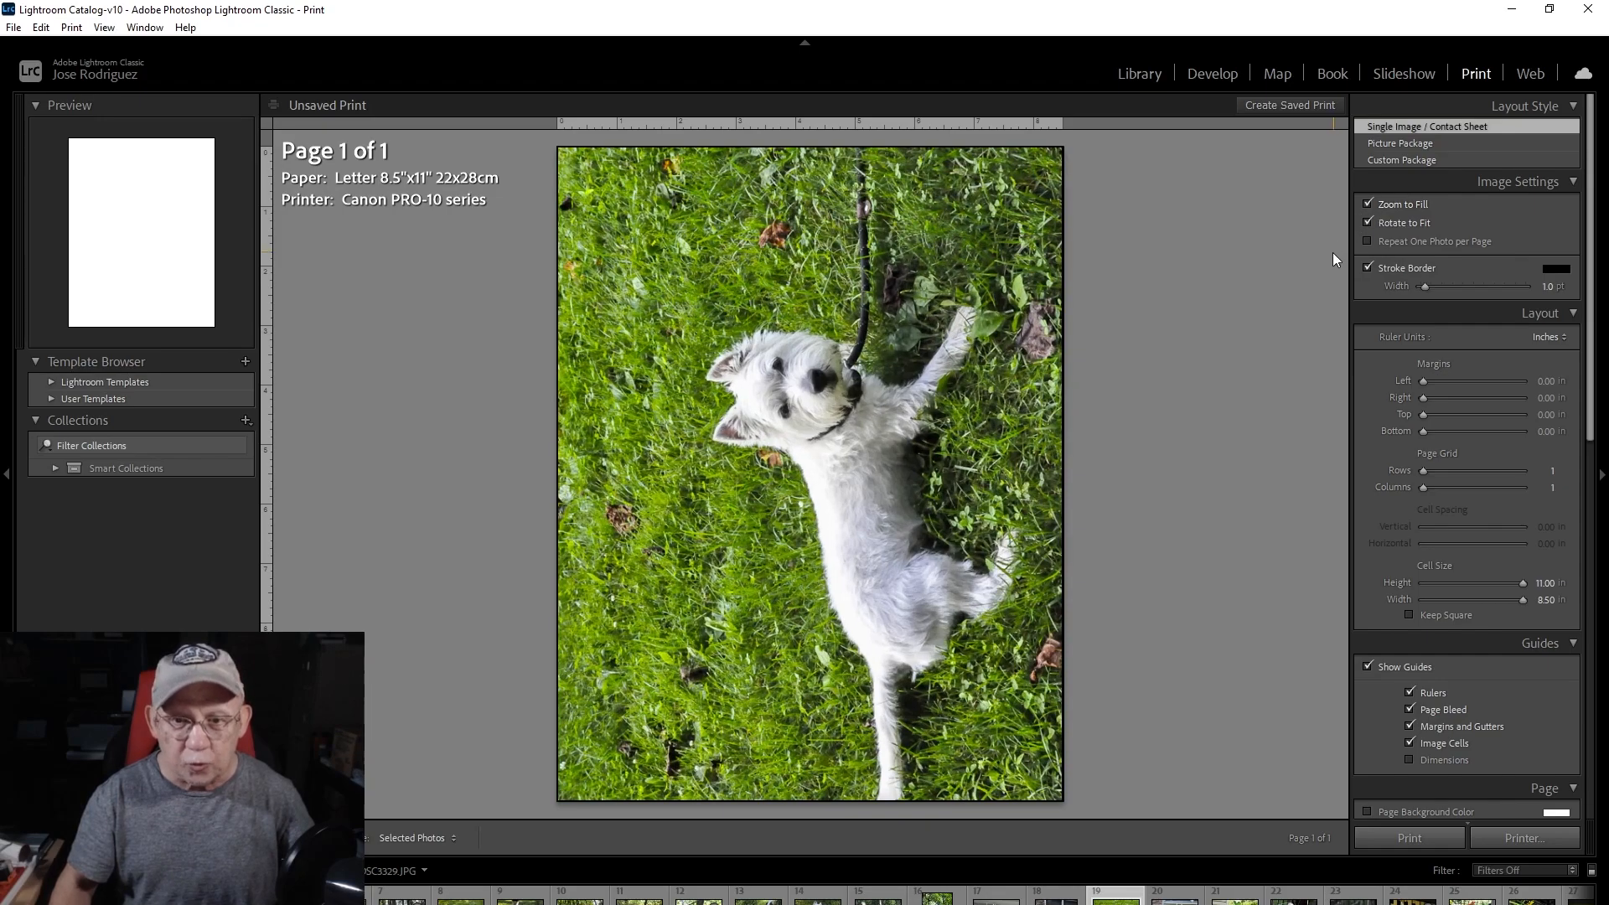
{"action": "mouse_move", "coordinate": [896, 814]}
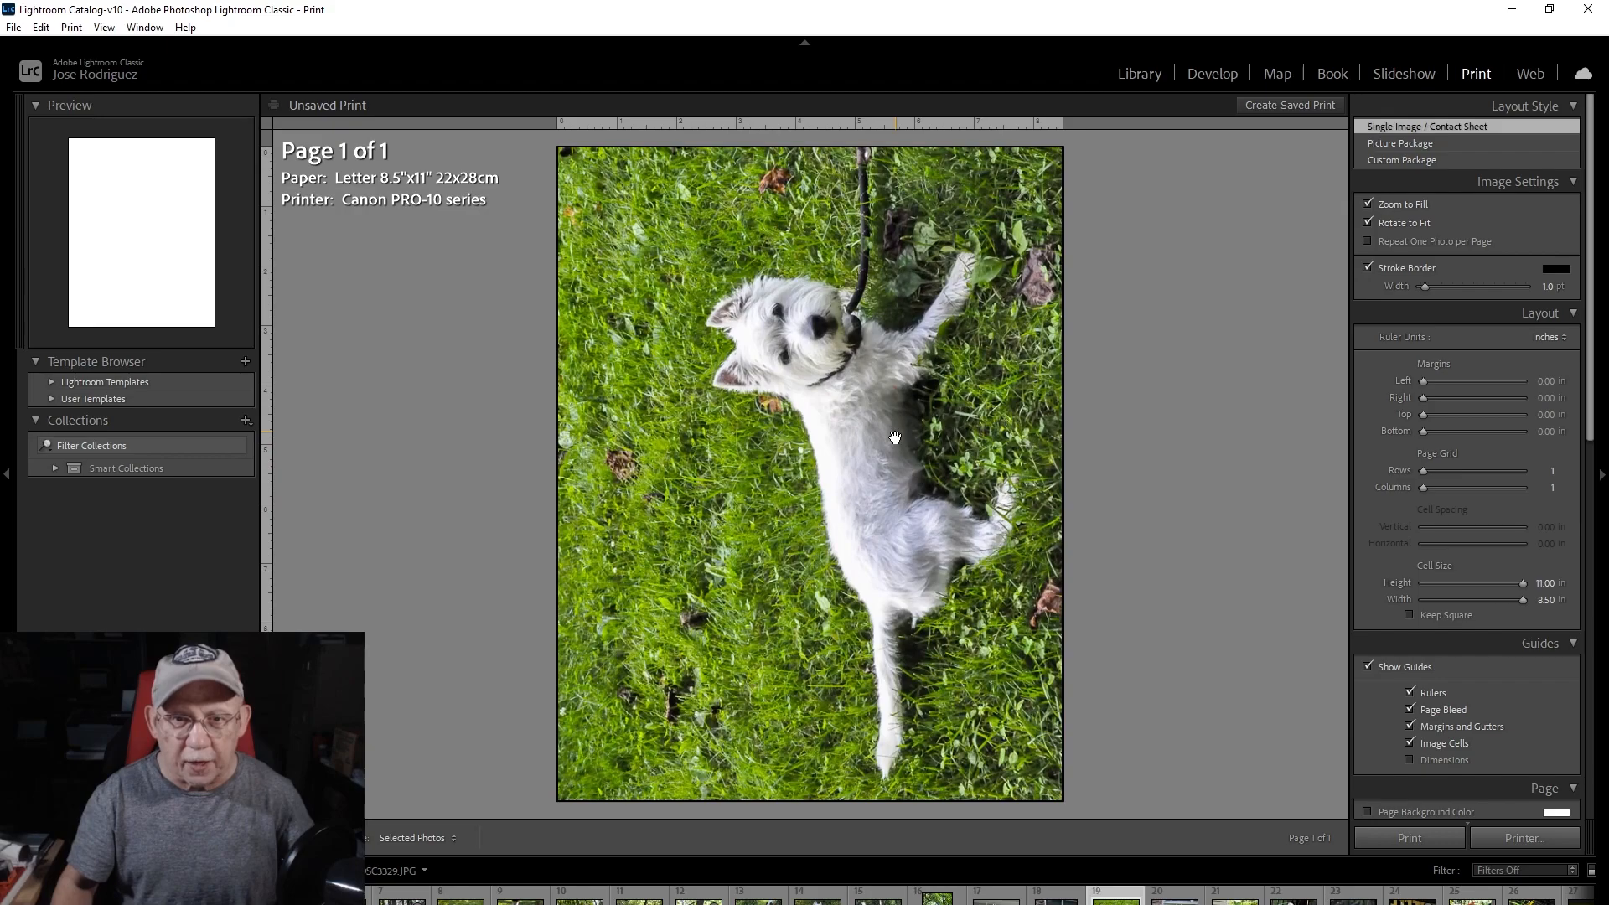
{"action": "mouse_move", "coordinate": [900, 397]}
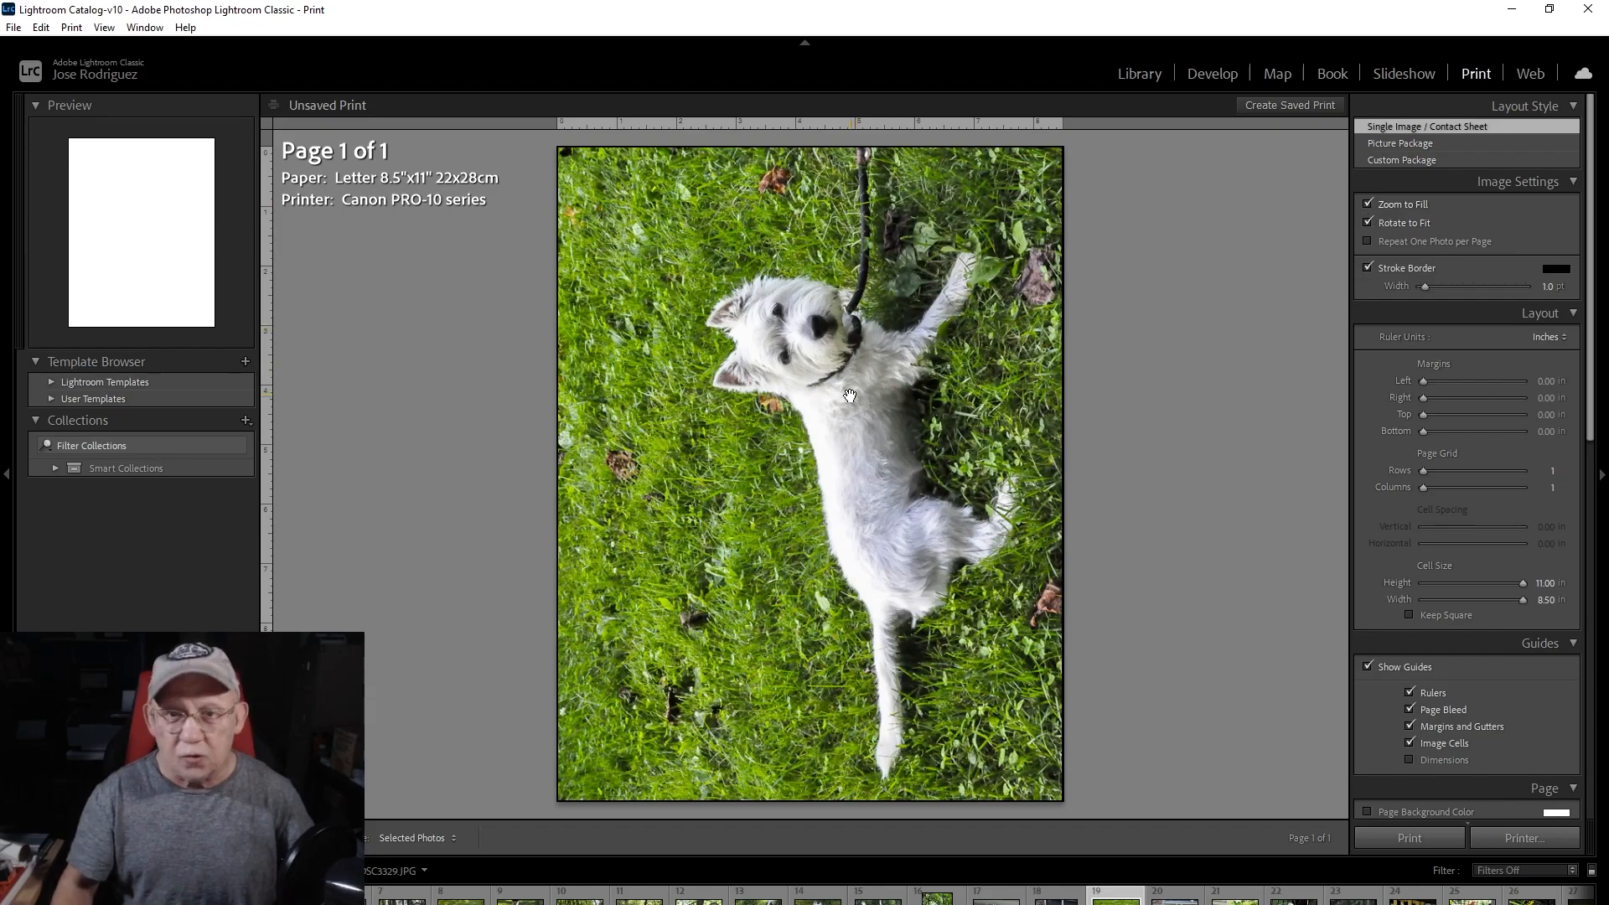
{"action": "mouse_move", "coordinate": [924, 400]}
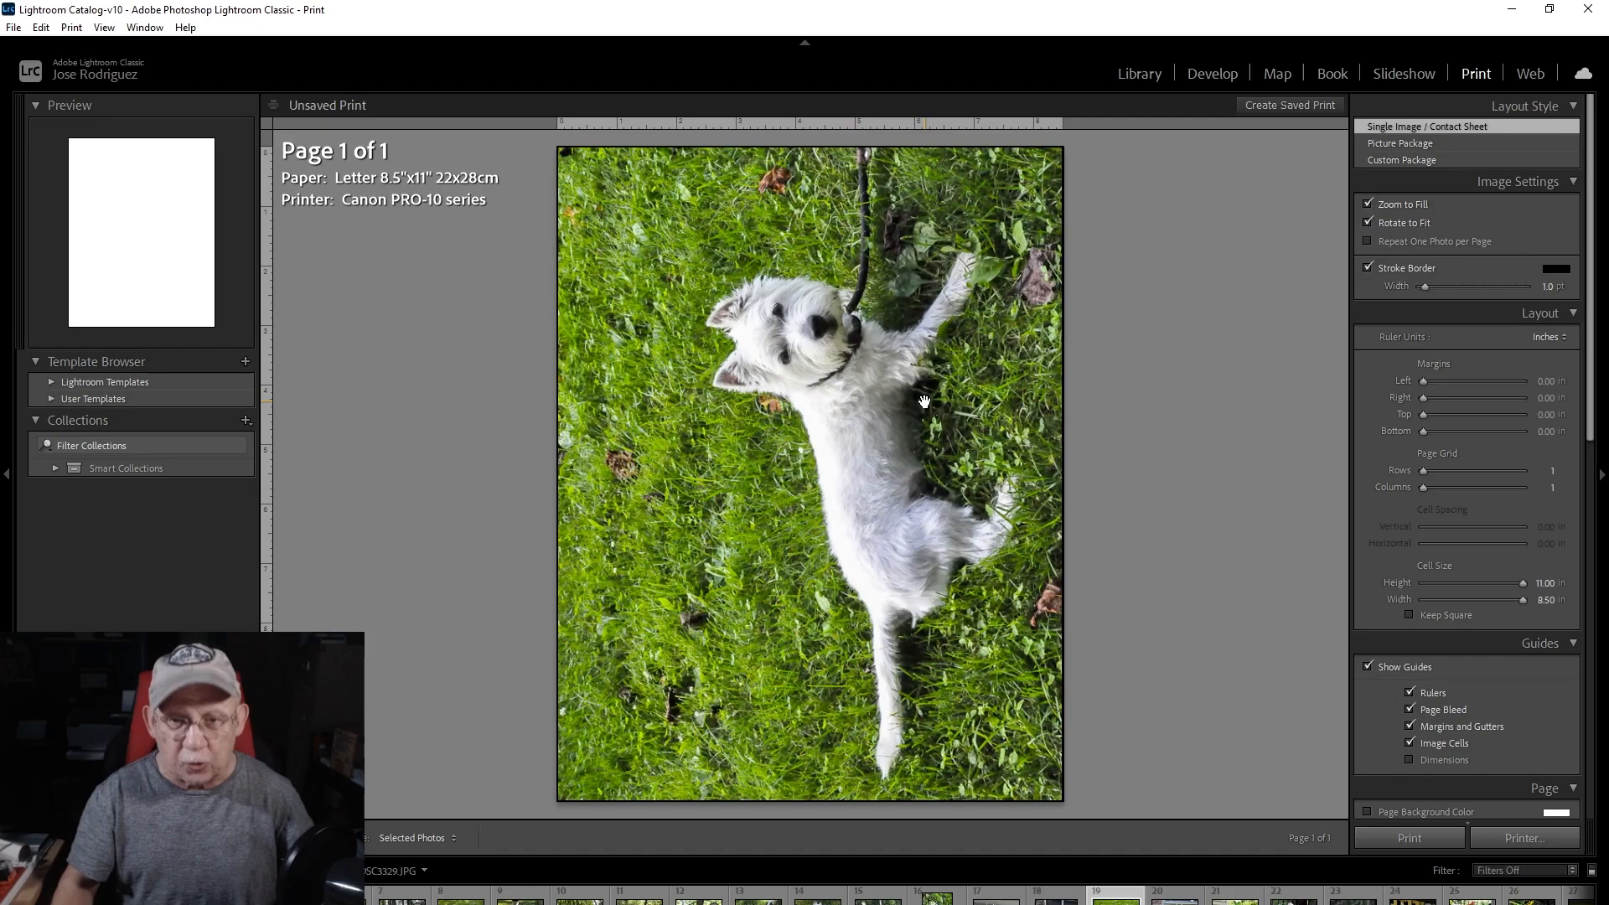
{"action": "mouse_move", "coordinate": [764, 382]}
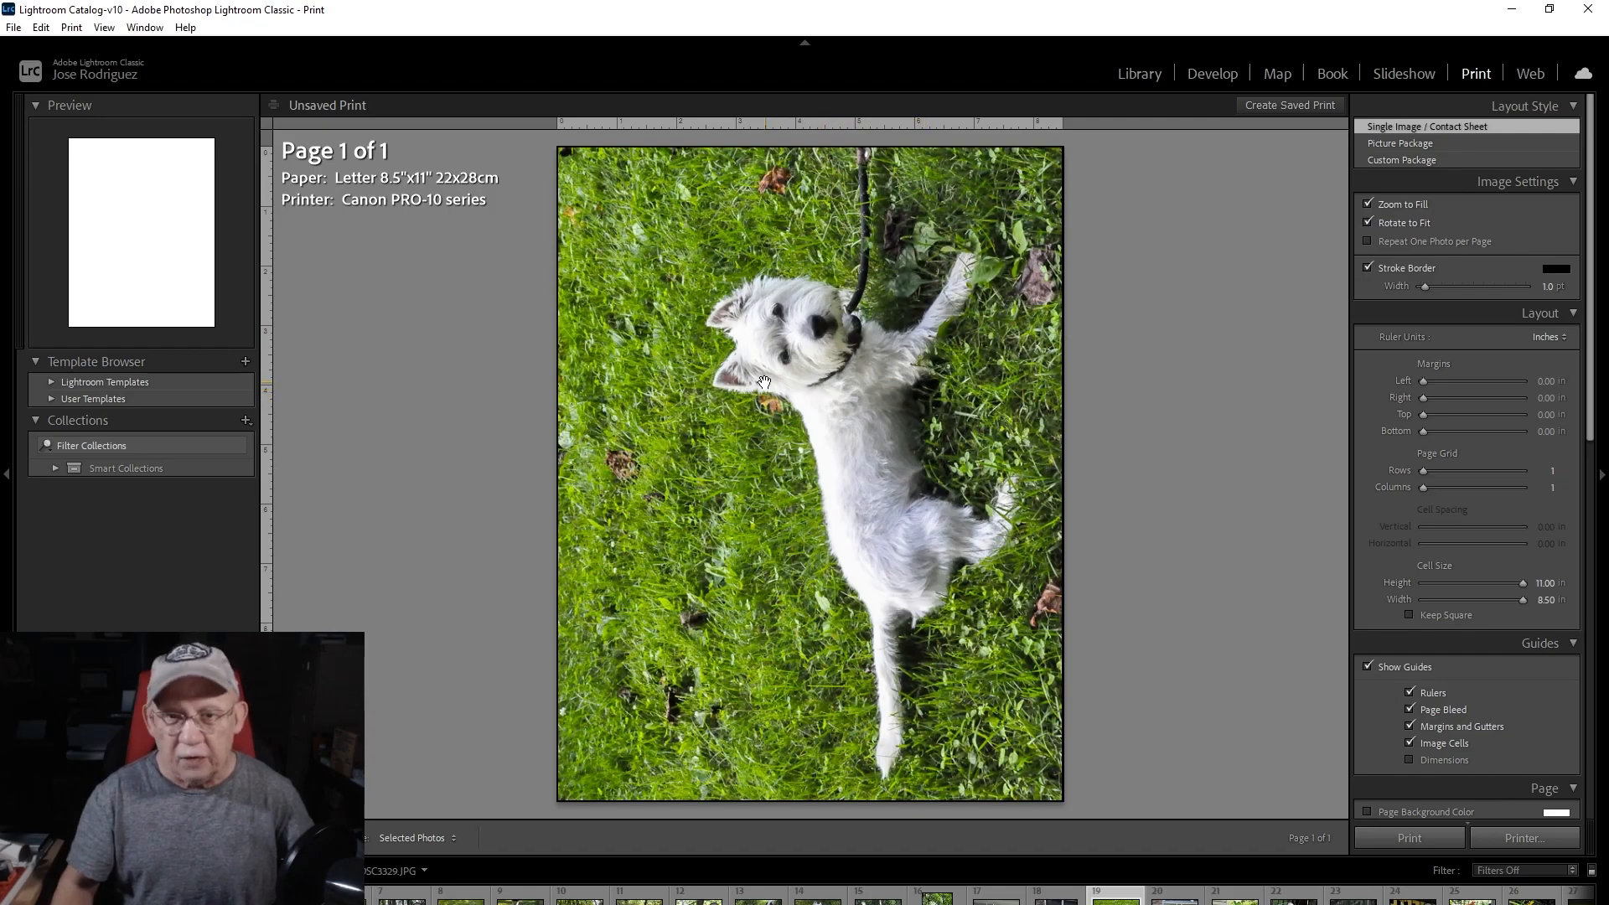
{"action": "mouse_move", "coordinate": [804, 388]}
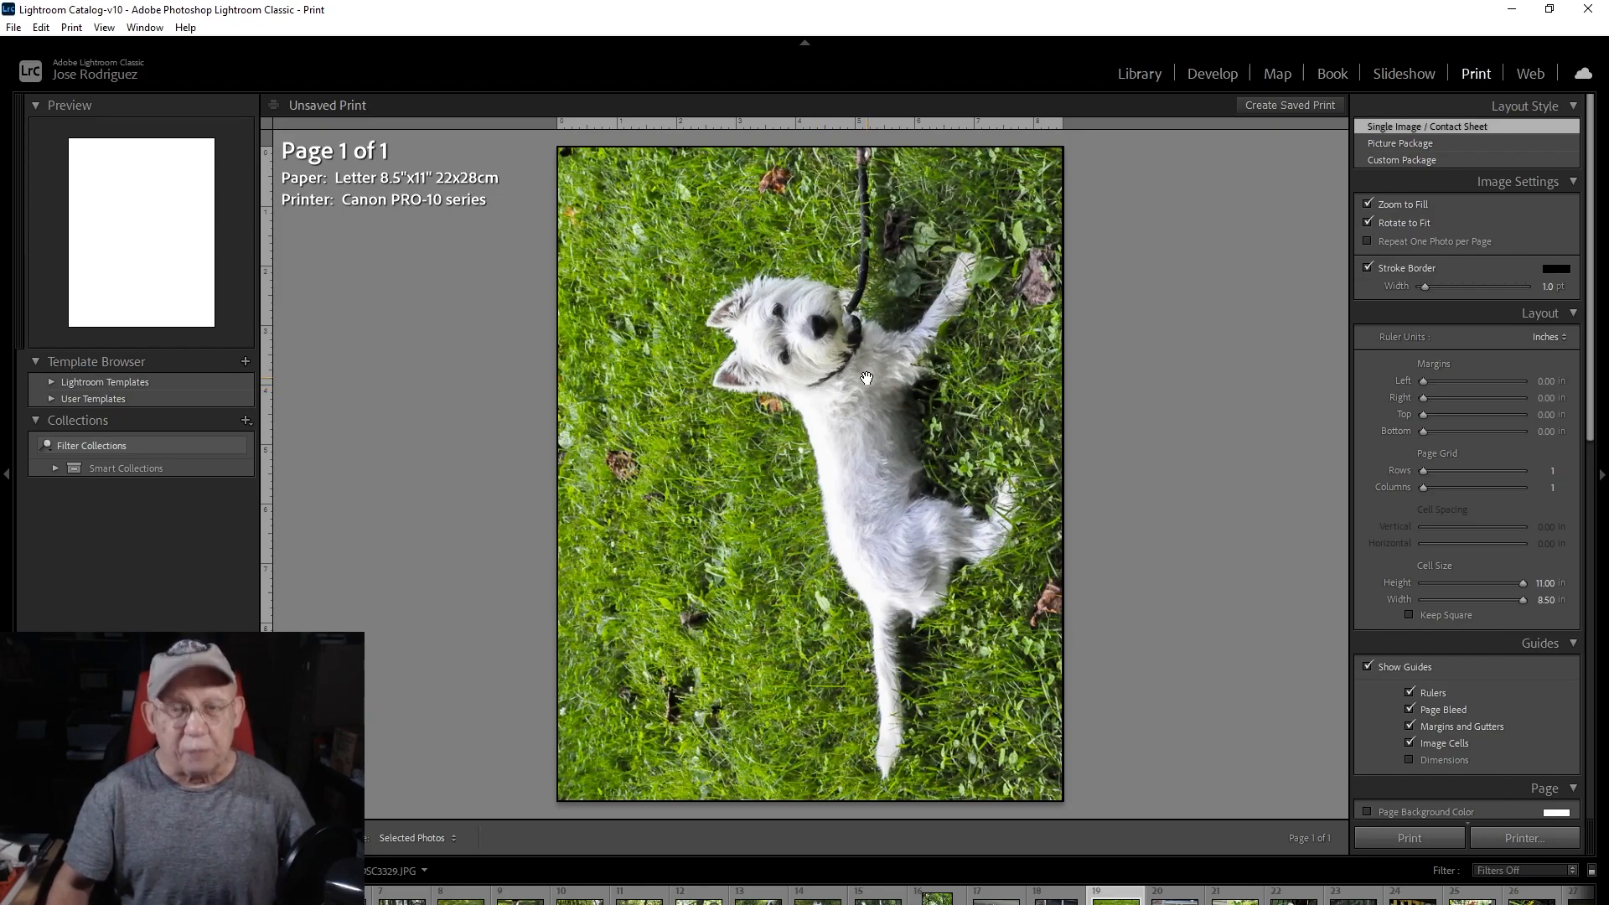
{"action": "mouse_move", "coordinate": [851, 379]}
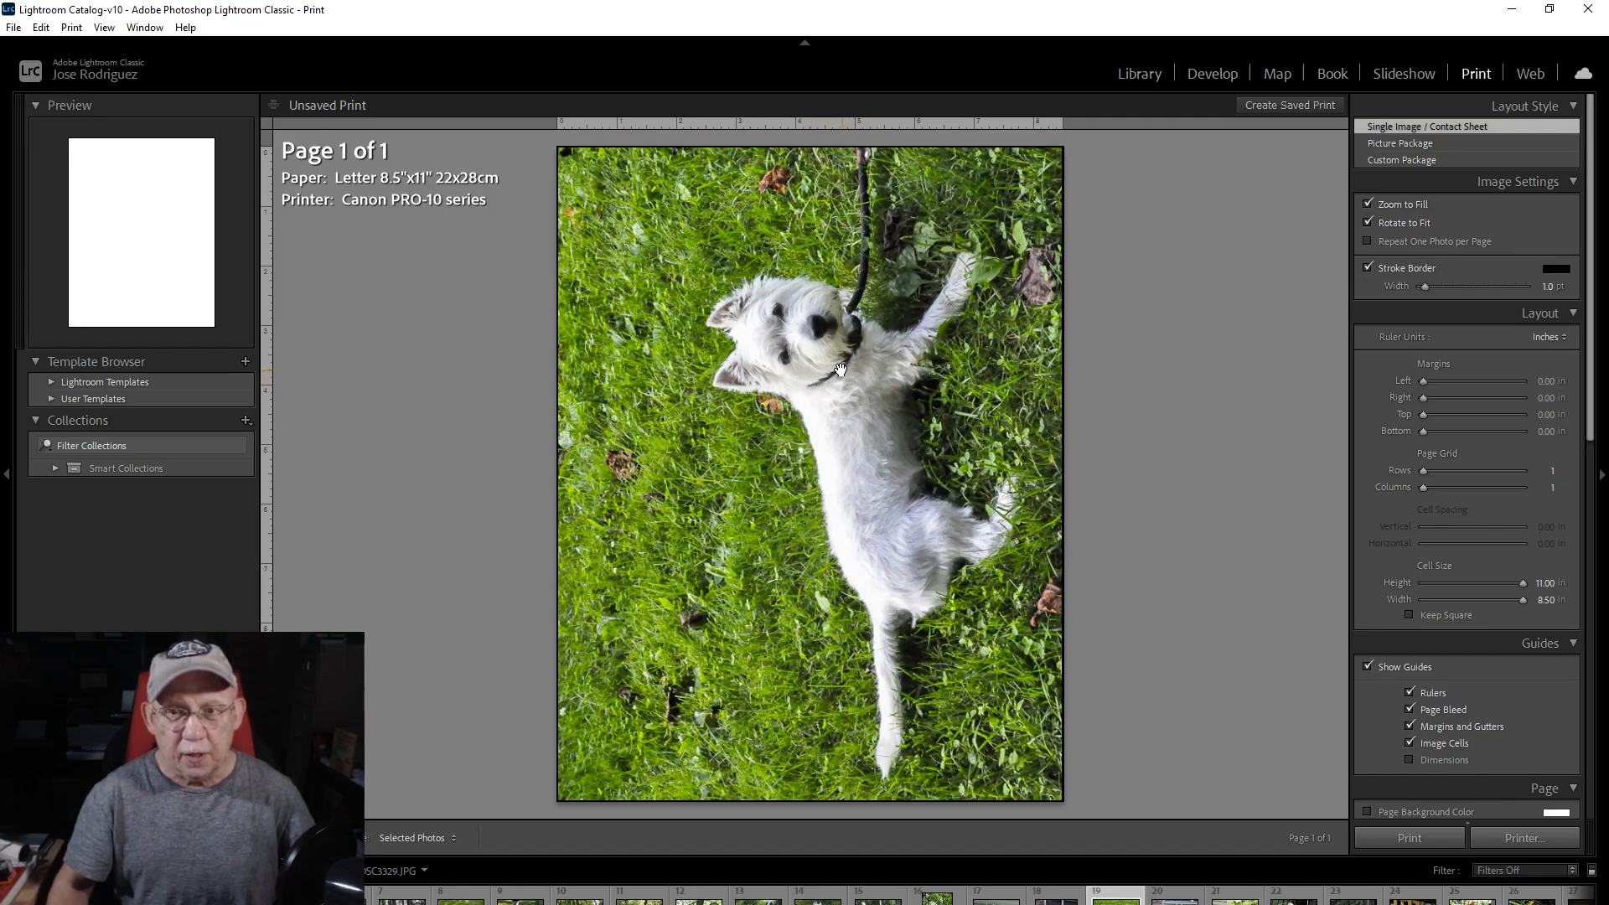
{"action": "mouse_move", "coordinate": [821, 310]}
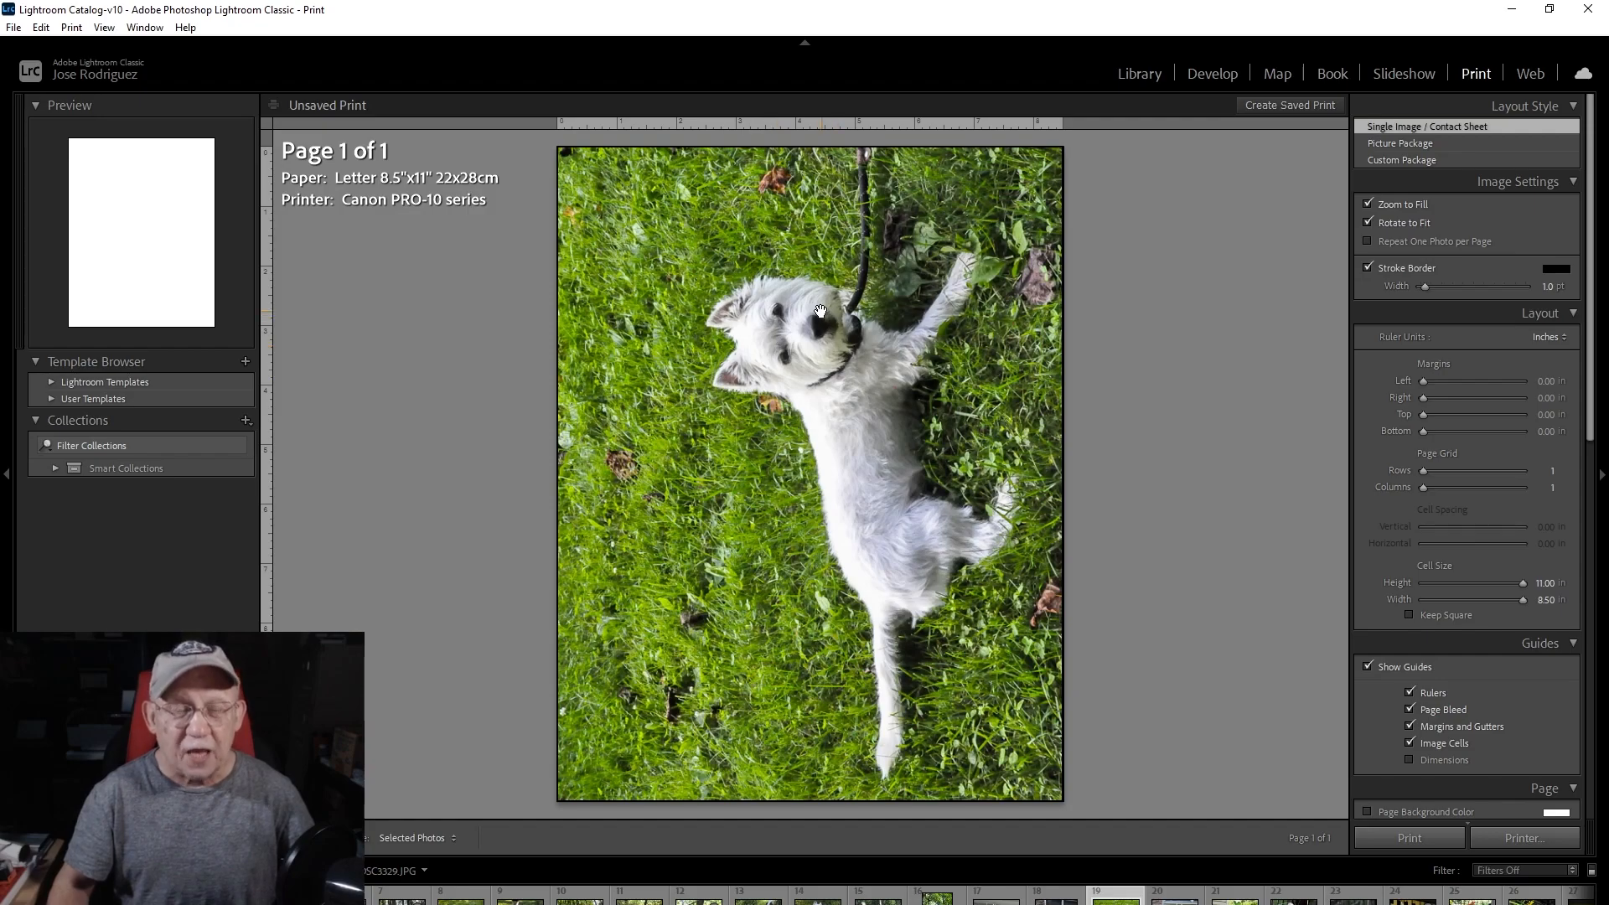
{"action": "mouse_move", "coordinate": [854, 325]}
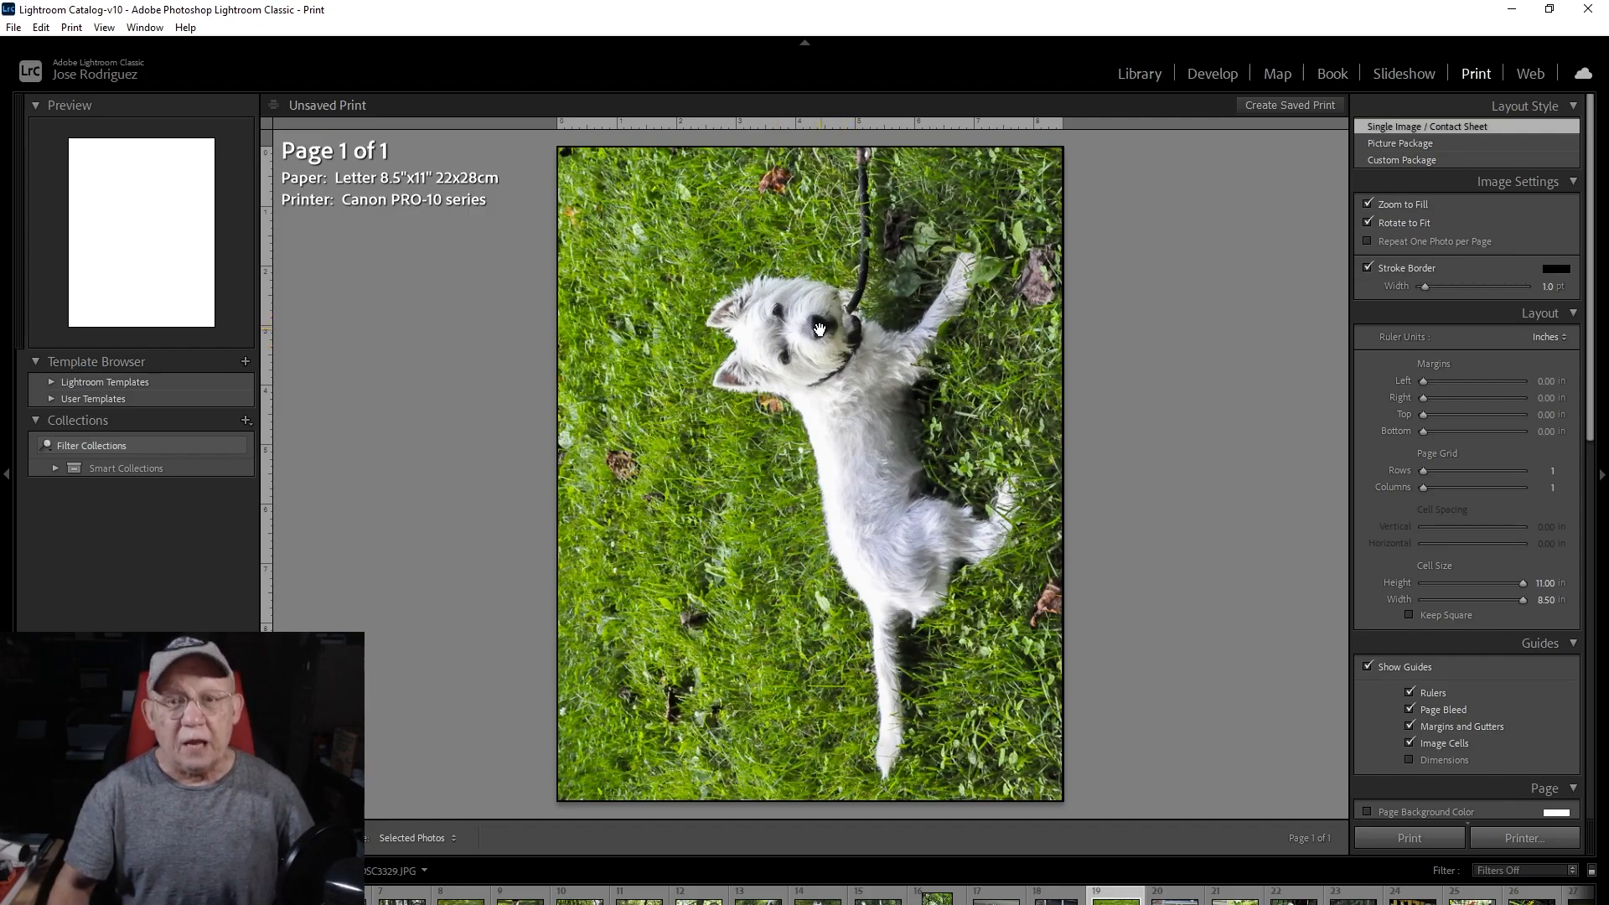
{"action": "mouse_move", "coordinate": [841, 318]}
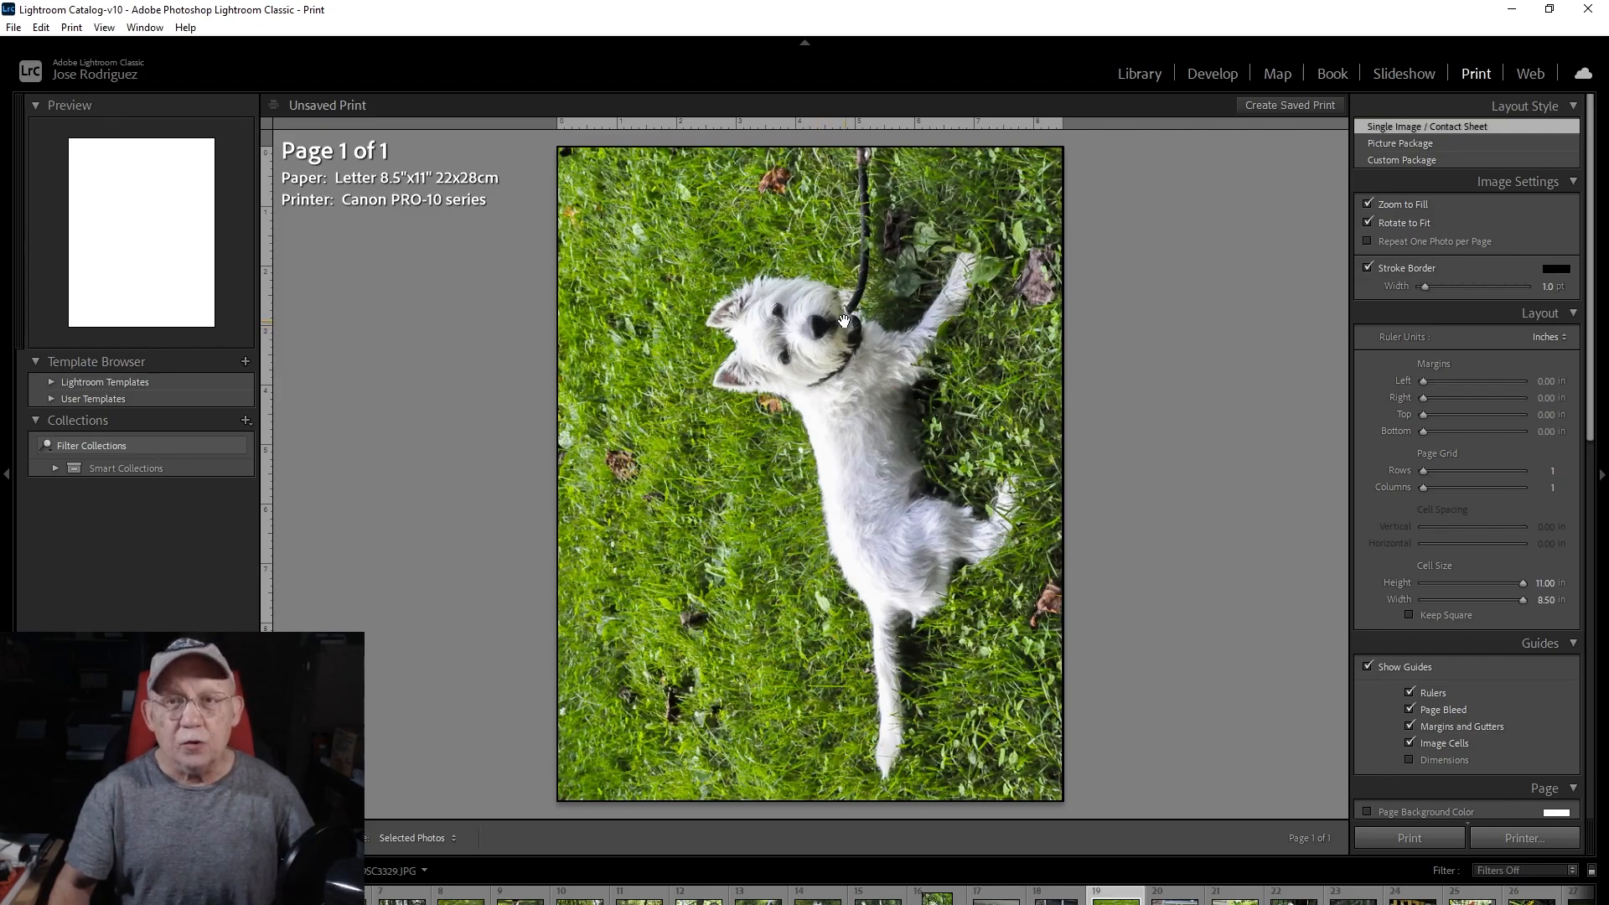
{"action": "mouse_move", "coordinate": [807, 311]}
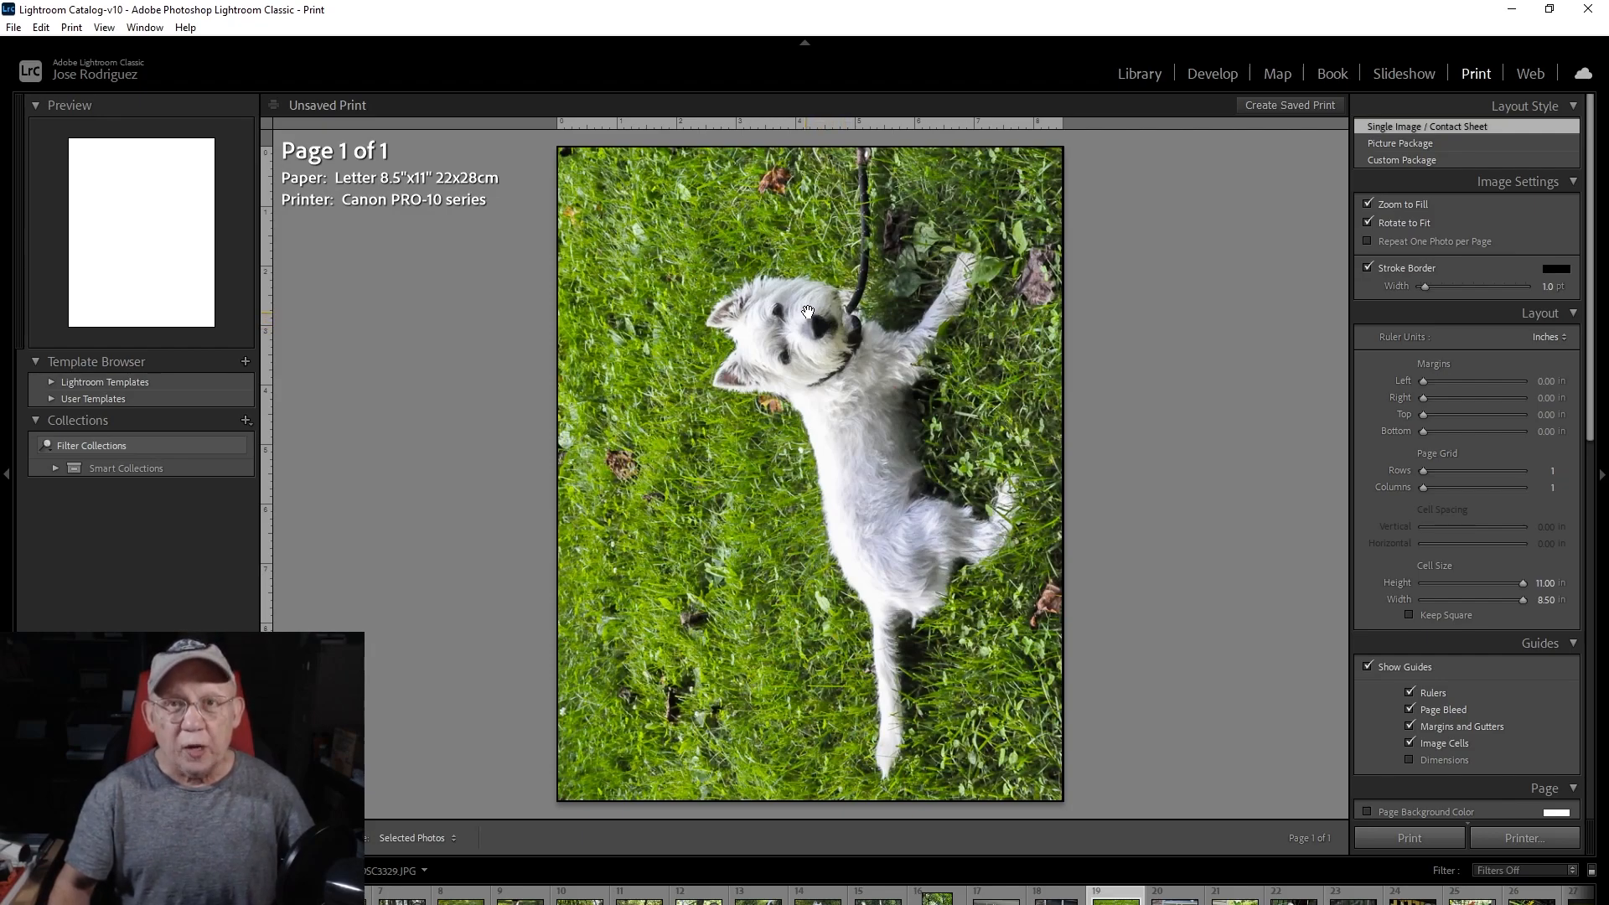
{"action": "mouse_move", "coordinate": [822, 305]}
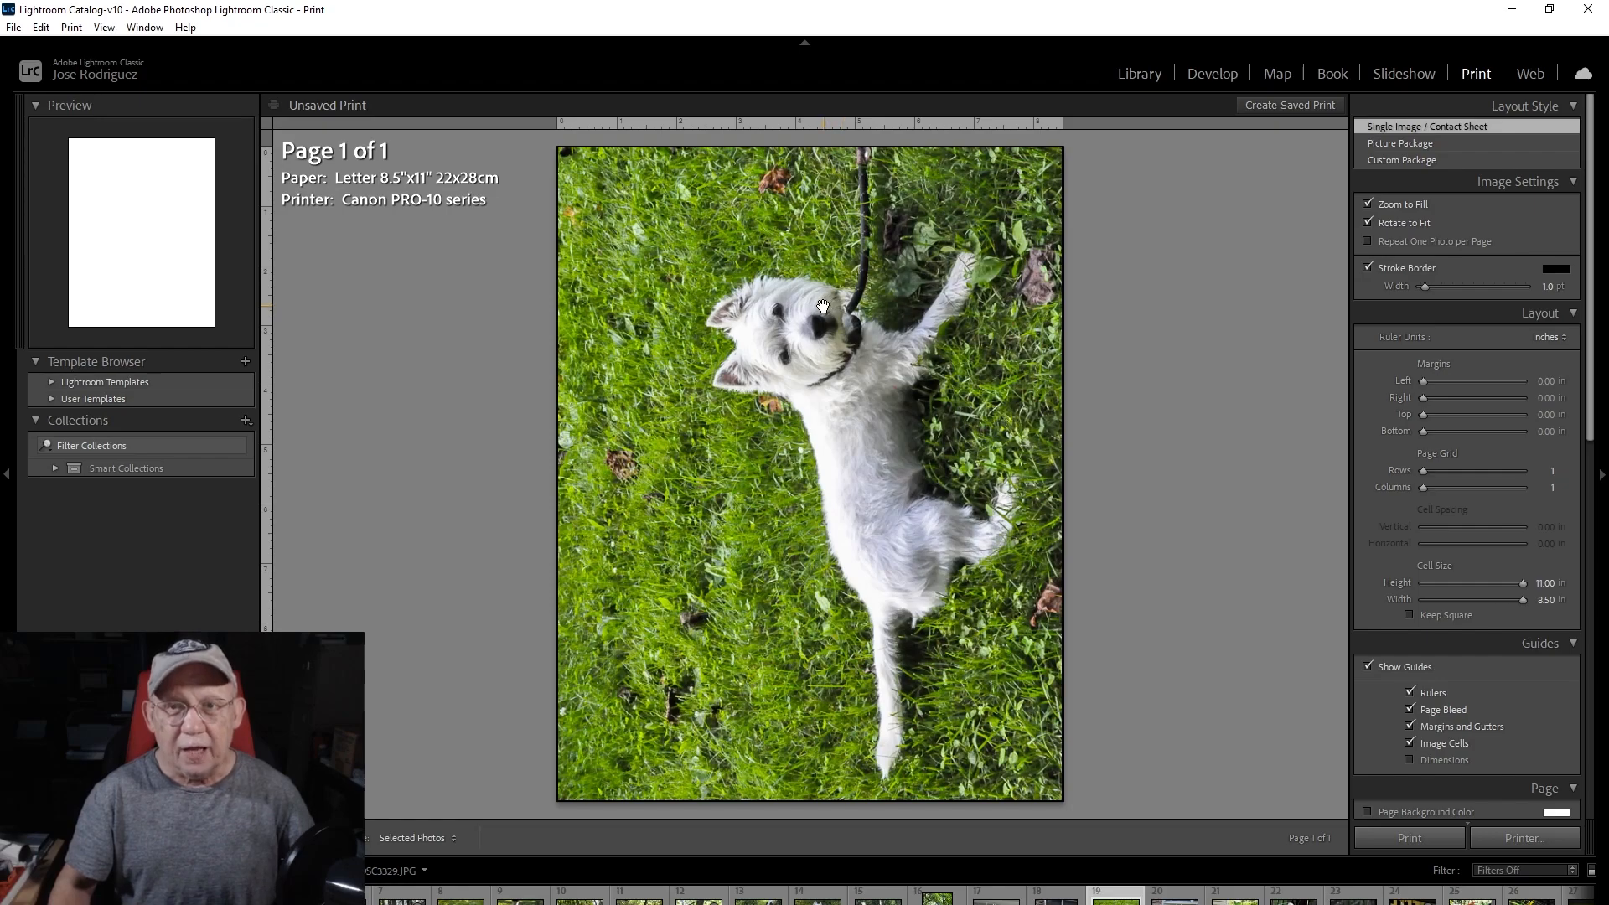
{"action": "mouse_move", "coordinate": [820, 301]}
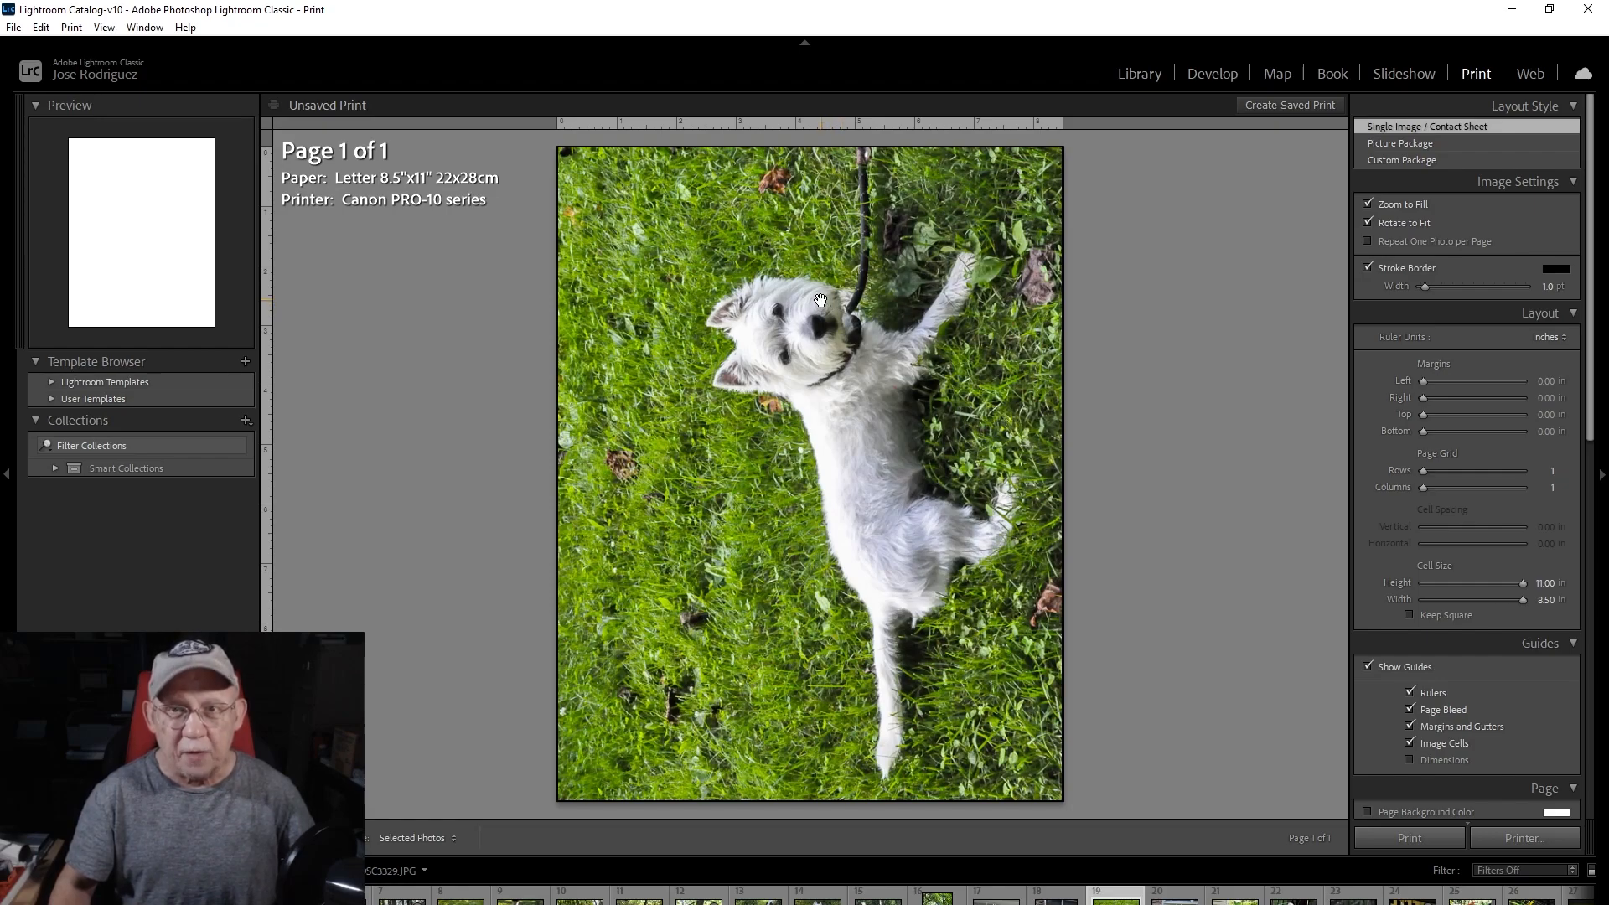
{"action": "mouse_move", "coordinate": [1093, 196]}
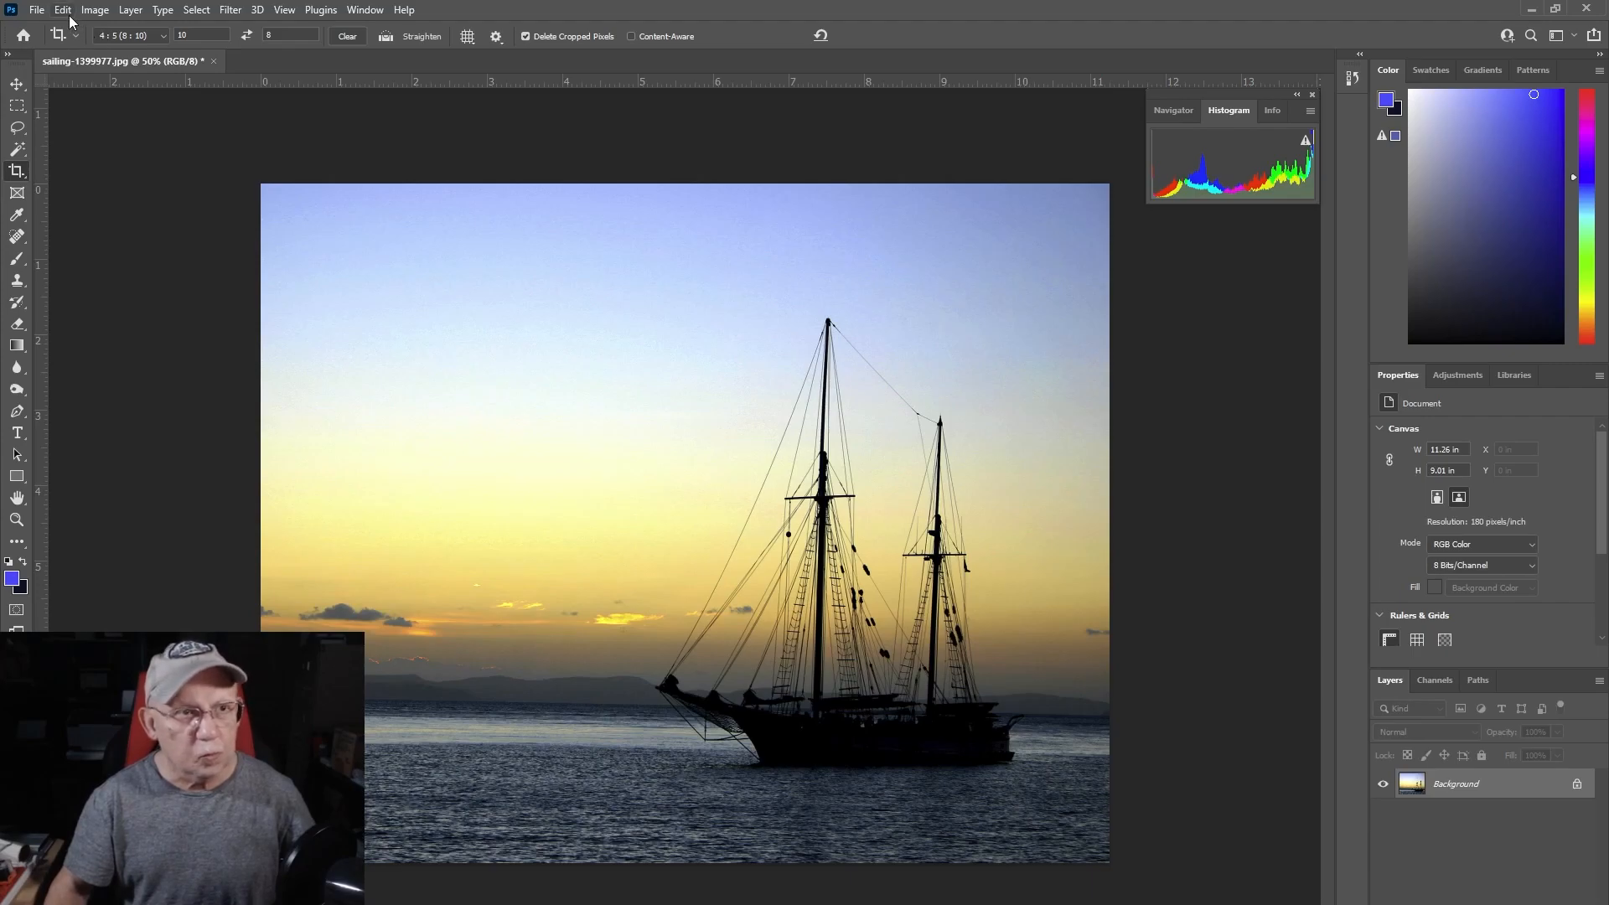
{"action": "mouse_move", "coordinate": [179, 74]}
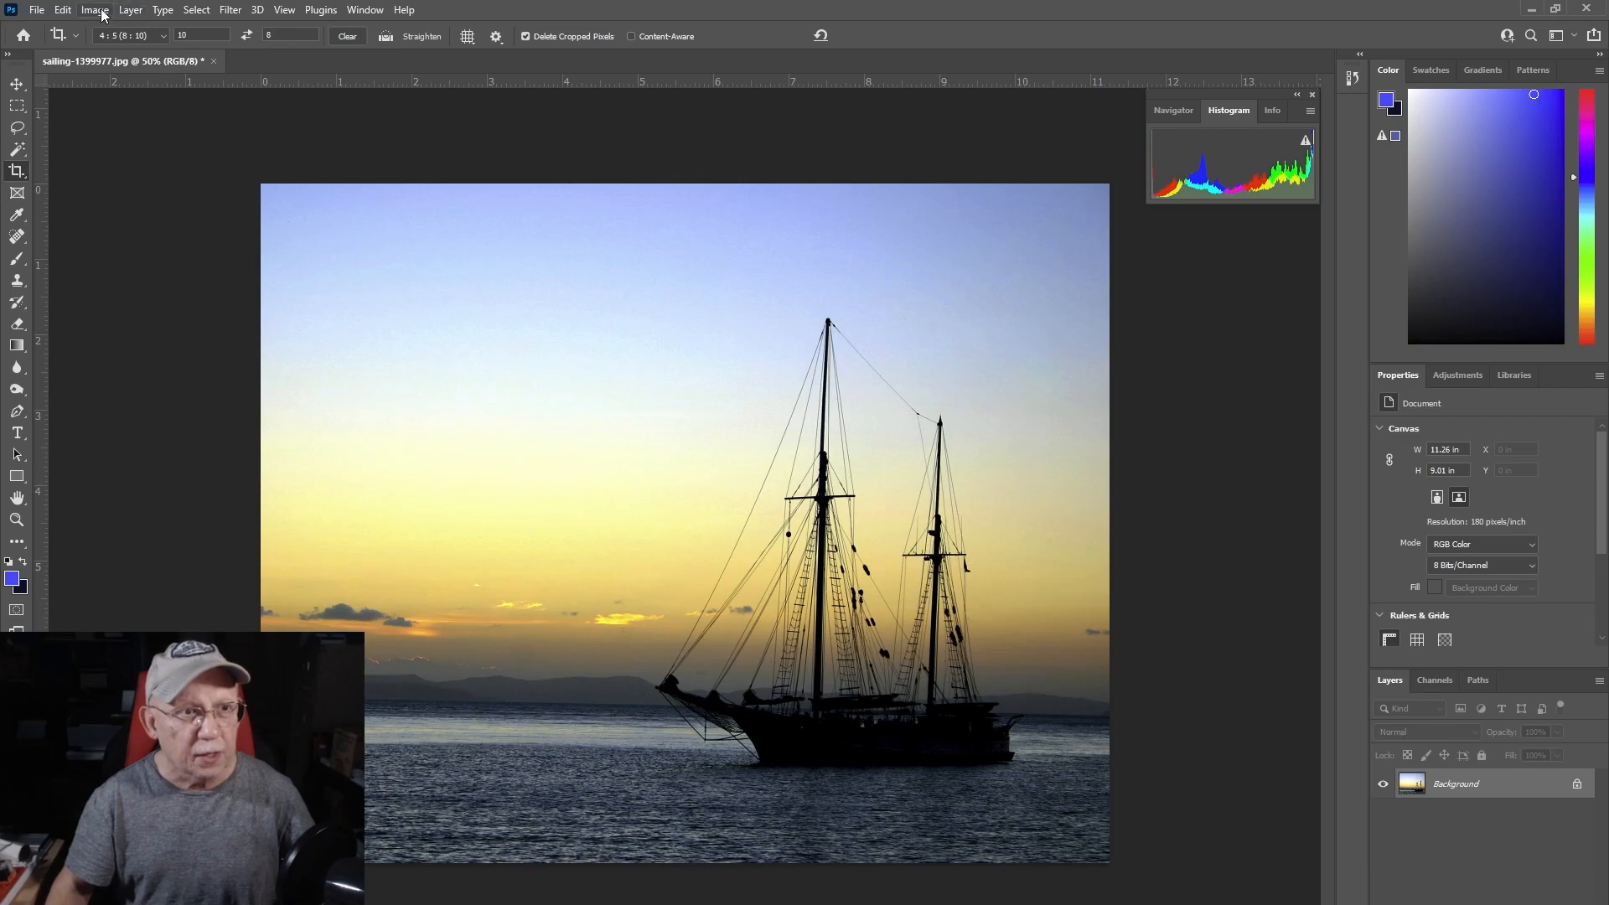
- Resize the sailboat photo to 10 inches wide at 300 ppi with Resample enabled
{"action": "left_click", "coordinate": [95, 9]}
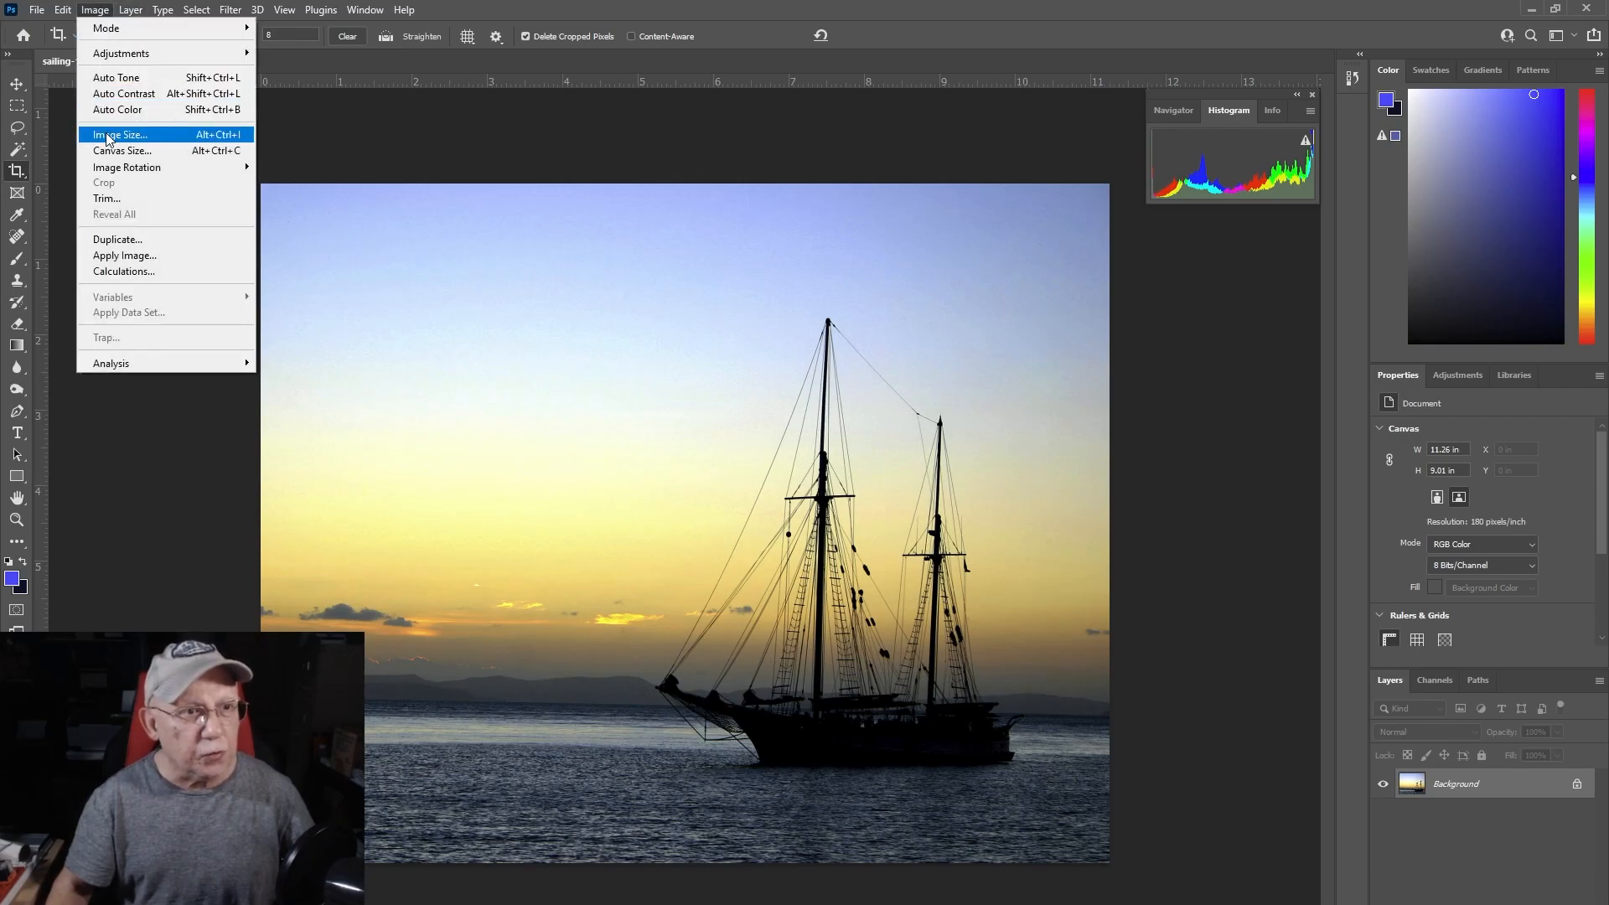
{"action": "left_click", "coordinate": [119, 134]}
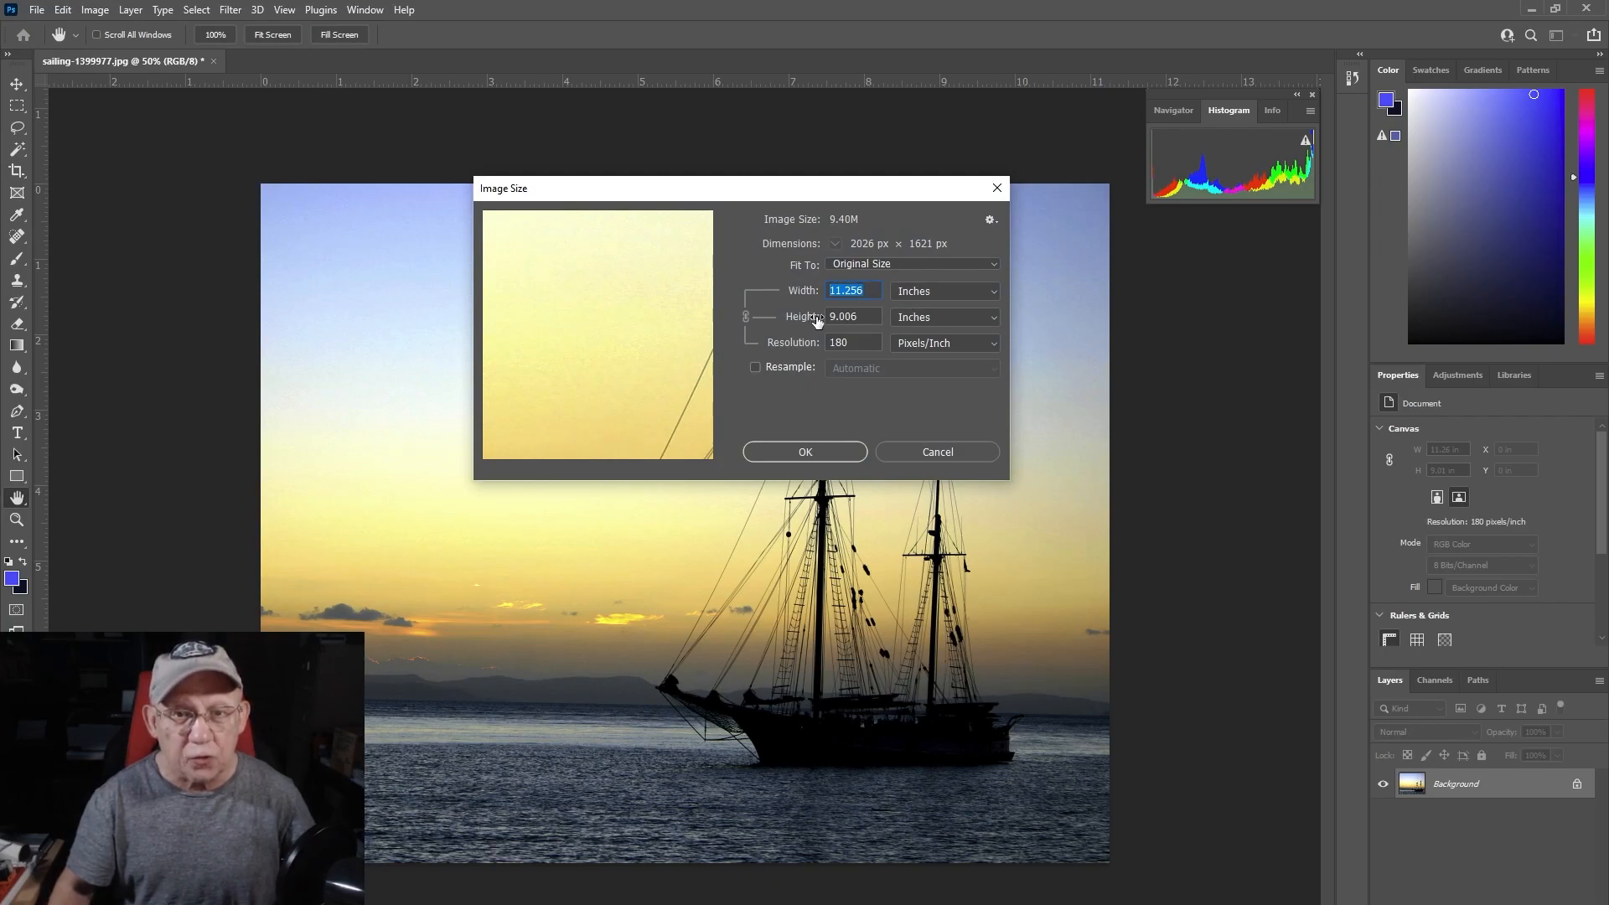
{"action": "type", "text": "10"}
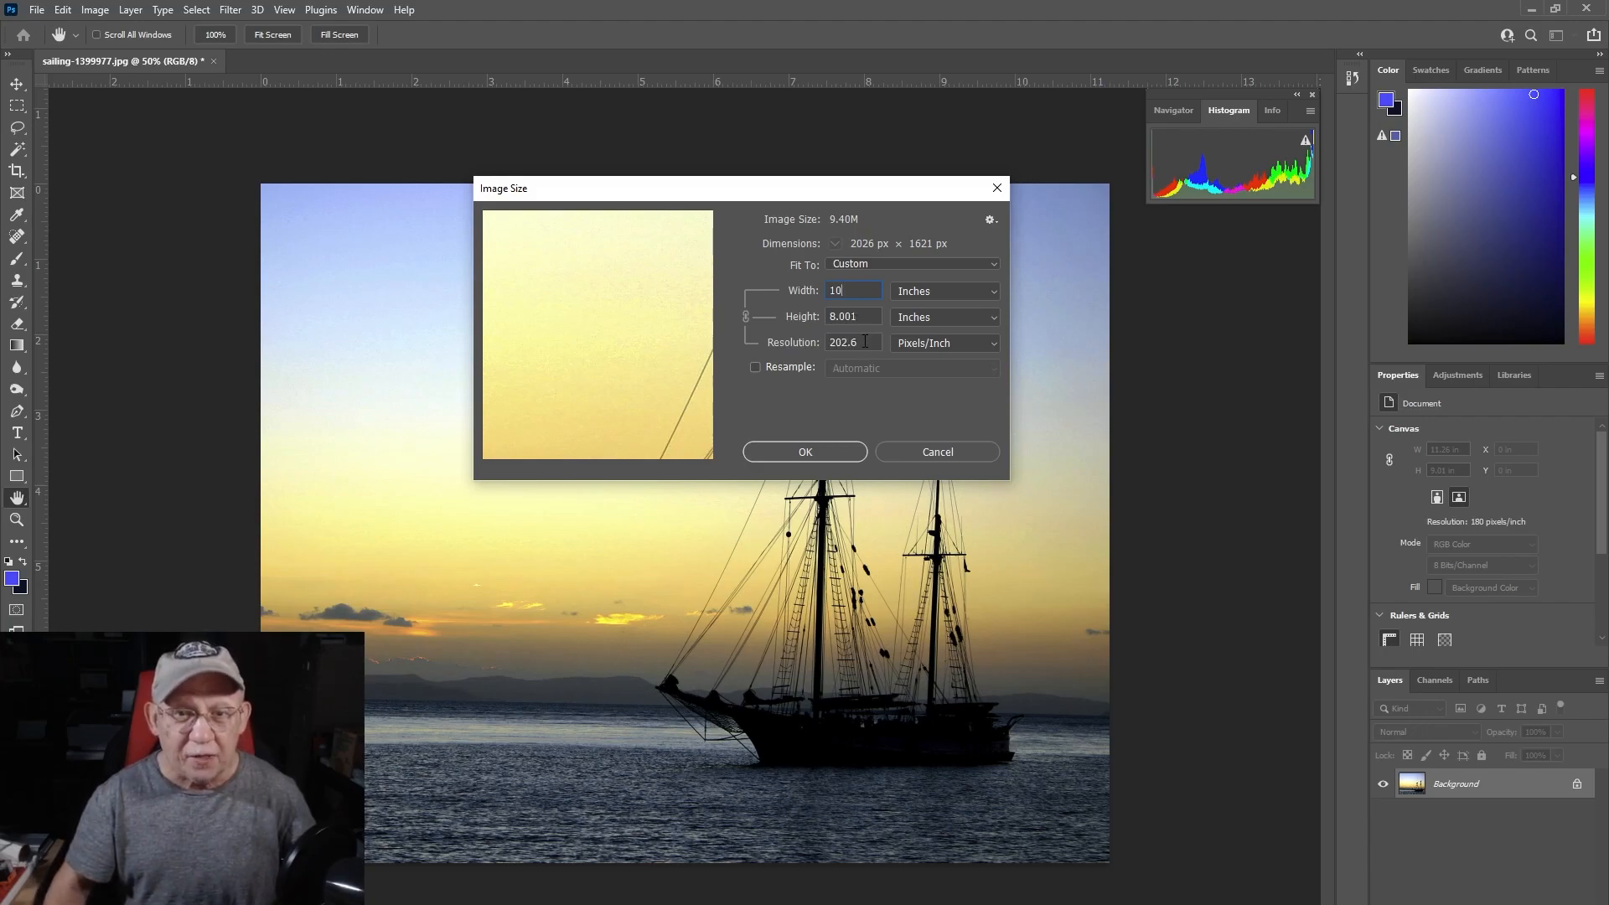
{"action": "left_click", "coordinate": [755, 367]}
{"action": "type", "text": "300"}
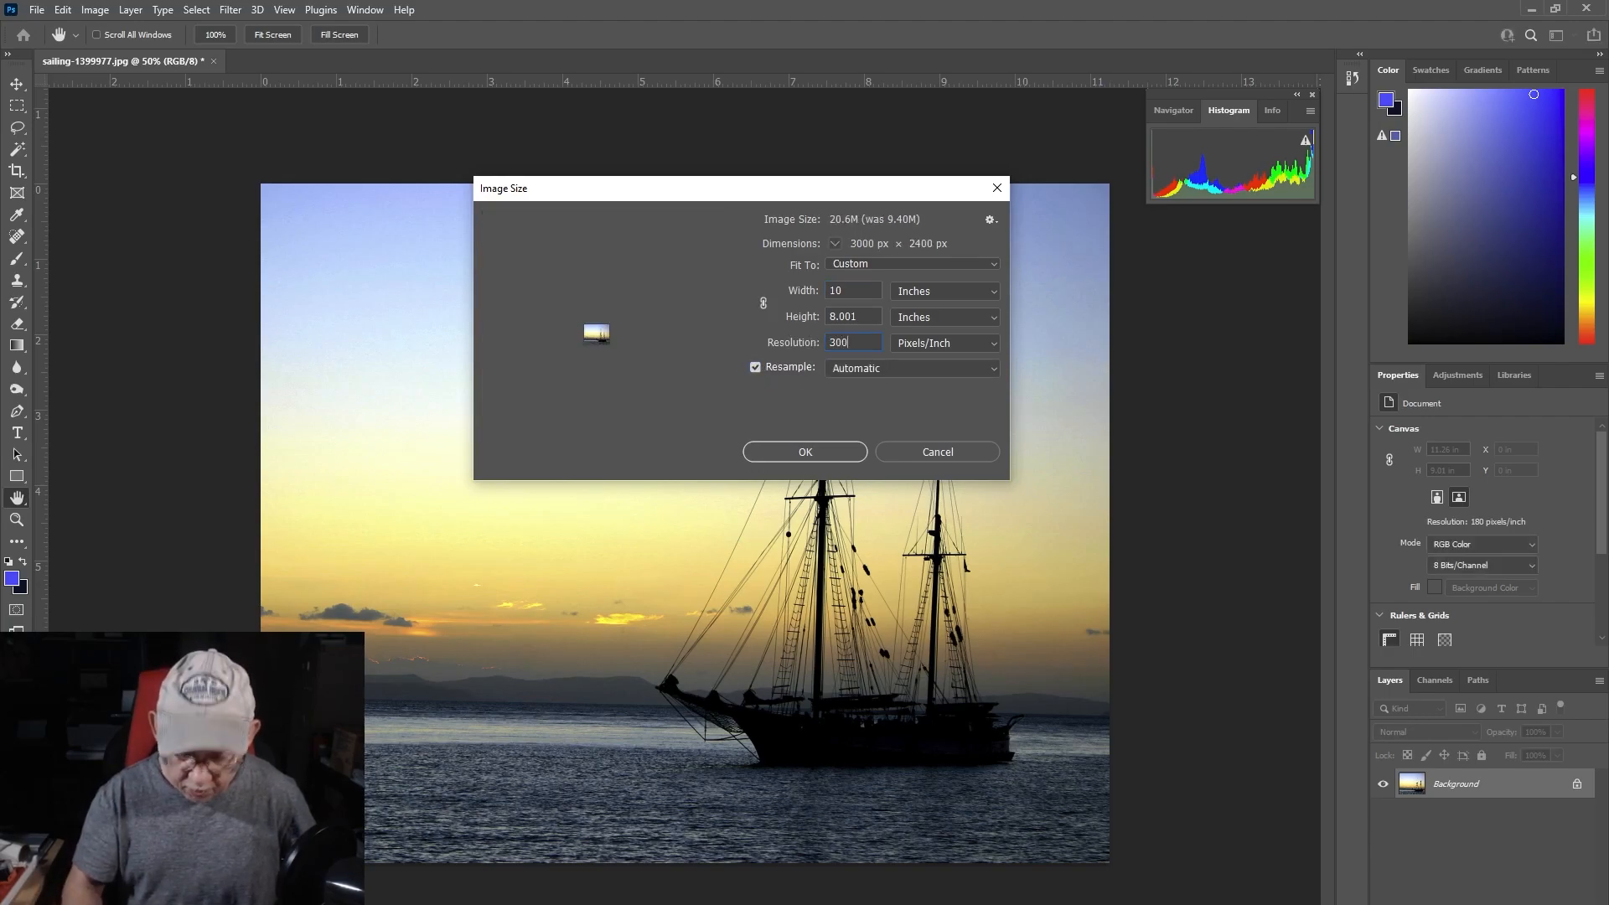
{"action": "triple_click", "coordinate": [852, 342]}
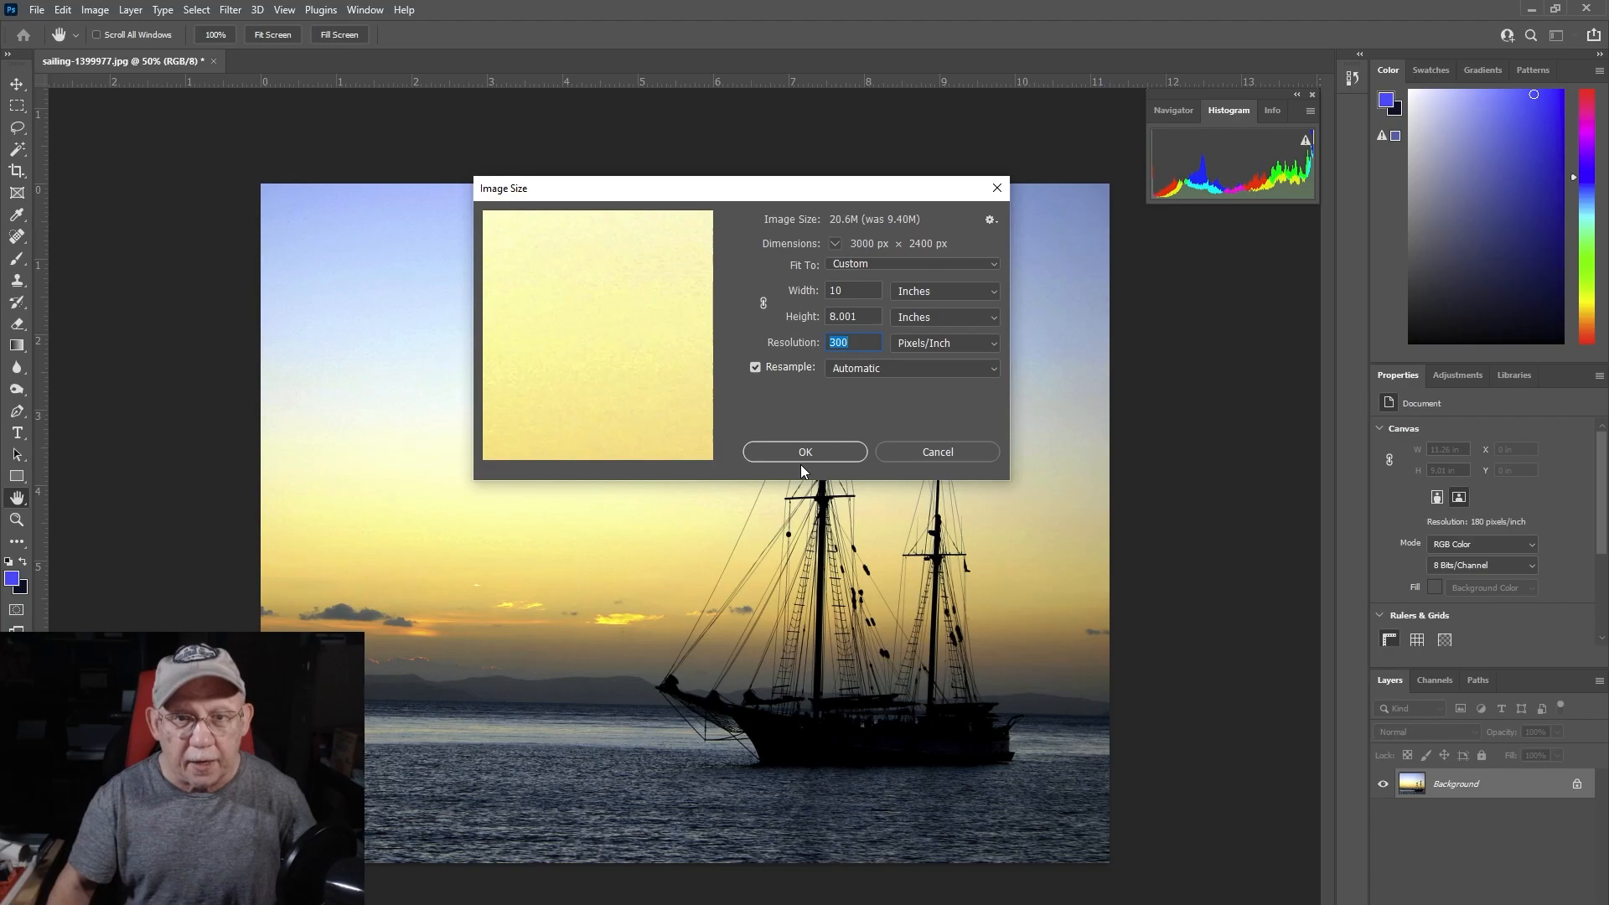
{"action": "left_click", "coordinate": [804, 452]}
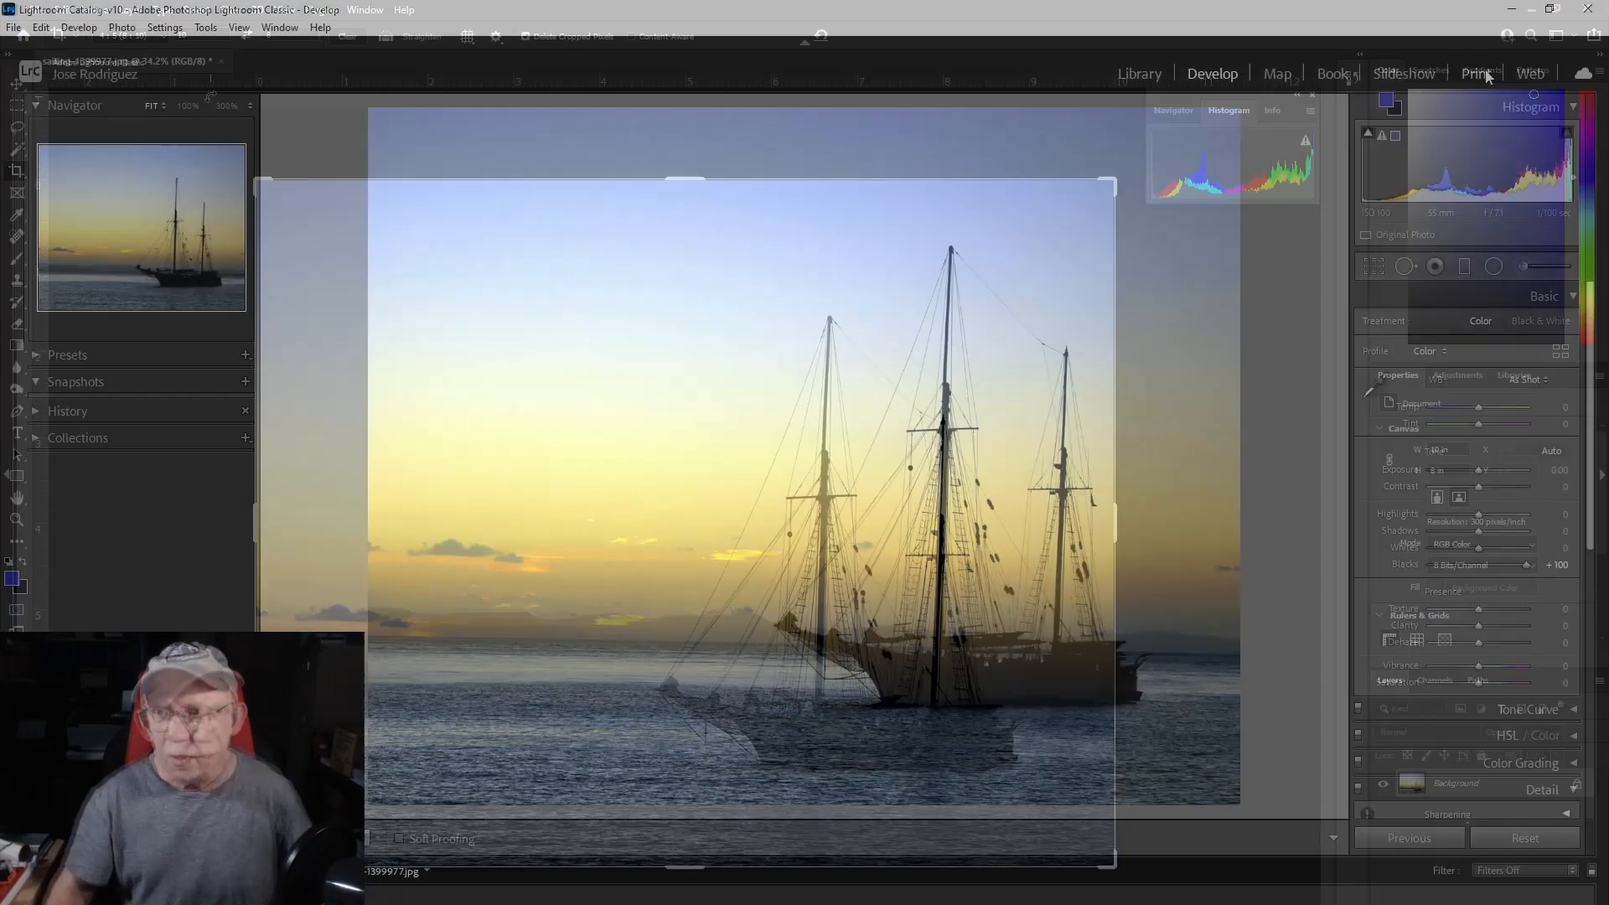
- Show the sailboat photo uncropped in the Print module with Zoom to Fill off
{"action": "left_click", "coordinate": [1475, 73]}
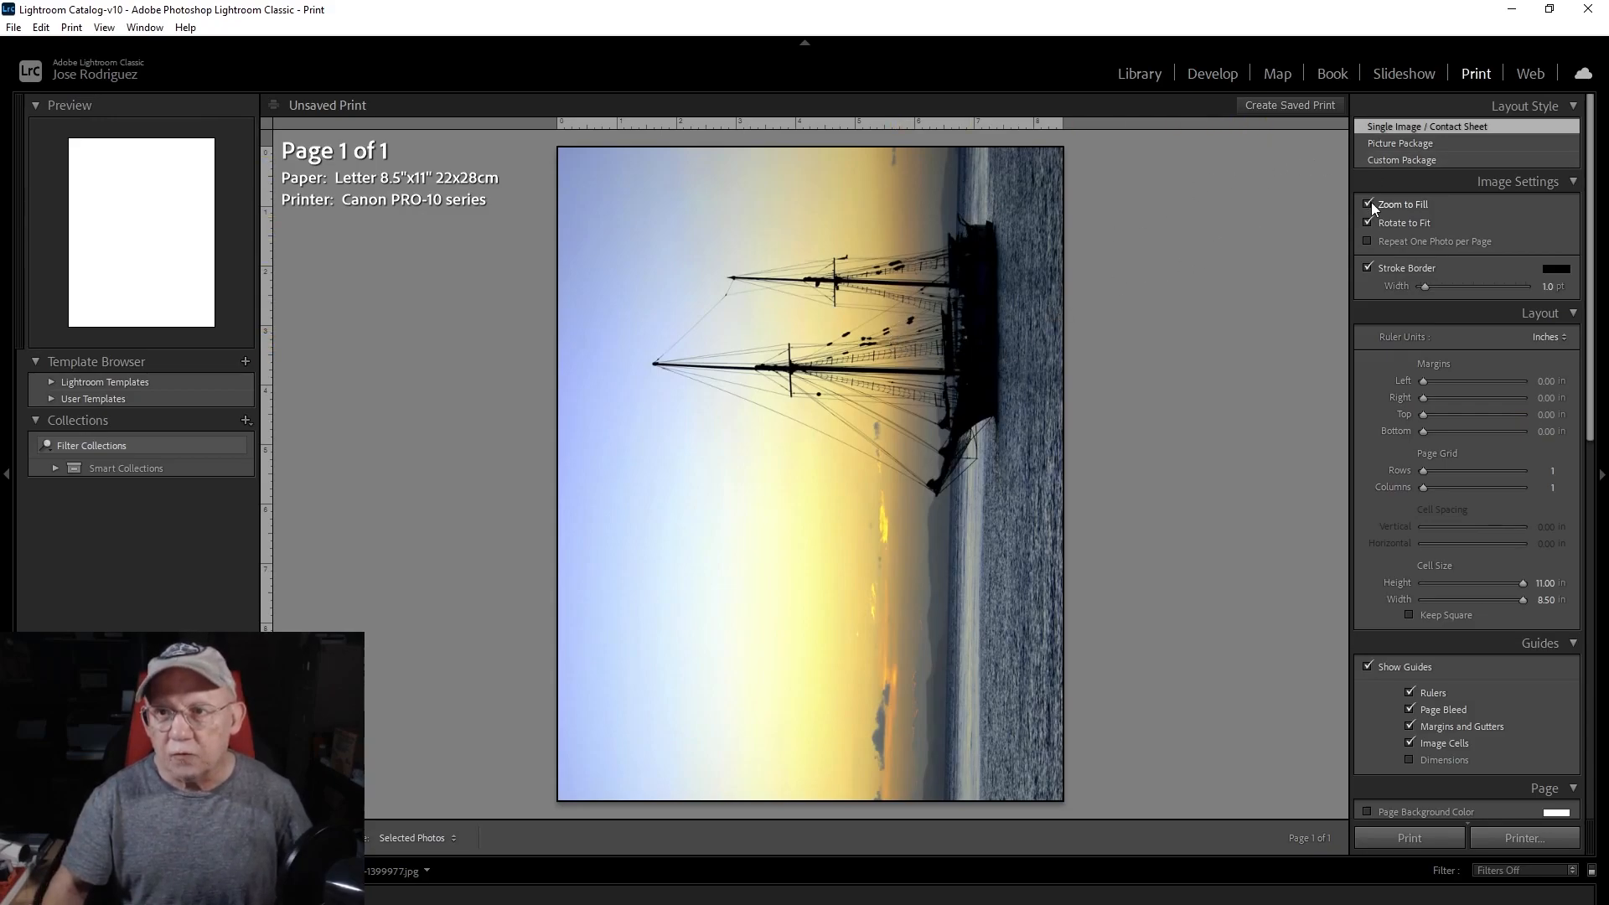
{"action": "left_click", "coordinate": [1368, 205]}
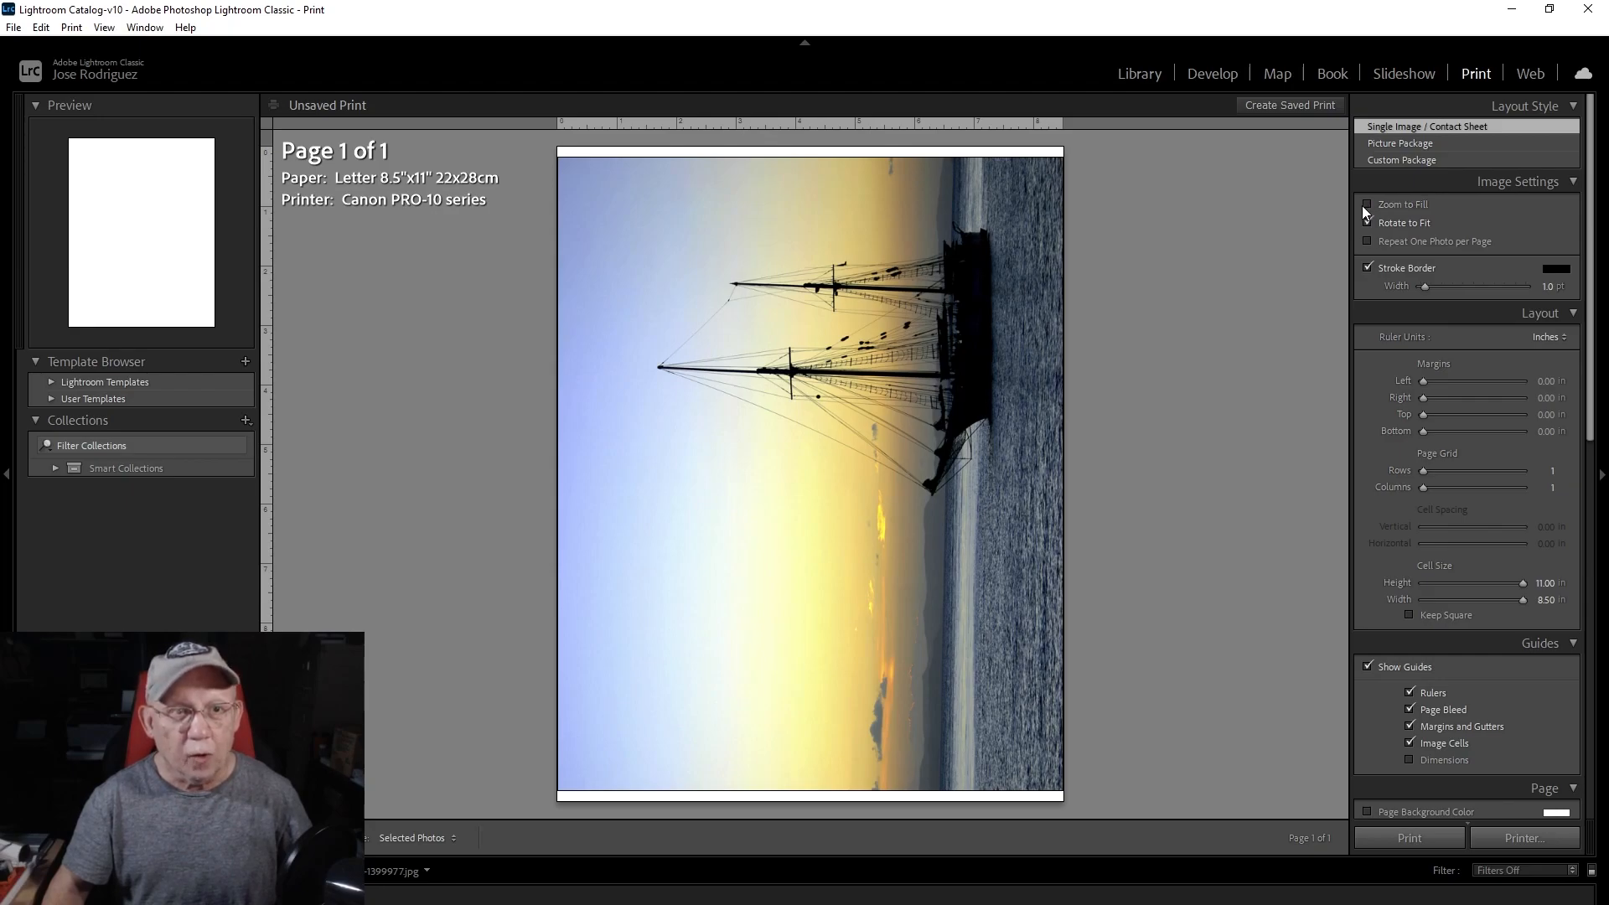
{"action": "left_click", "coordinate": [1368, 222]}
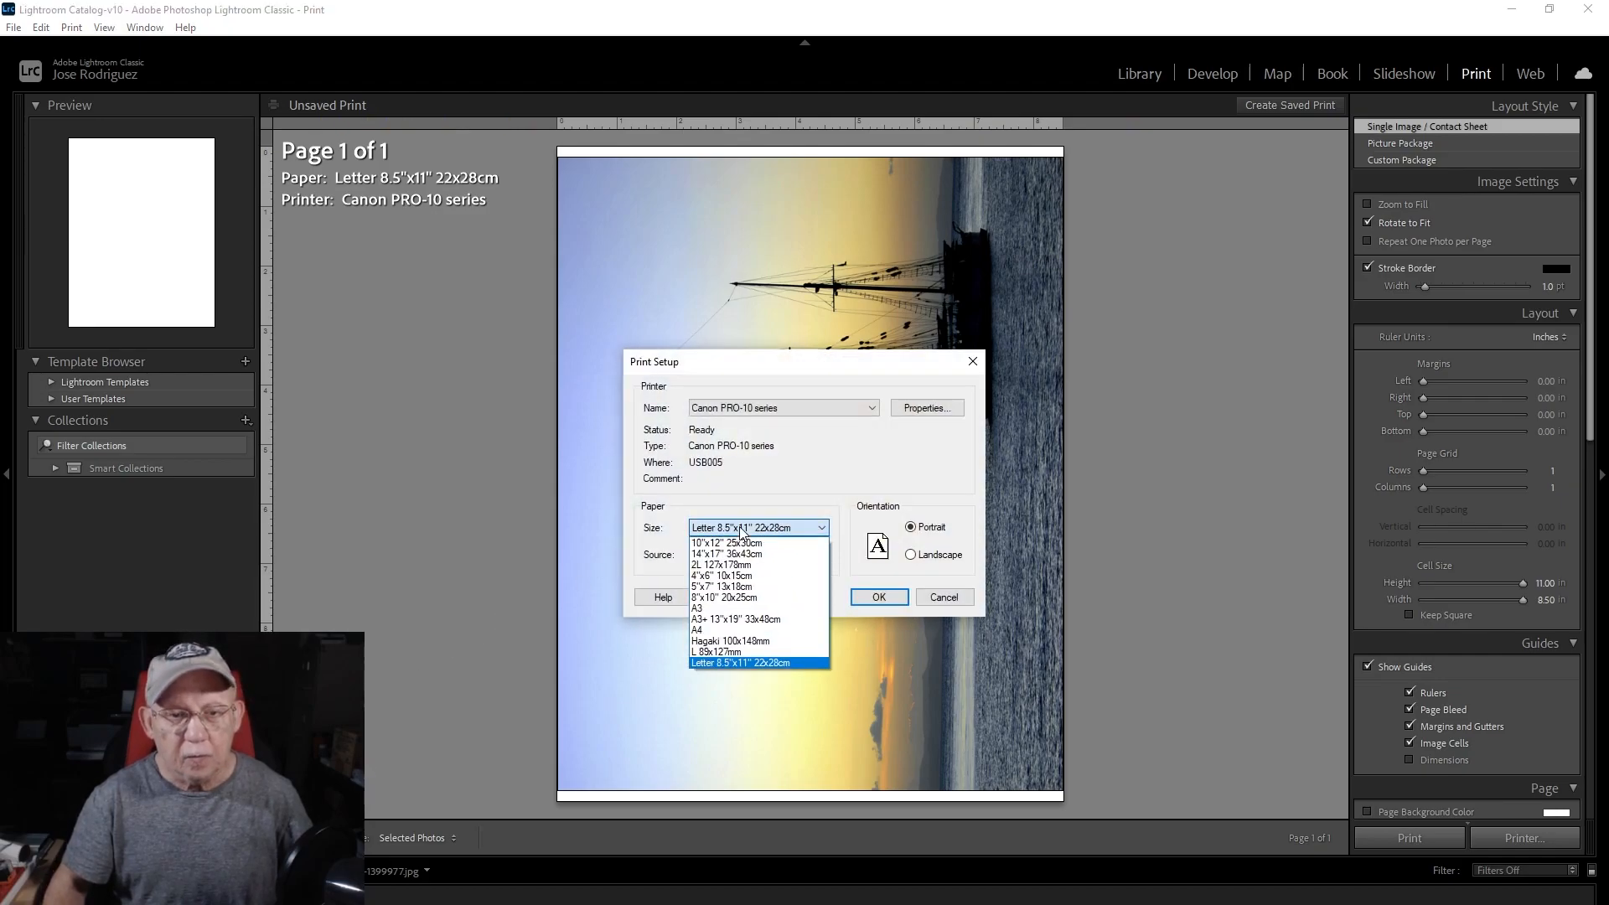
{"action": "mouse_move", "coordinate": [724, 585]}
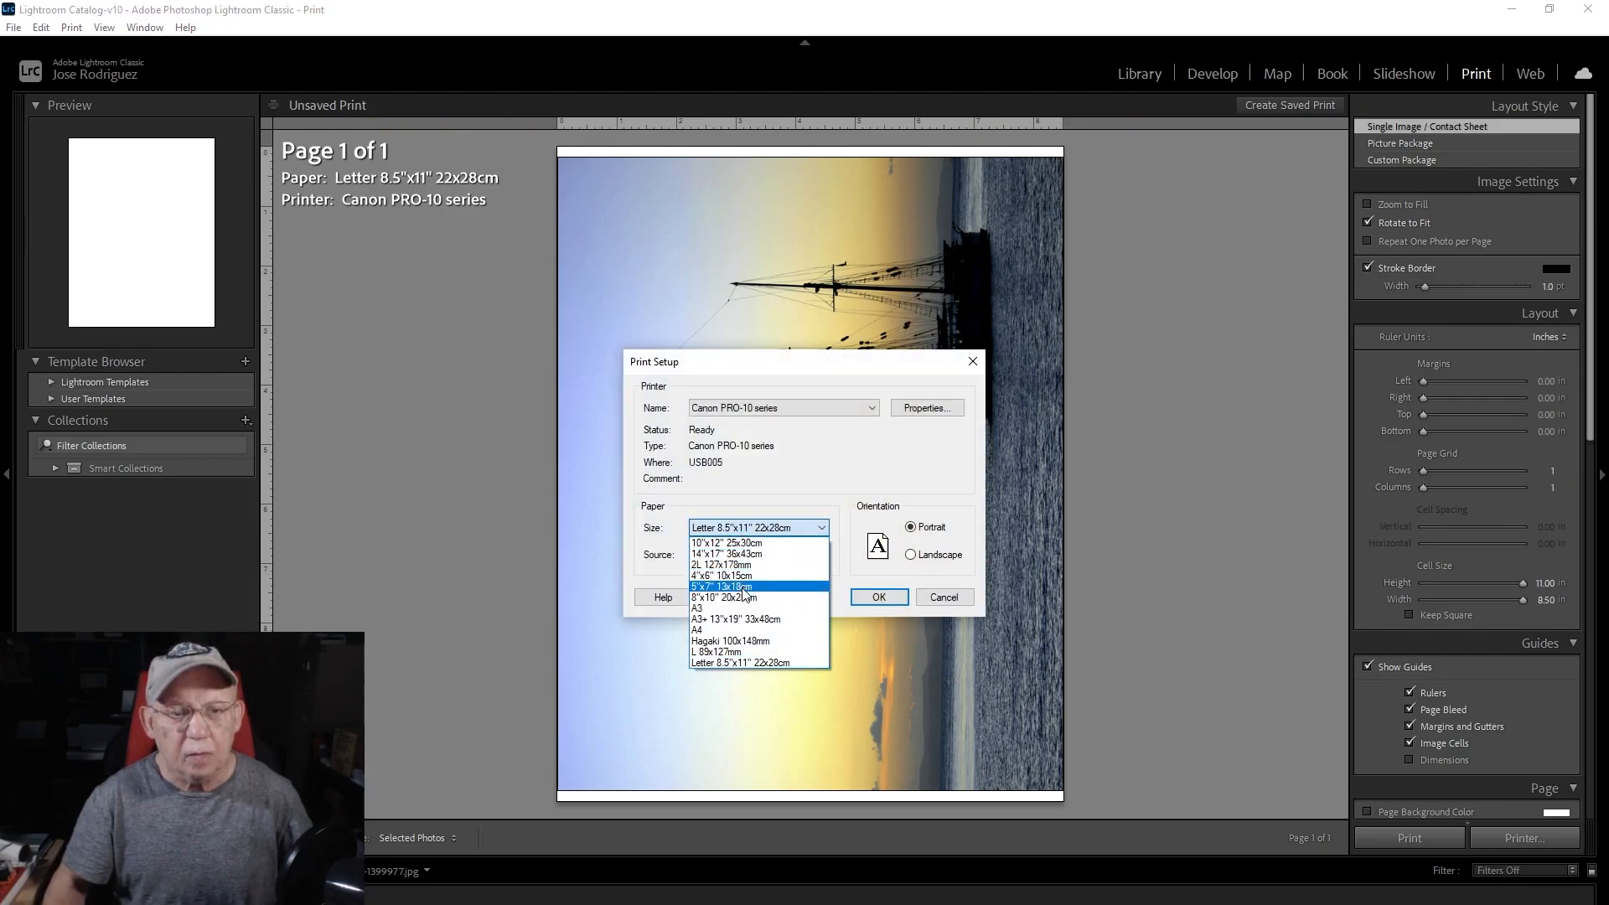
- Choose 8x10-inch paper, toggle Zoom to Fill back off, and reopen Page Setup
{"action": "left_click", "coordinate": [724, 595]}
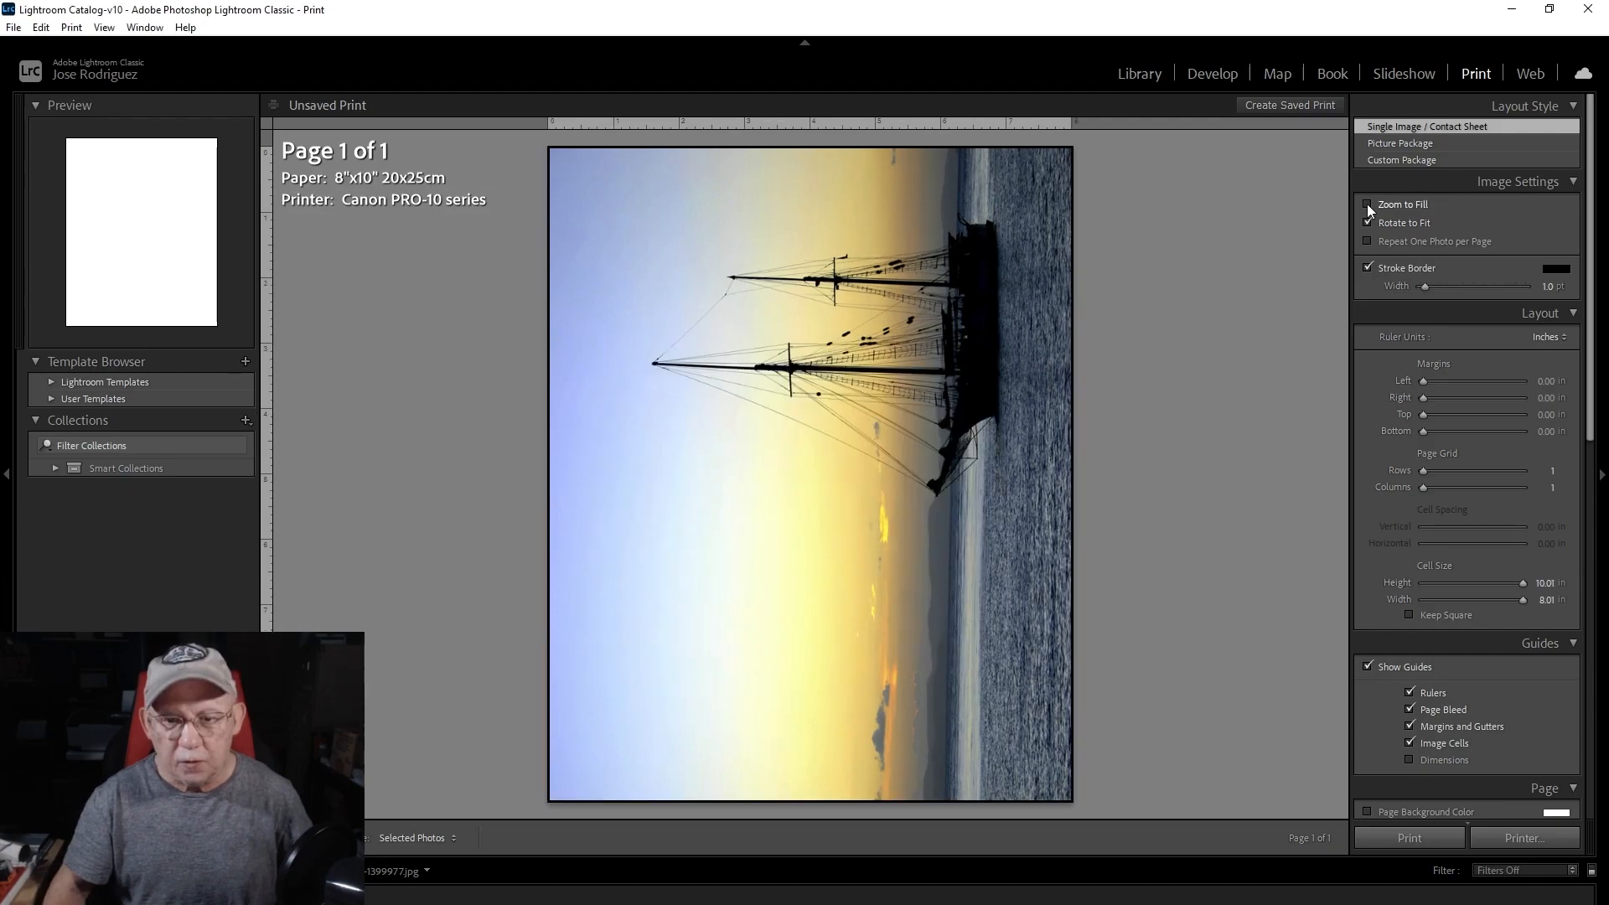
{"action": "left_click", "coordinate": [1368, 204]}
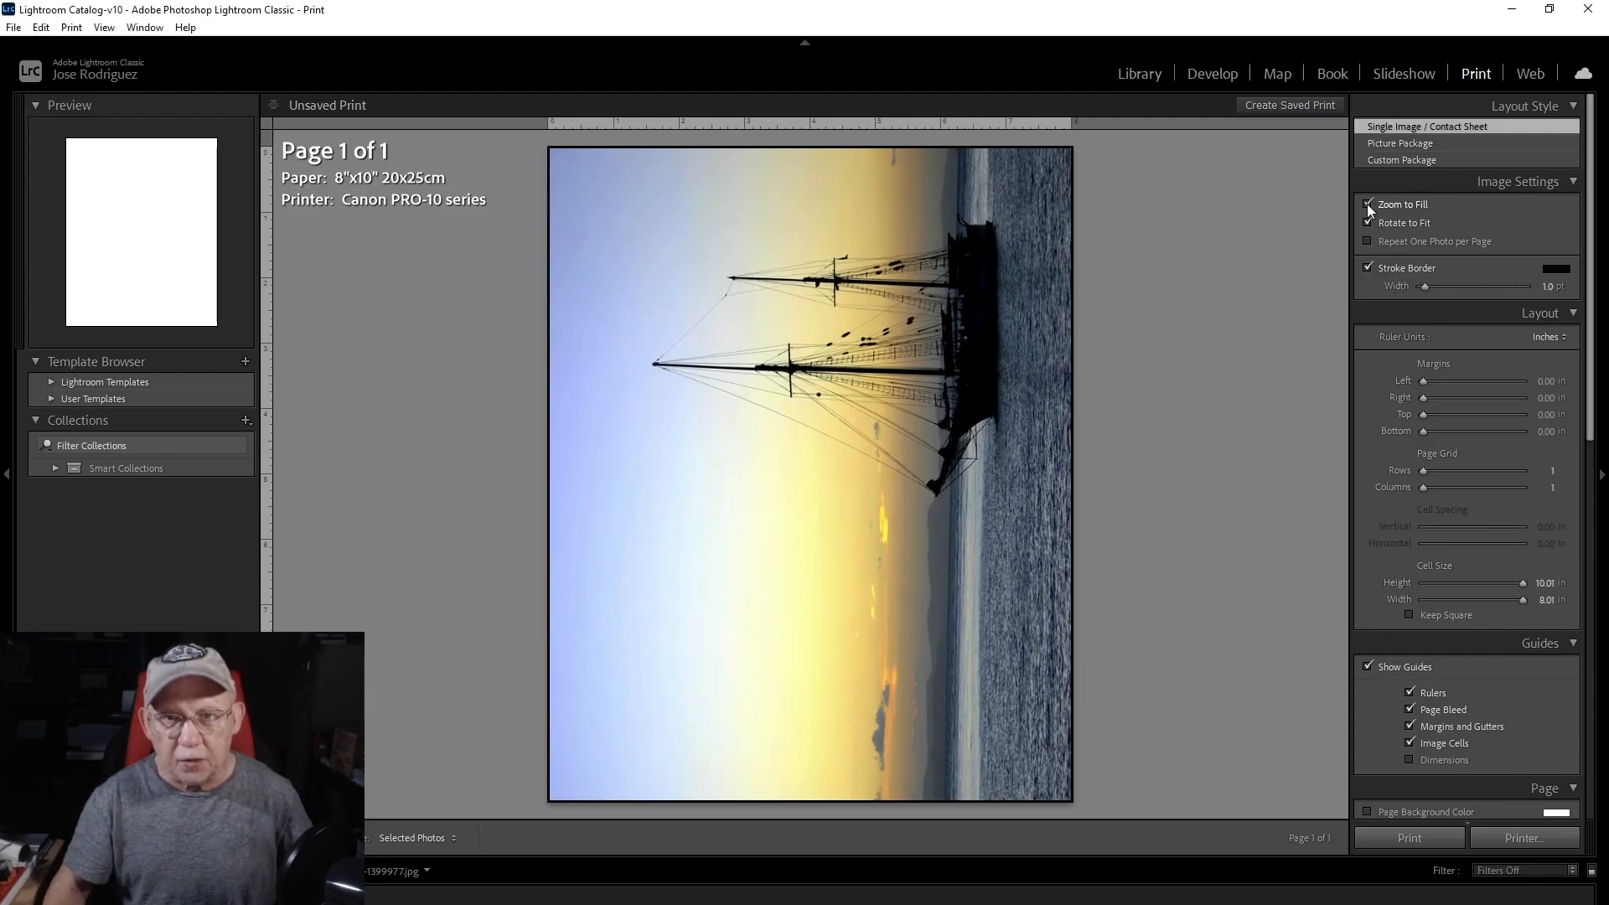
{"action": "left_click", "coordinate": [1368, 222]}
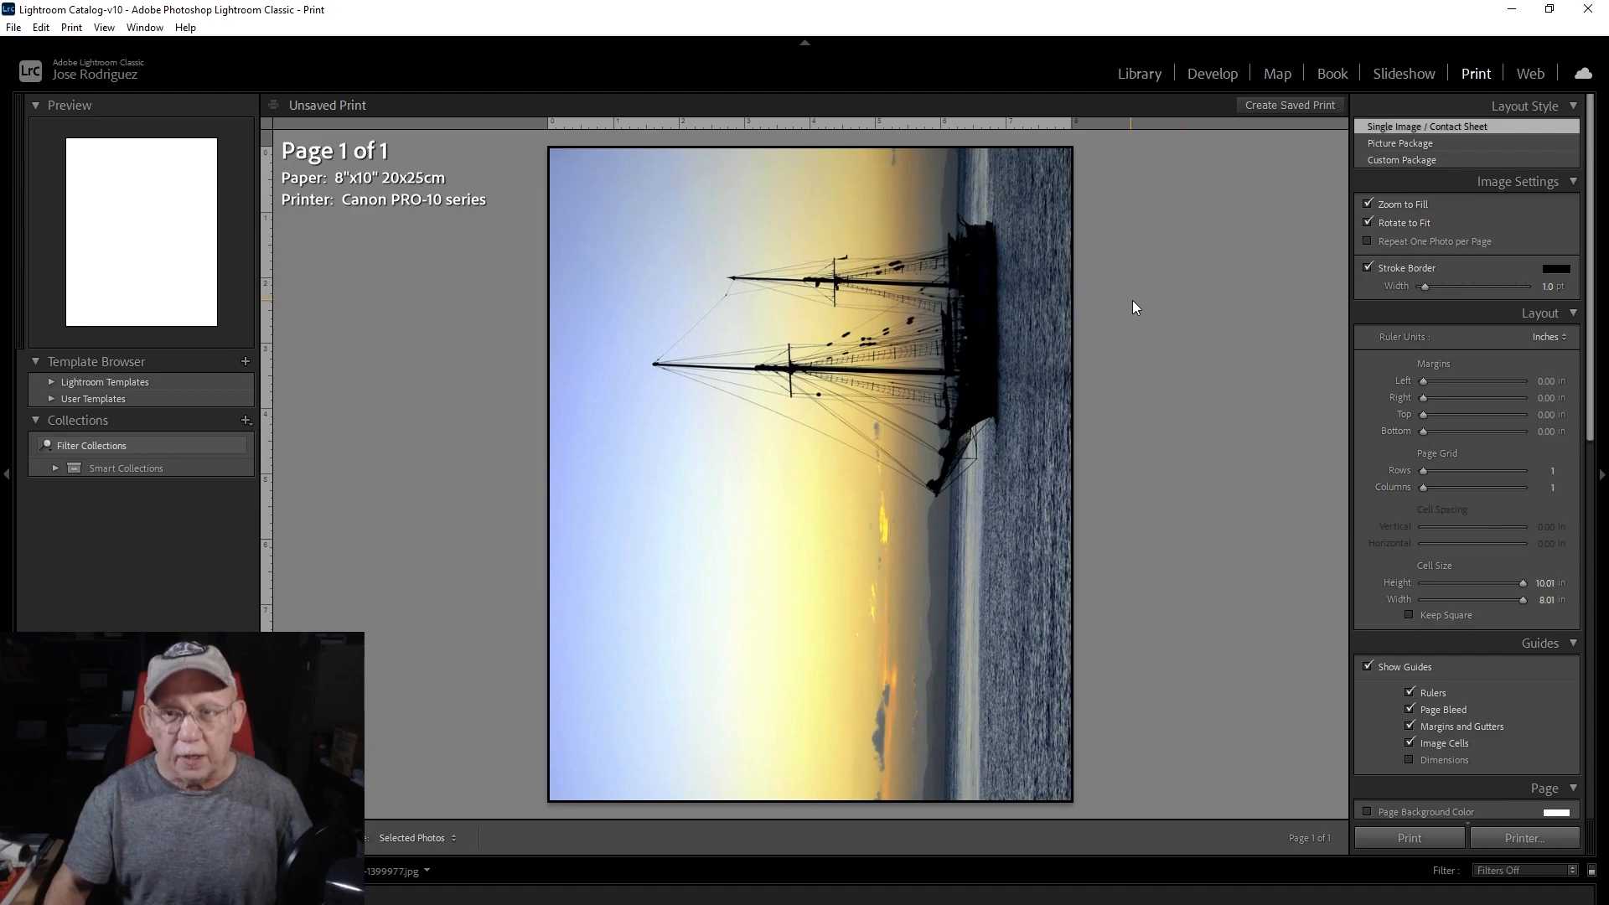
{"action": "left_click", "coordinate": [1368, 203]}
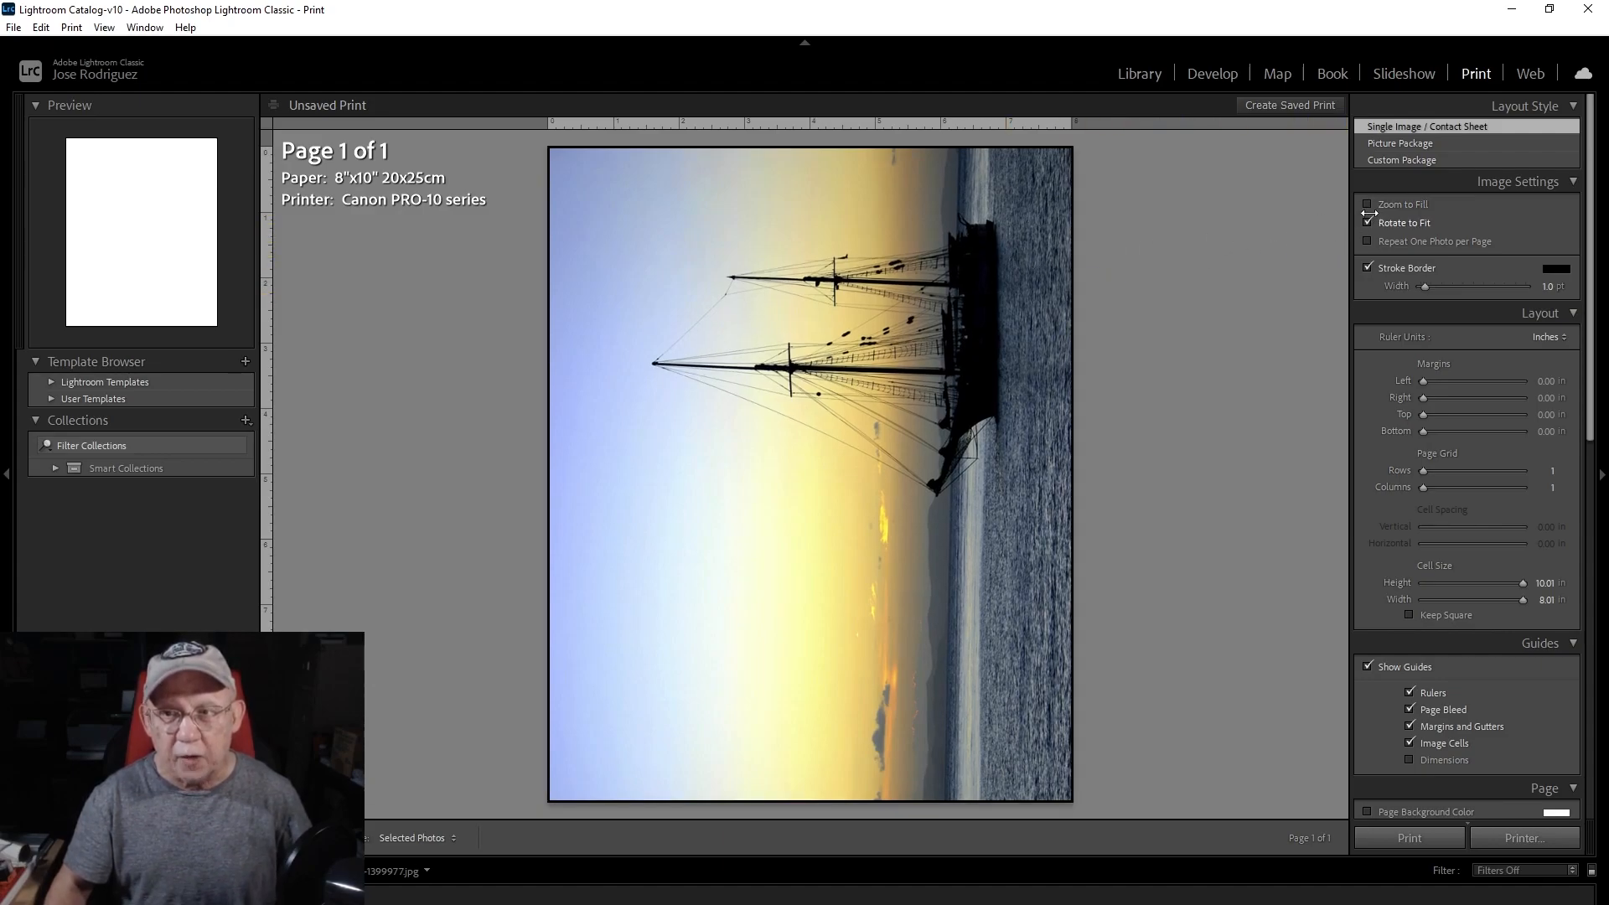
{"action": "left_click", "coordinate": [1369, 221]}
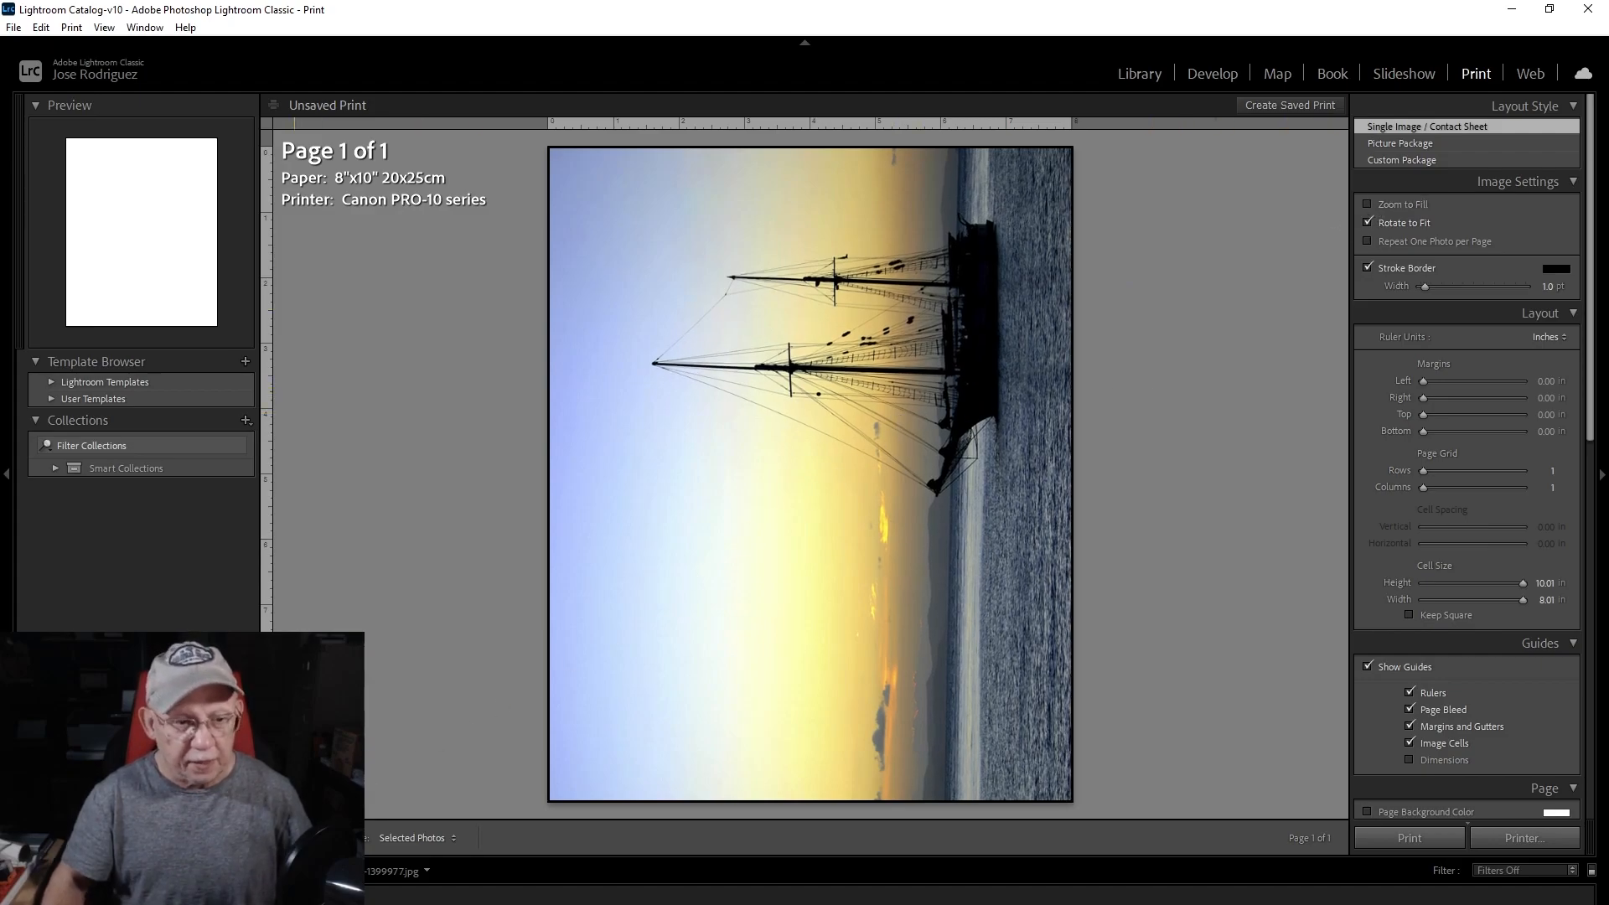
{"action": "left_click", "coordinate": [1522, 837]}
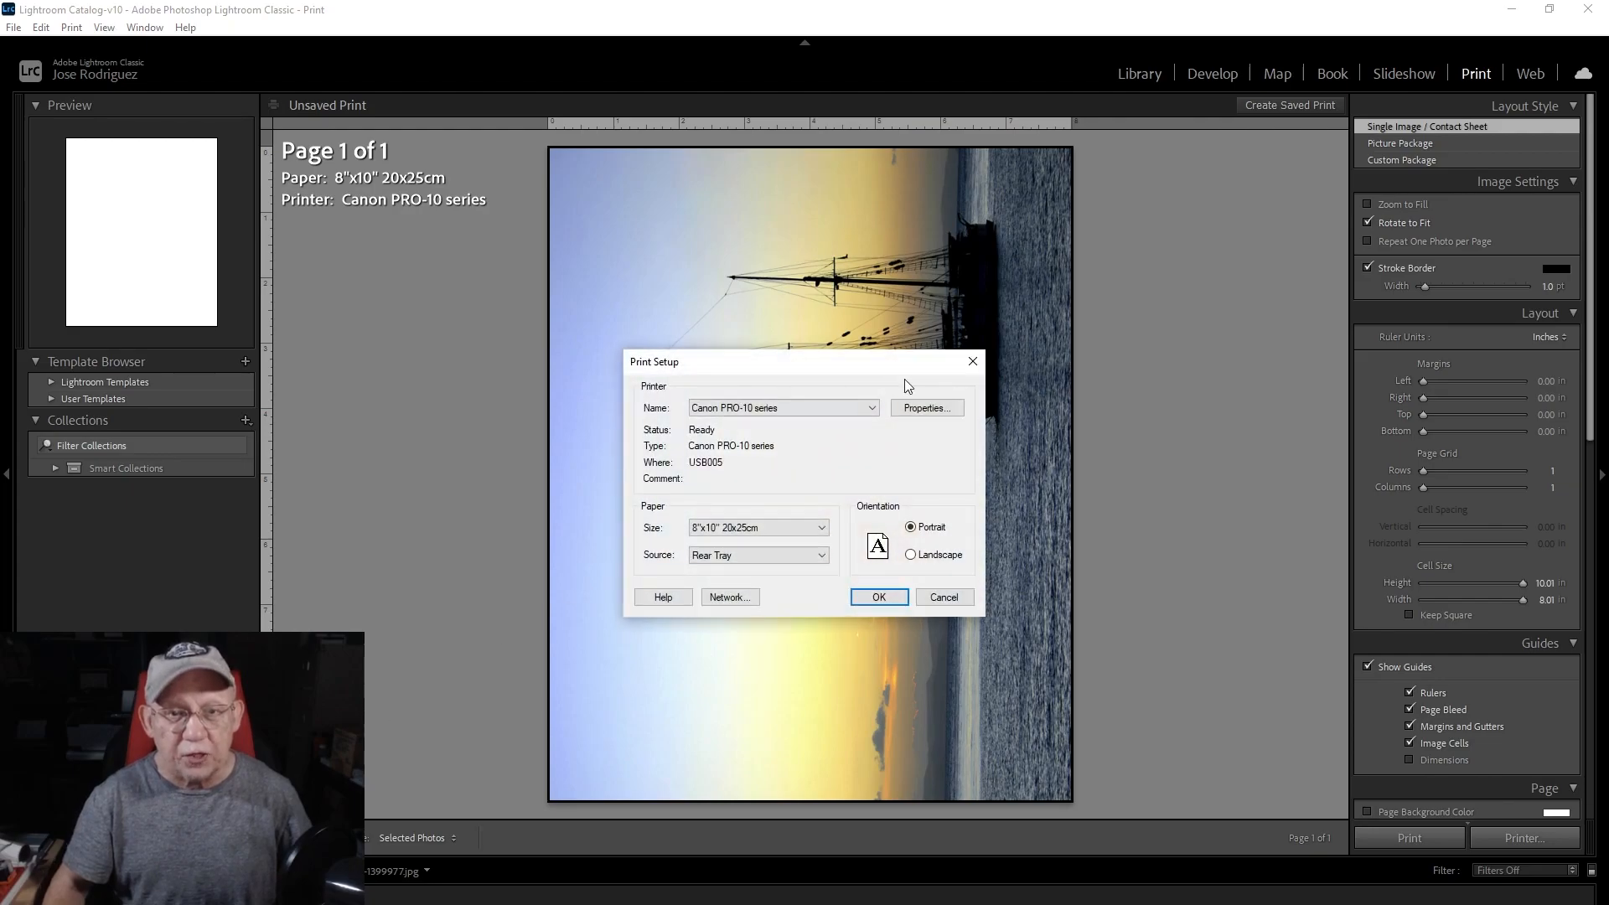
{"action": "left_click", "coordinate": [924, 407]}
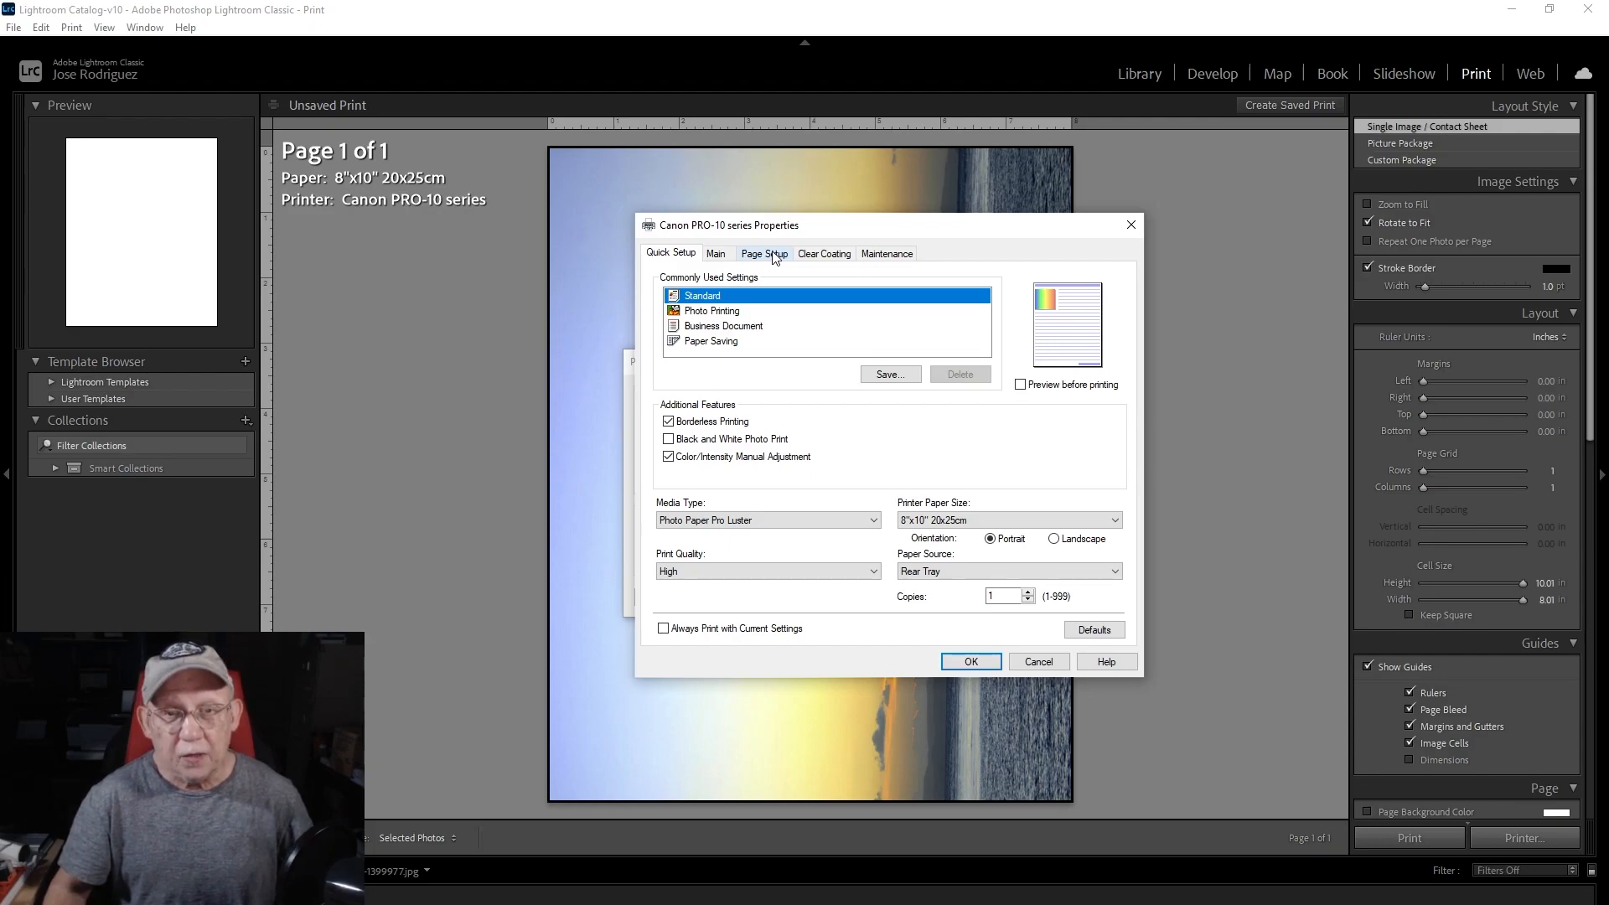
{"action": "mouse_move", "coordinate": [949, 221]}
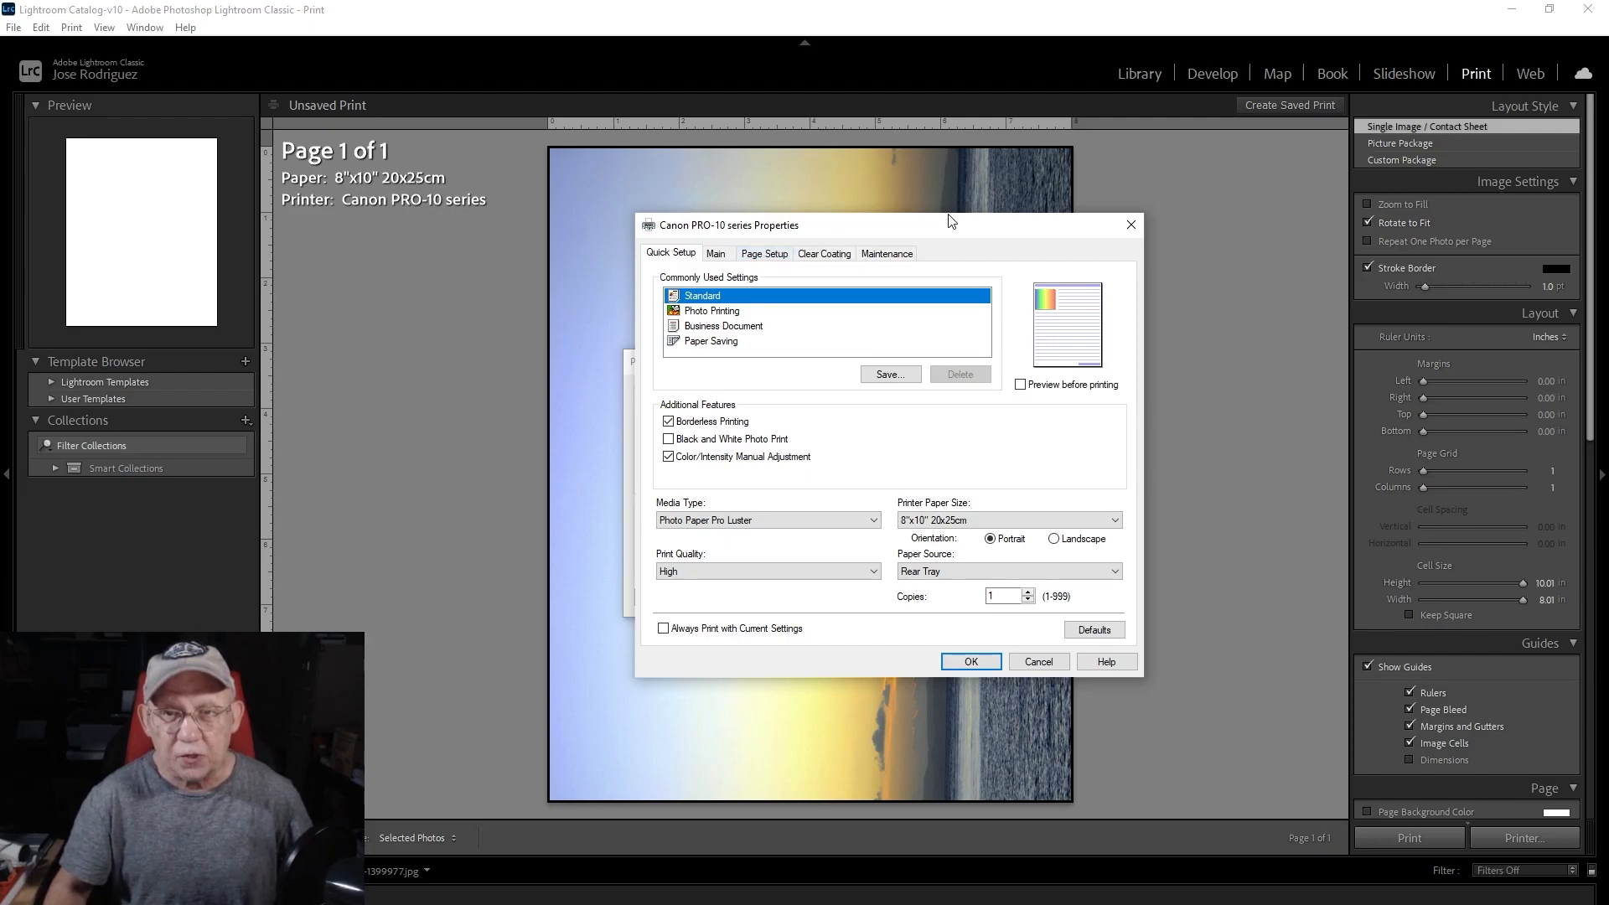
{"action": "mouse_move", "coordinate": [1082, 198]}
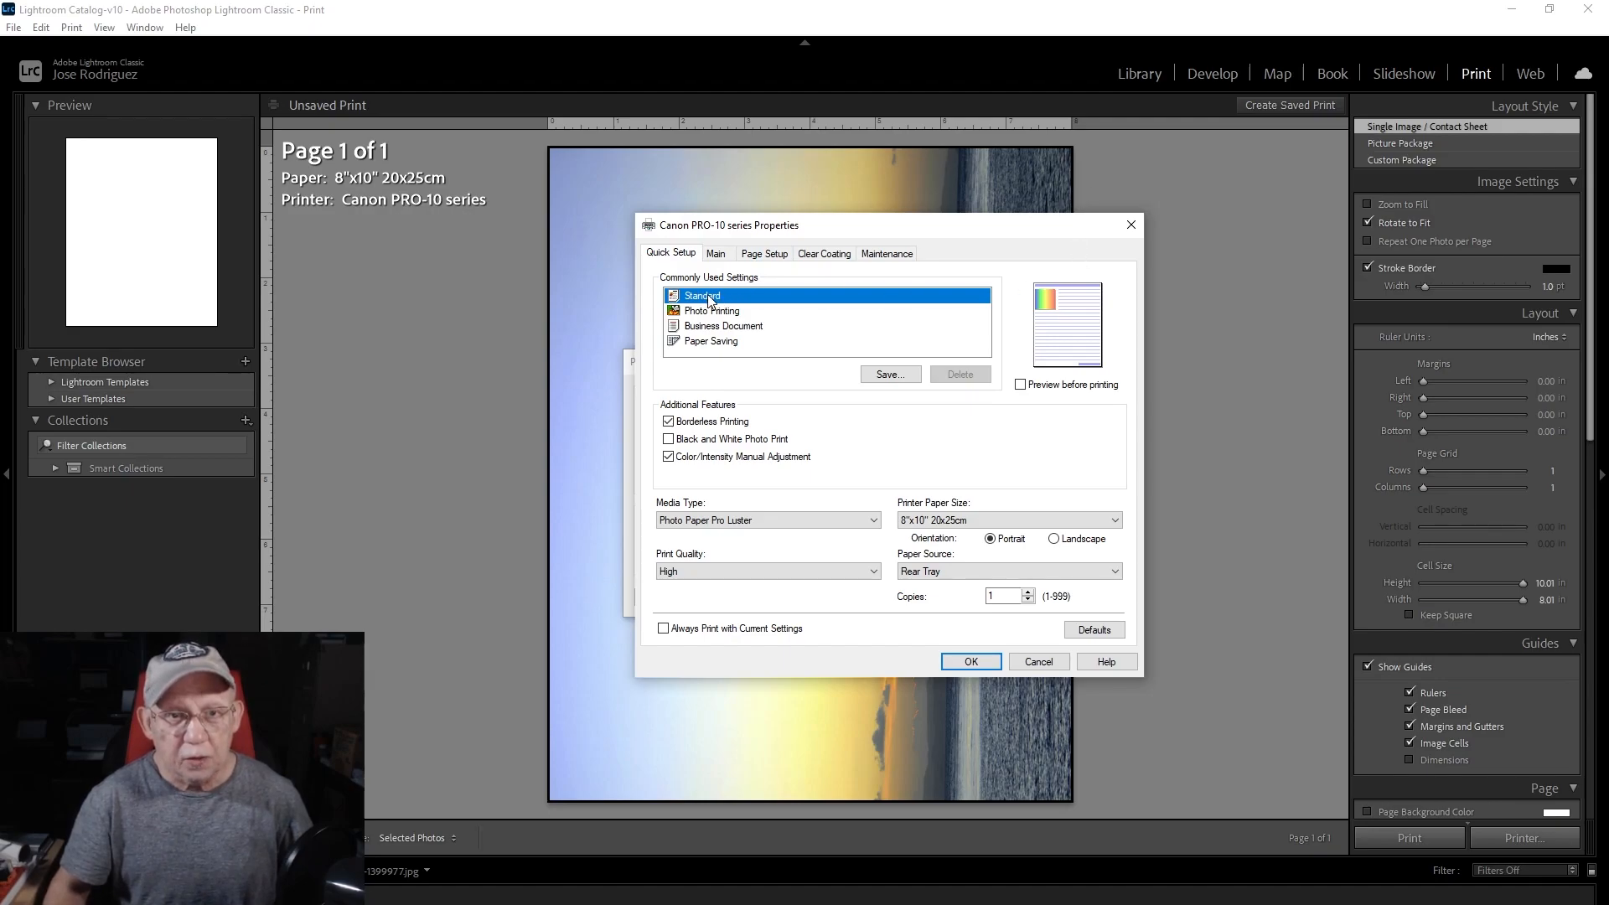
{"action": "left_click", "coordinate": [764, 253]}
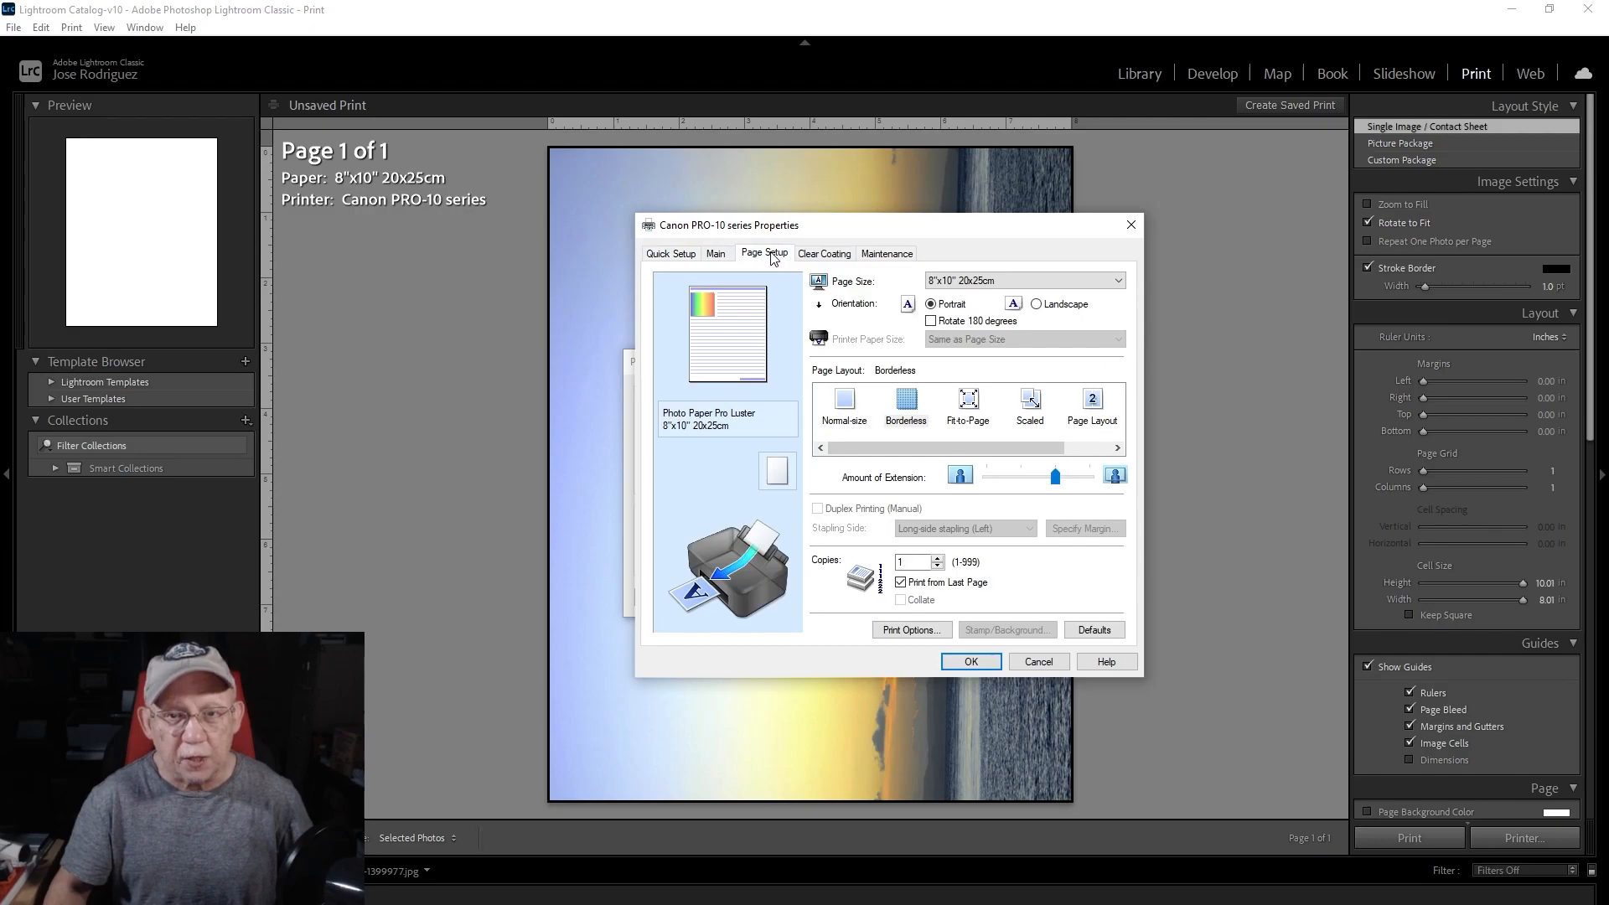
{"action": "mouse_move", "coordinate": [1055, 476]}
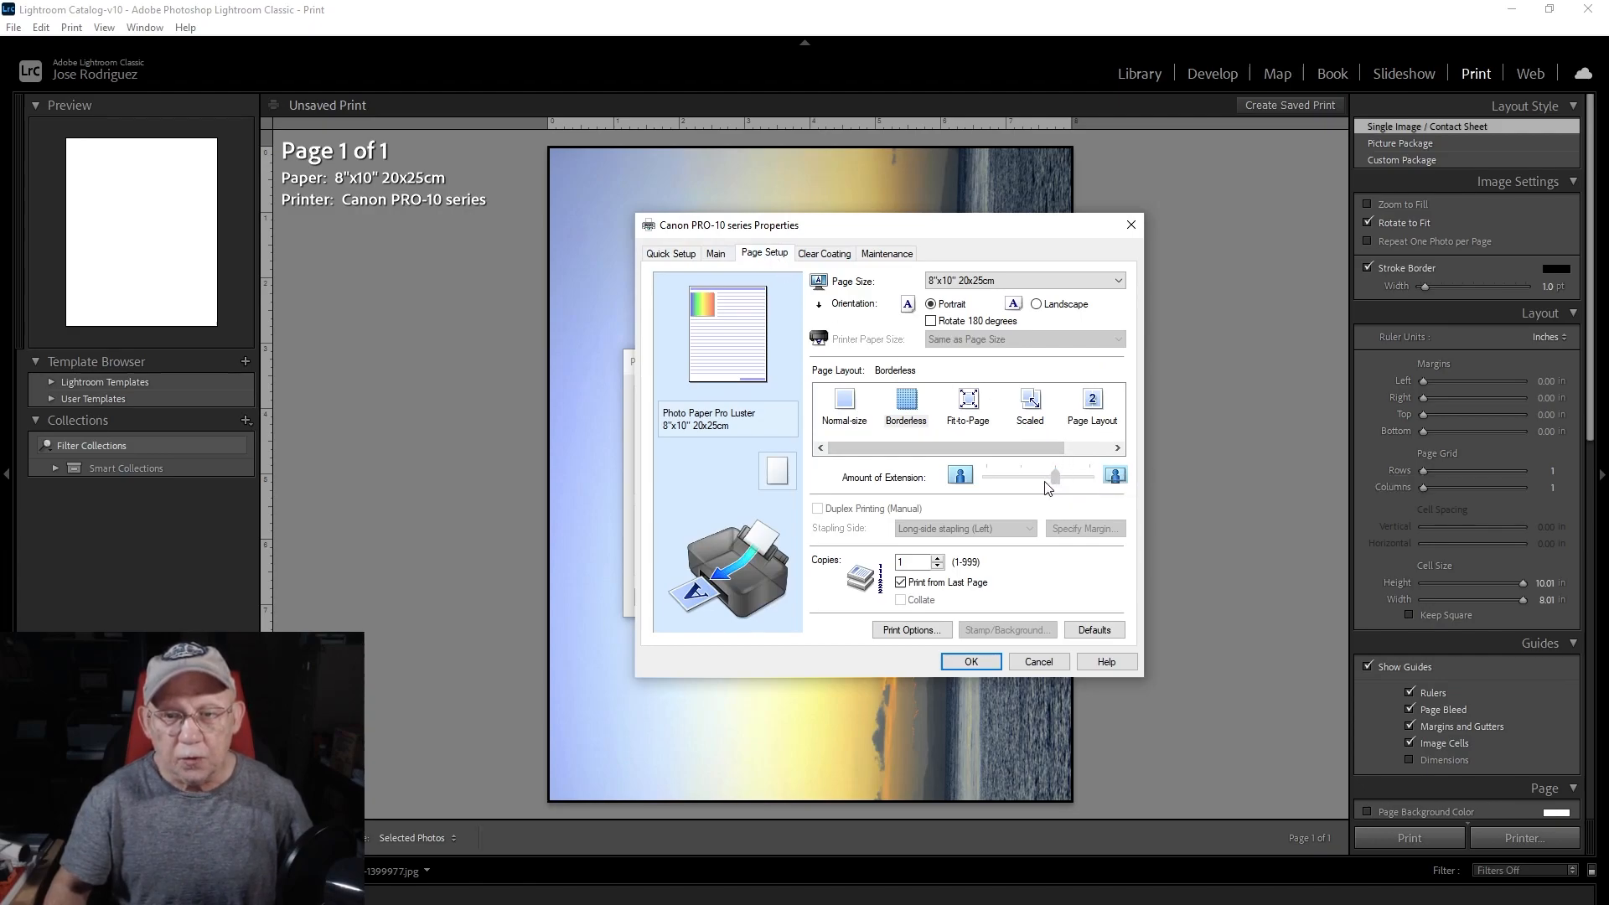
{"action": "mouse_move", "coordinate": [1047, 484]}
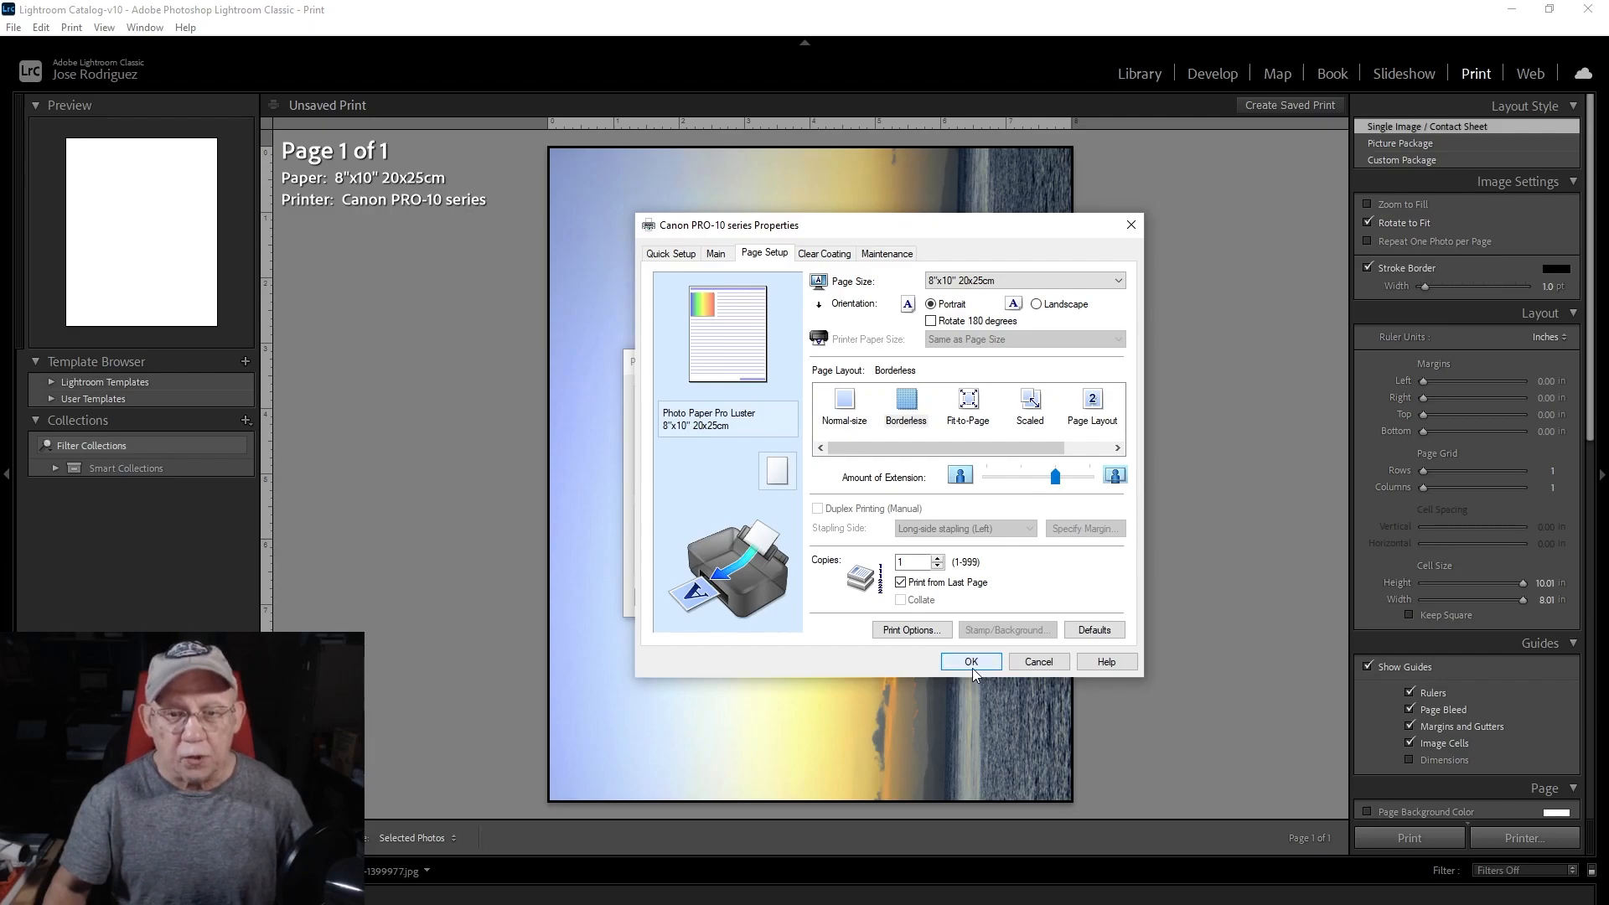
{"action": "left_click", "coordinate": [969, 661]}
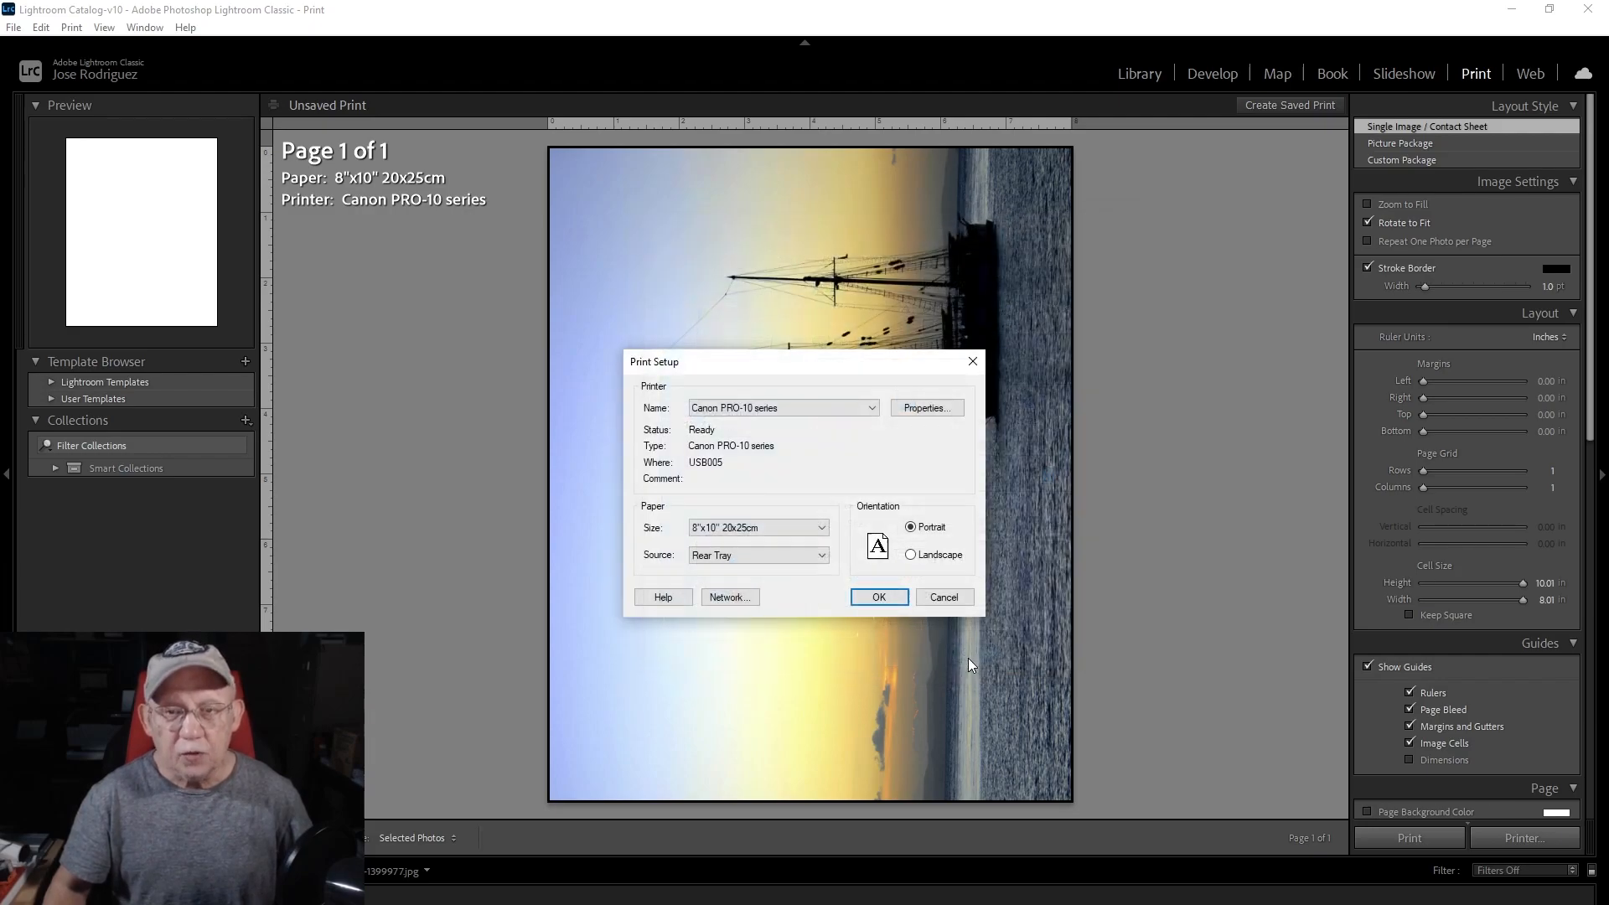
- Confirm the Print Setup dialog with OK
{"action": "left_click", "coordinate": [877, 596]}
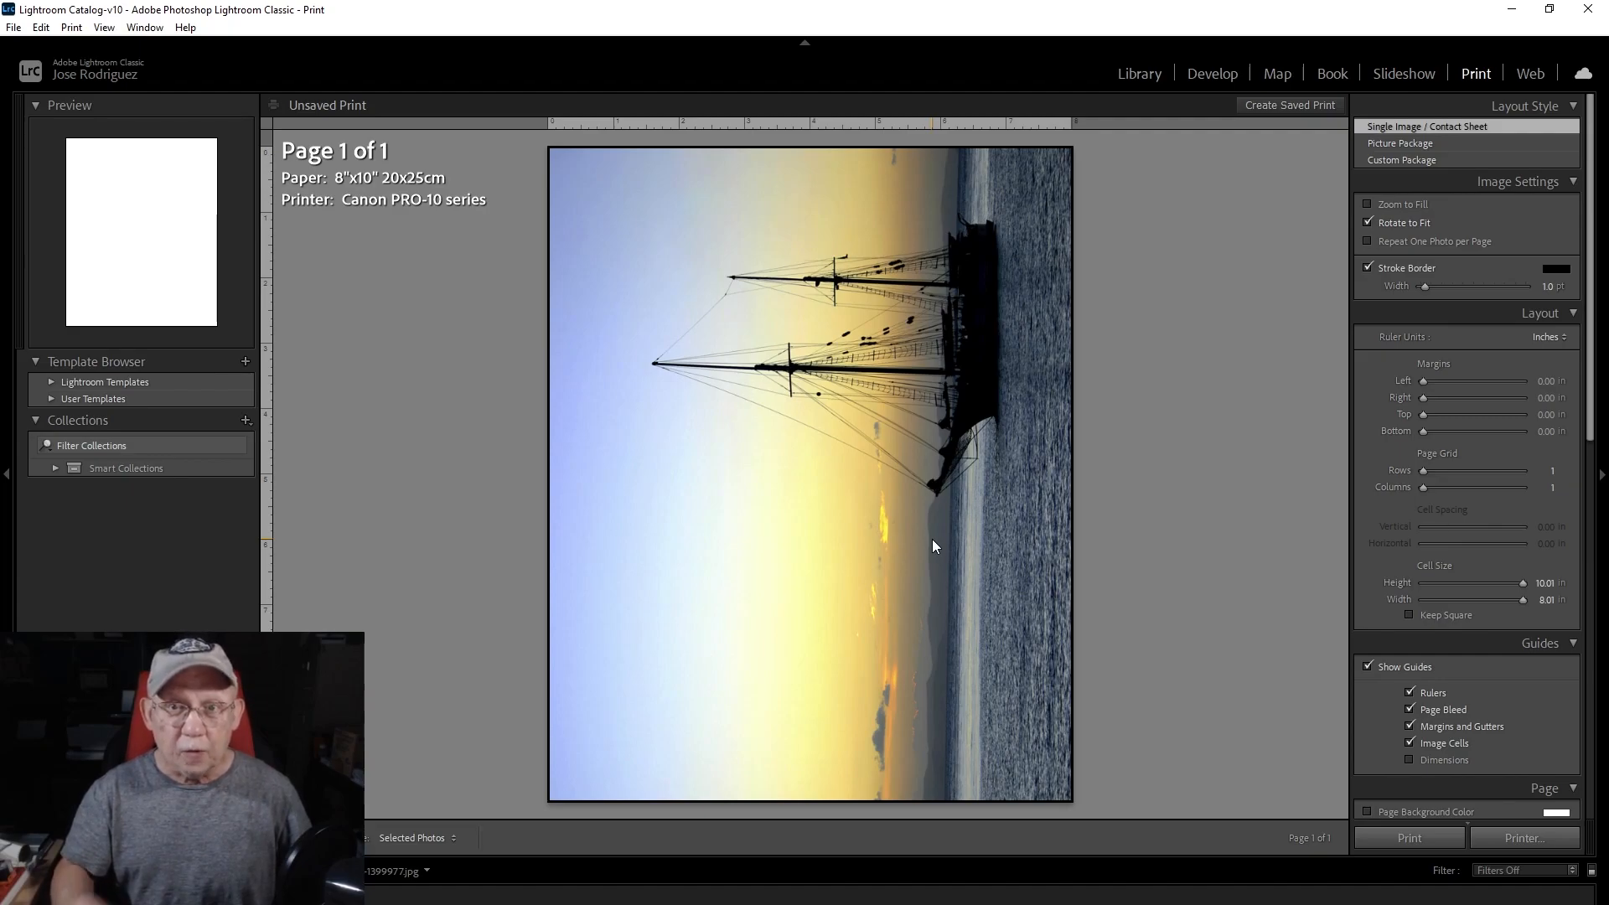
{"action": "mouse_move", "coordinate": [886, 490]}
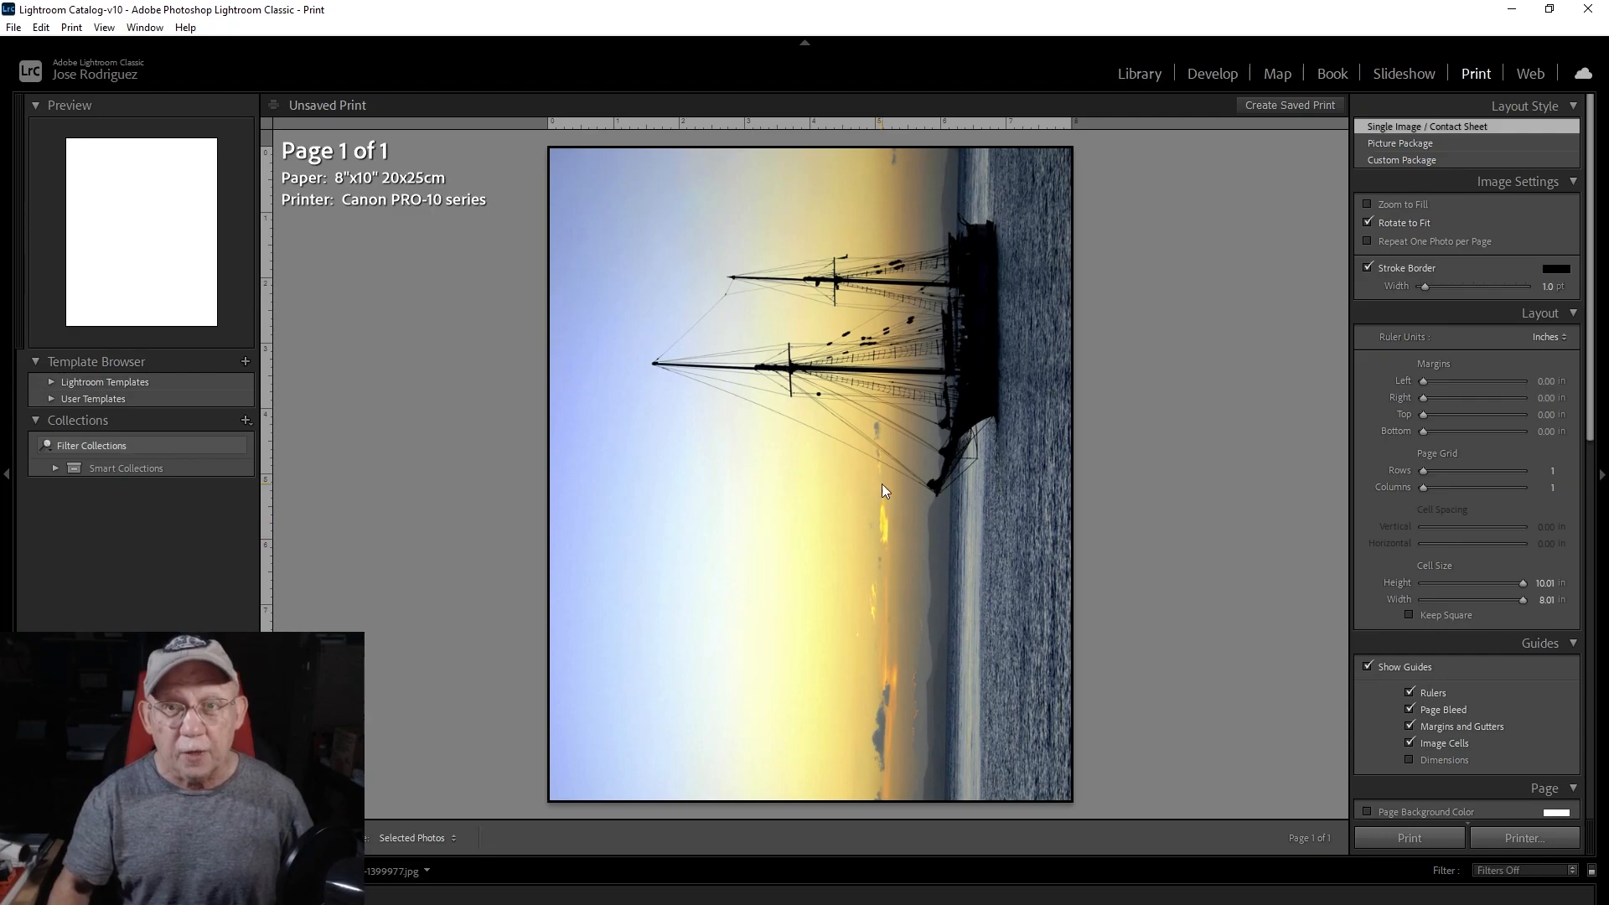